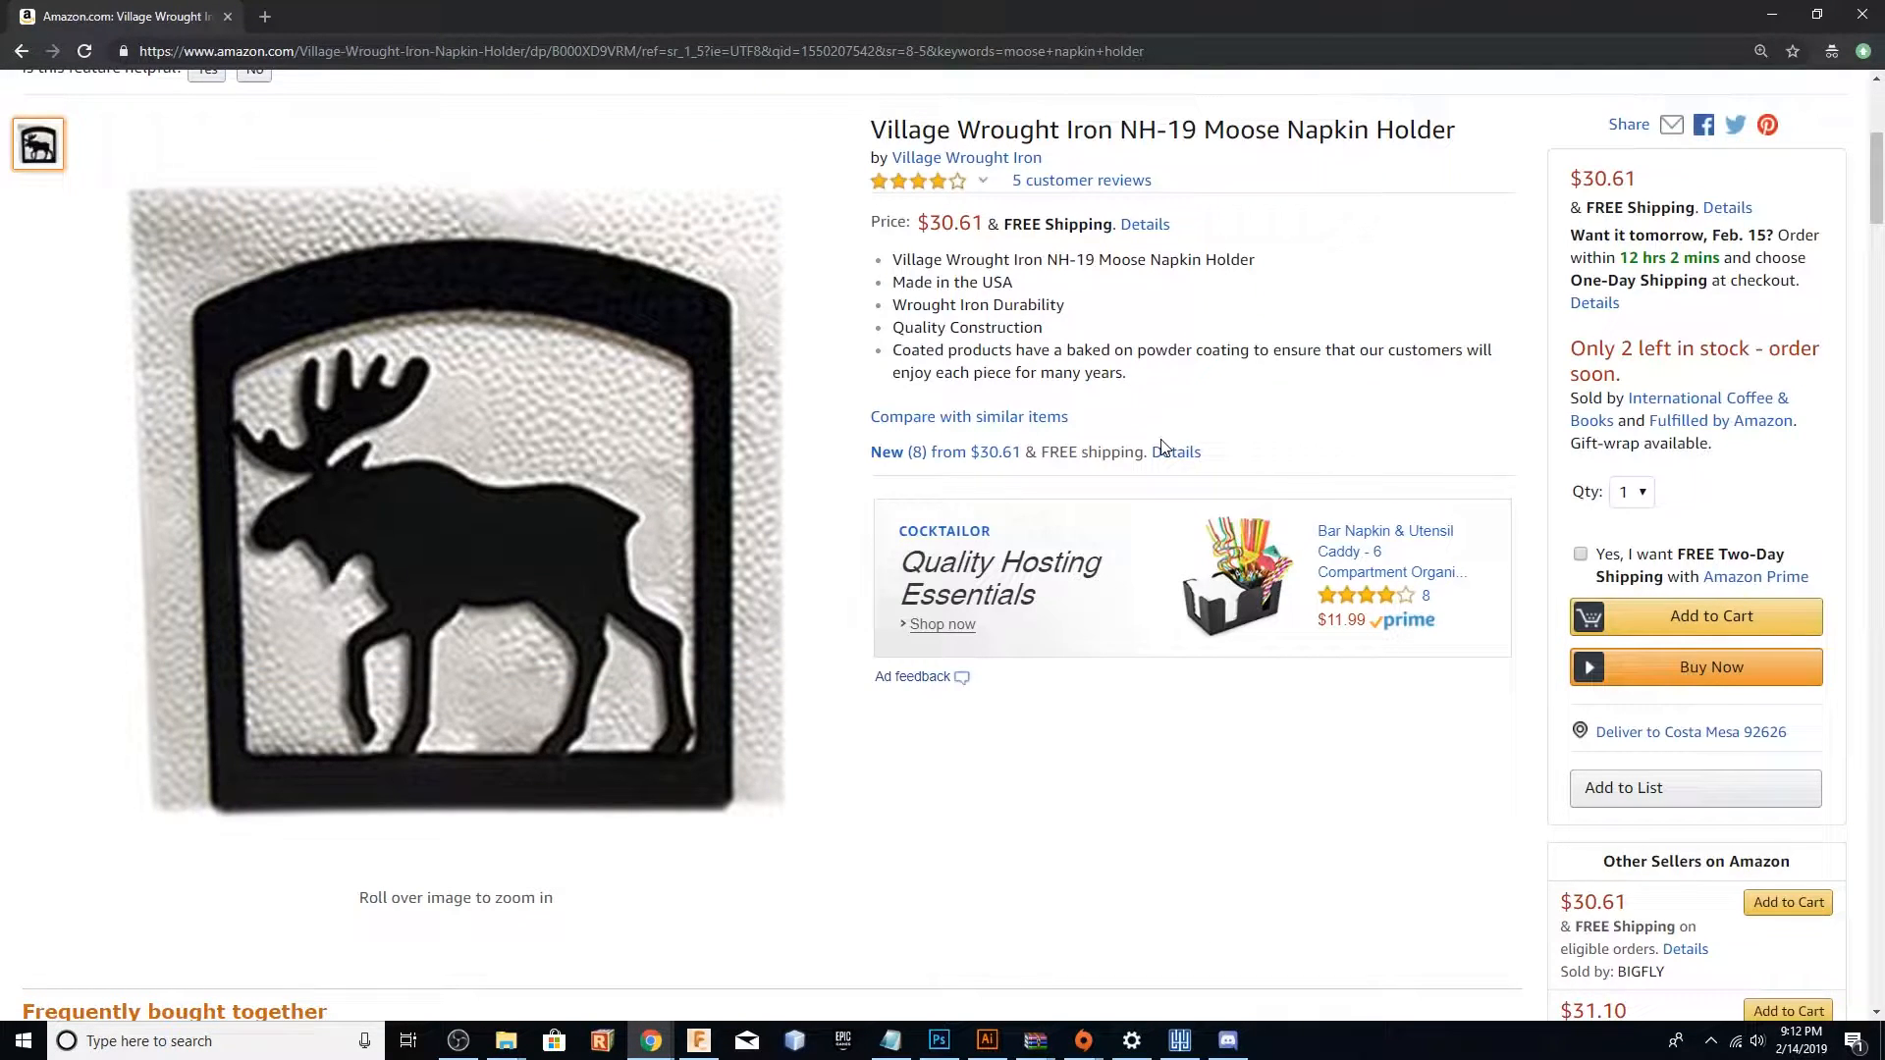
mouse_move(1143, 438)
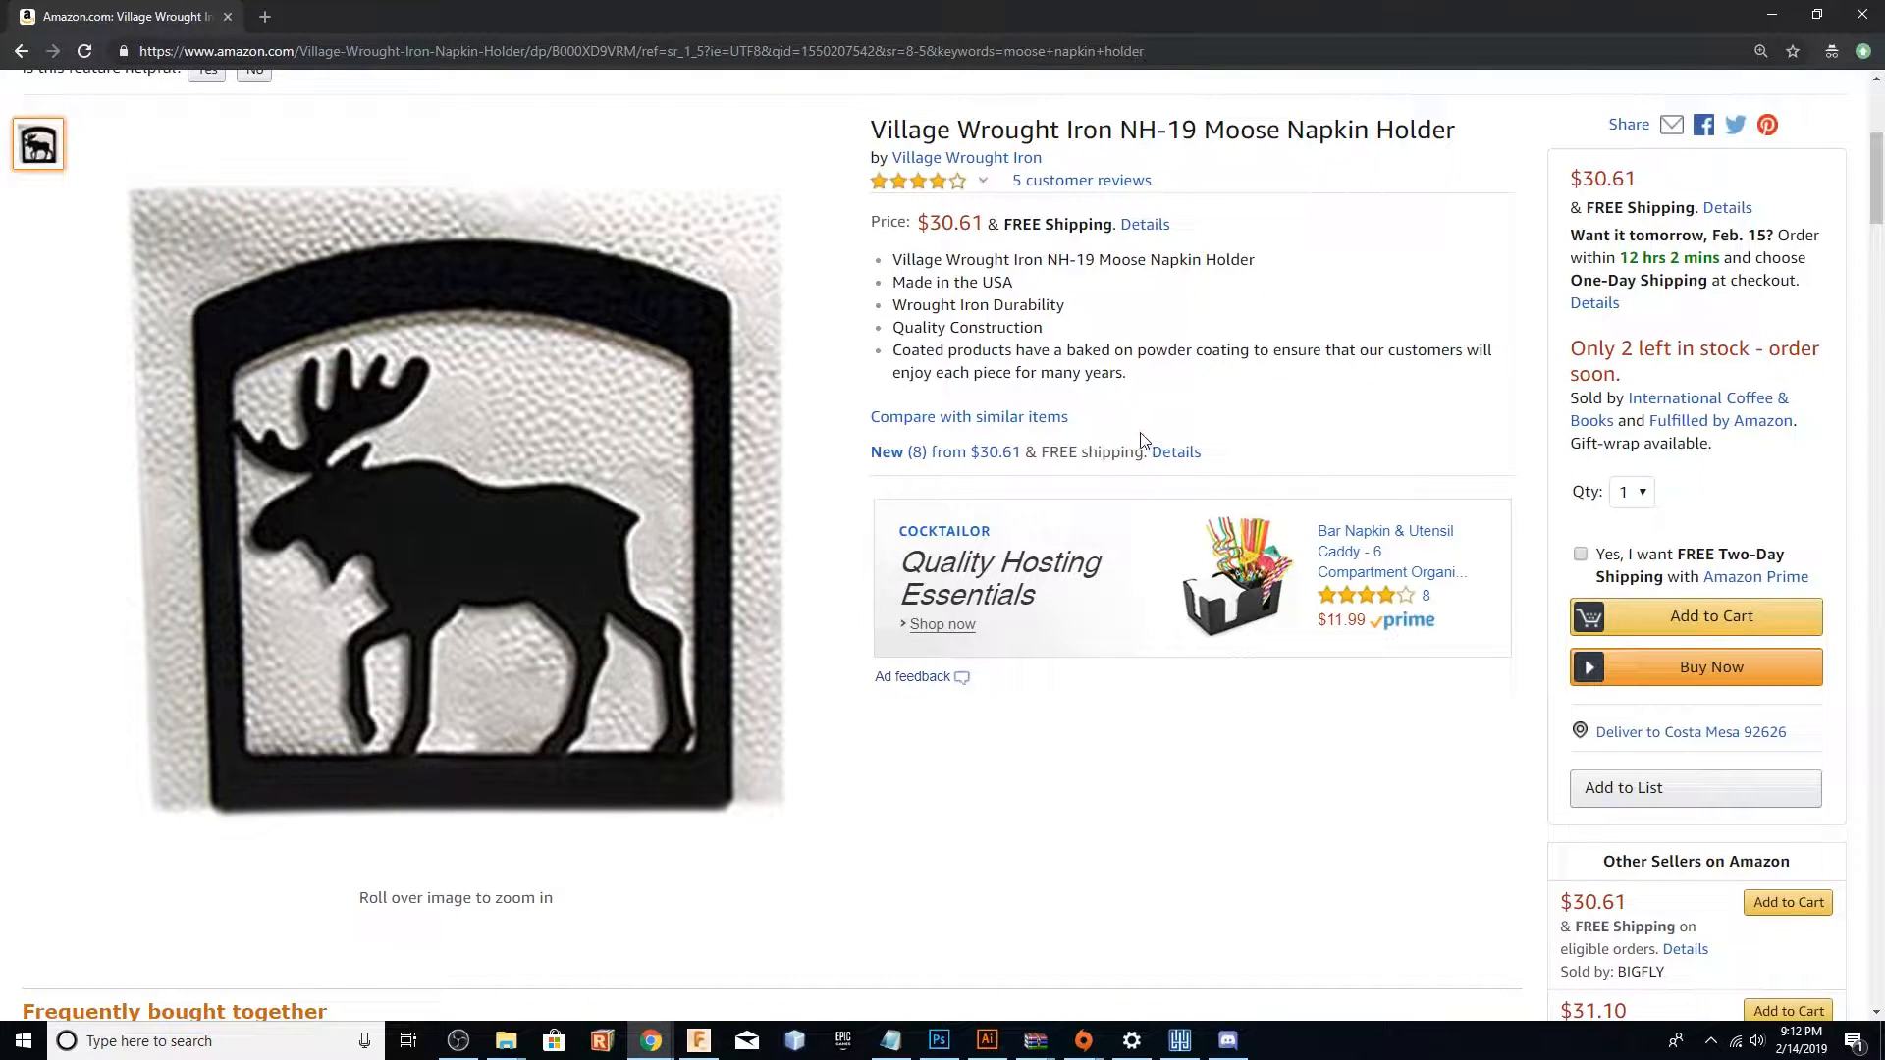
mouse_move(1131, 434)
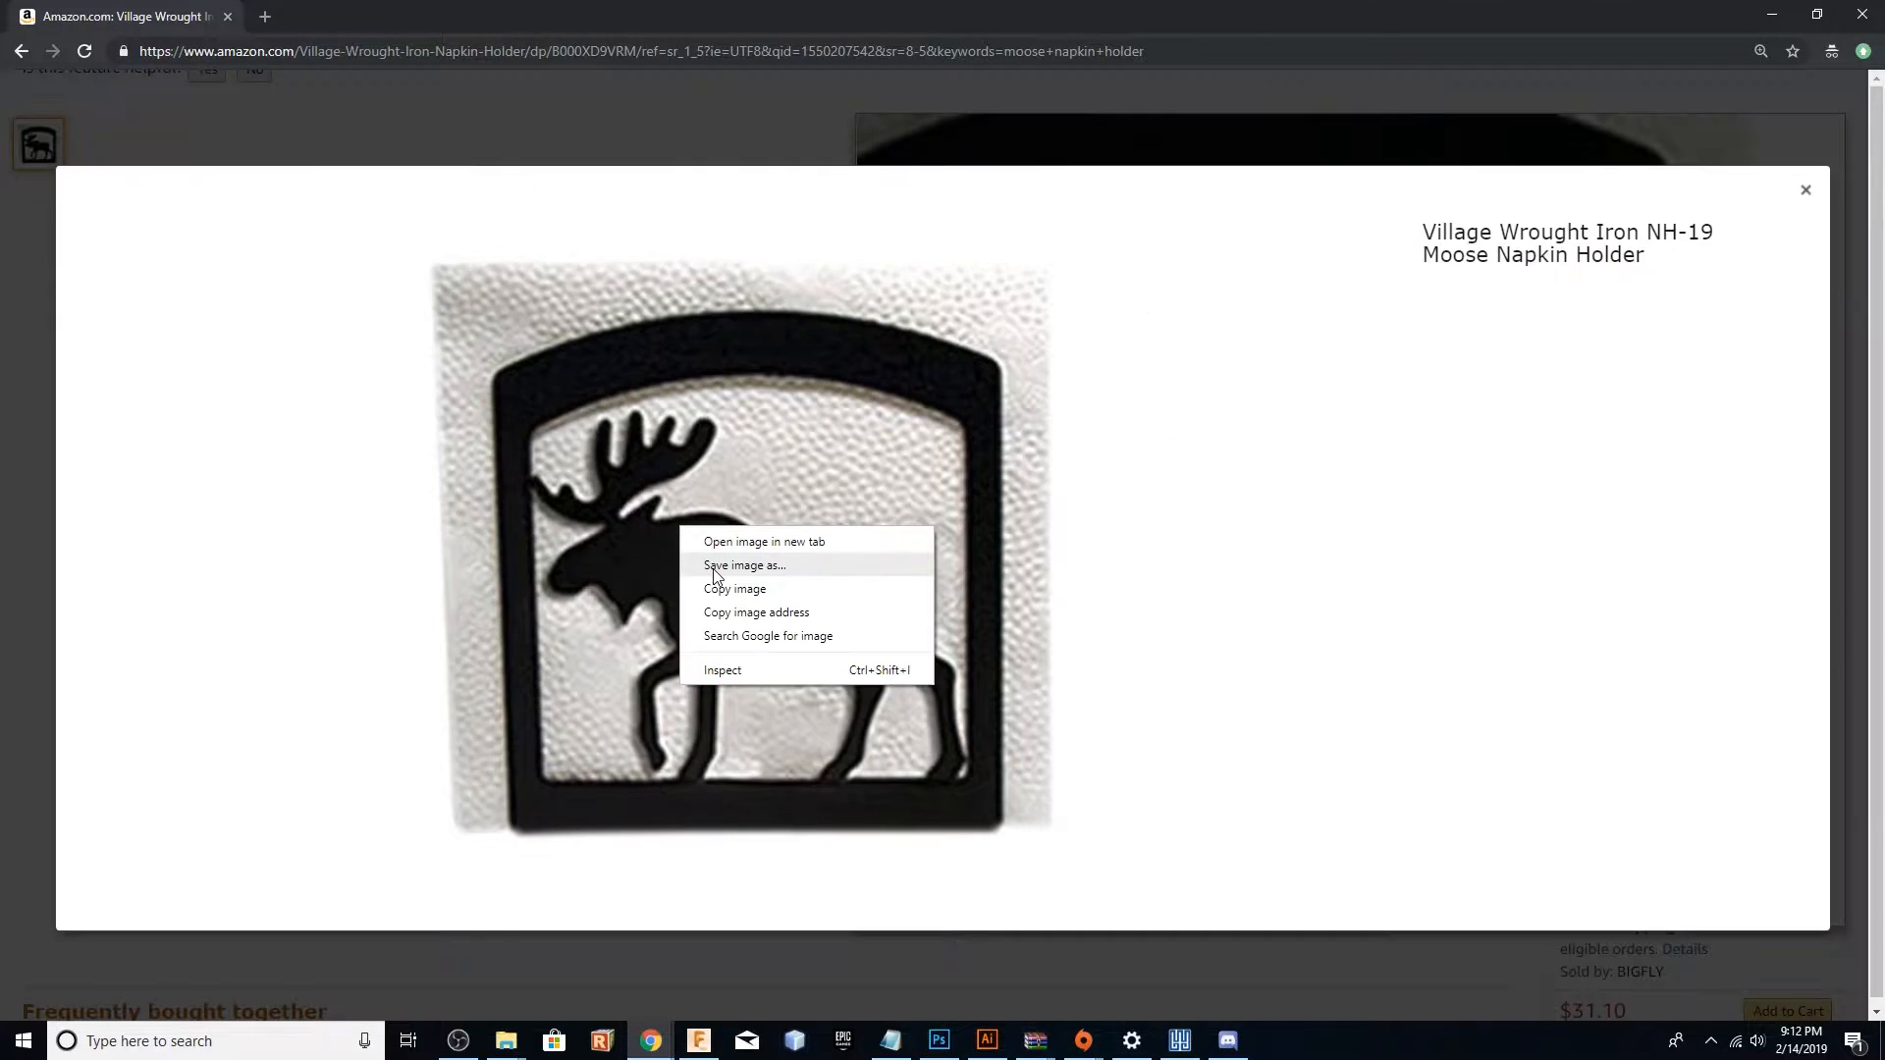
Save the enlarged moose napkin holder product photo to the Desktop.
click(731, 565)
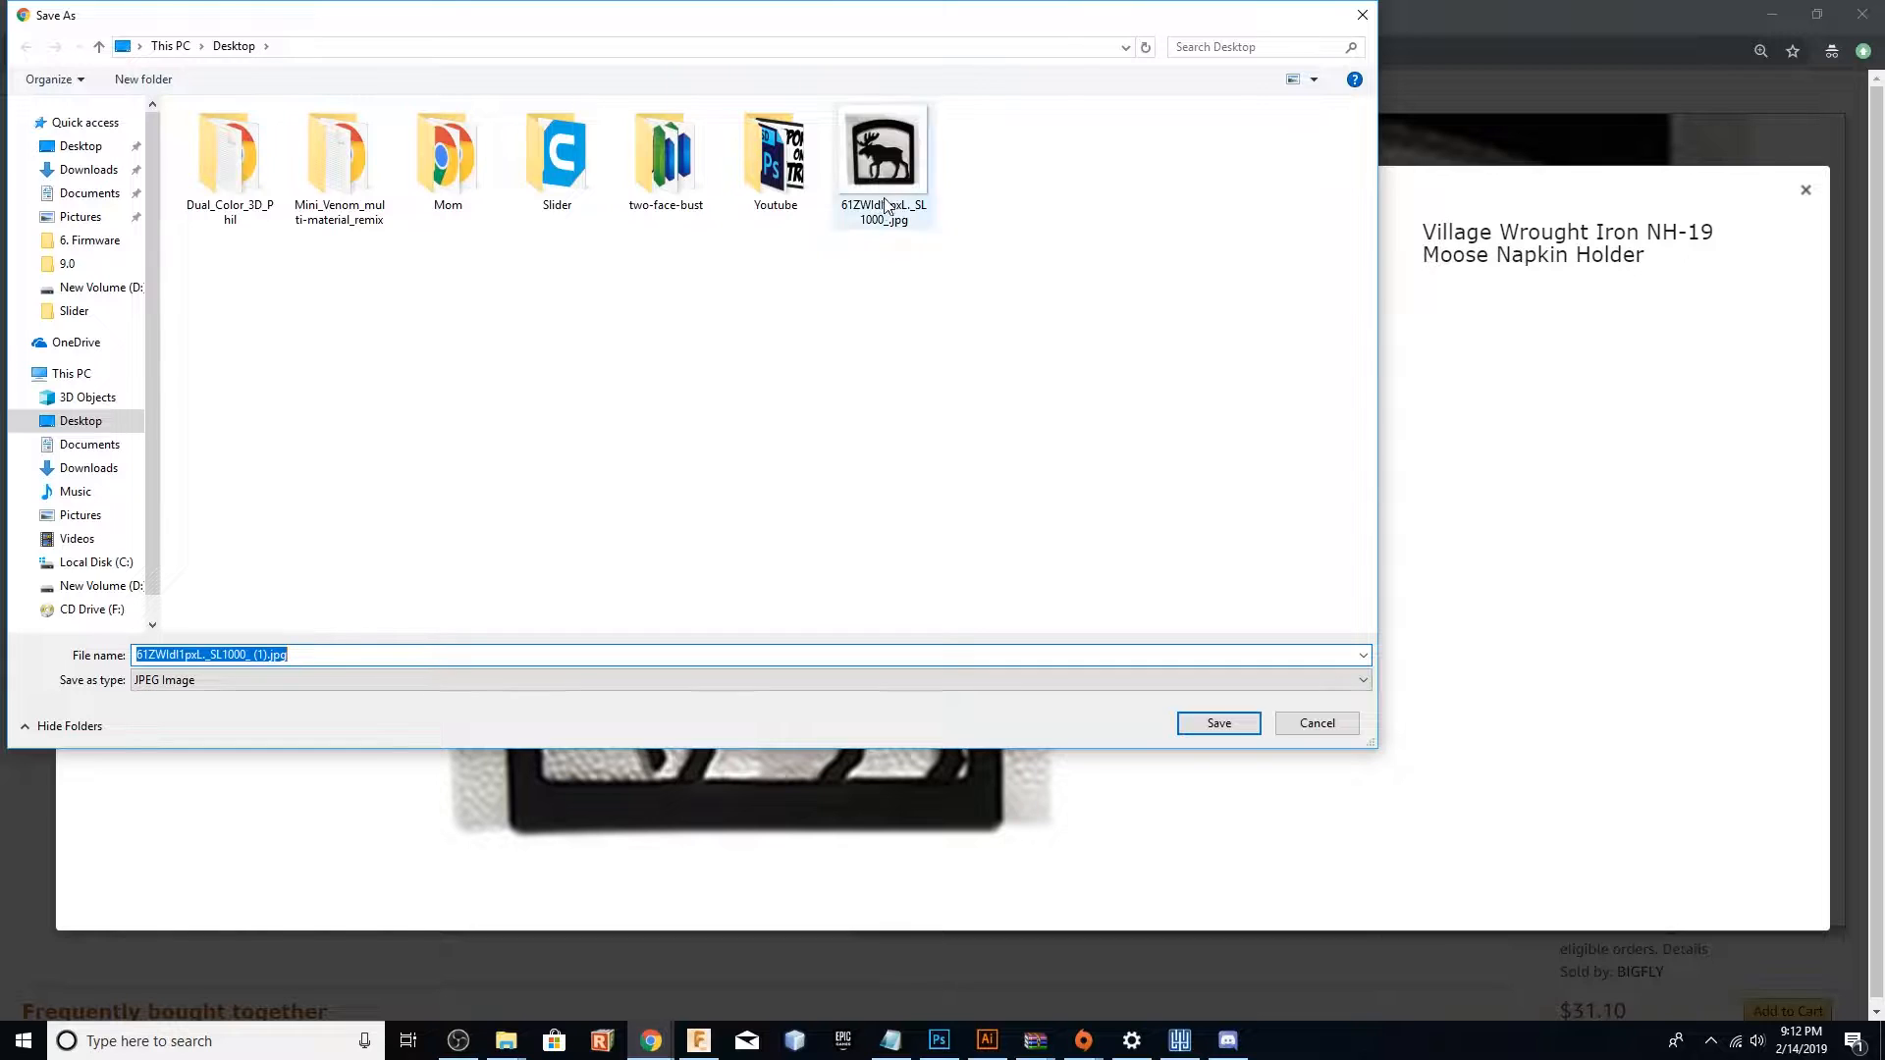
click(884, 149)
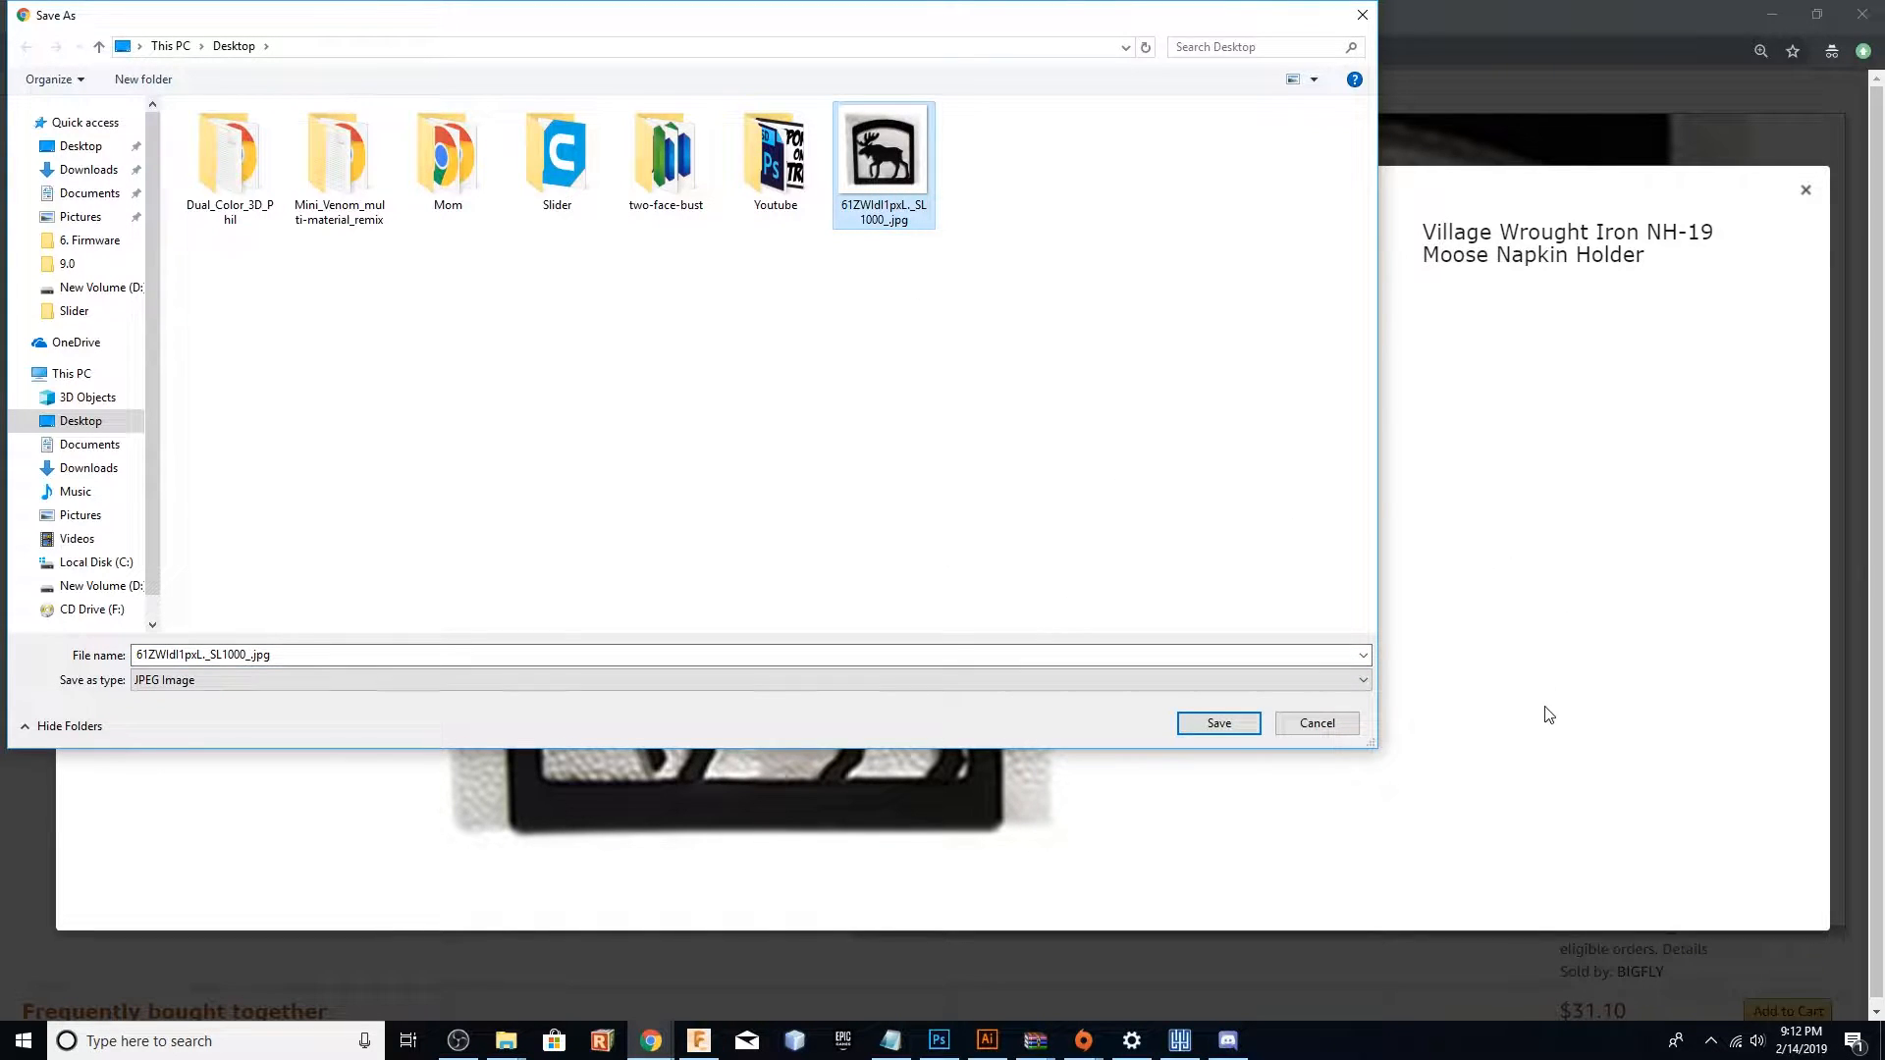
mouse_move(1359, 16)
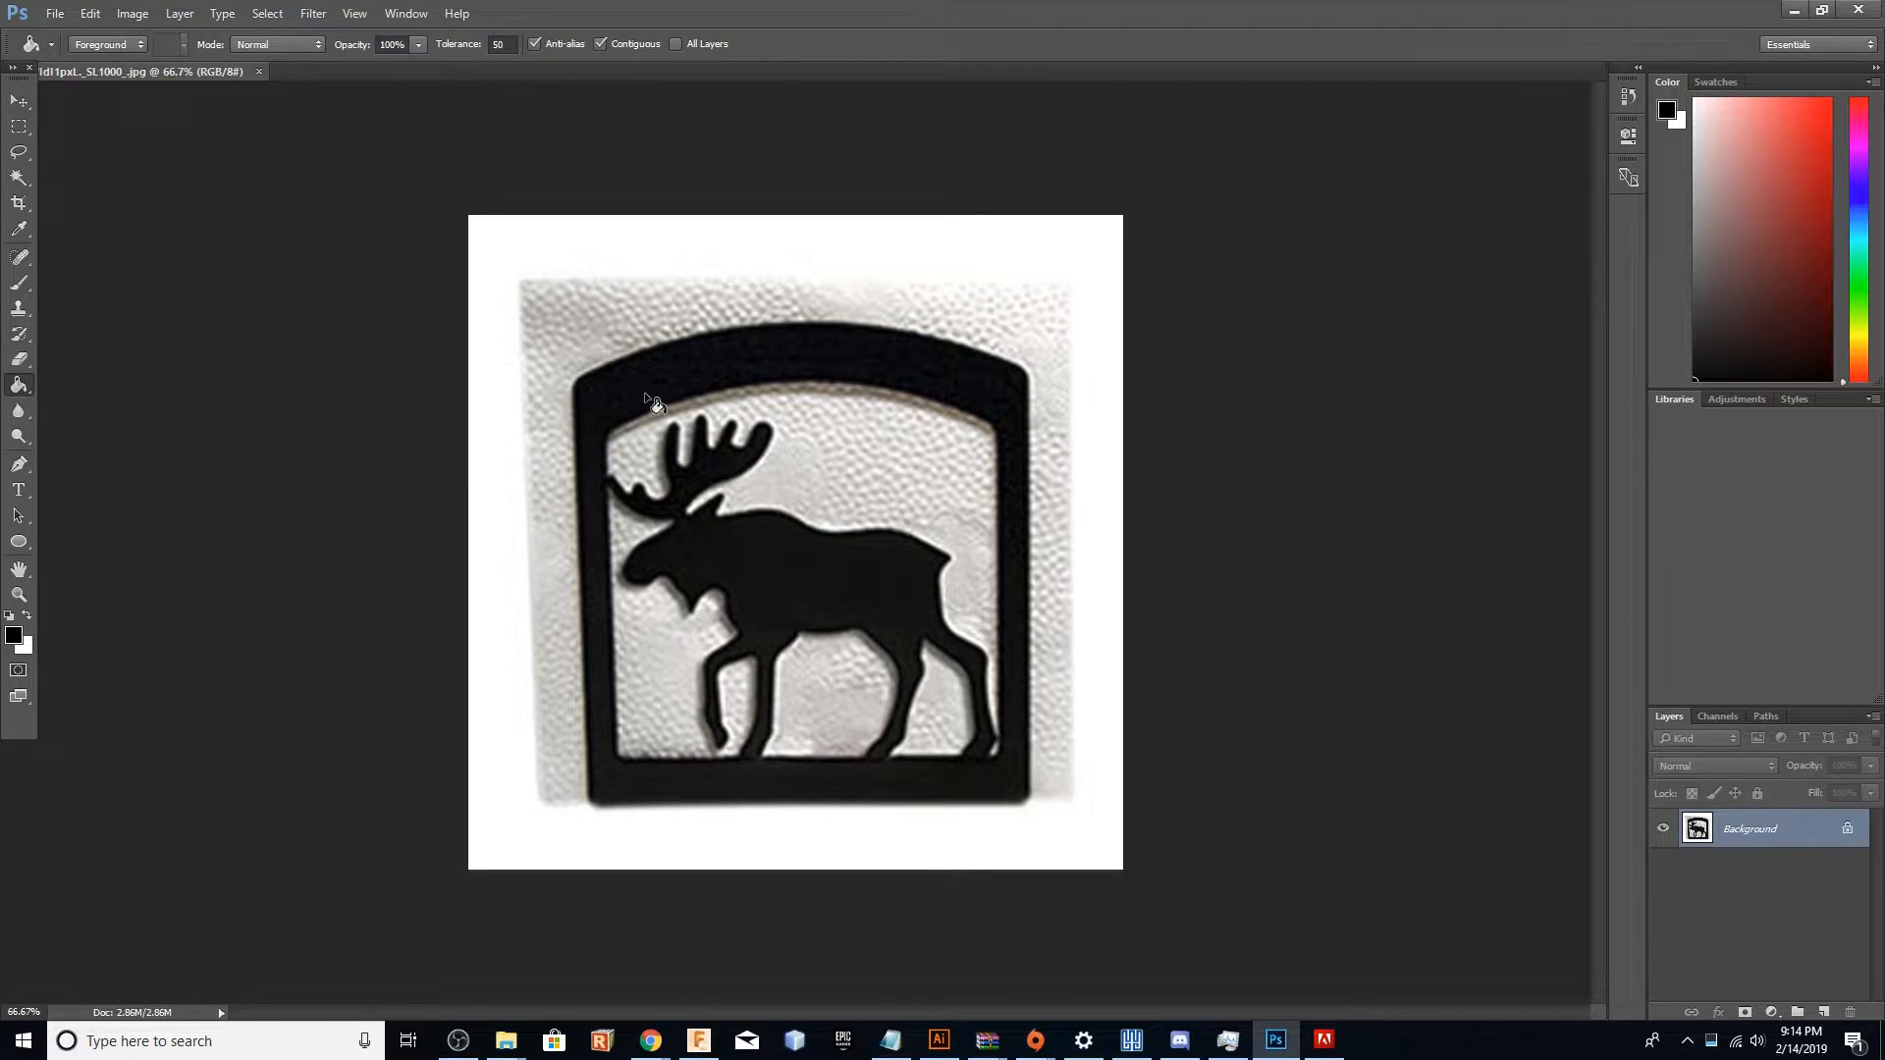
Fill the moose silhouette black, erase the textured background, and save as mom.png.
click(648, 404)
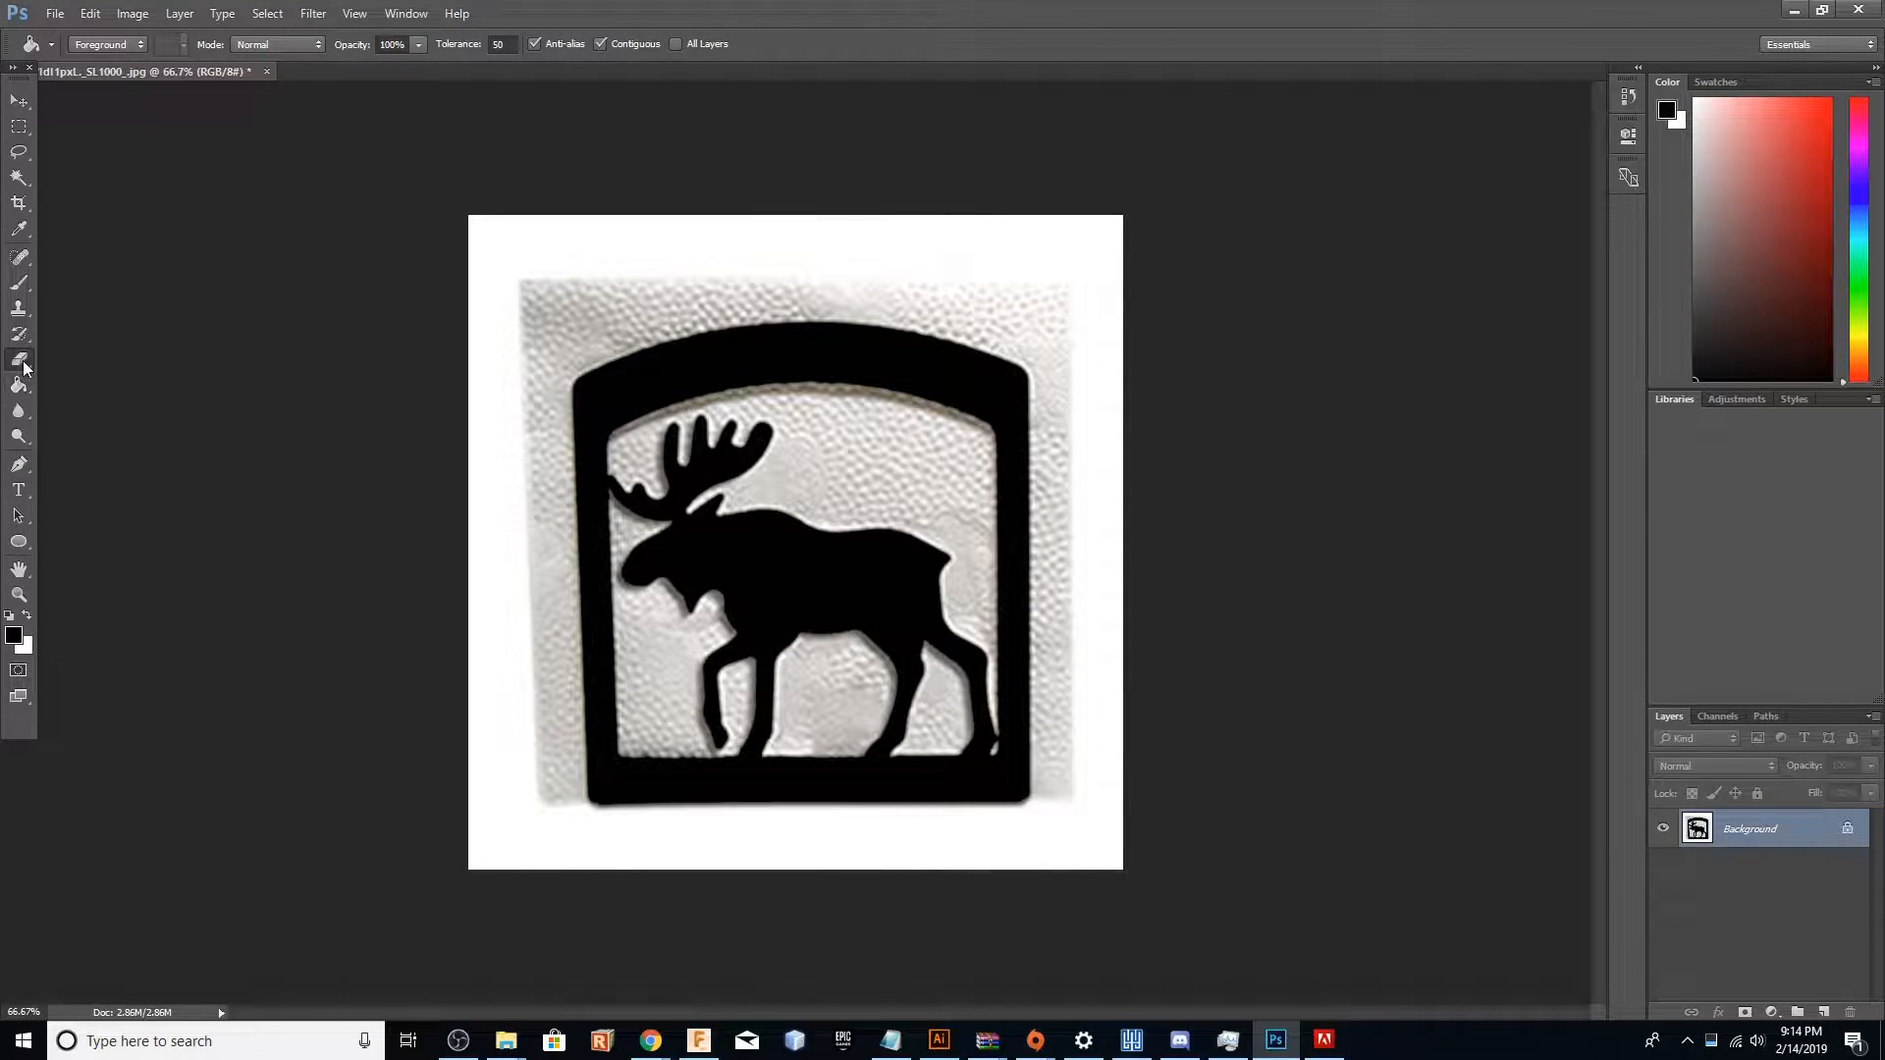
click(509, 342)
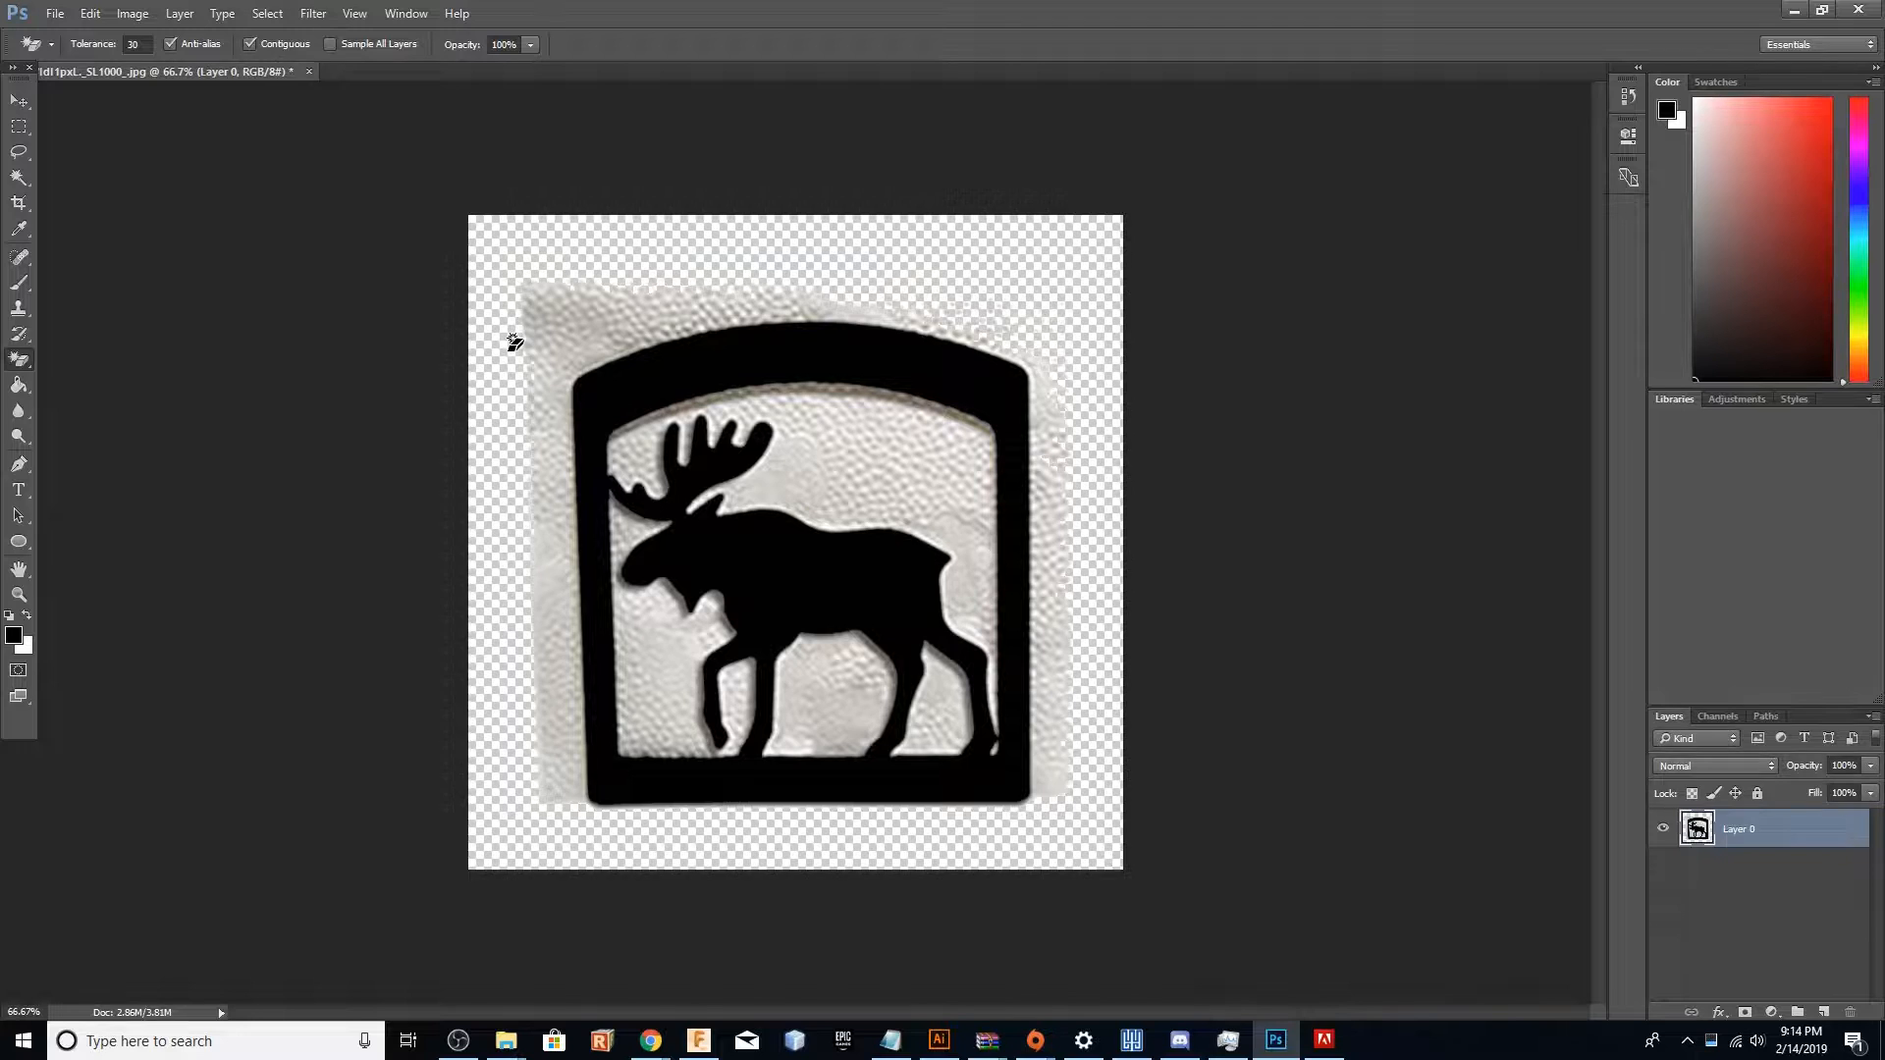
click(605, 318)
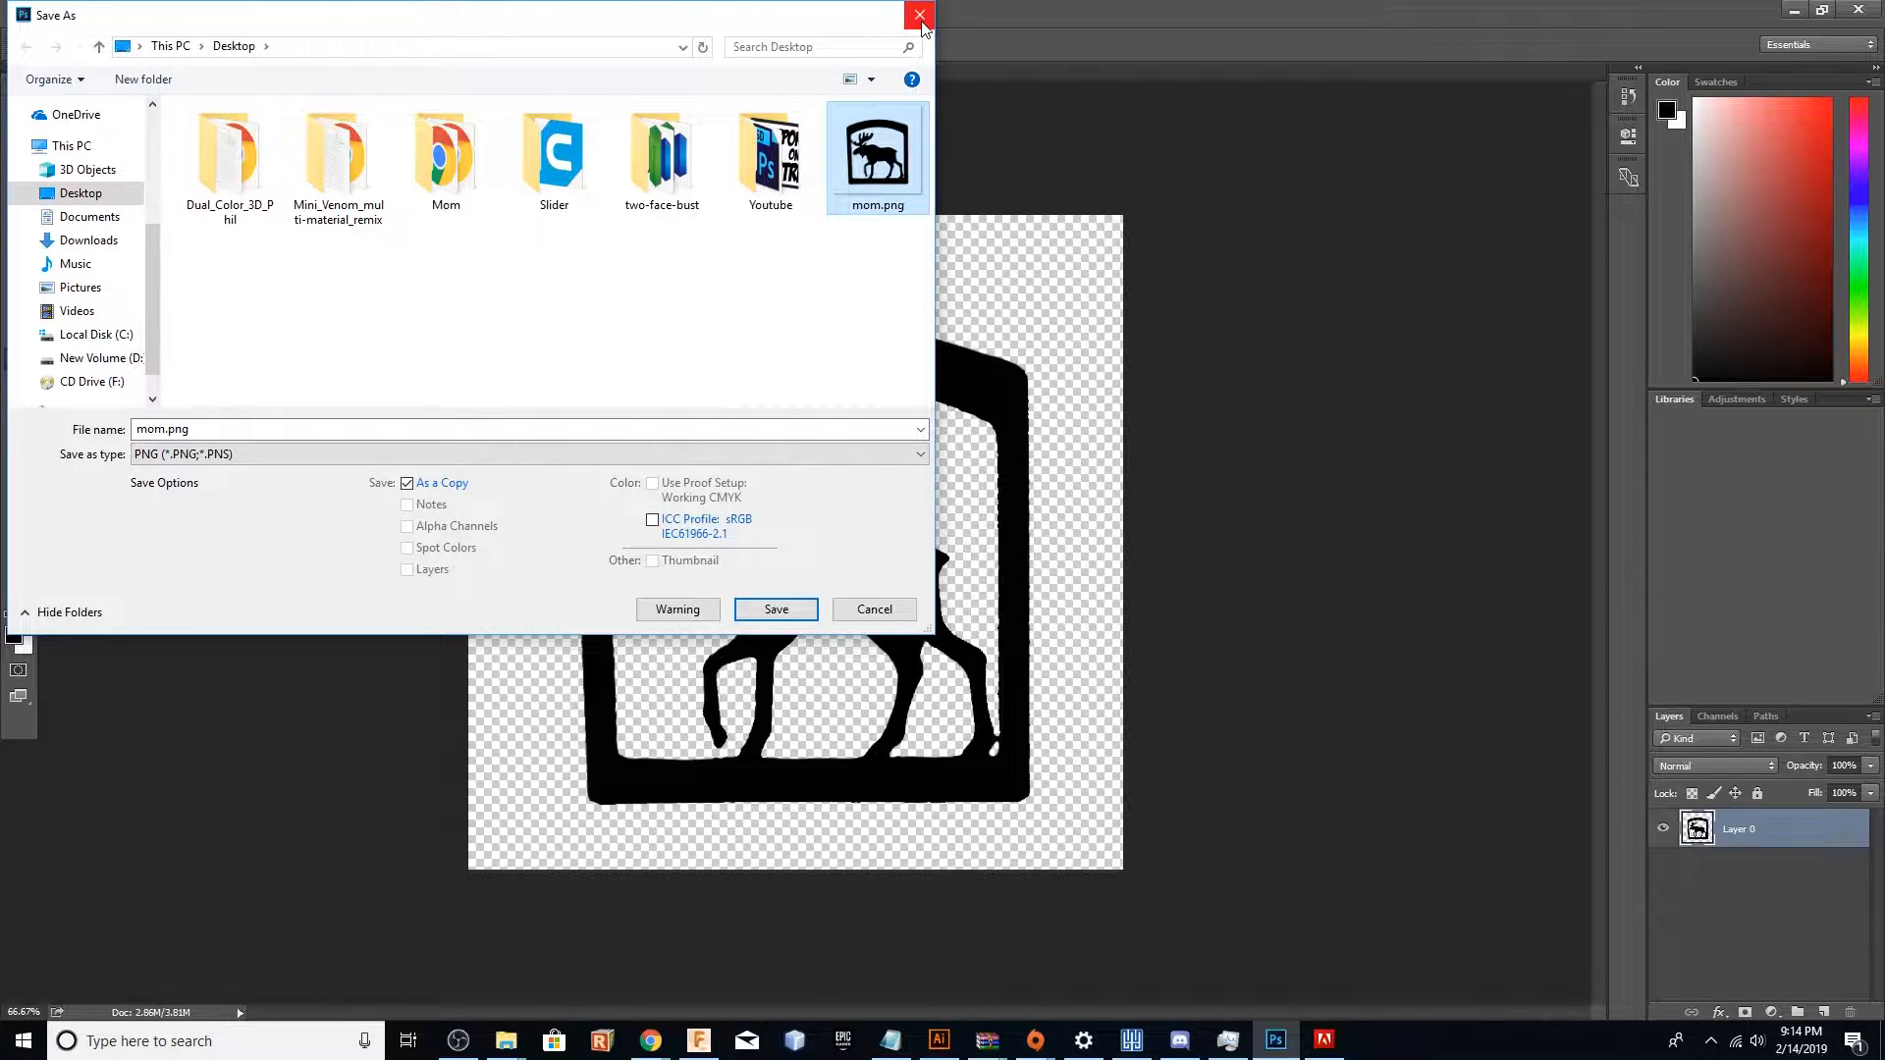
click(915, 16)
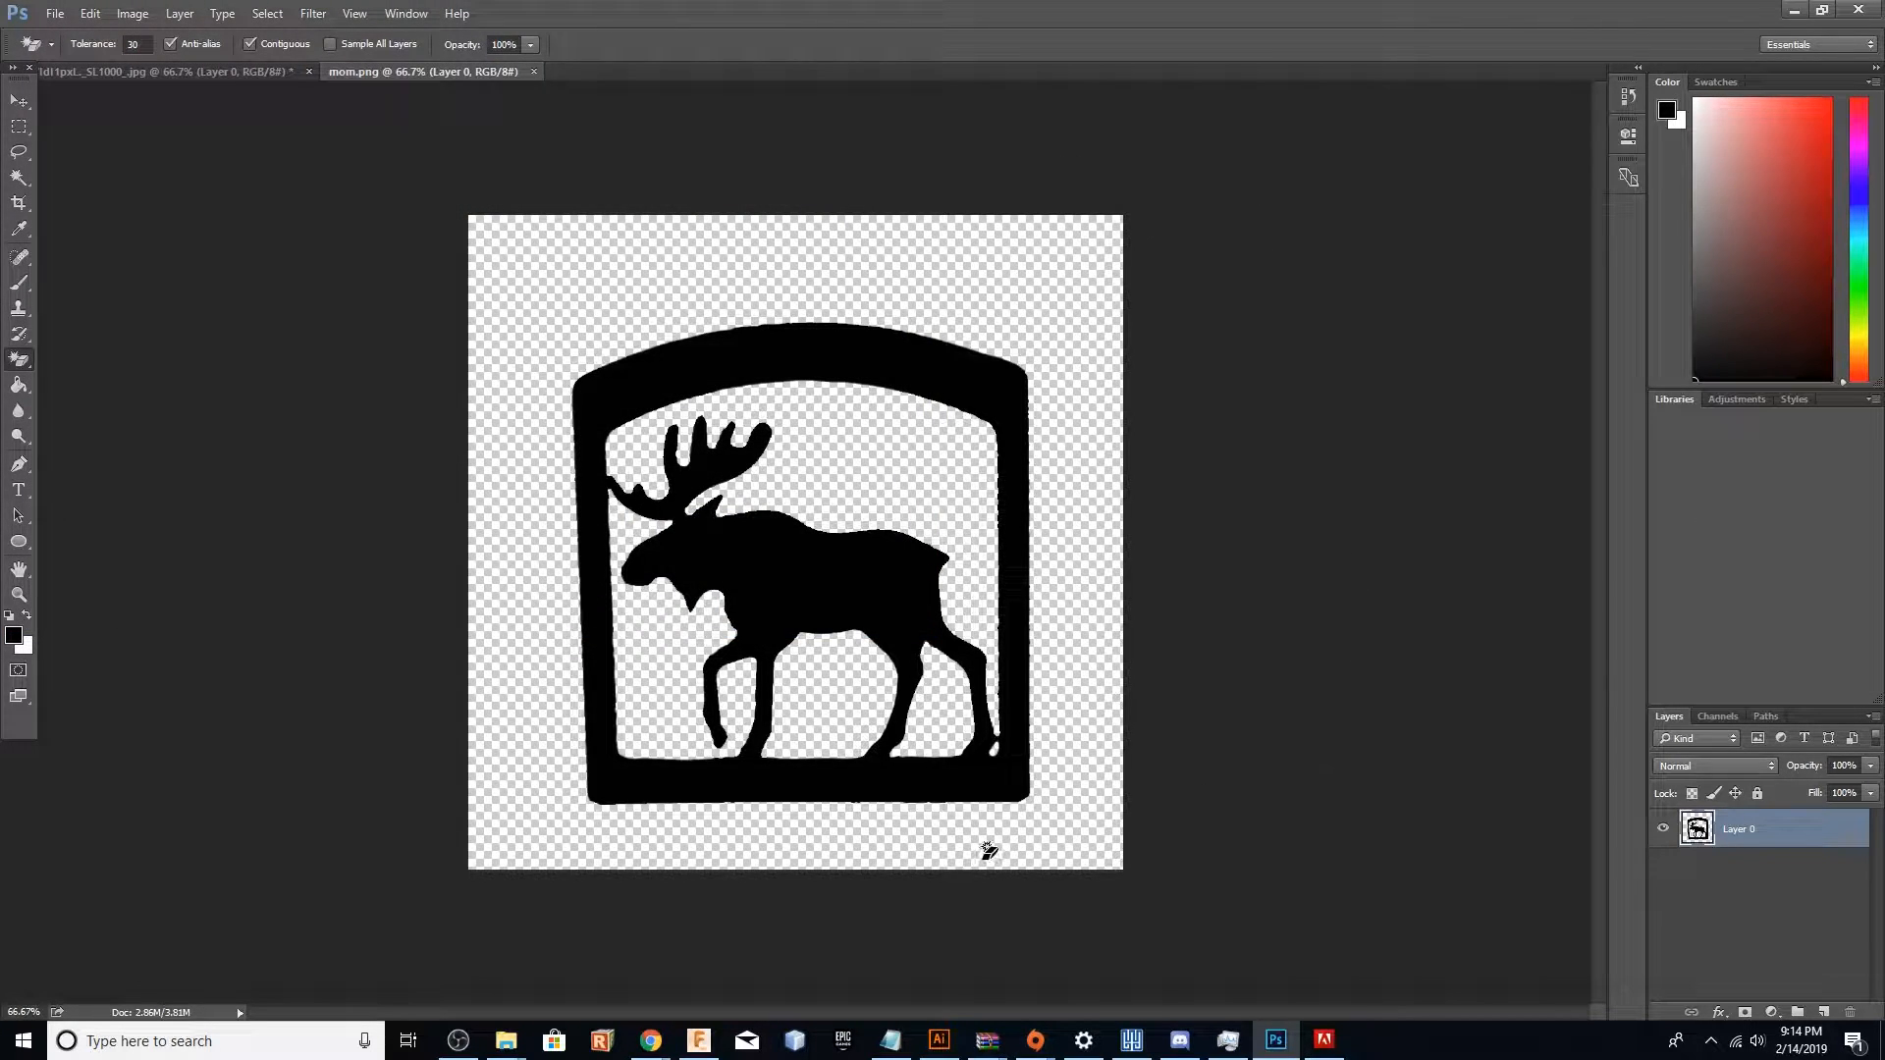
click(64, 30)
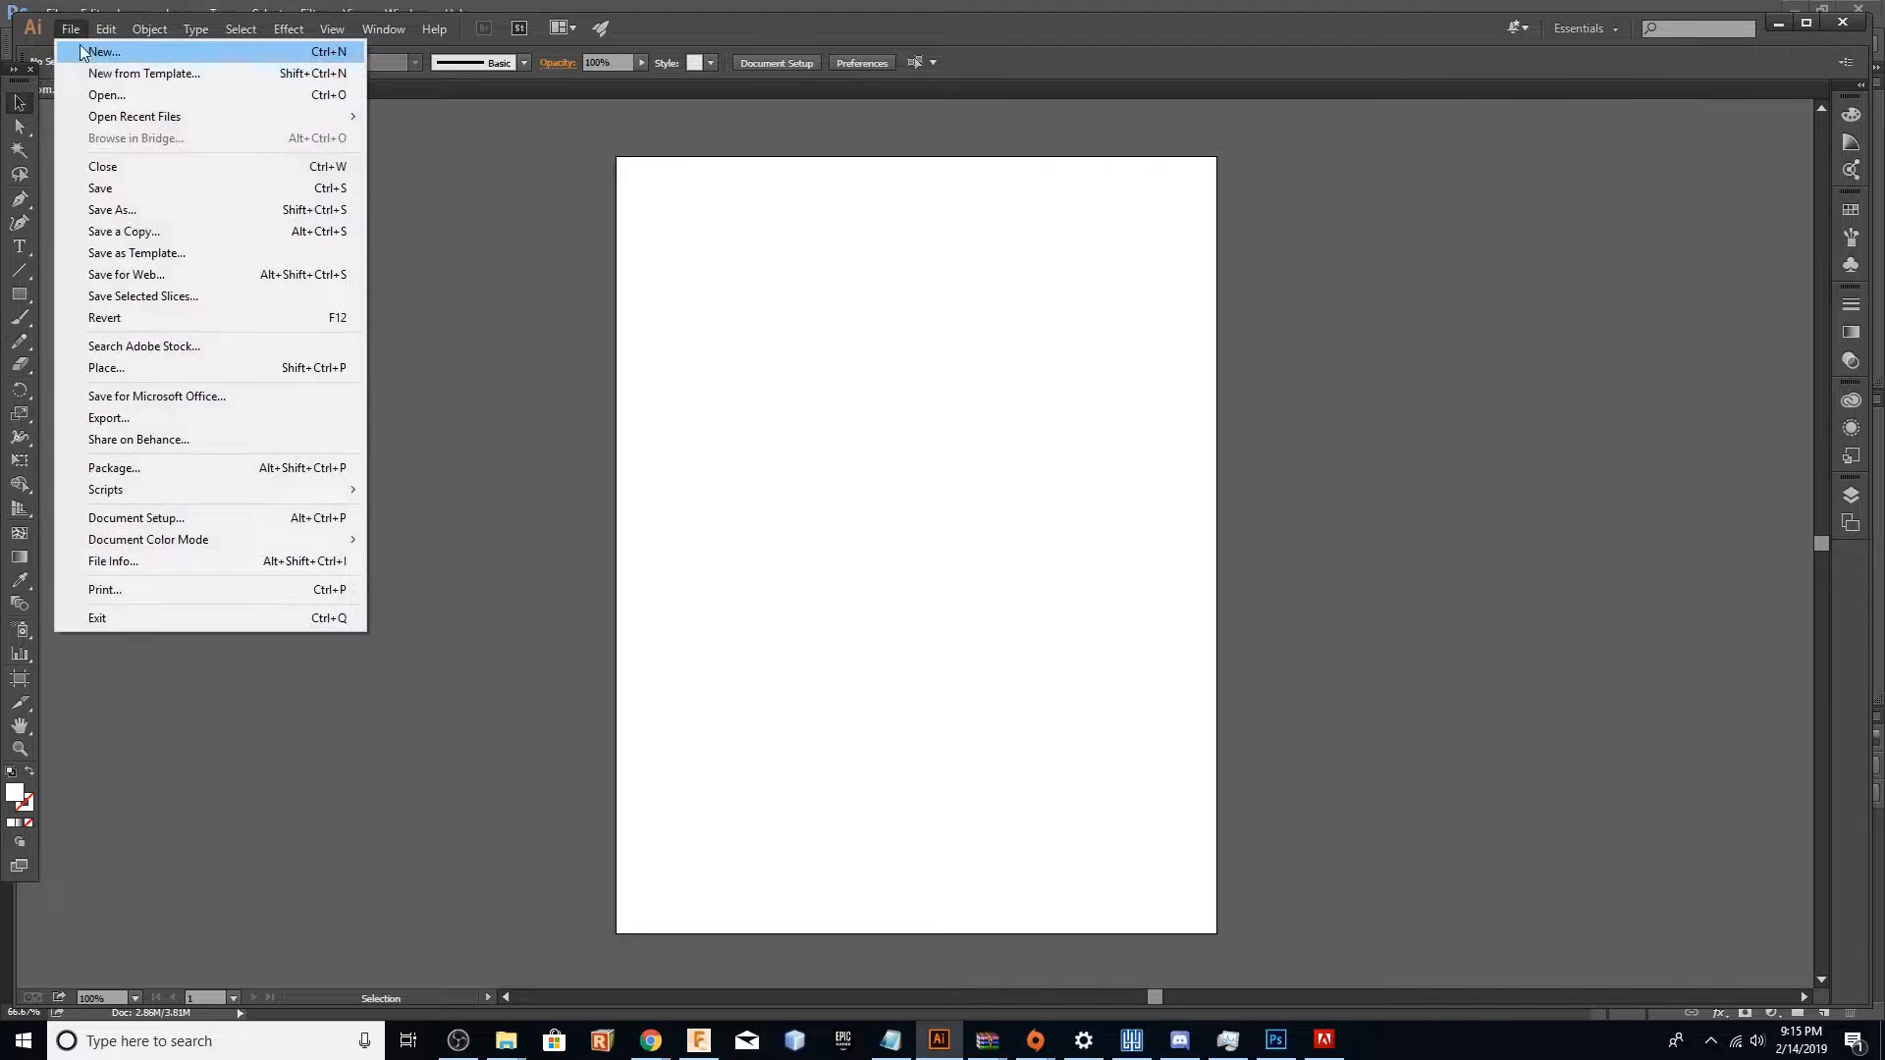
Place mom.png in a new document, trace it, and save the artwork as SVG.
click(106, 95)
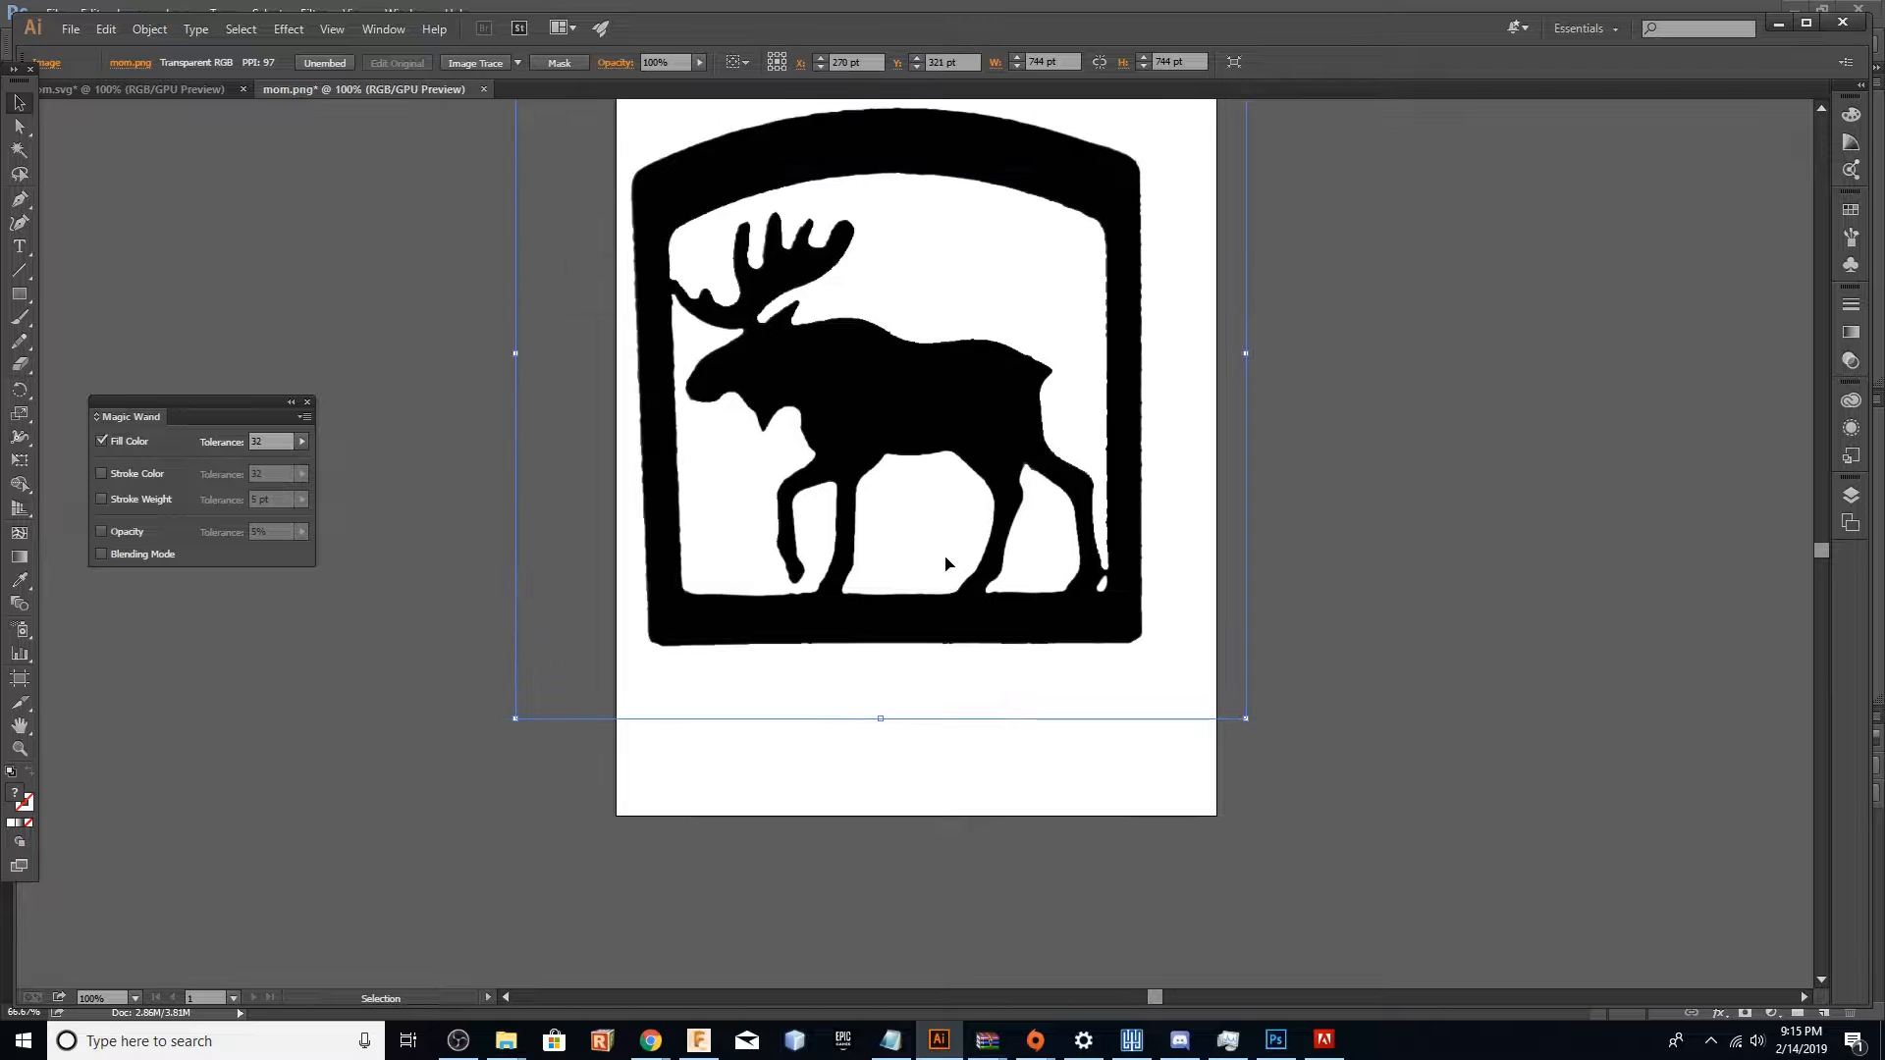
drag(947, 565, 978, 582)
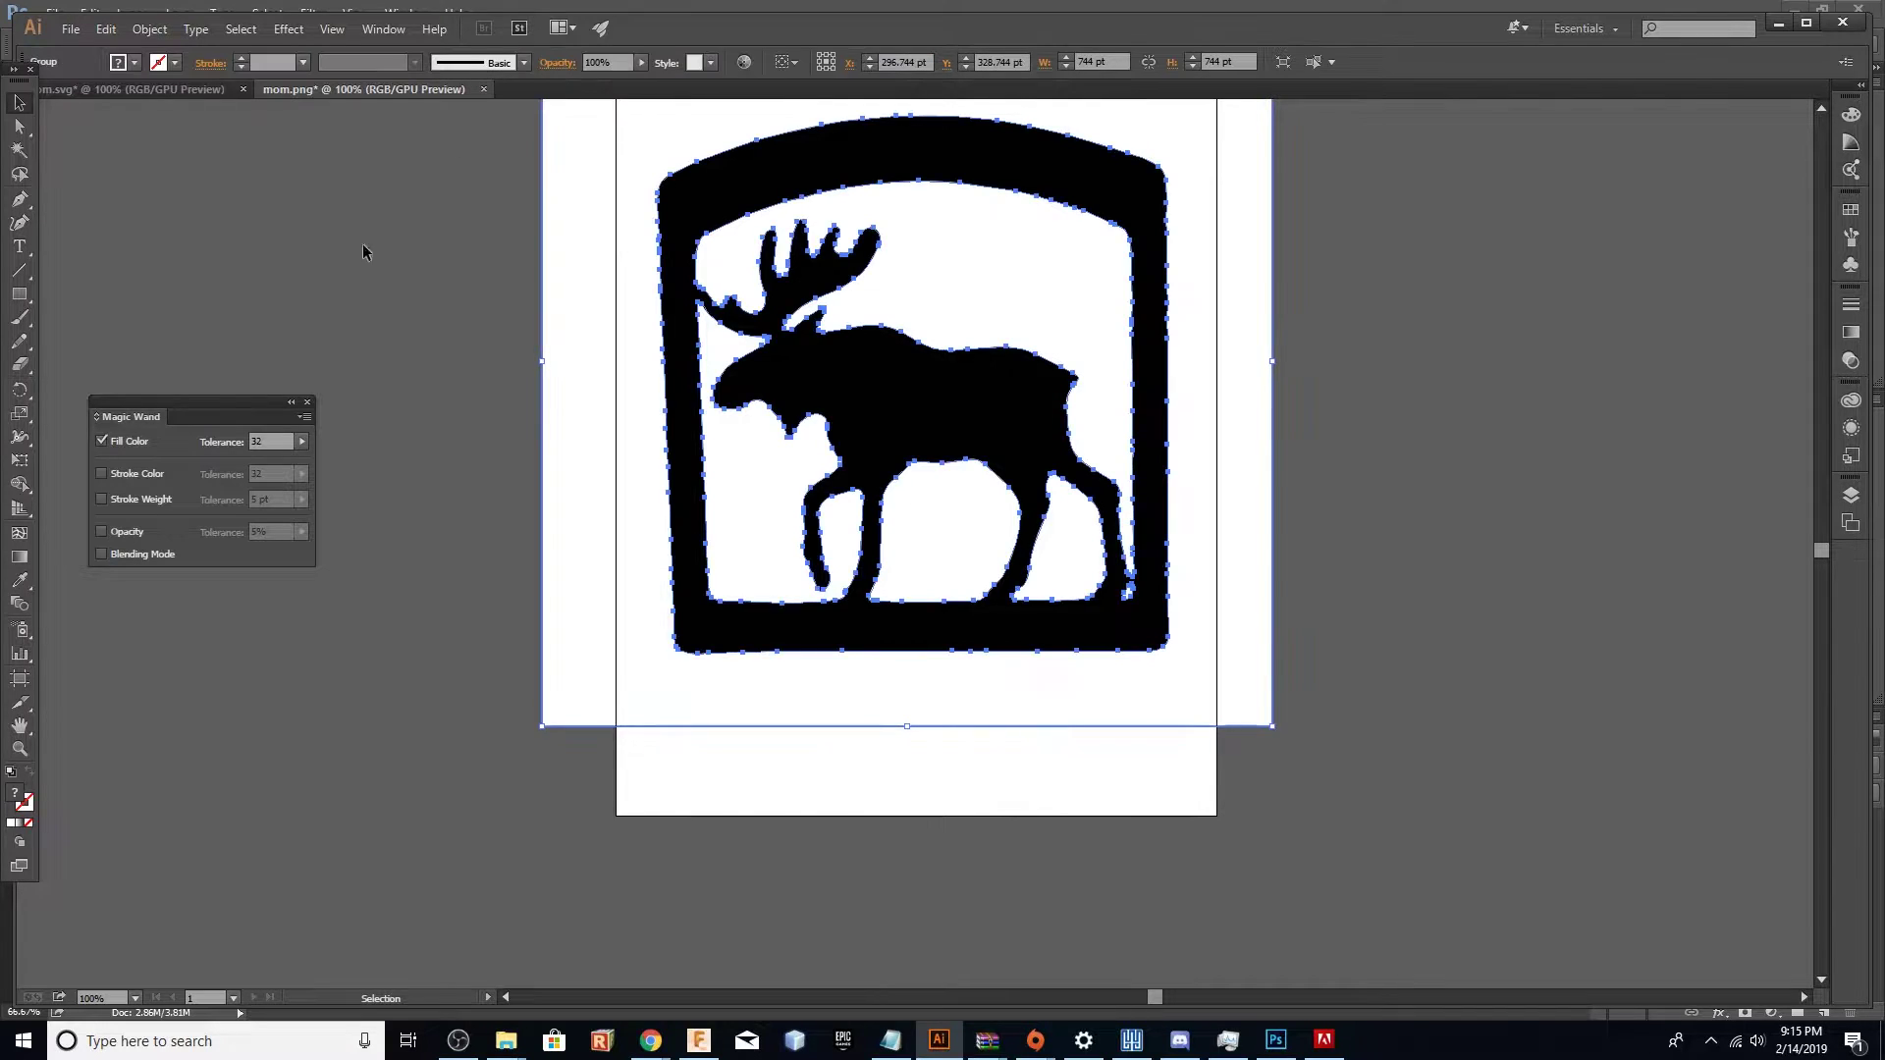
click(73, 30)
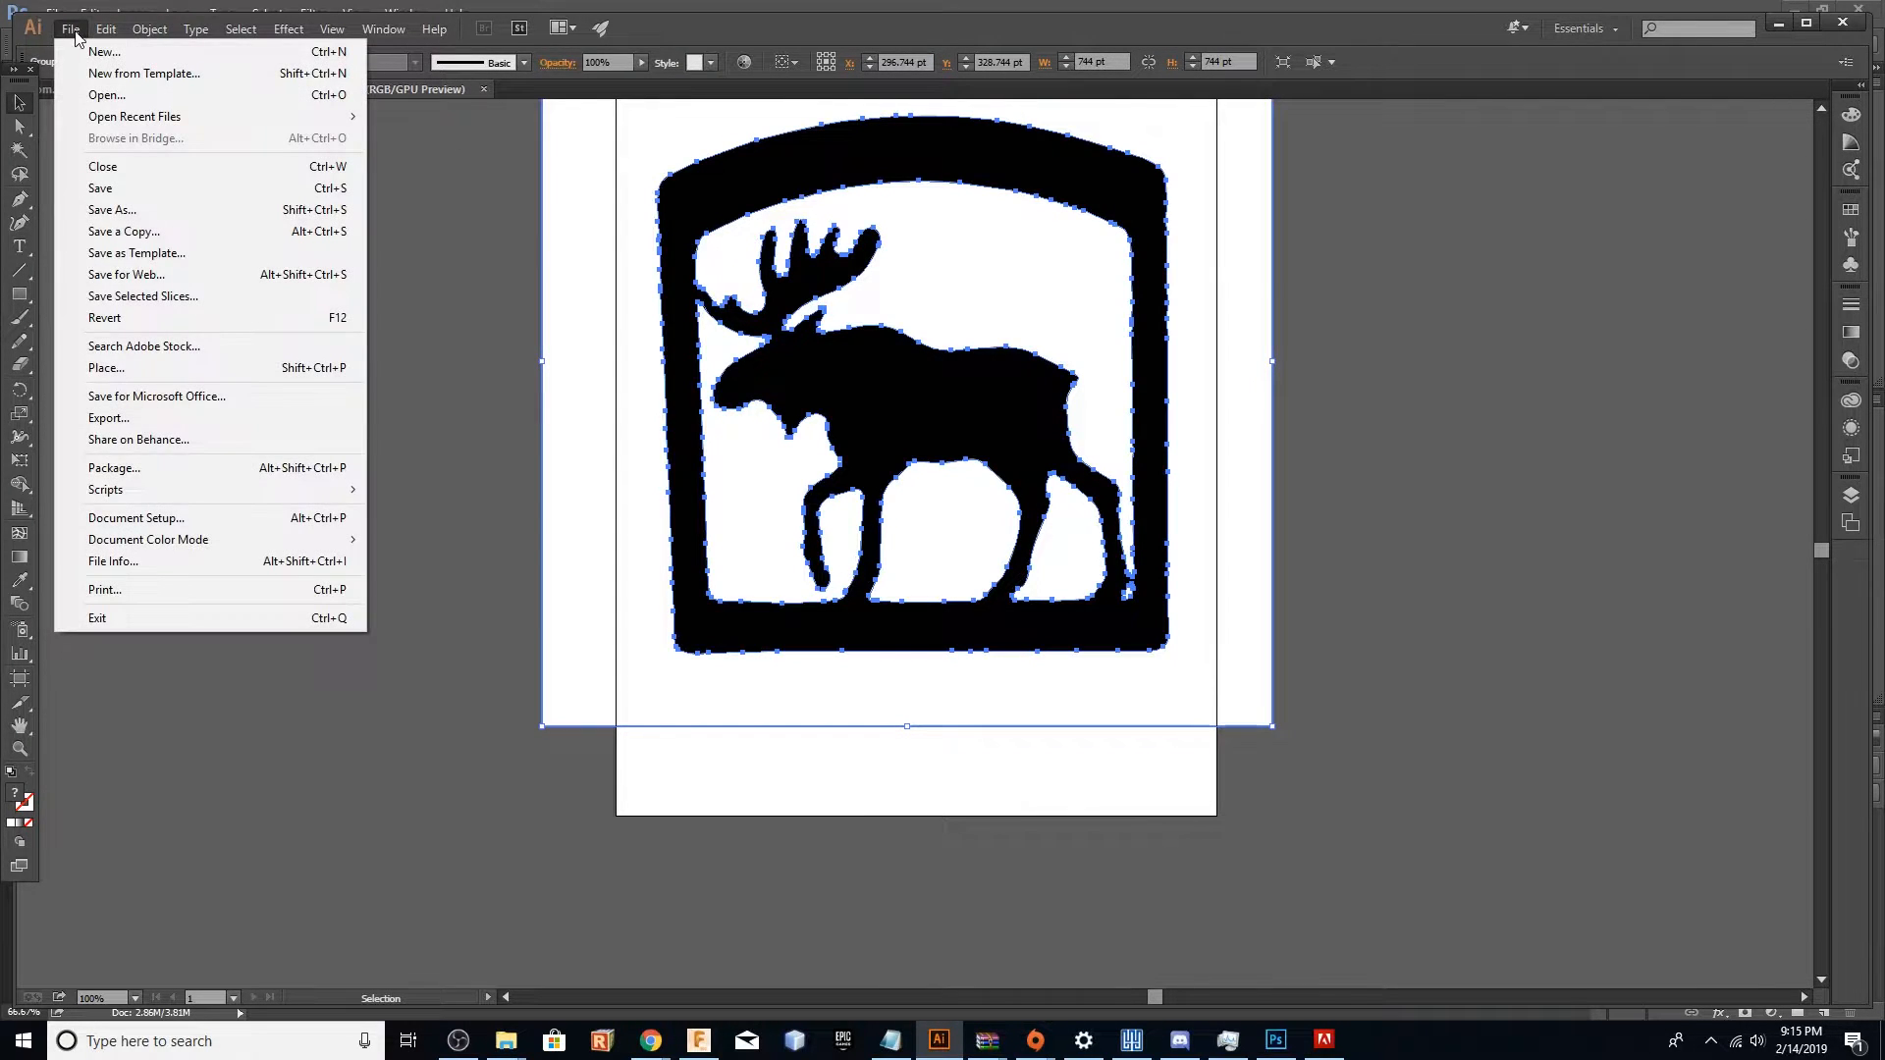
click(112, 208)
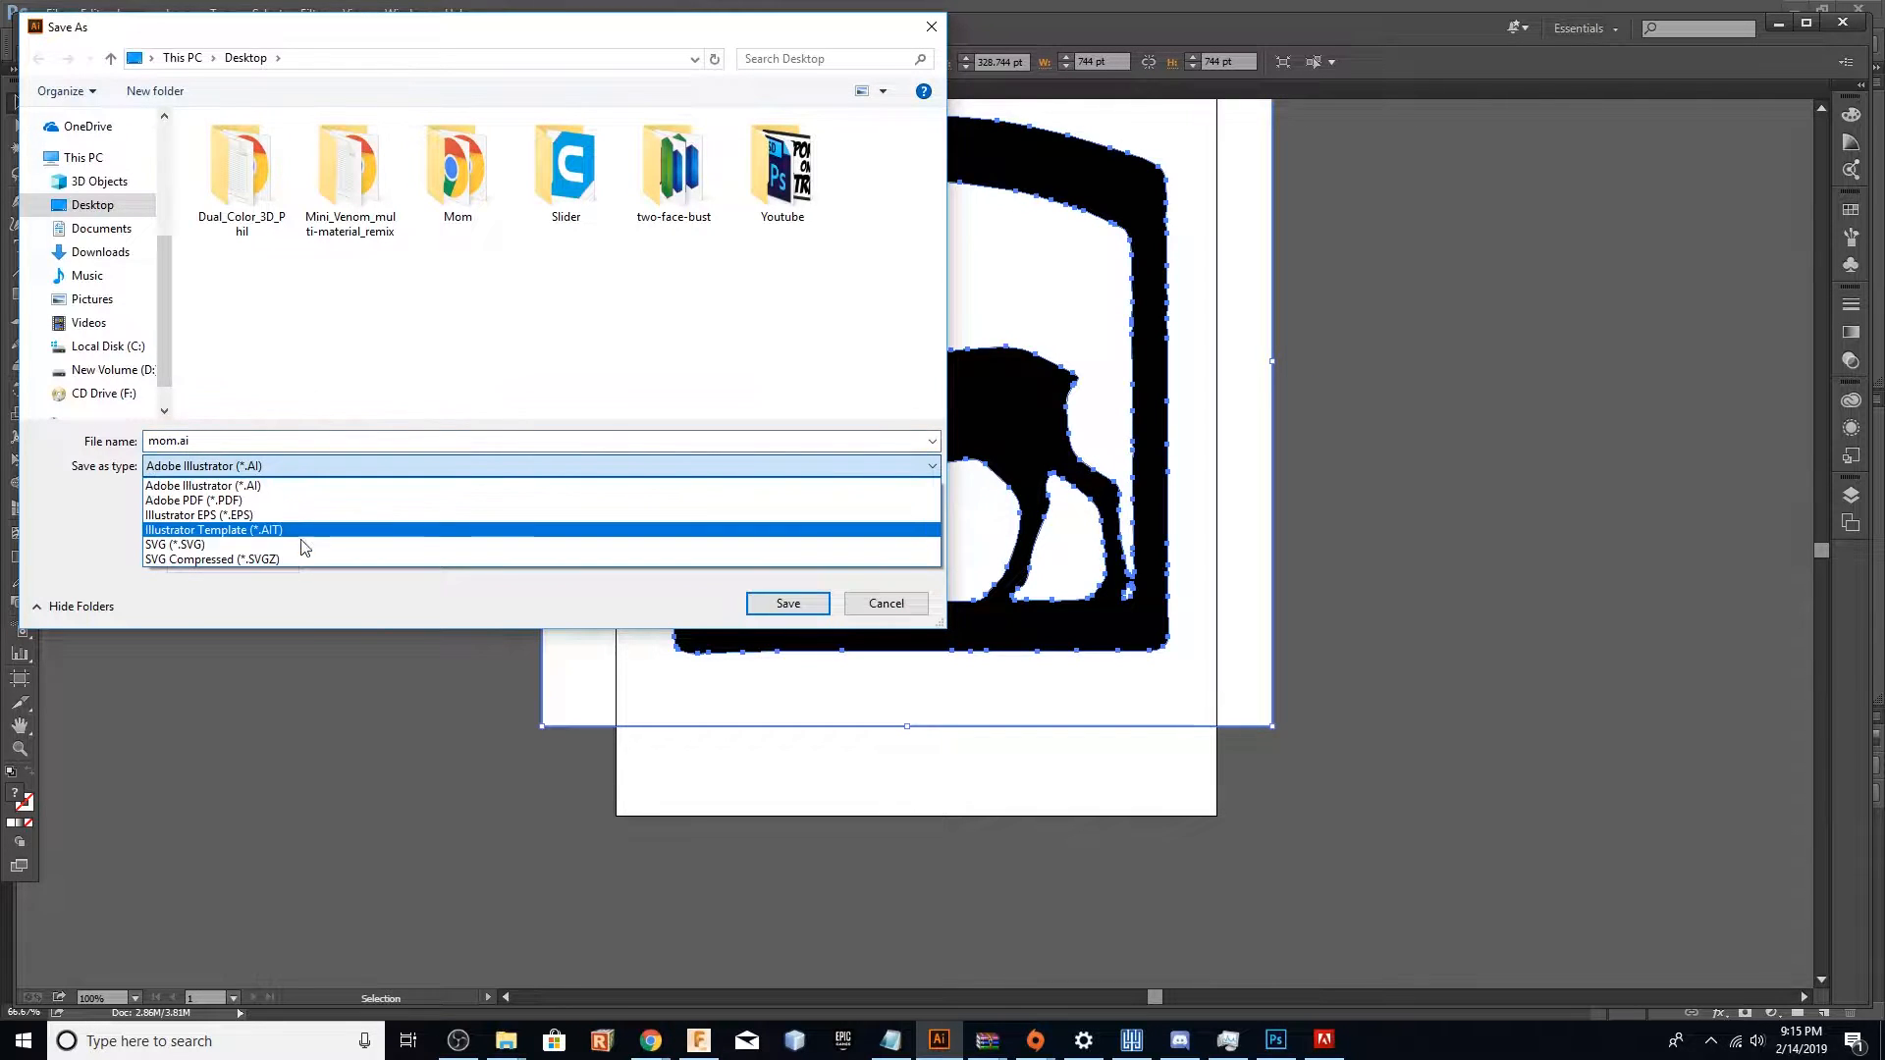
click(173, 544)
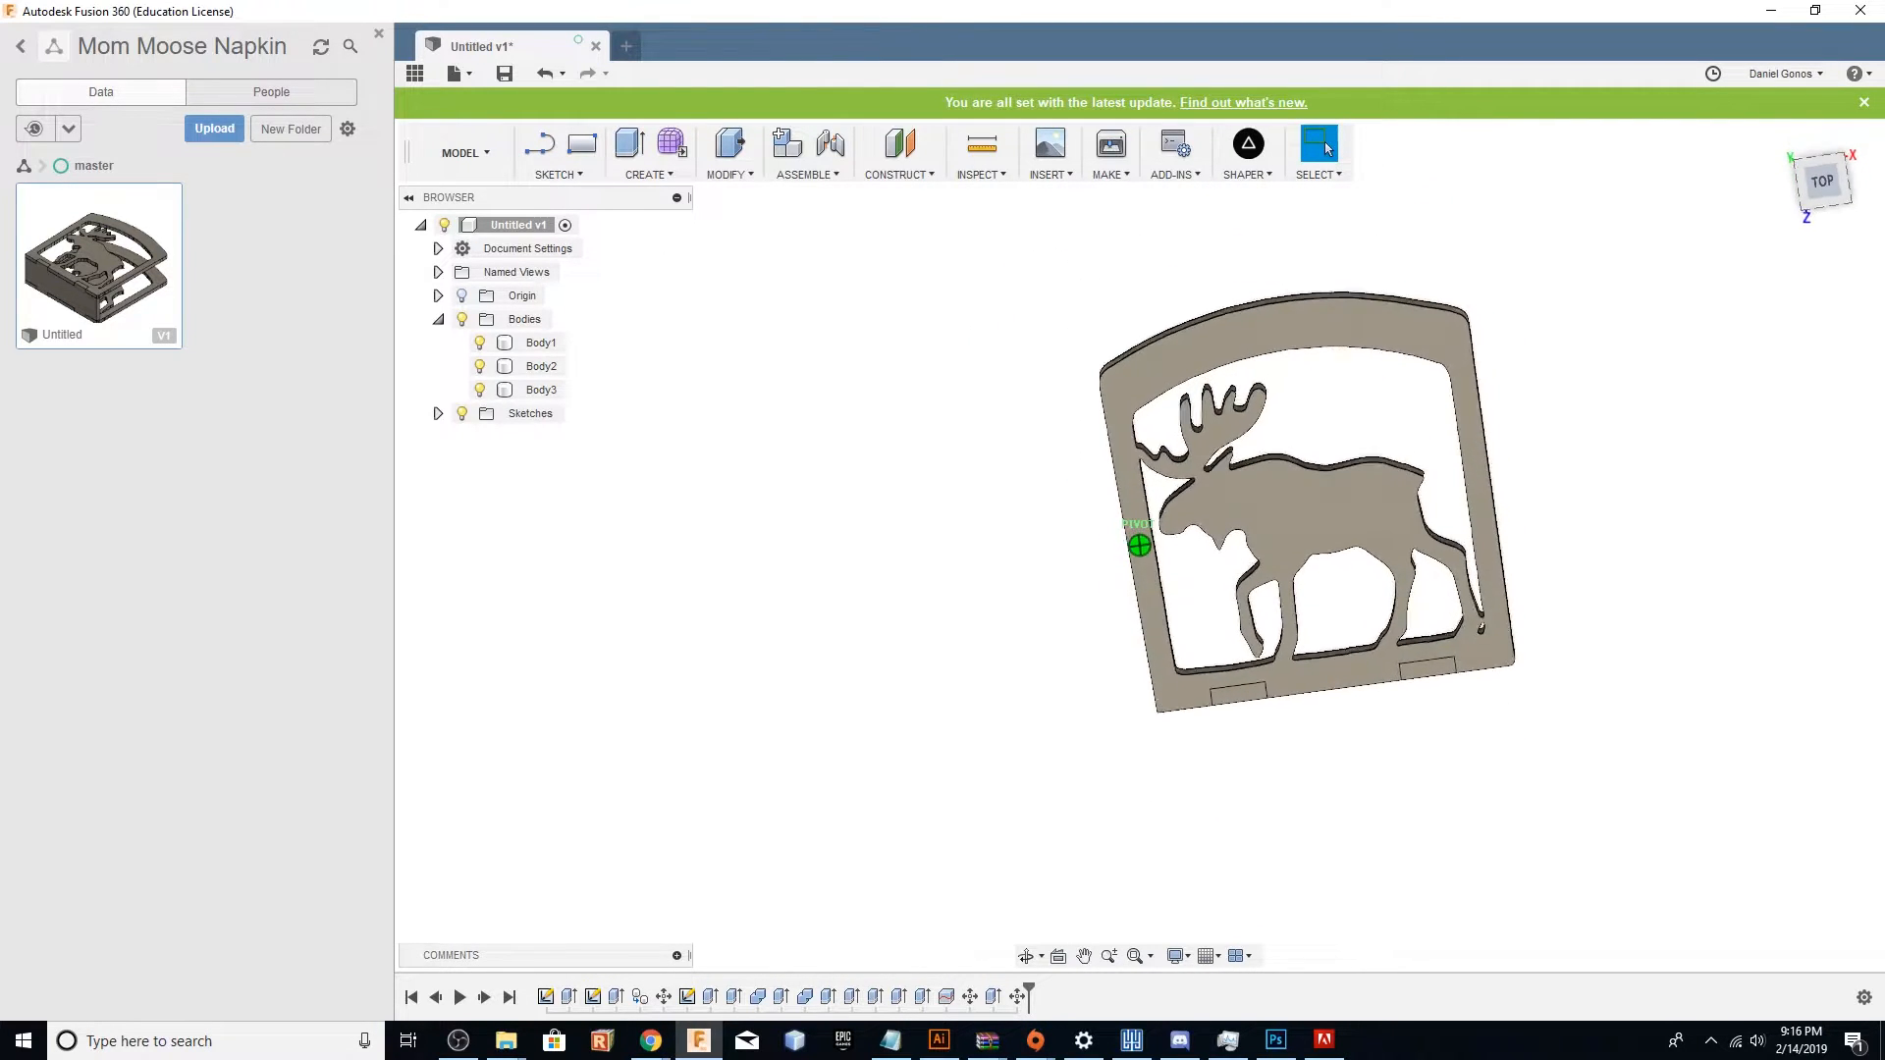
Insert the moose SVG as a sketch and move the outline into place.
click(1049, 148)
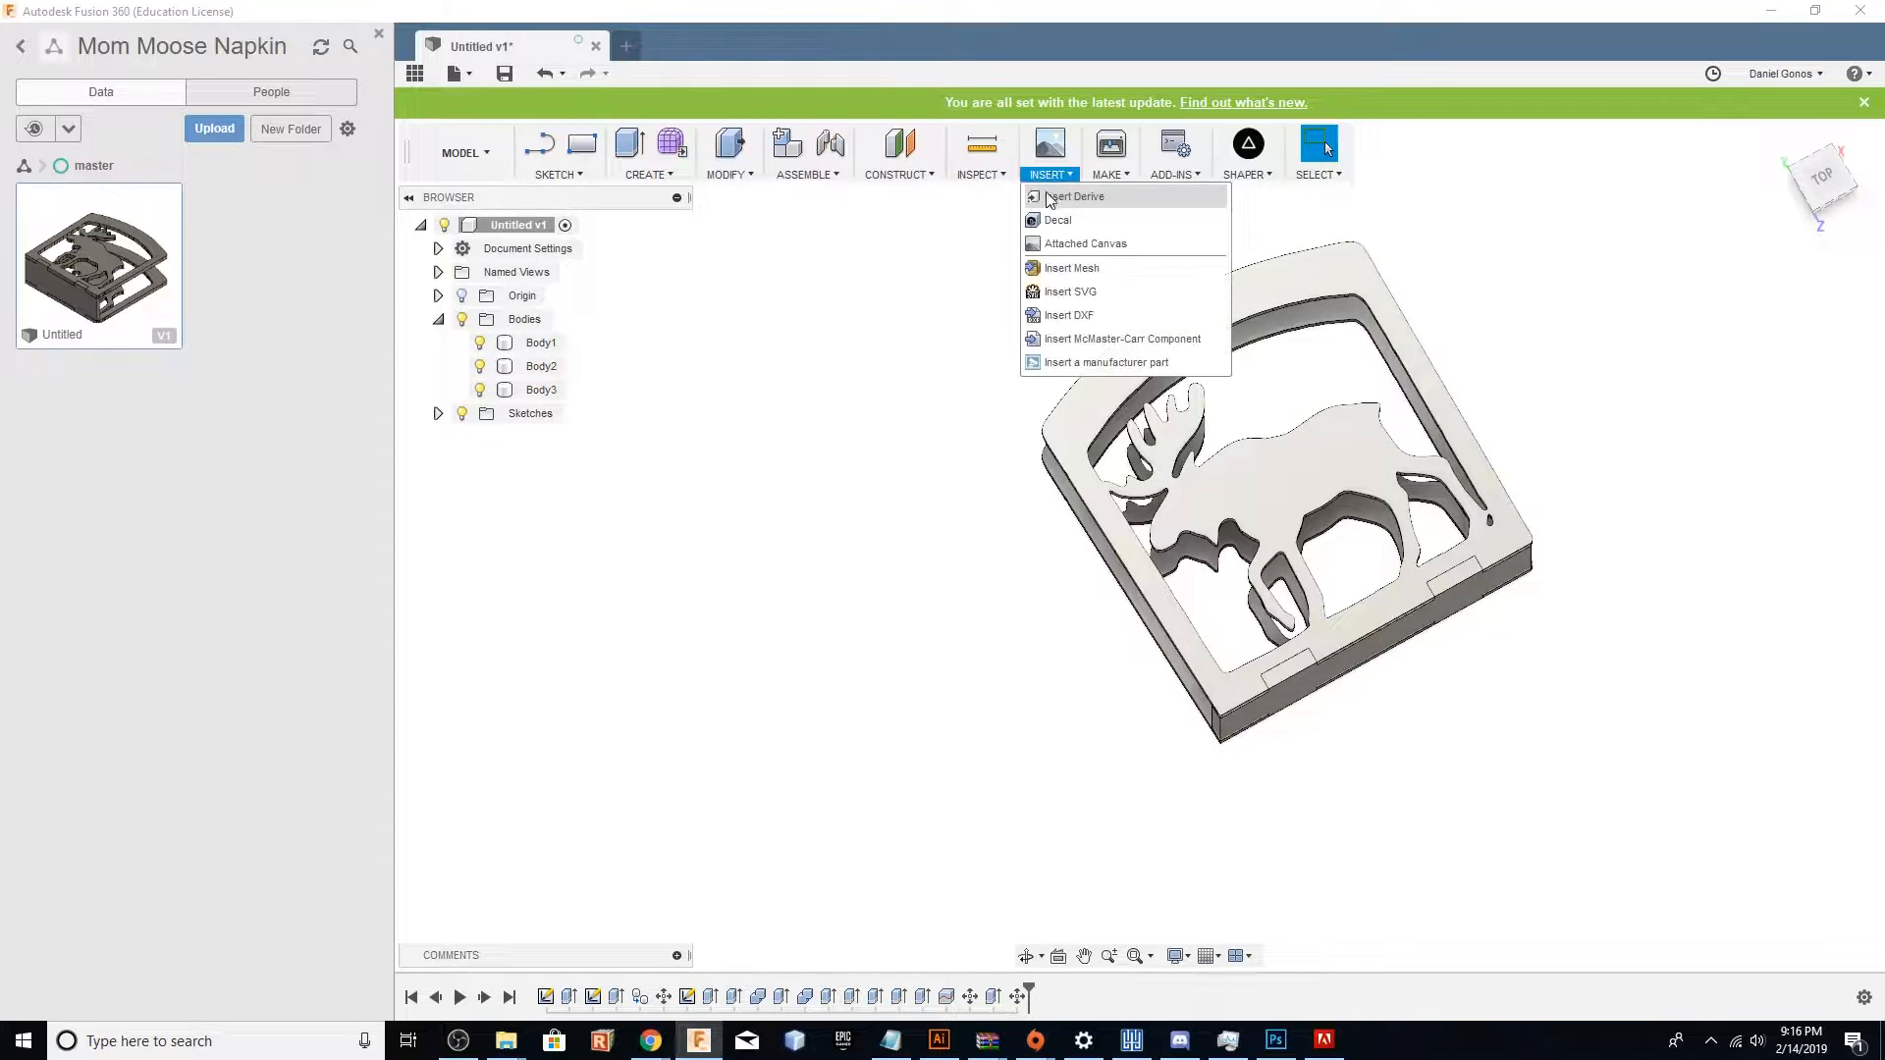
click(1072, 291)
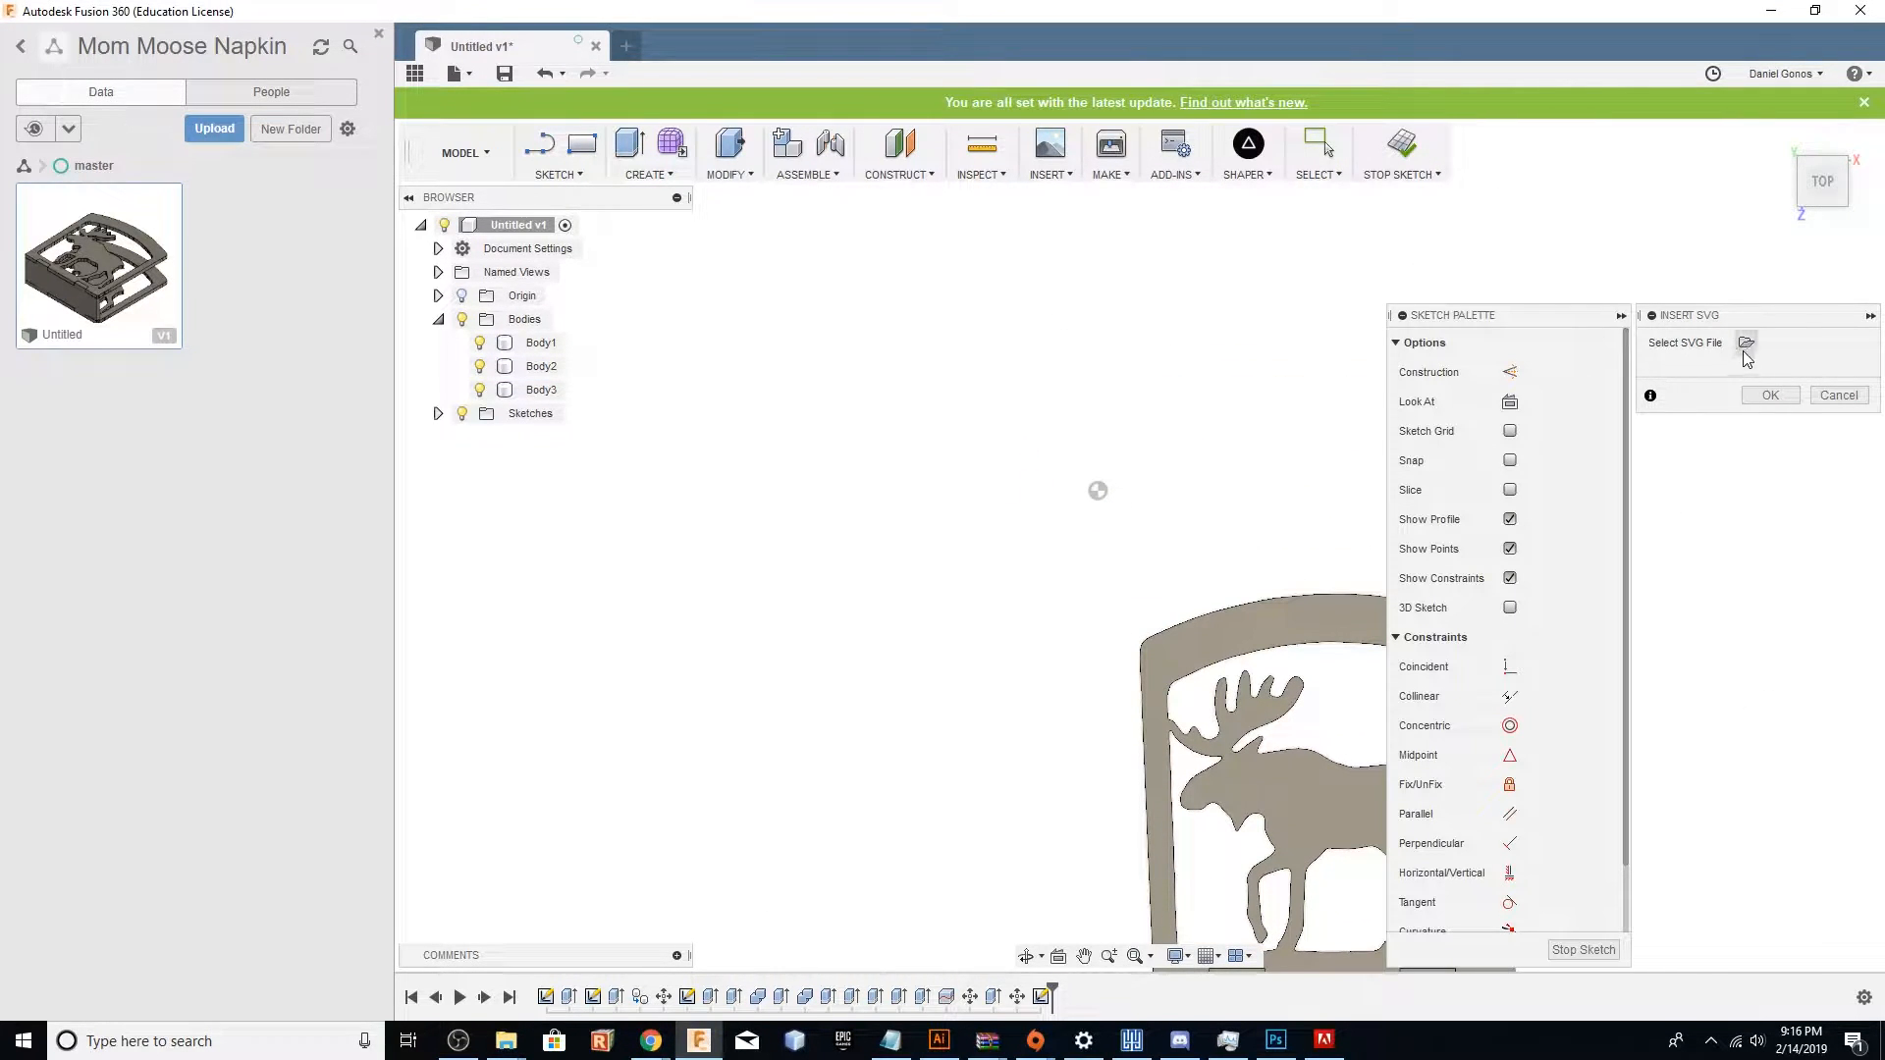
click(1746, 341)
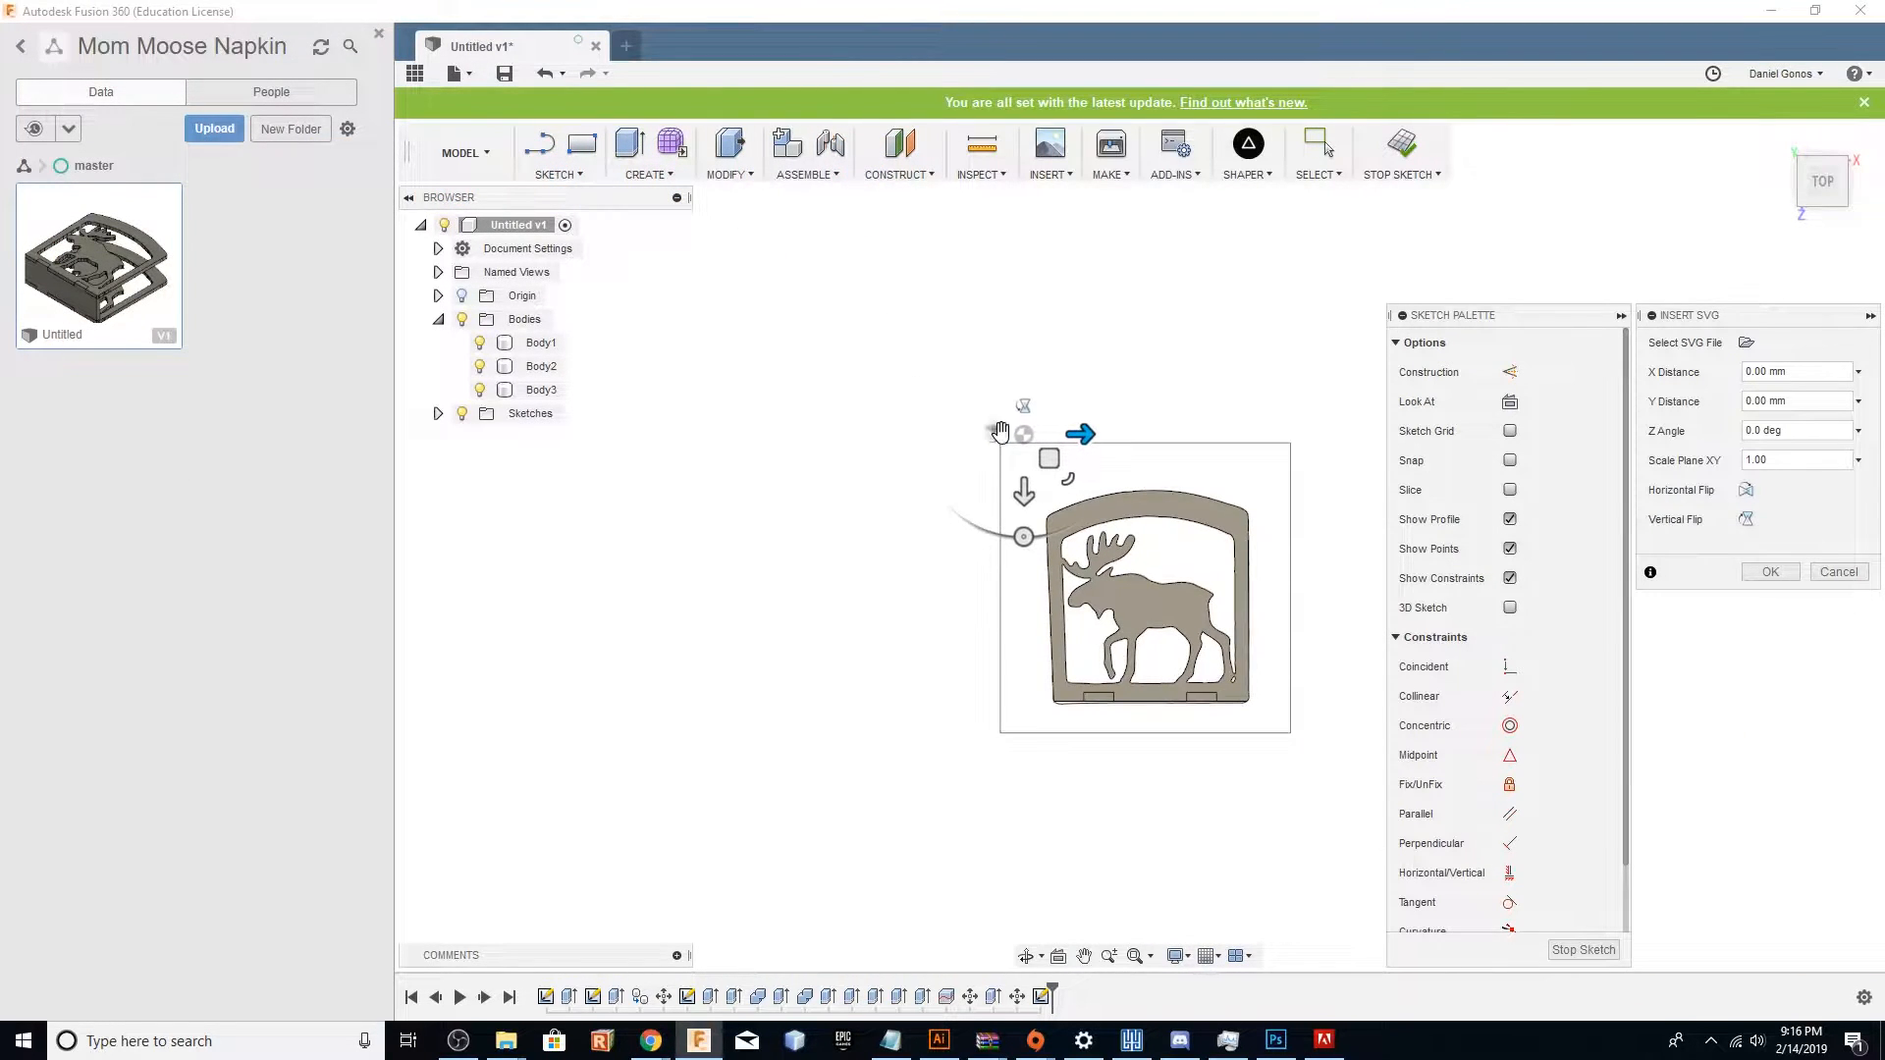
drag(1024, 536, 905, 345)
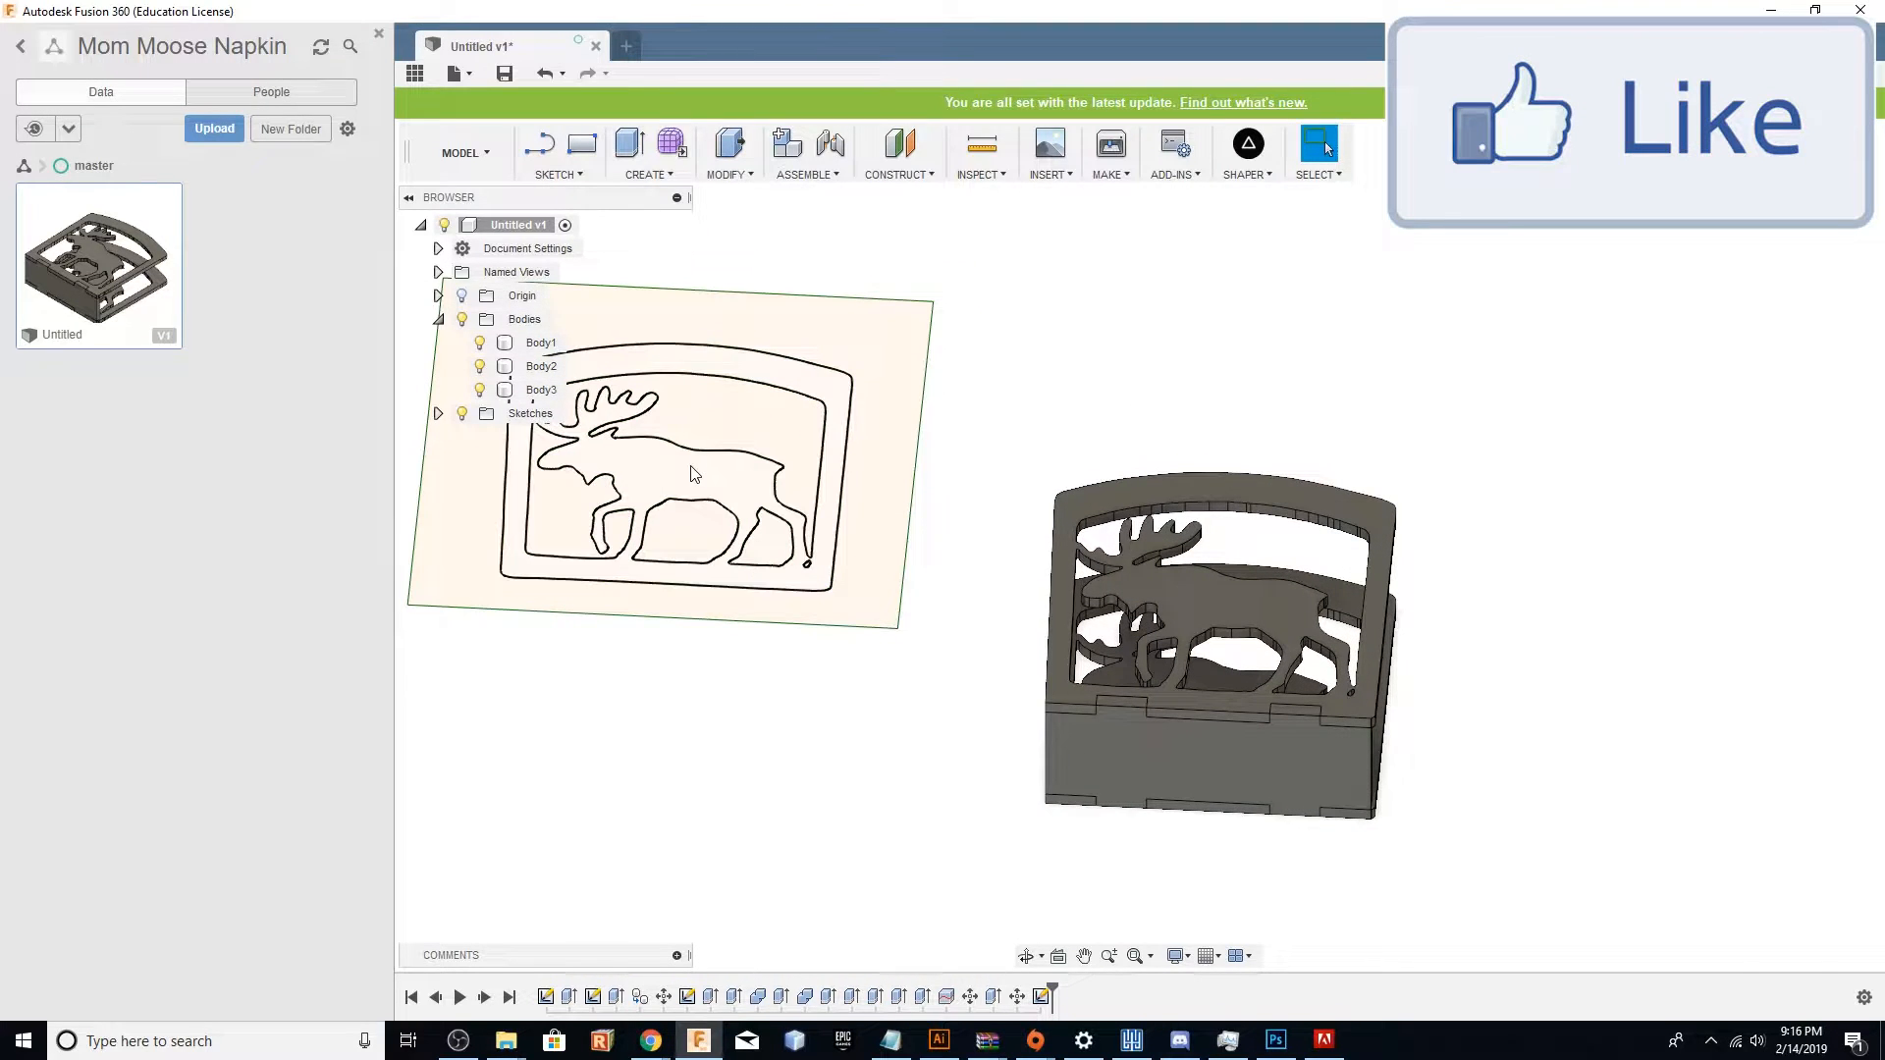
Extrude the moose outline profile into a thin solid as a New Body.
click(697, 475)
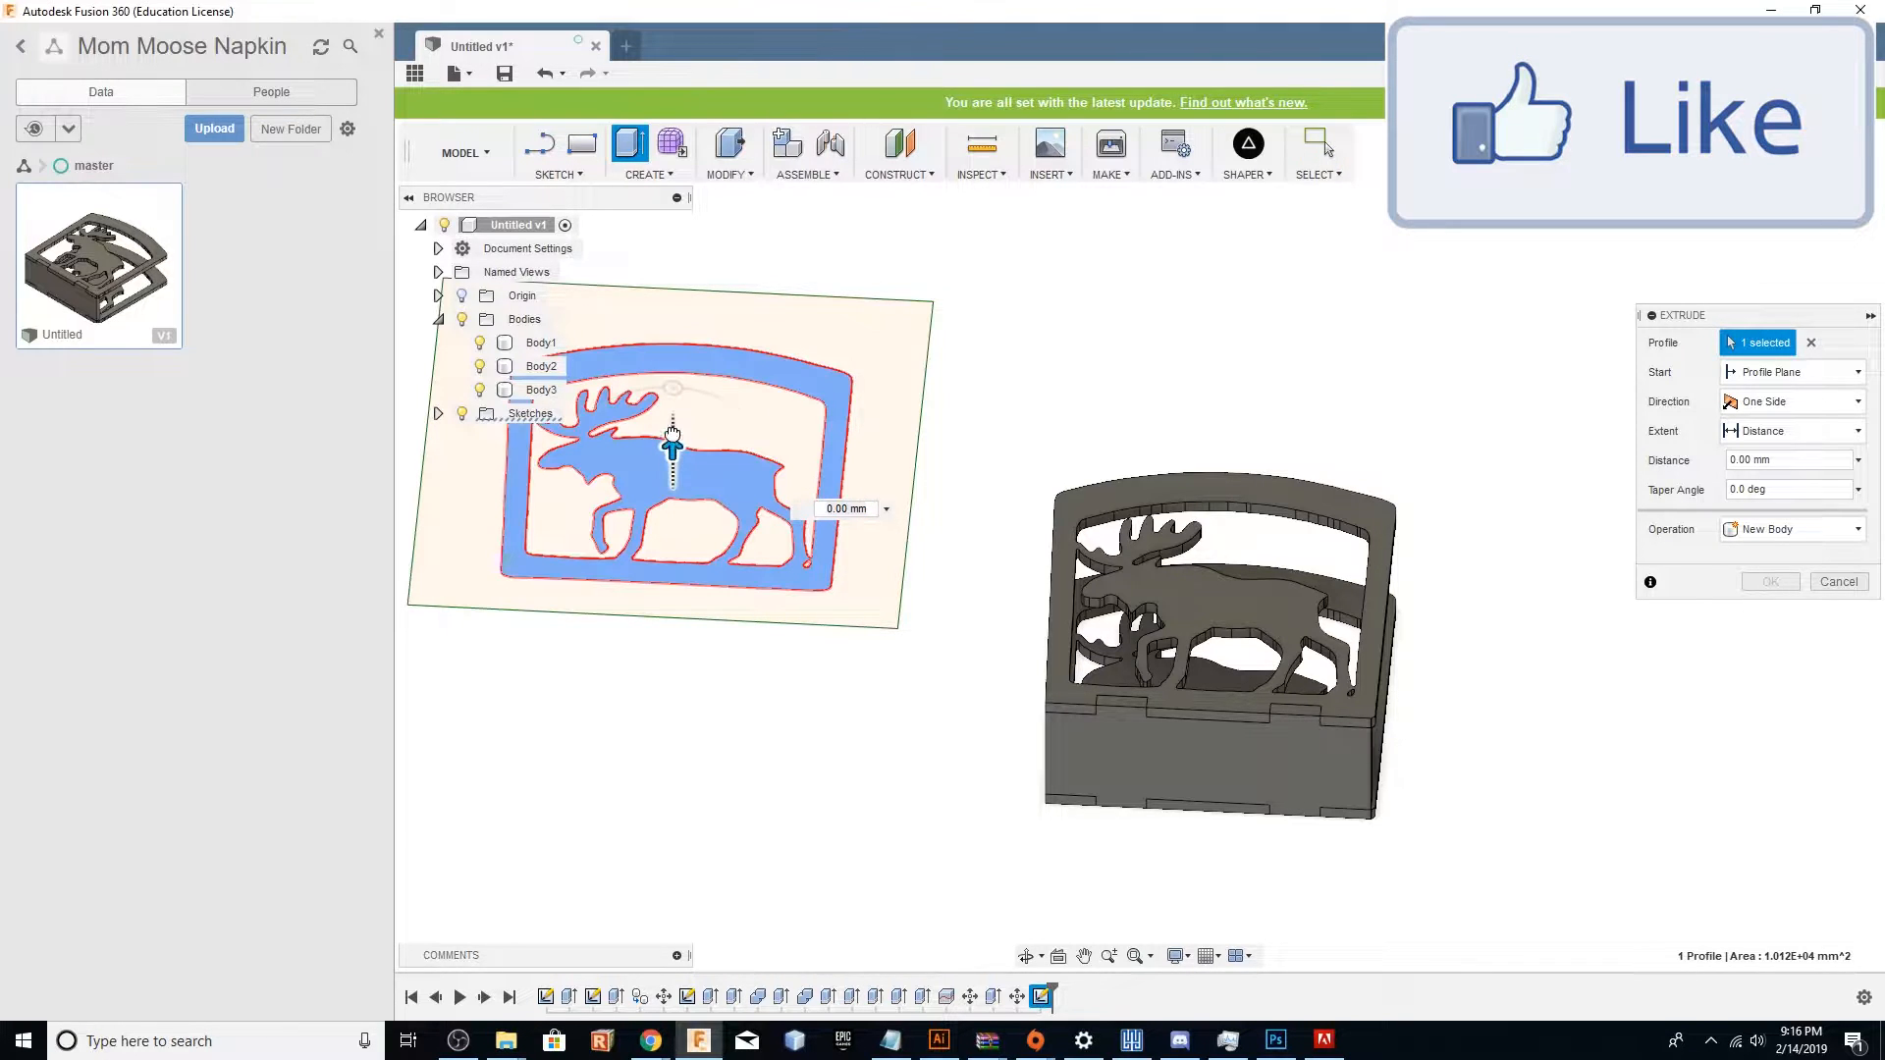
drag(671, 446, 671, 408)
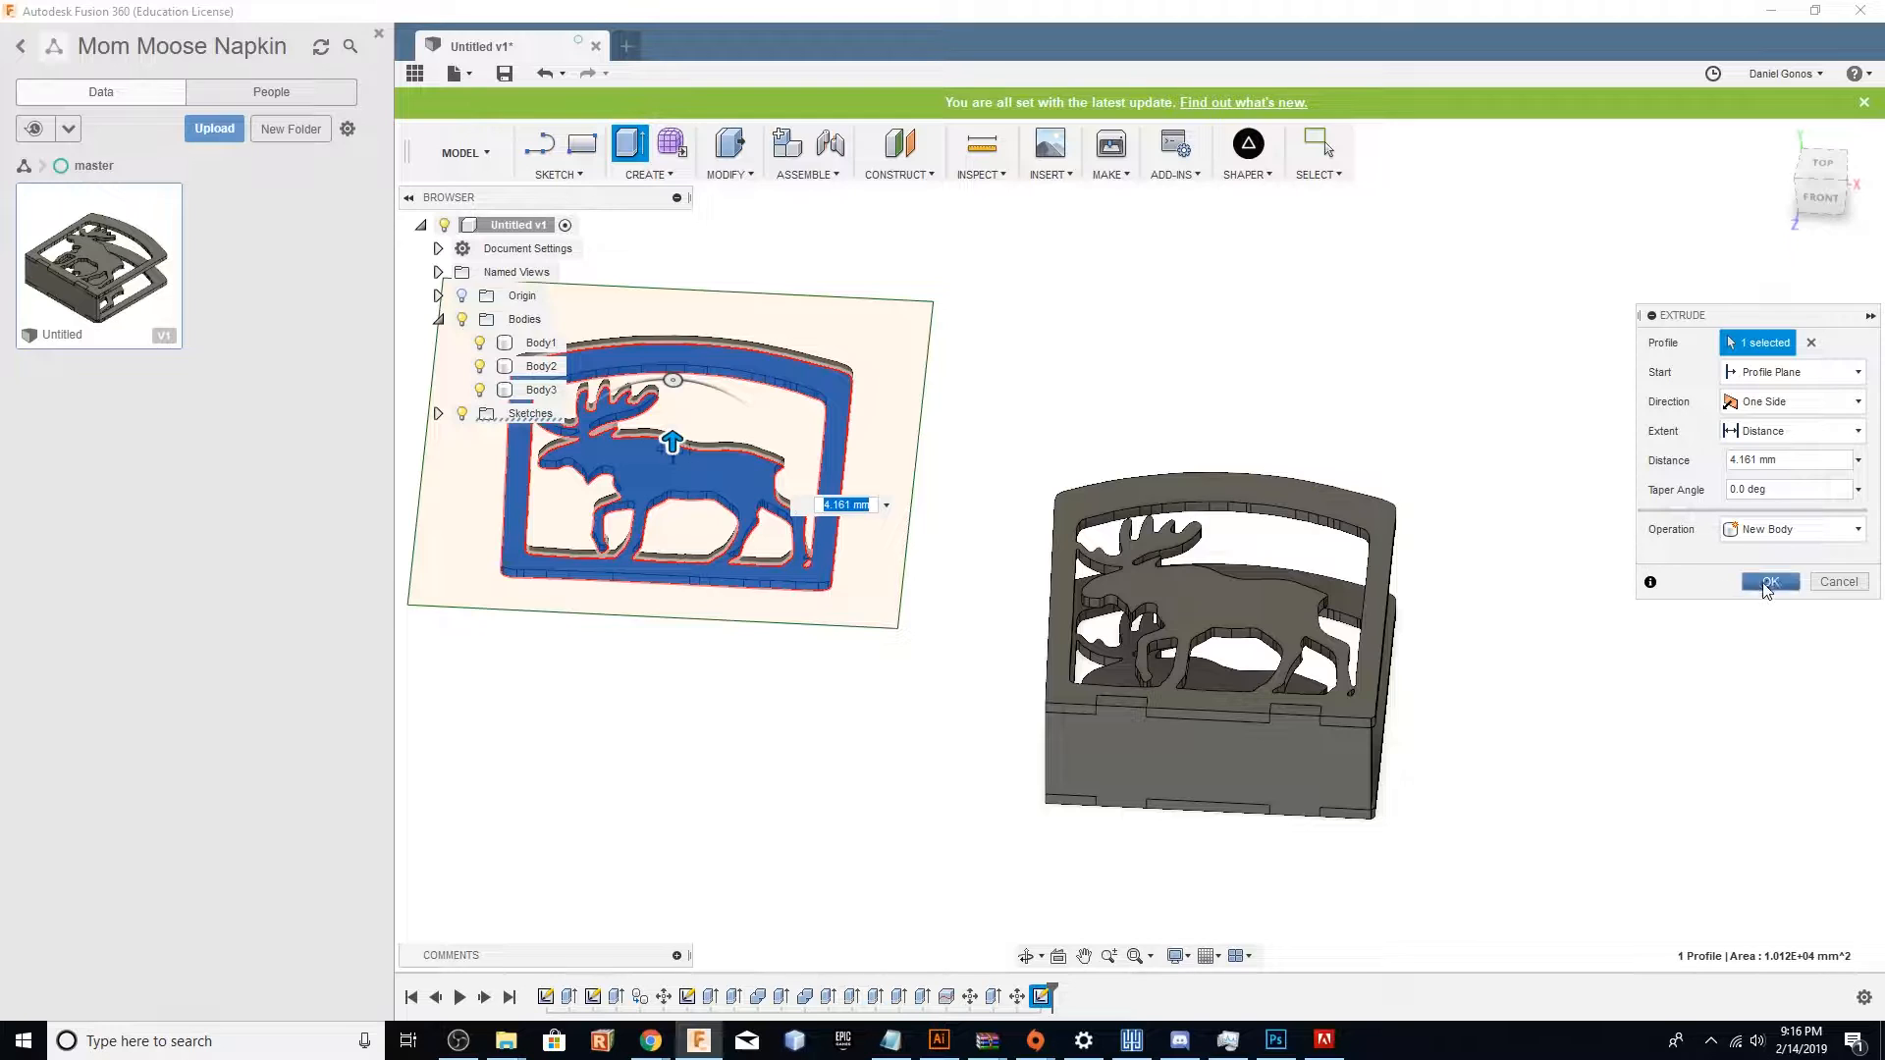
click(1771, 582)
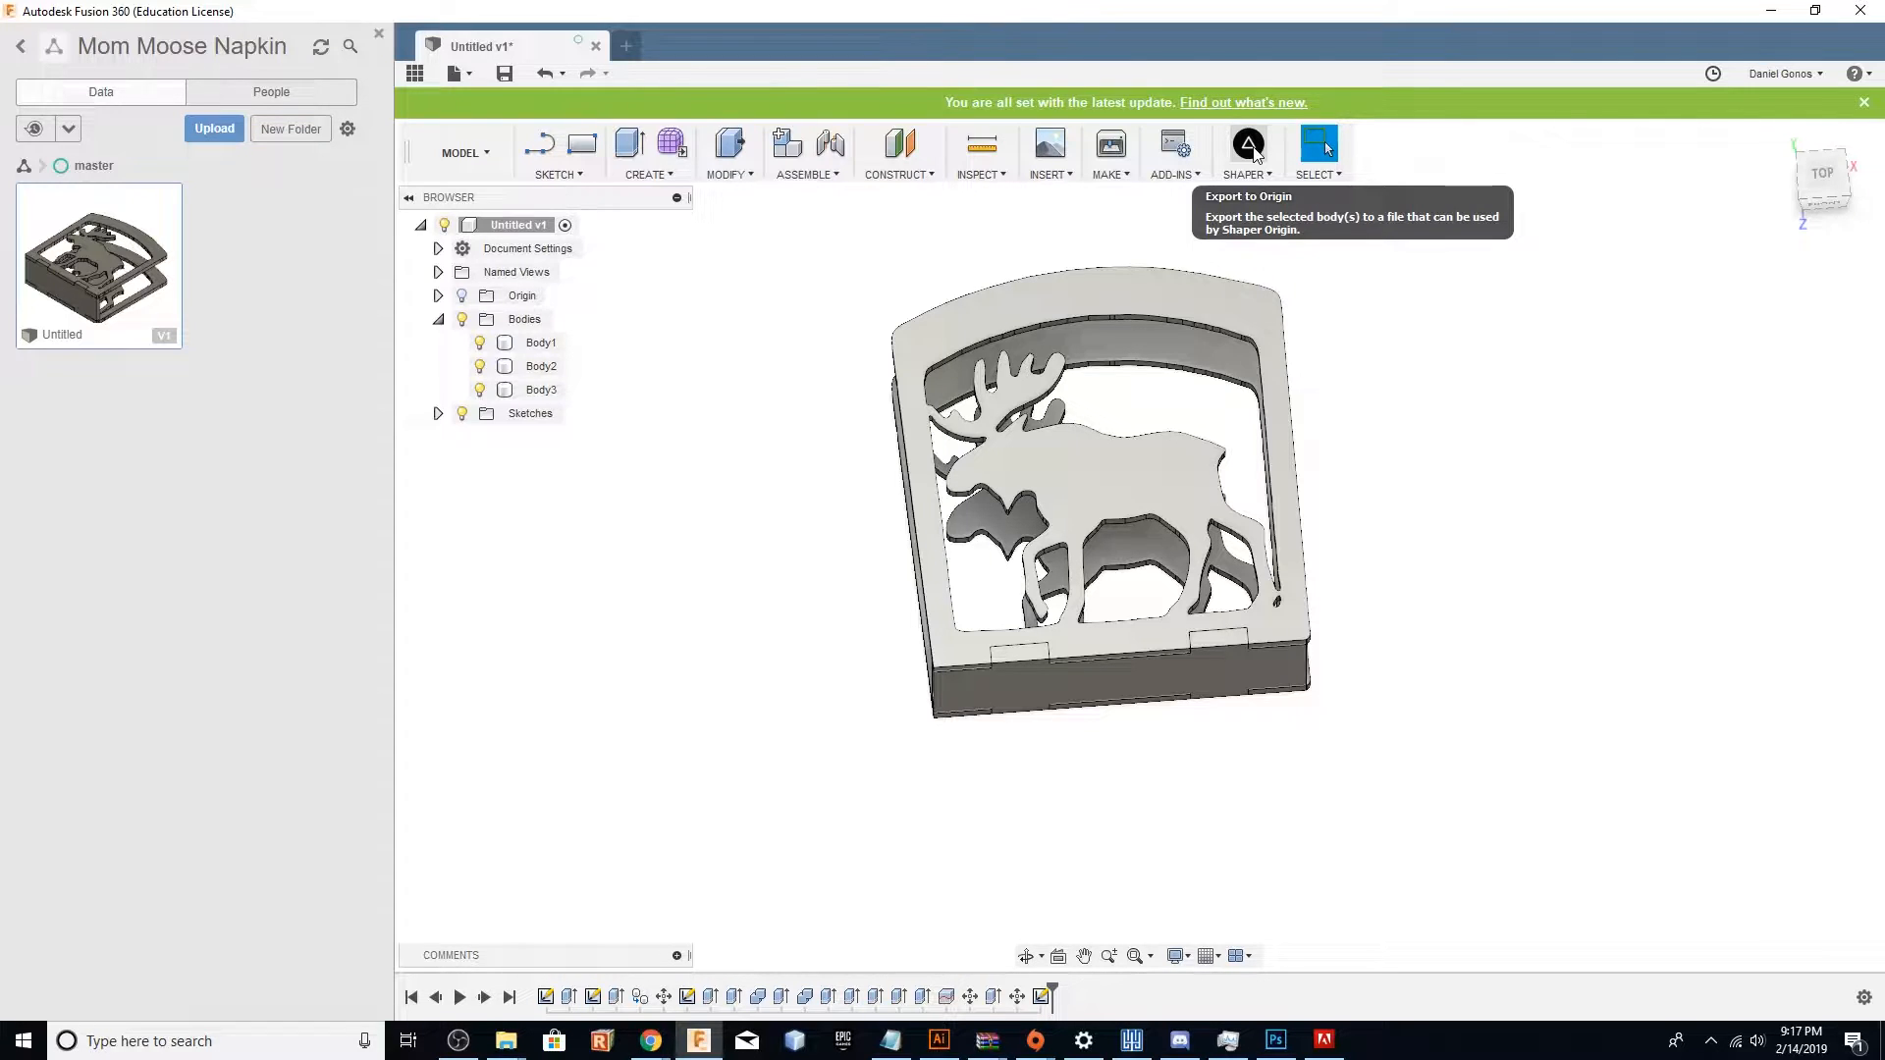
Export the holder's top cutting face to the Mom folder as Bottom.svg.
click(1249, 144)
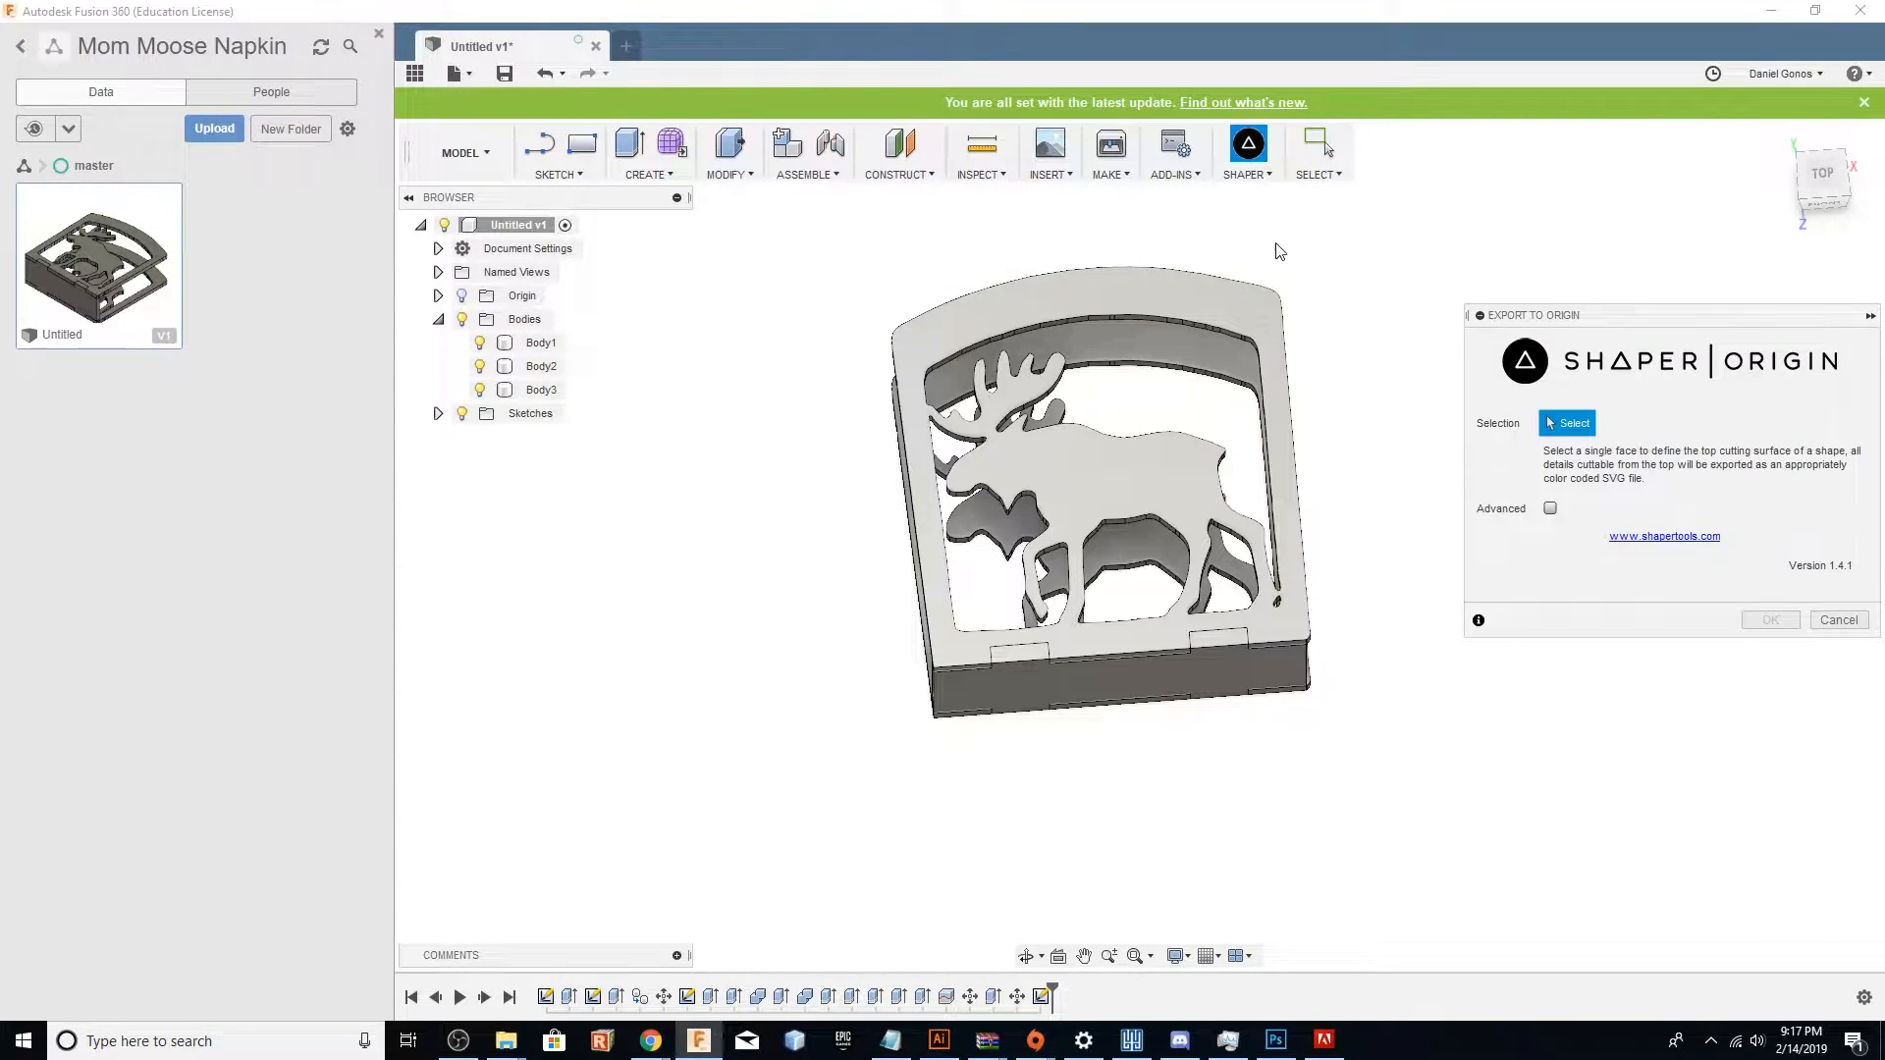
click(1141, 479)
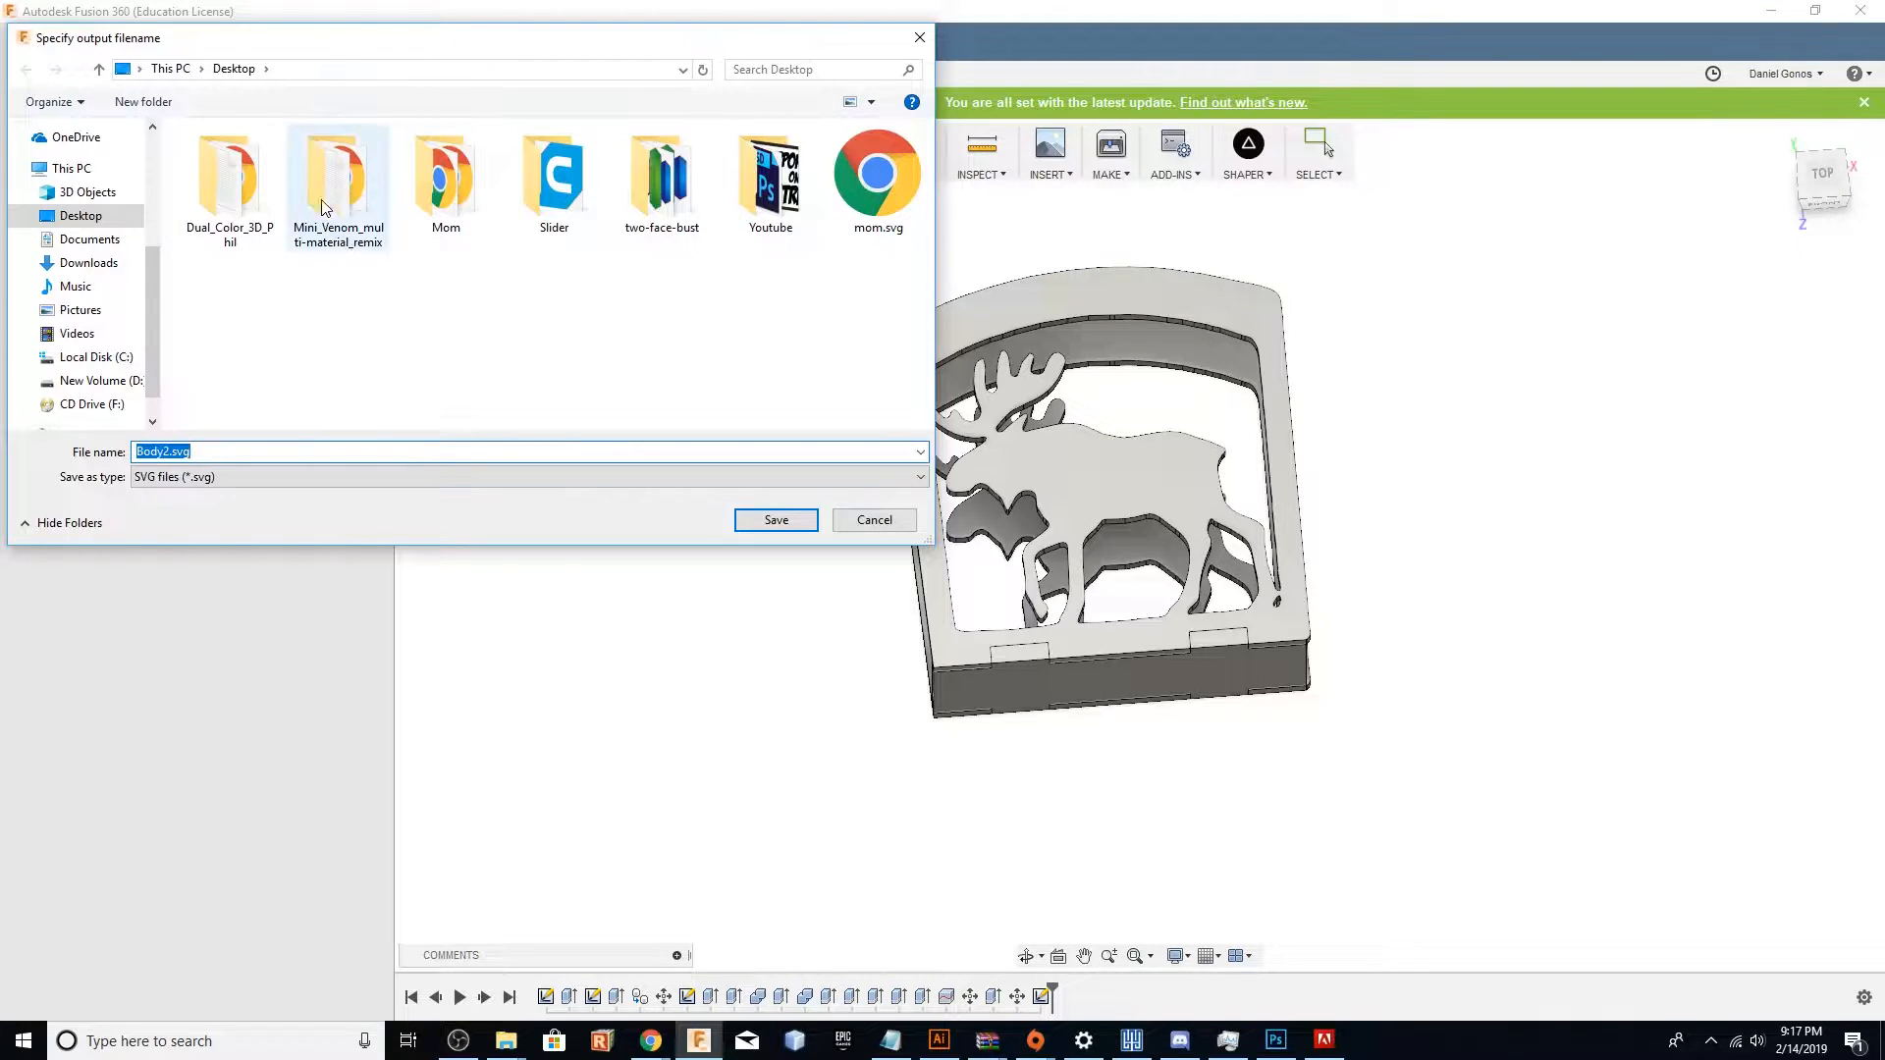
double_click(444, 174)
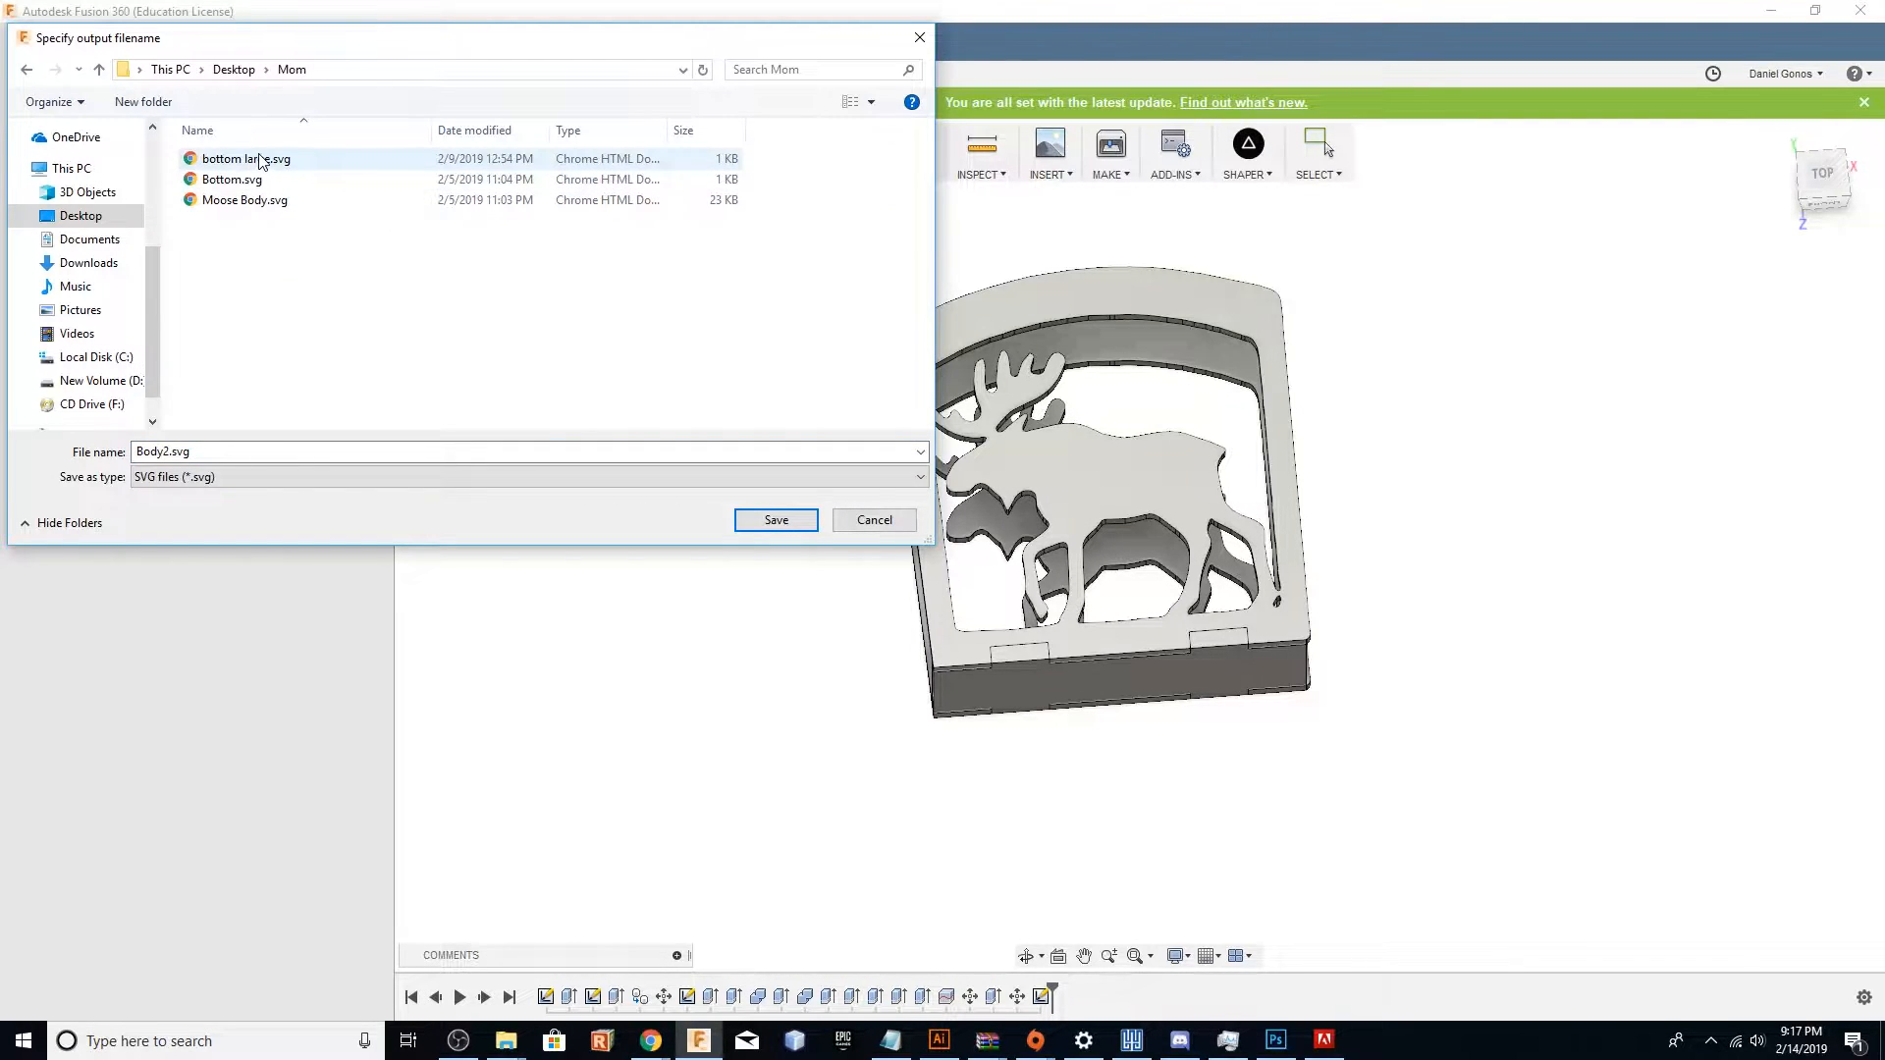
click(231, 178)
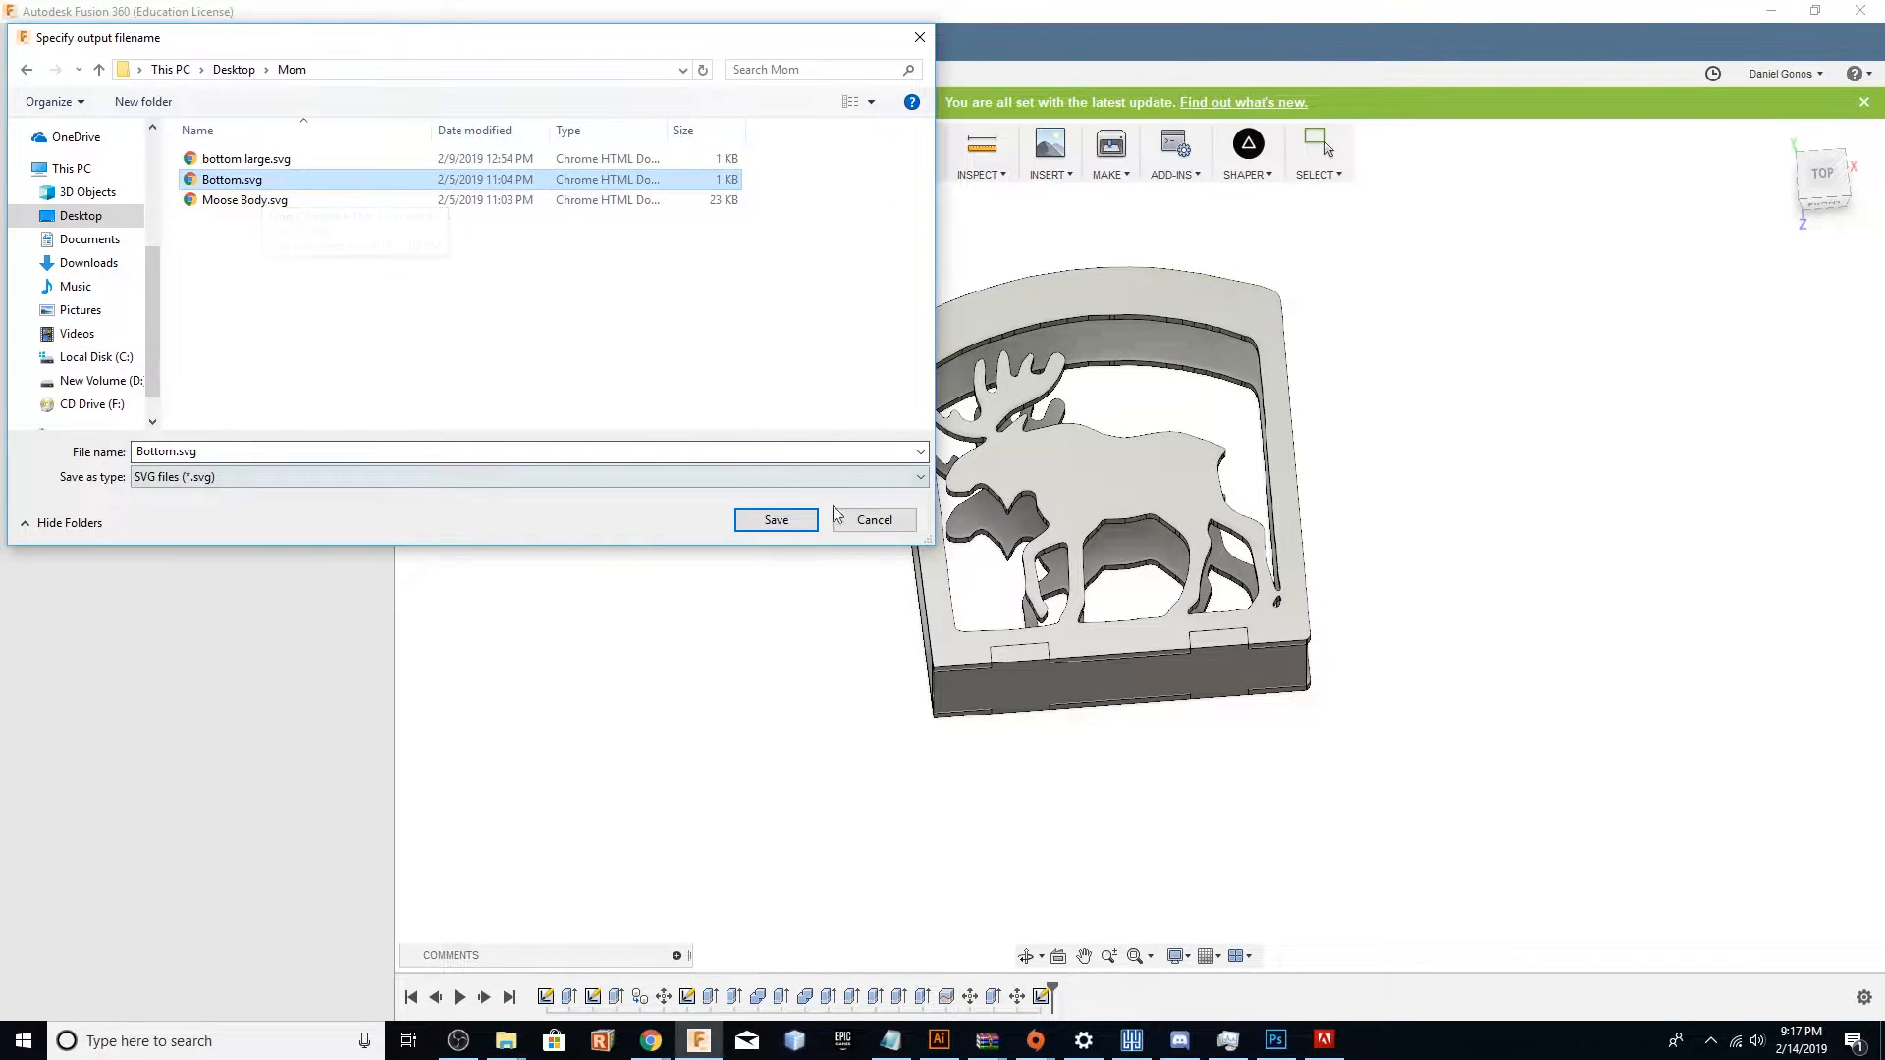
Reorient the holder and export the chosen side panel face as an SVG.
click(775, 519)
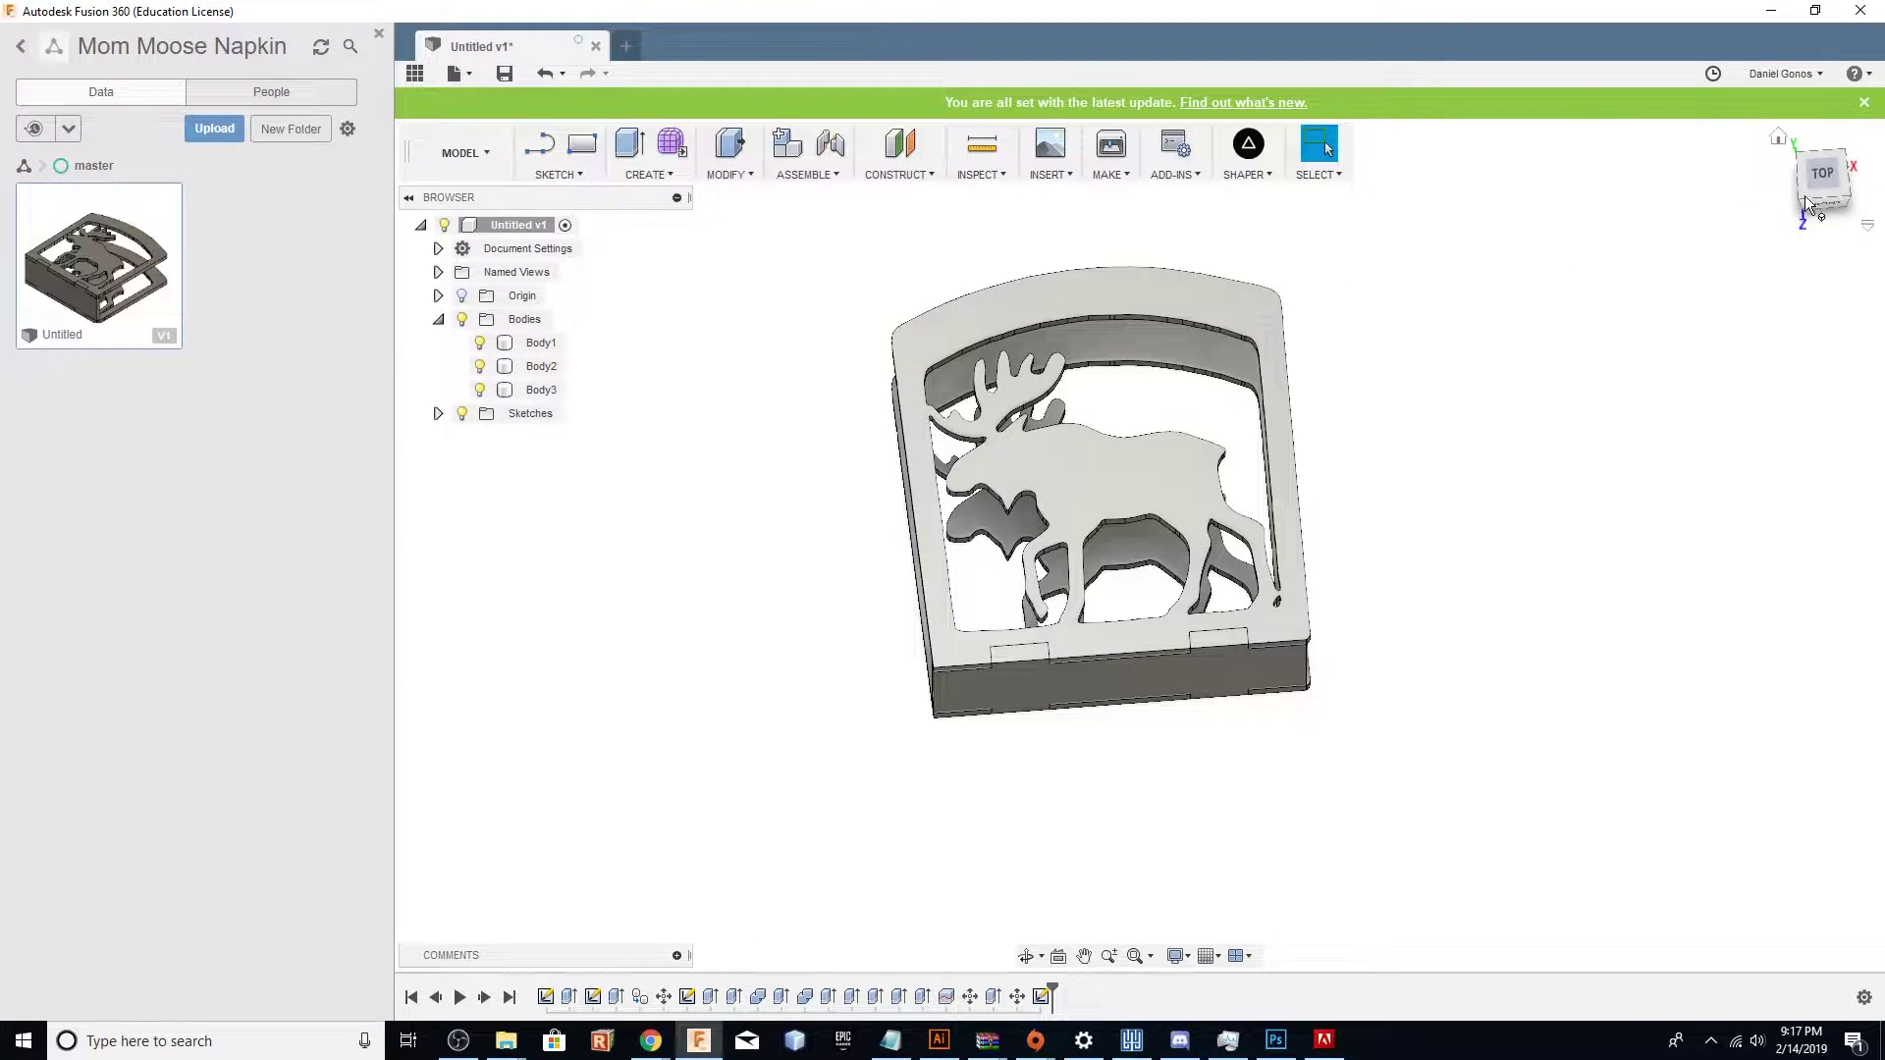
mouse_move(1249, 145)
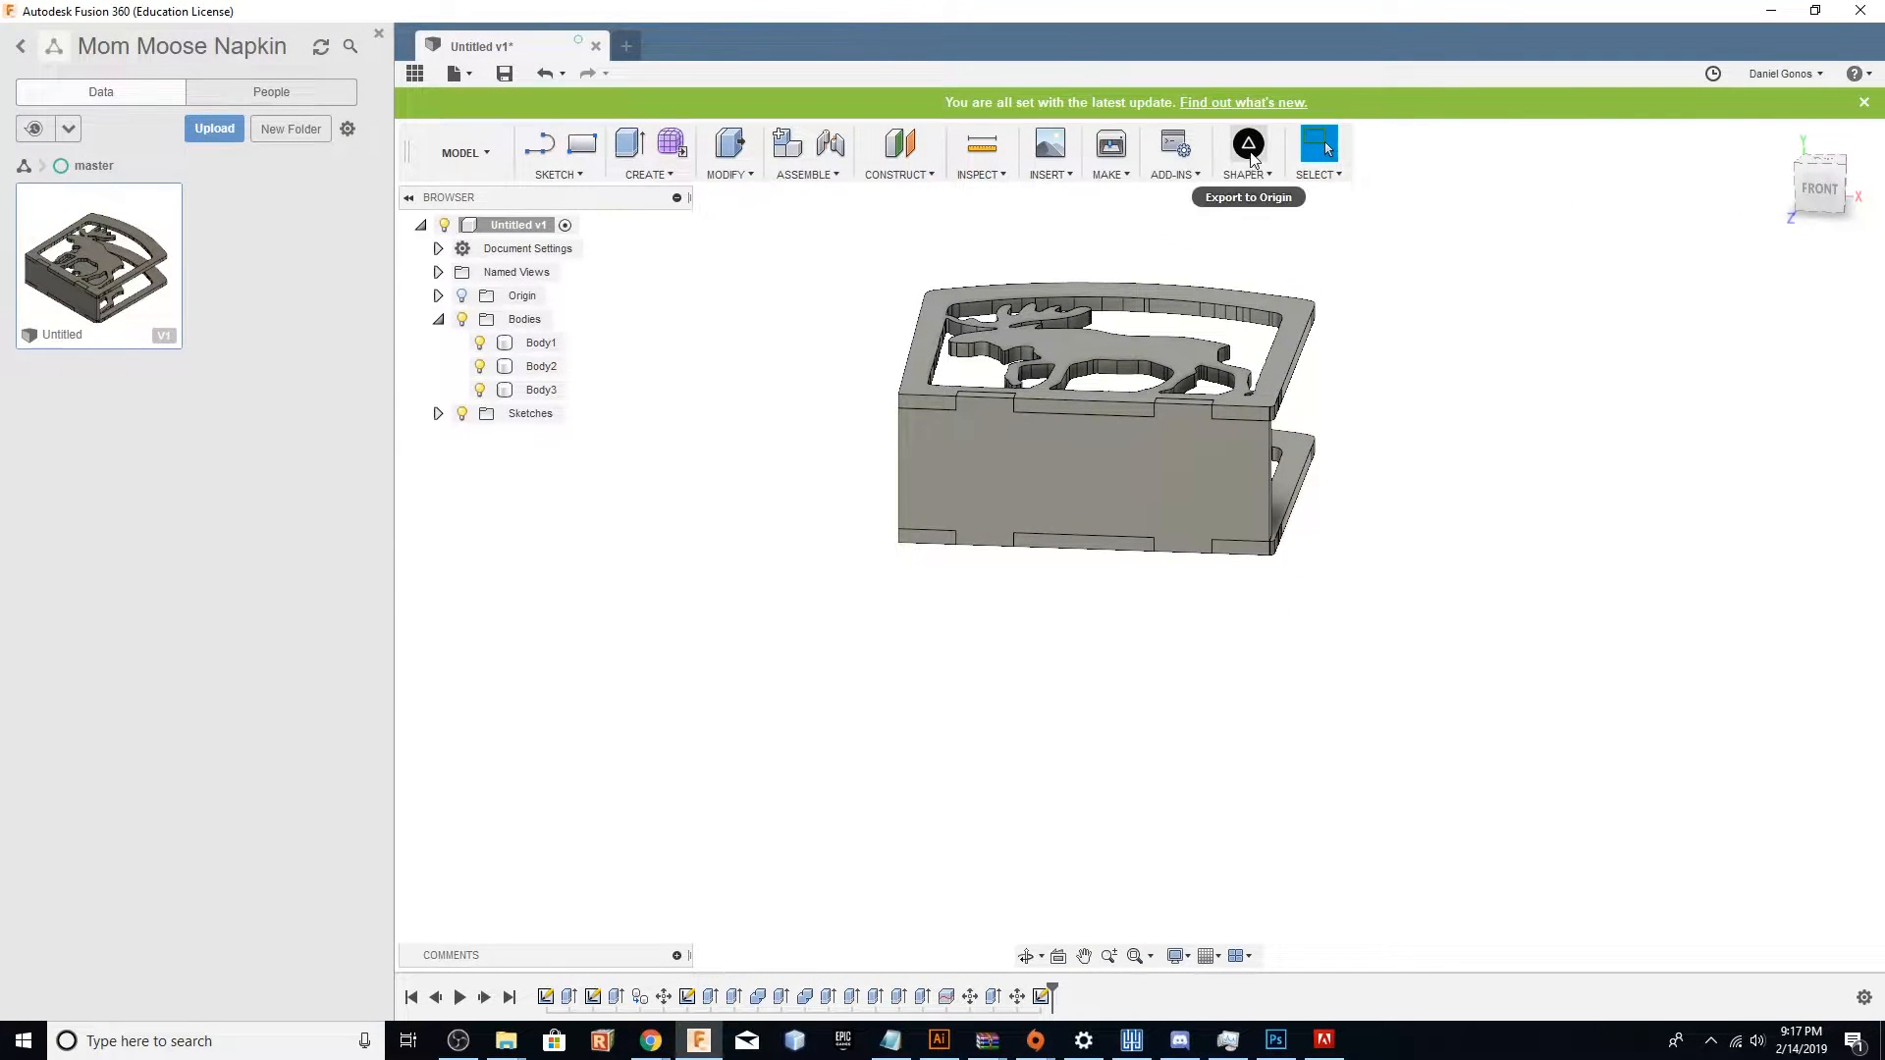
click(1249, 142)
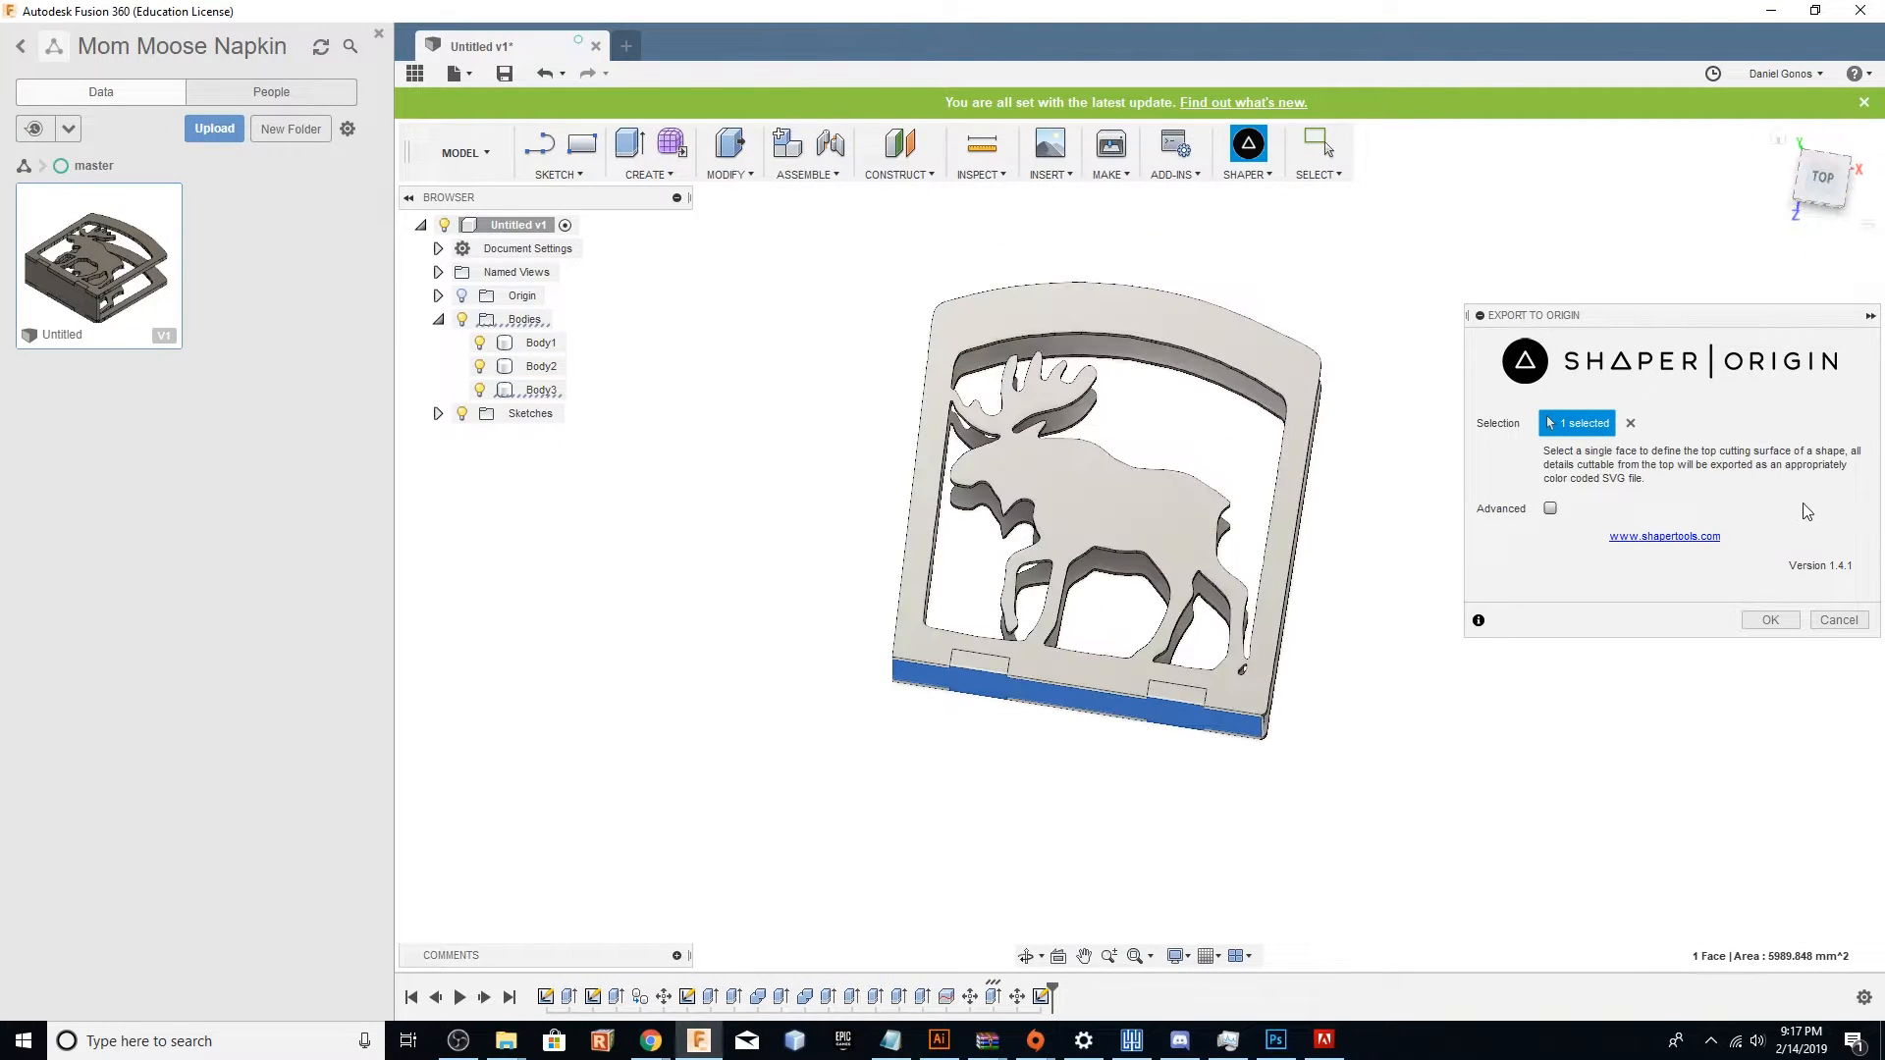
click(1771, 619)
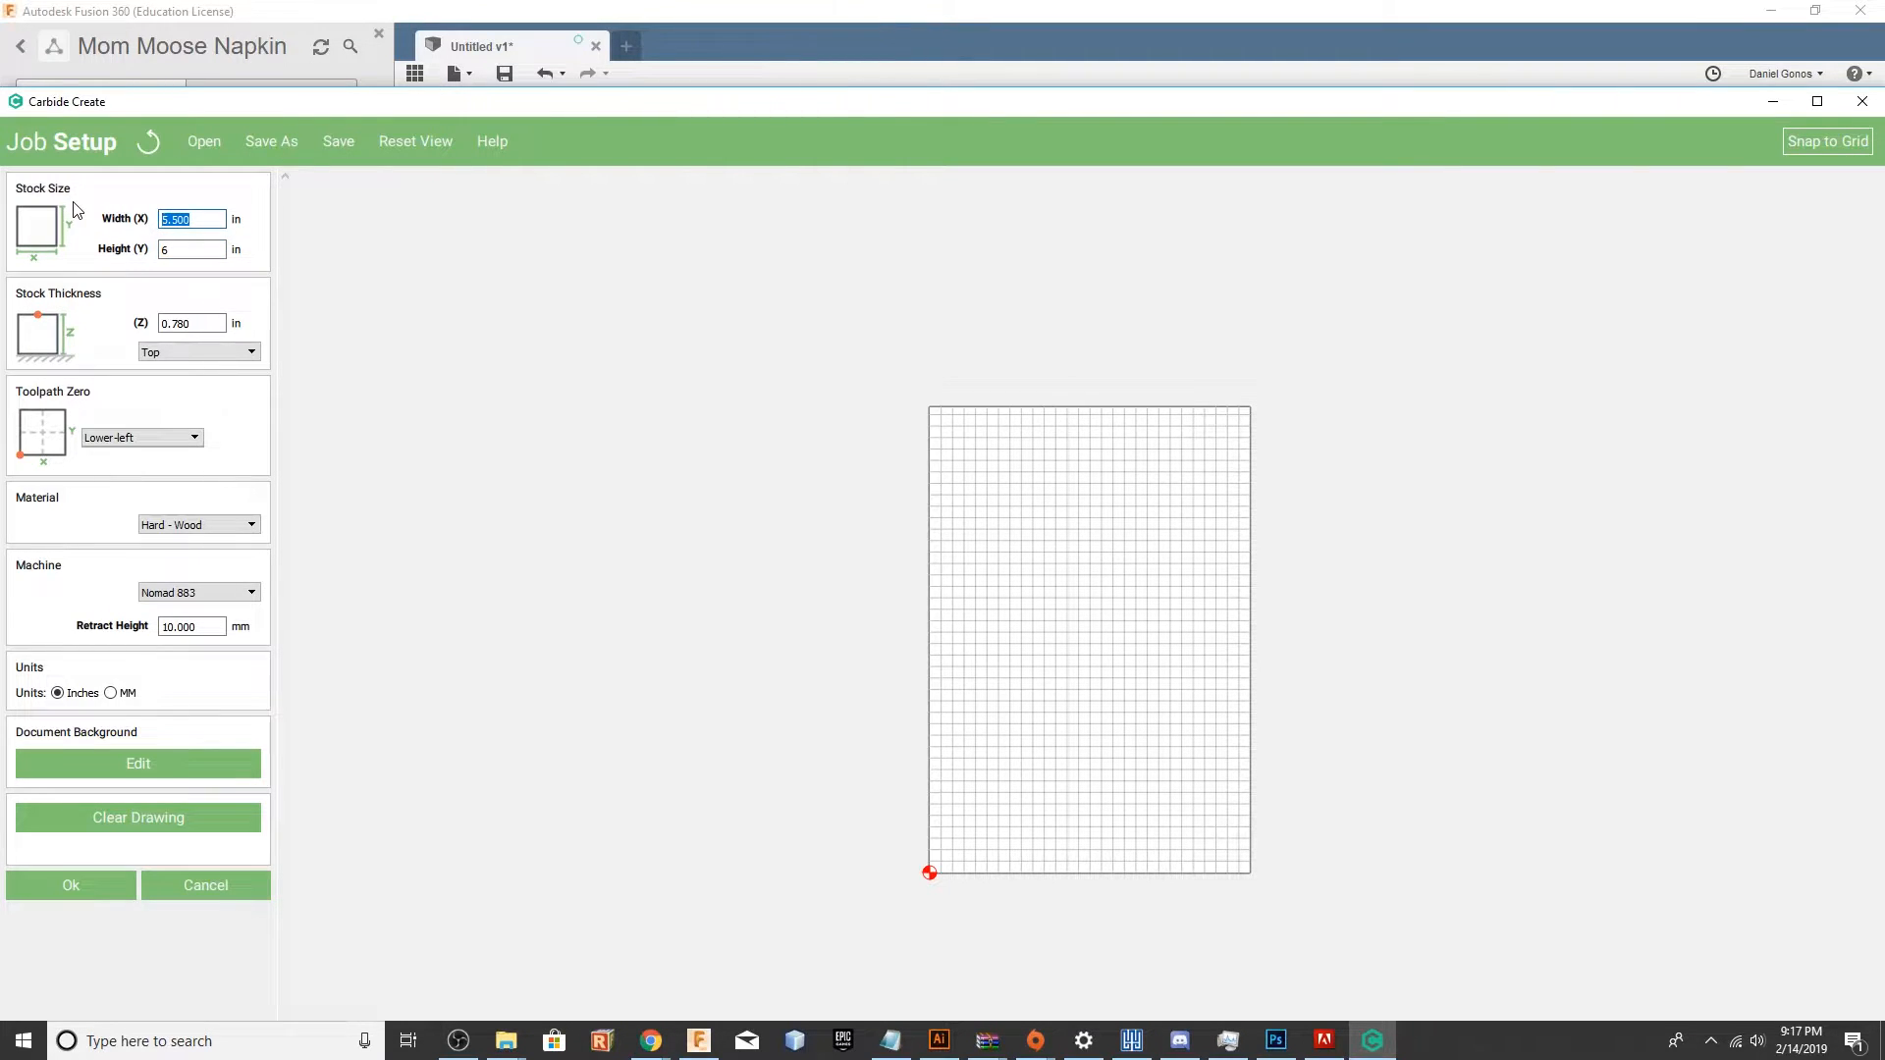
Set stock width 8 in, height 6 in, thickness 0.6 in and confirm Job Setup.
text(8)
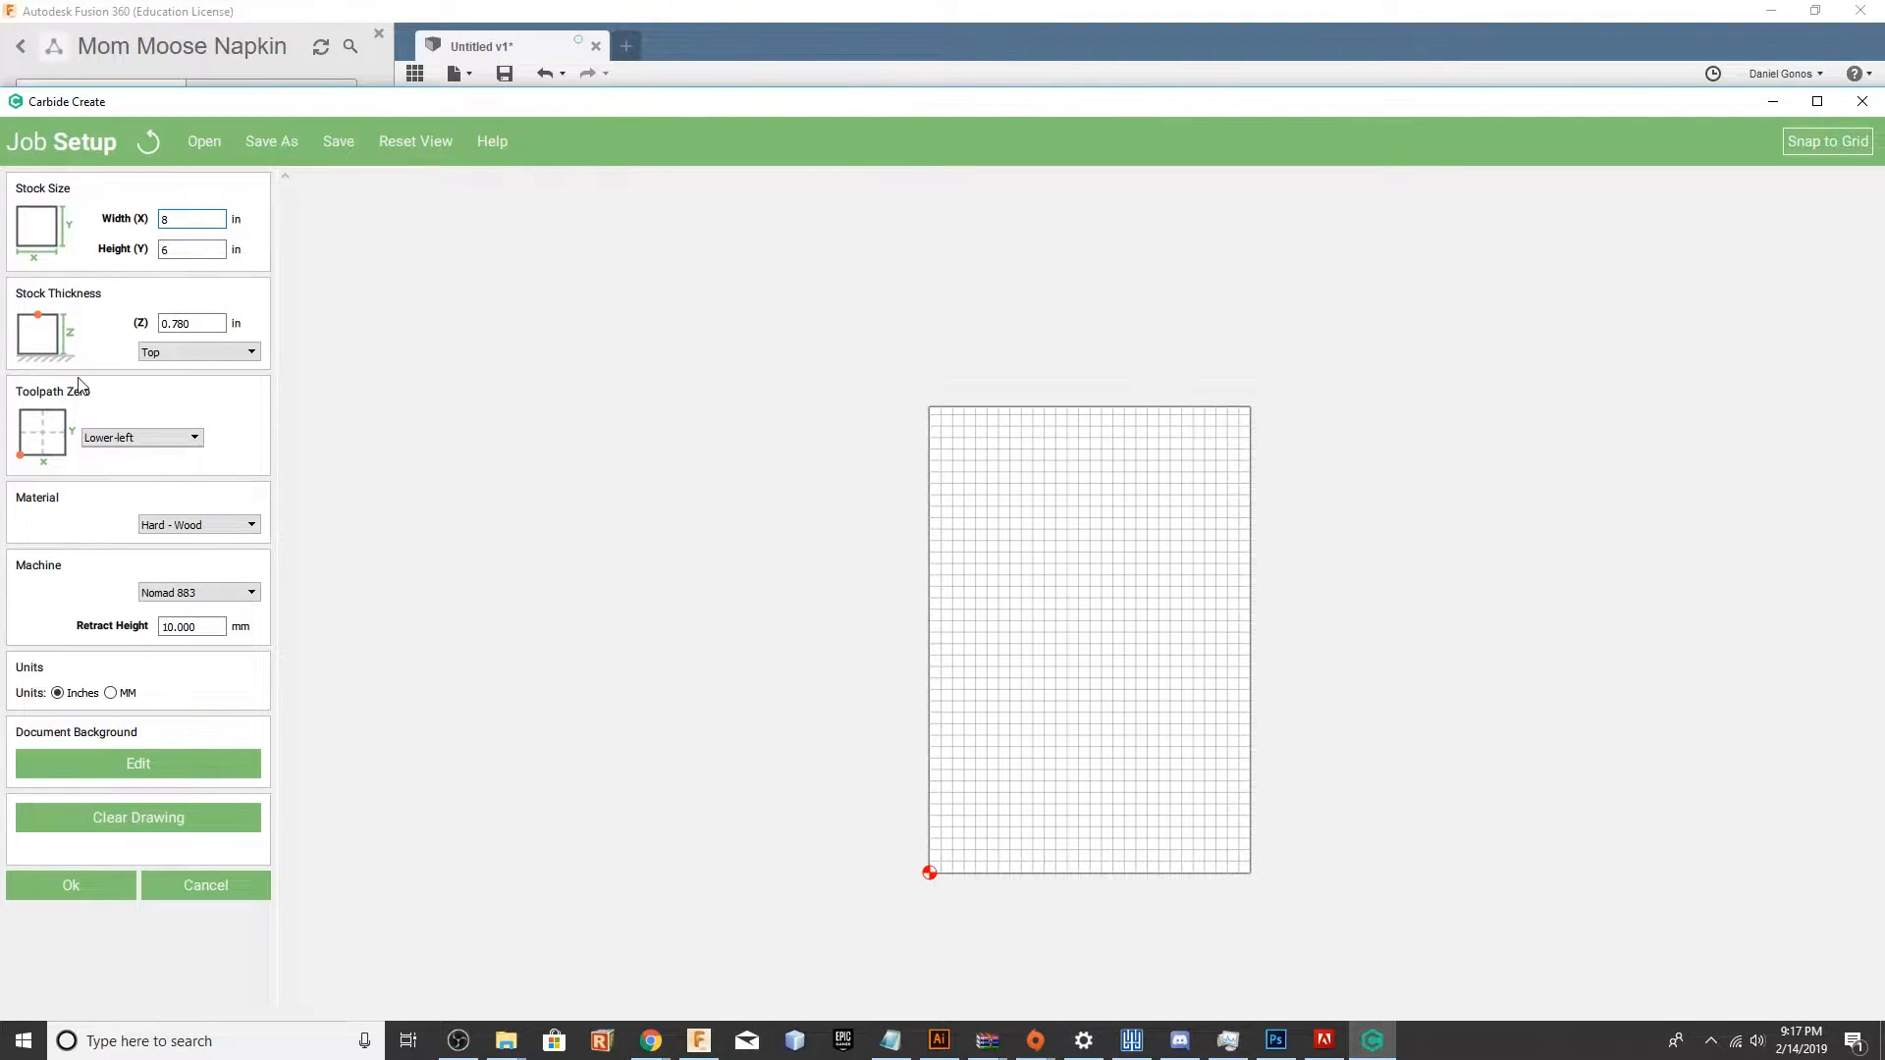
click(193, 322)
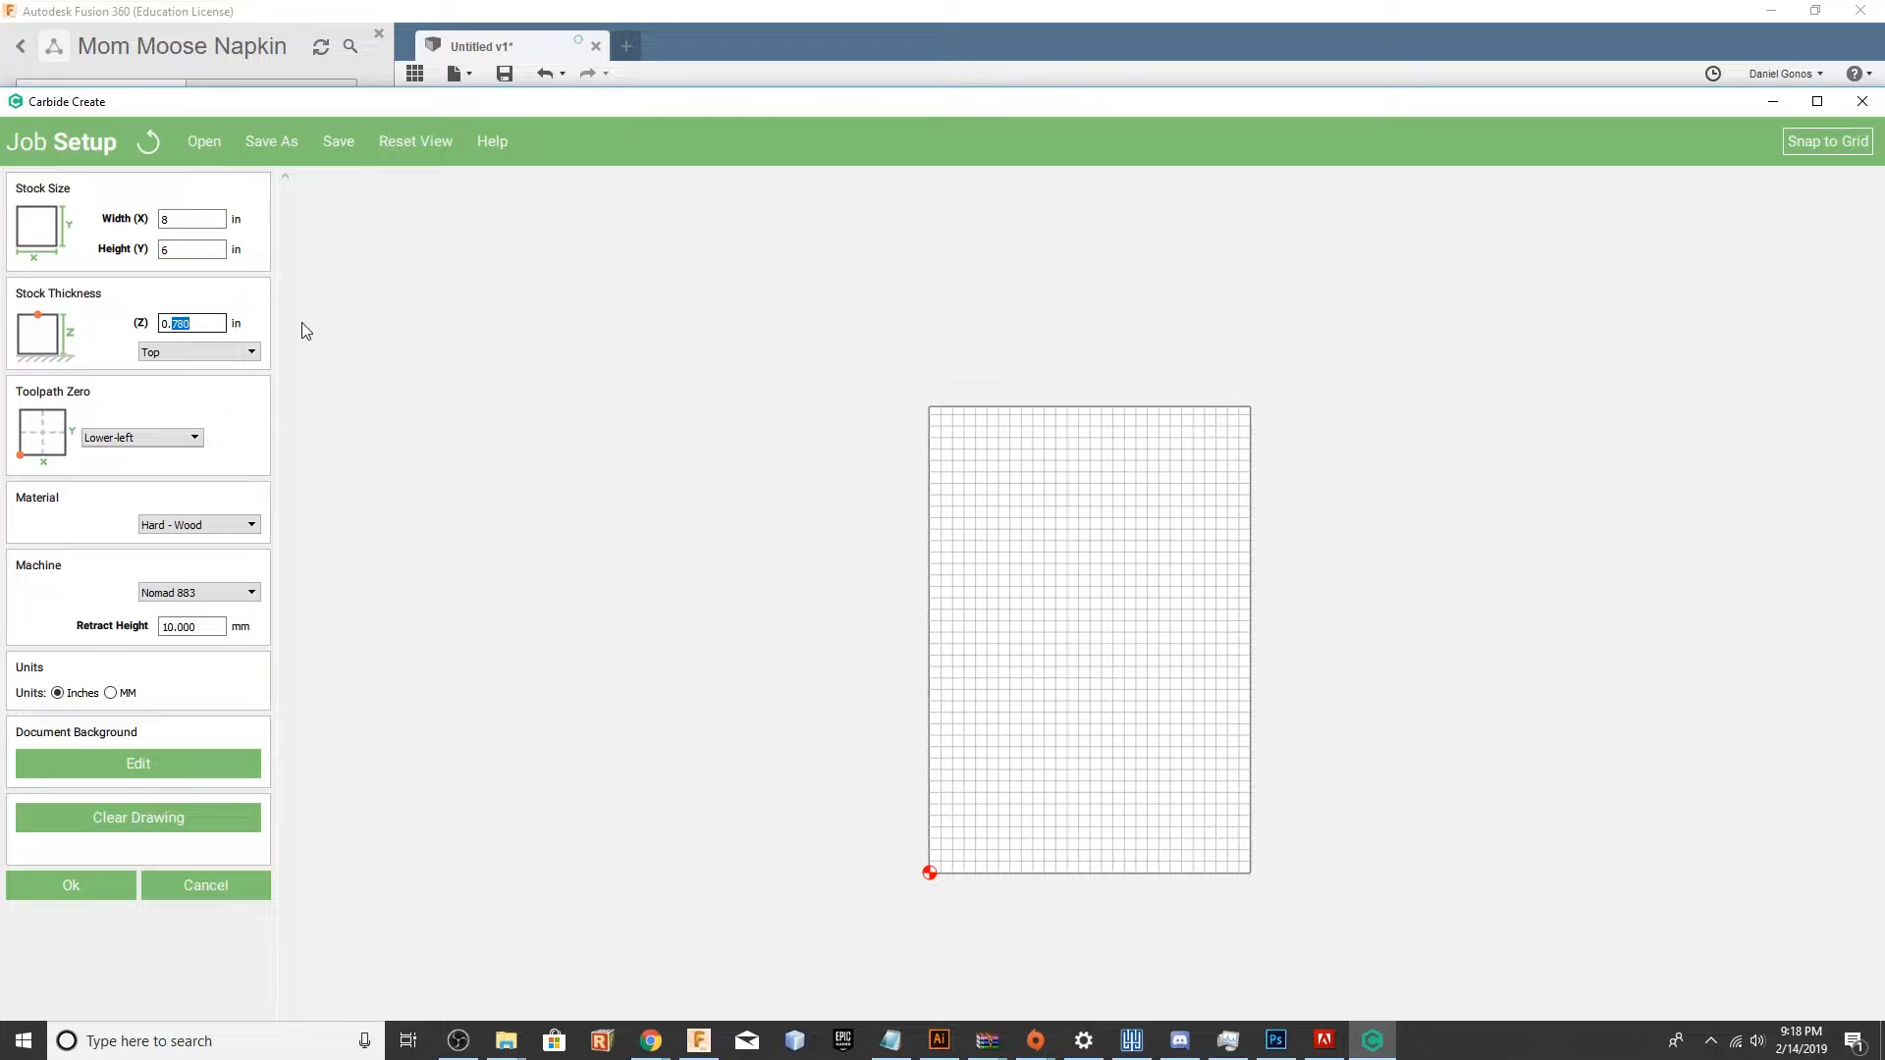
text(0.6)
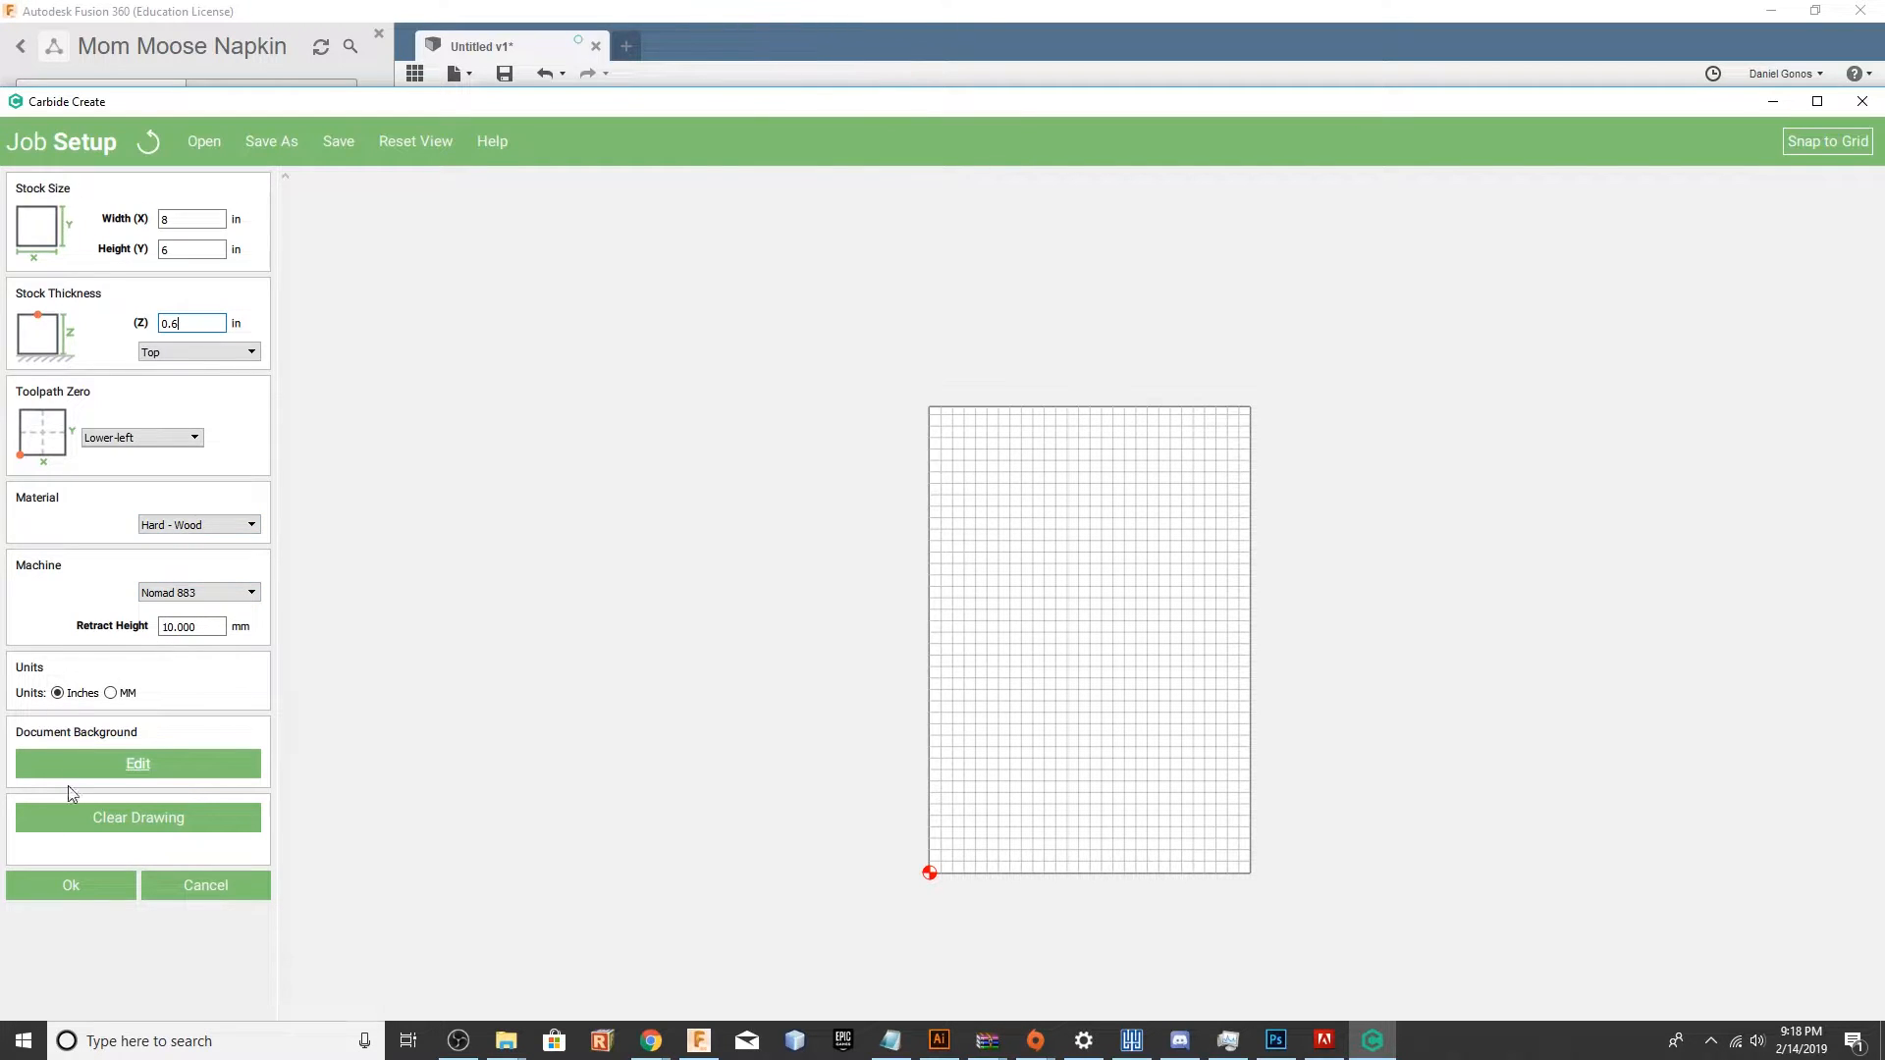
click(70, 884)
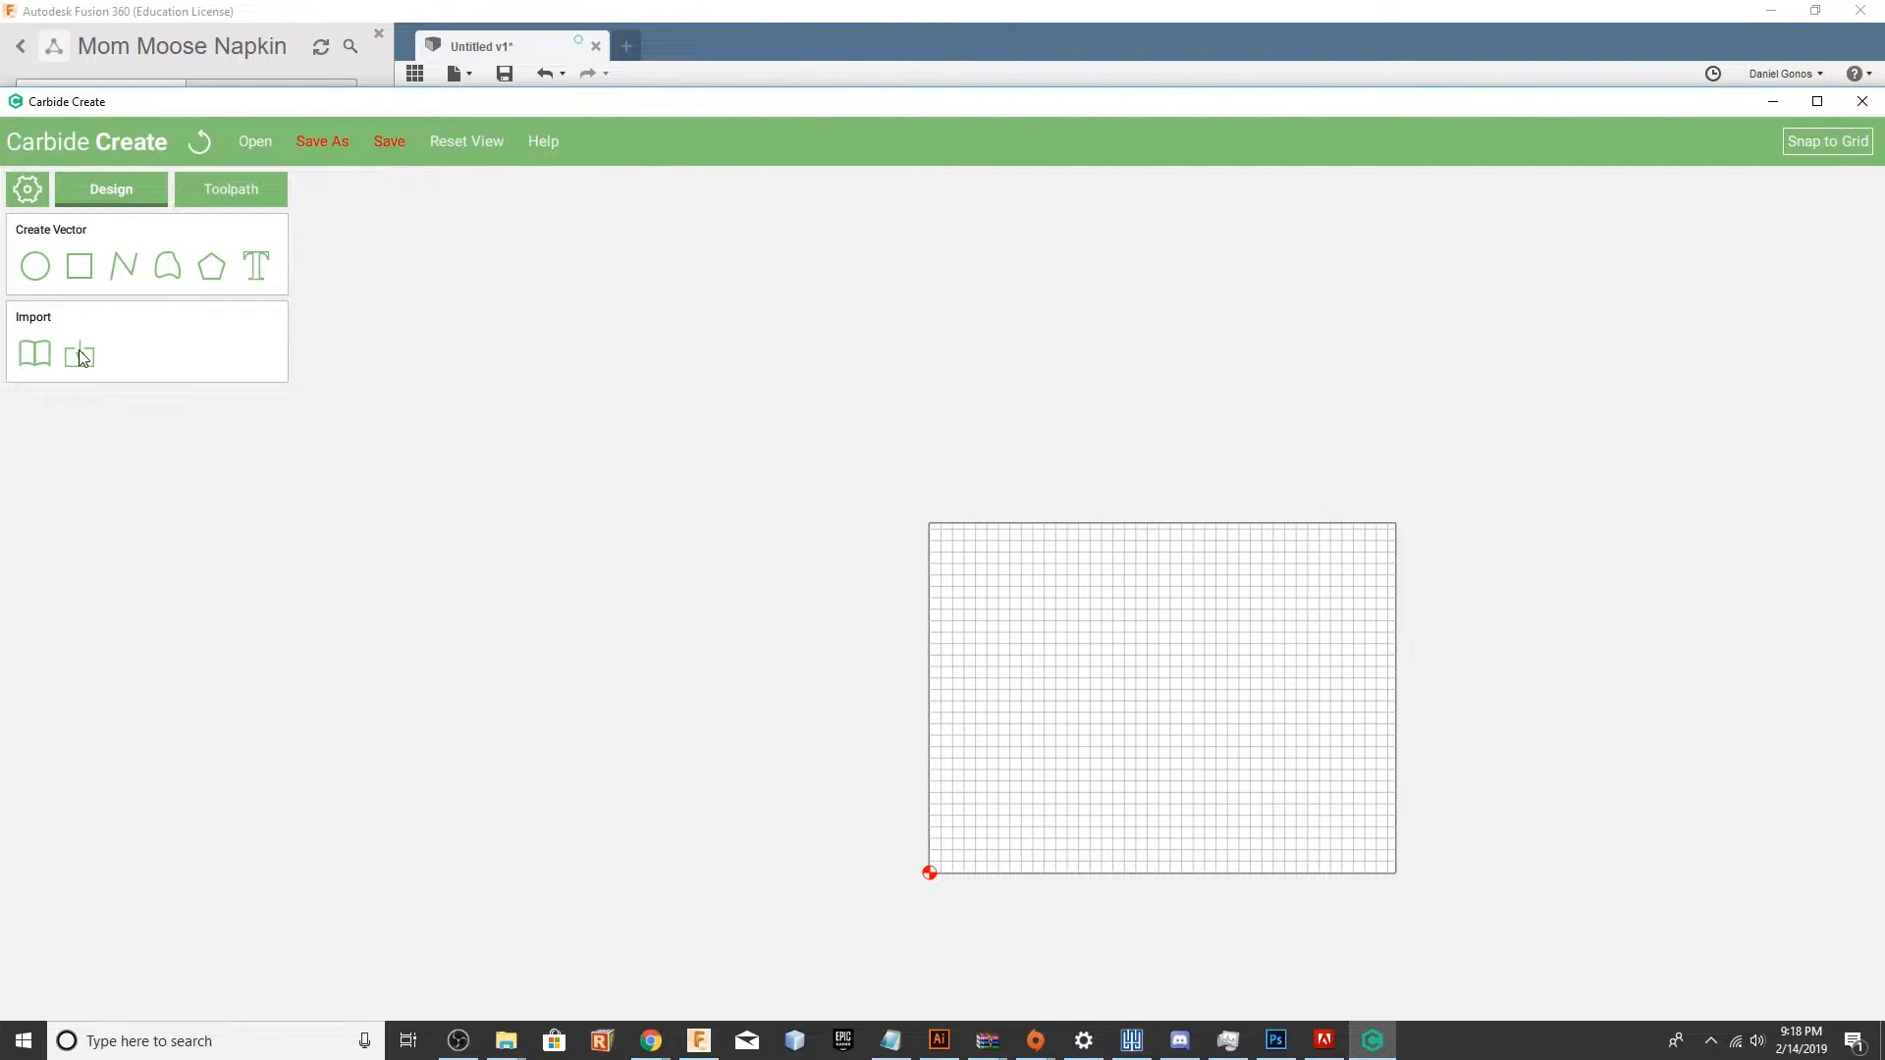
Import the moose outlines SVG from the Mom folder onto the stock.
click(78, 356)
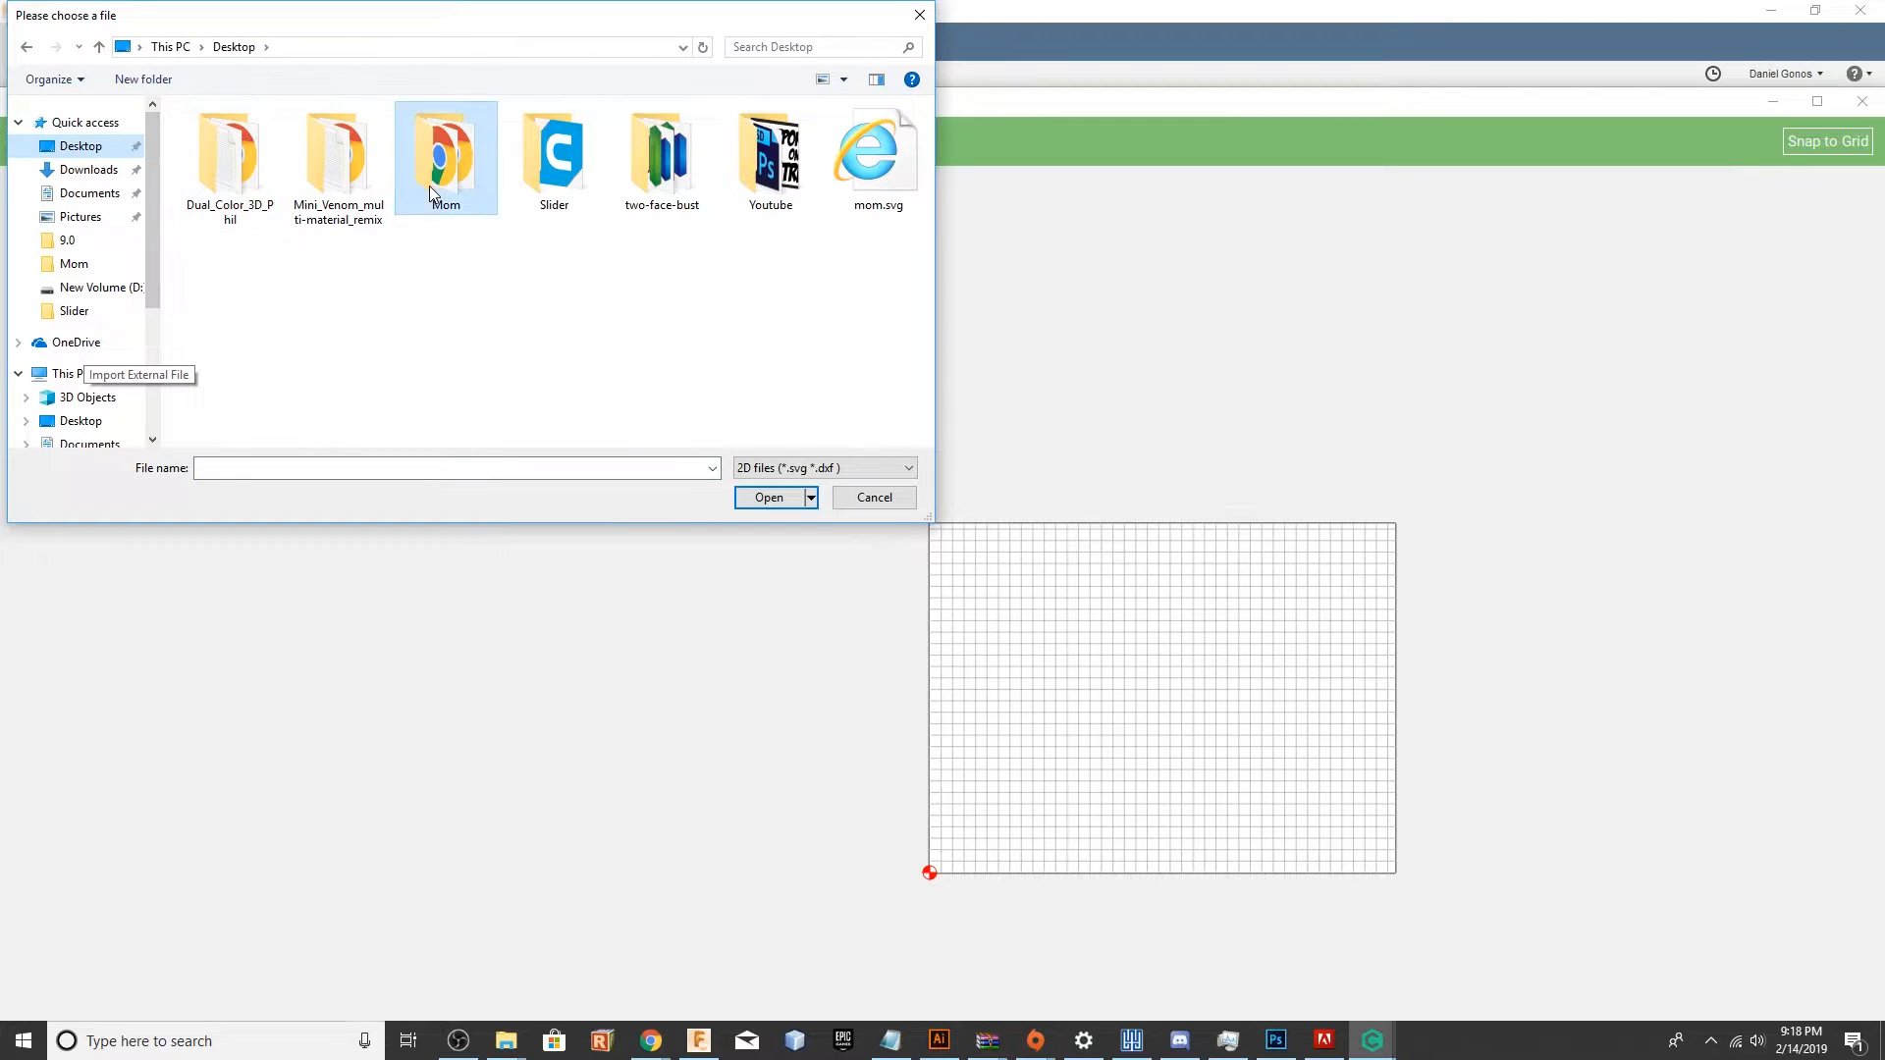
double_click(444, 153)
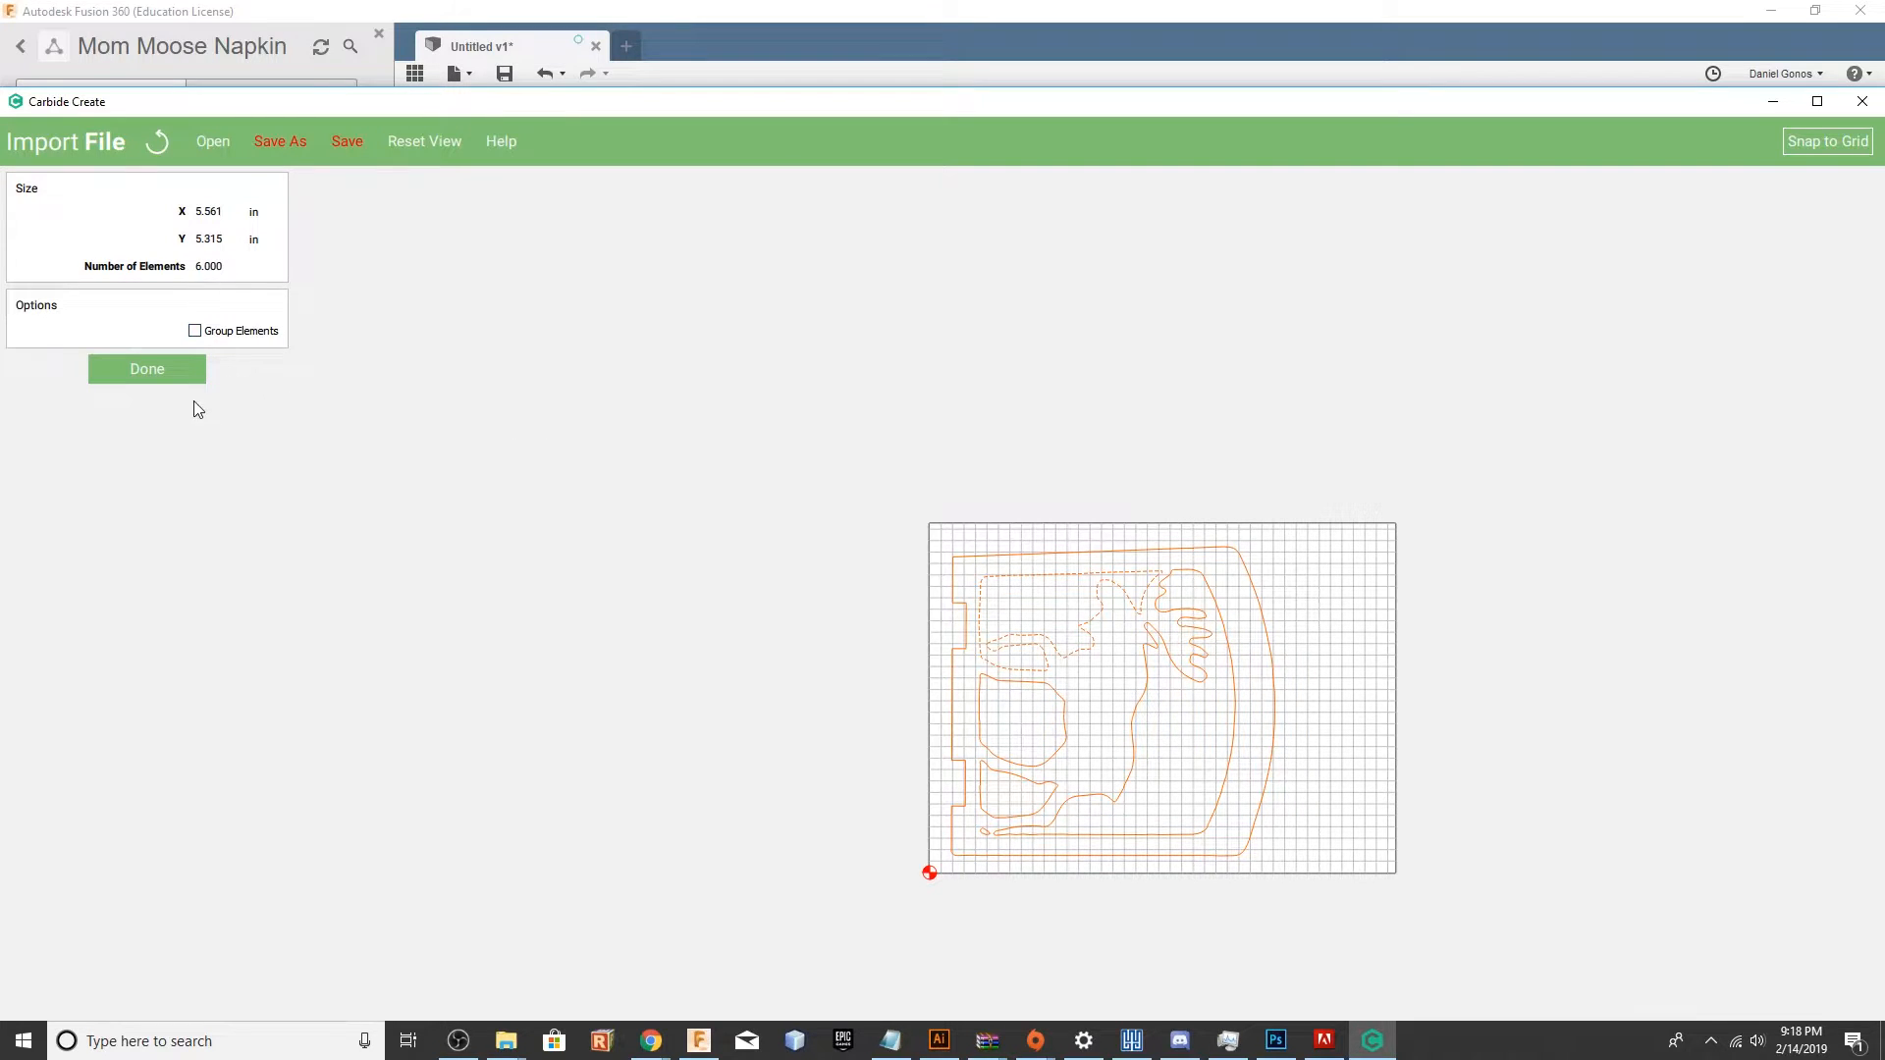
click(145, 369)
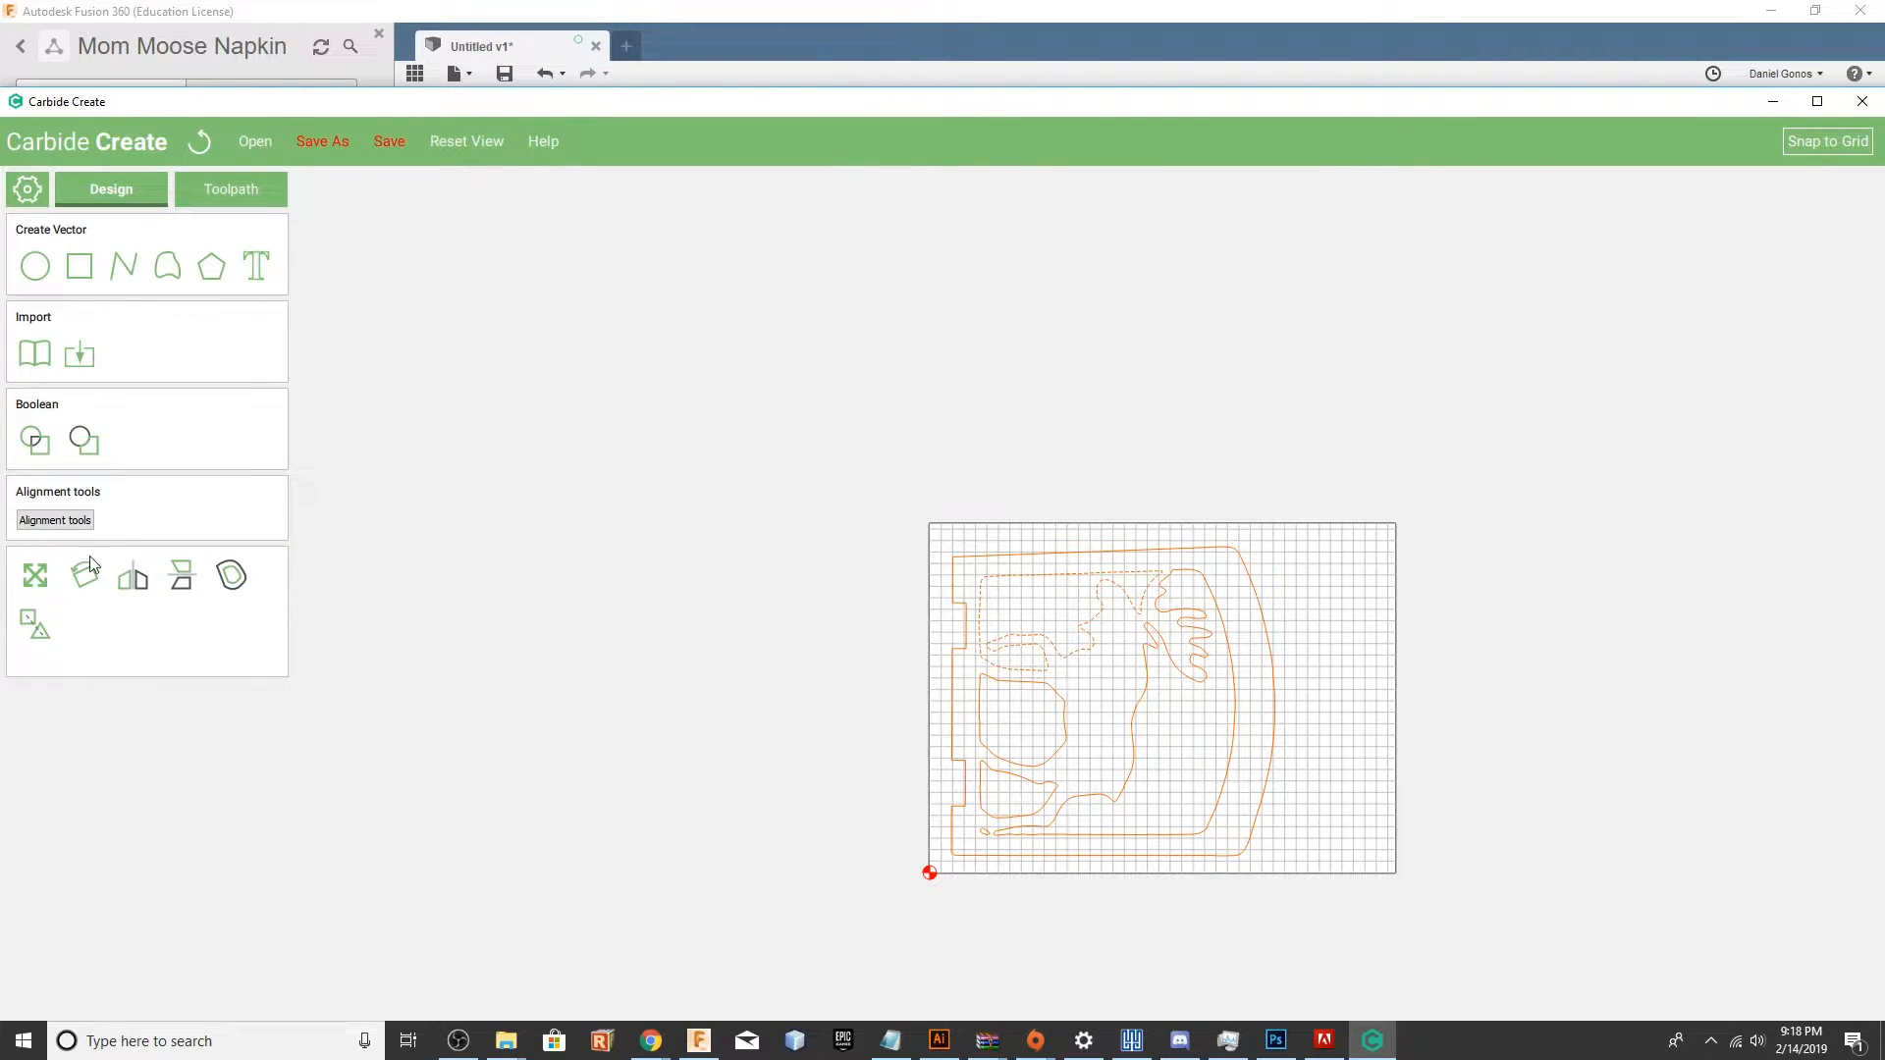
Rotate the imported outlines 90 degrees and leave Scale without resizing.
click(85, 575)
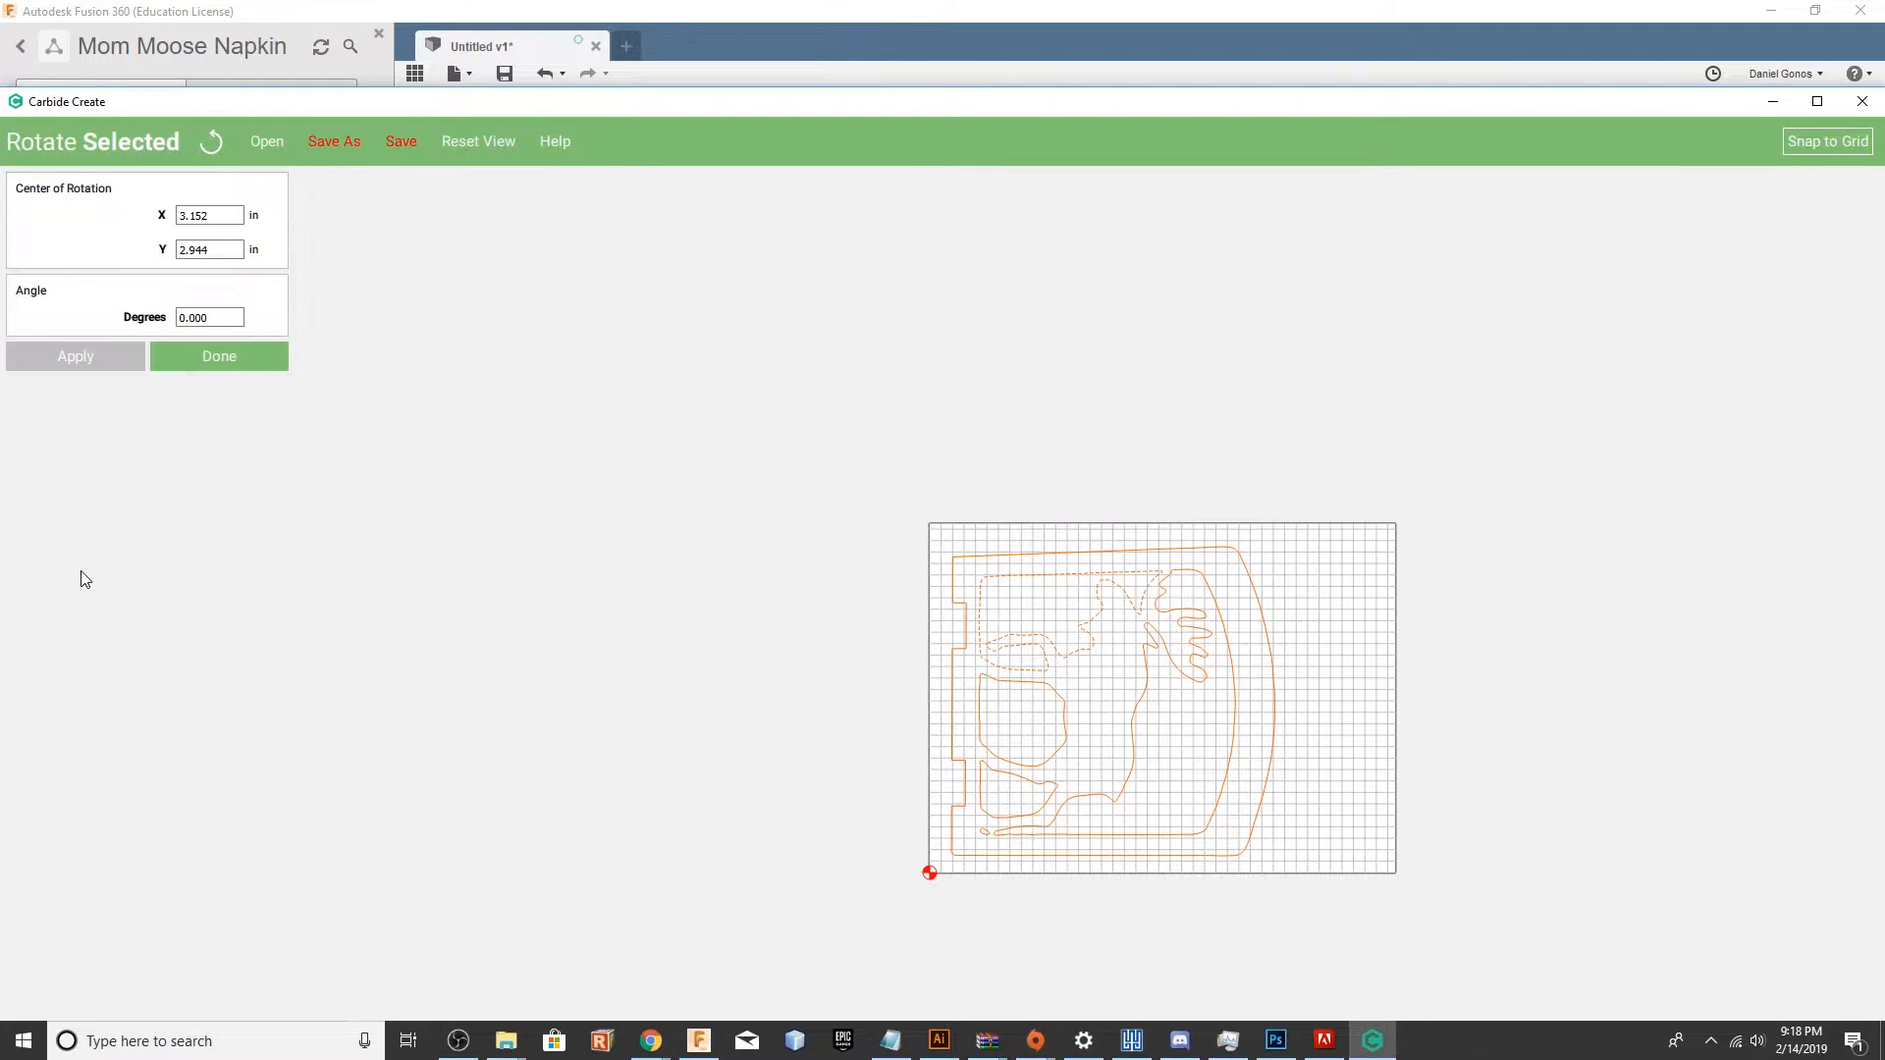
click(208, 216)
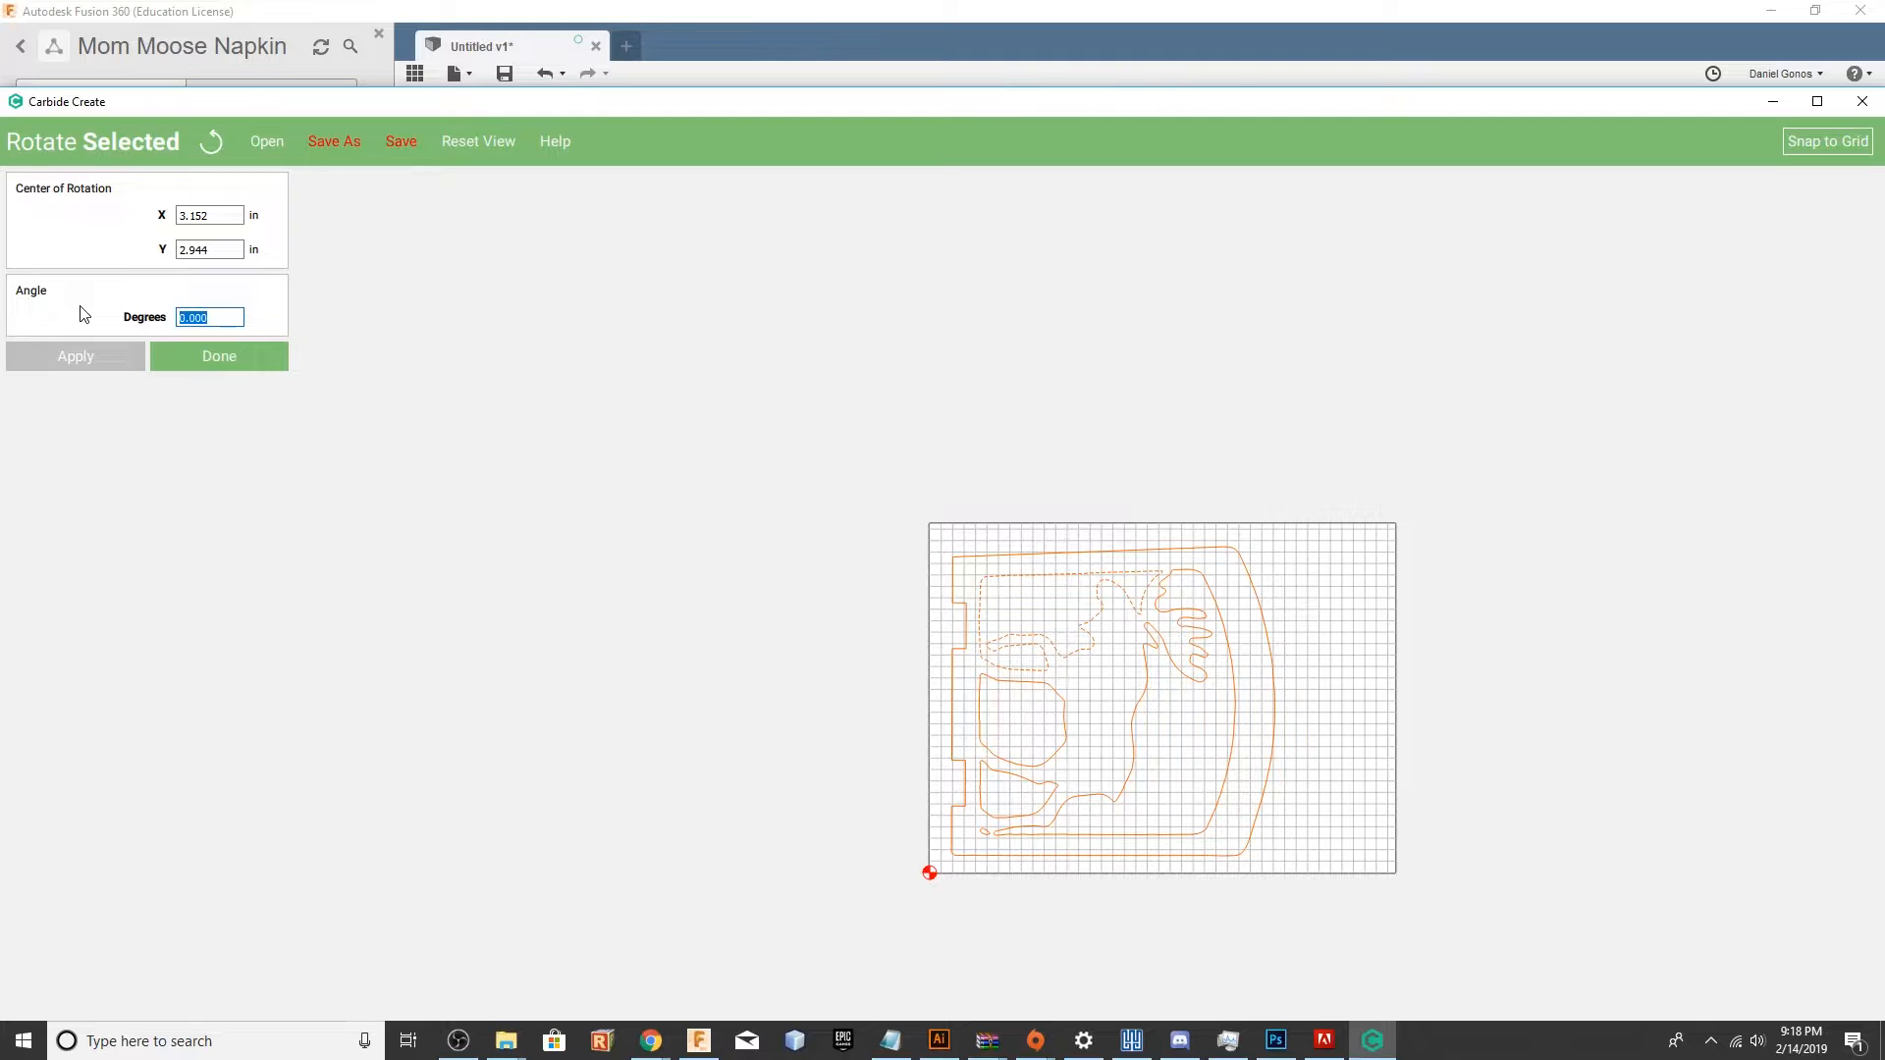
text(90)
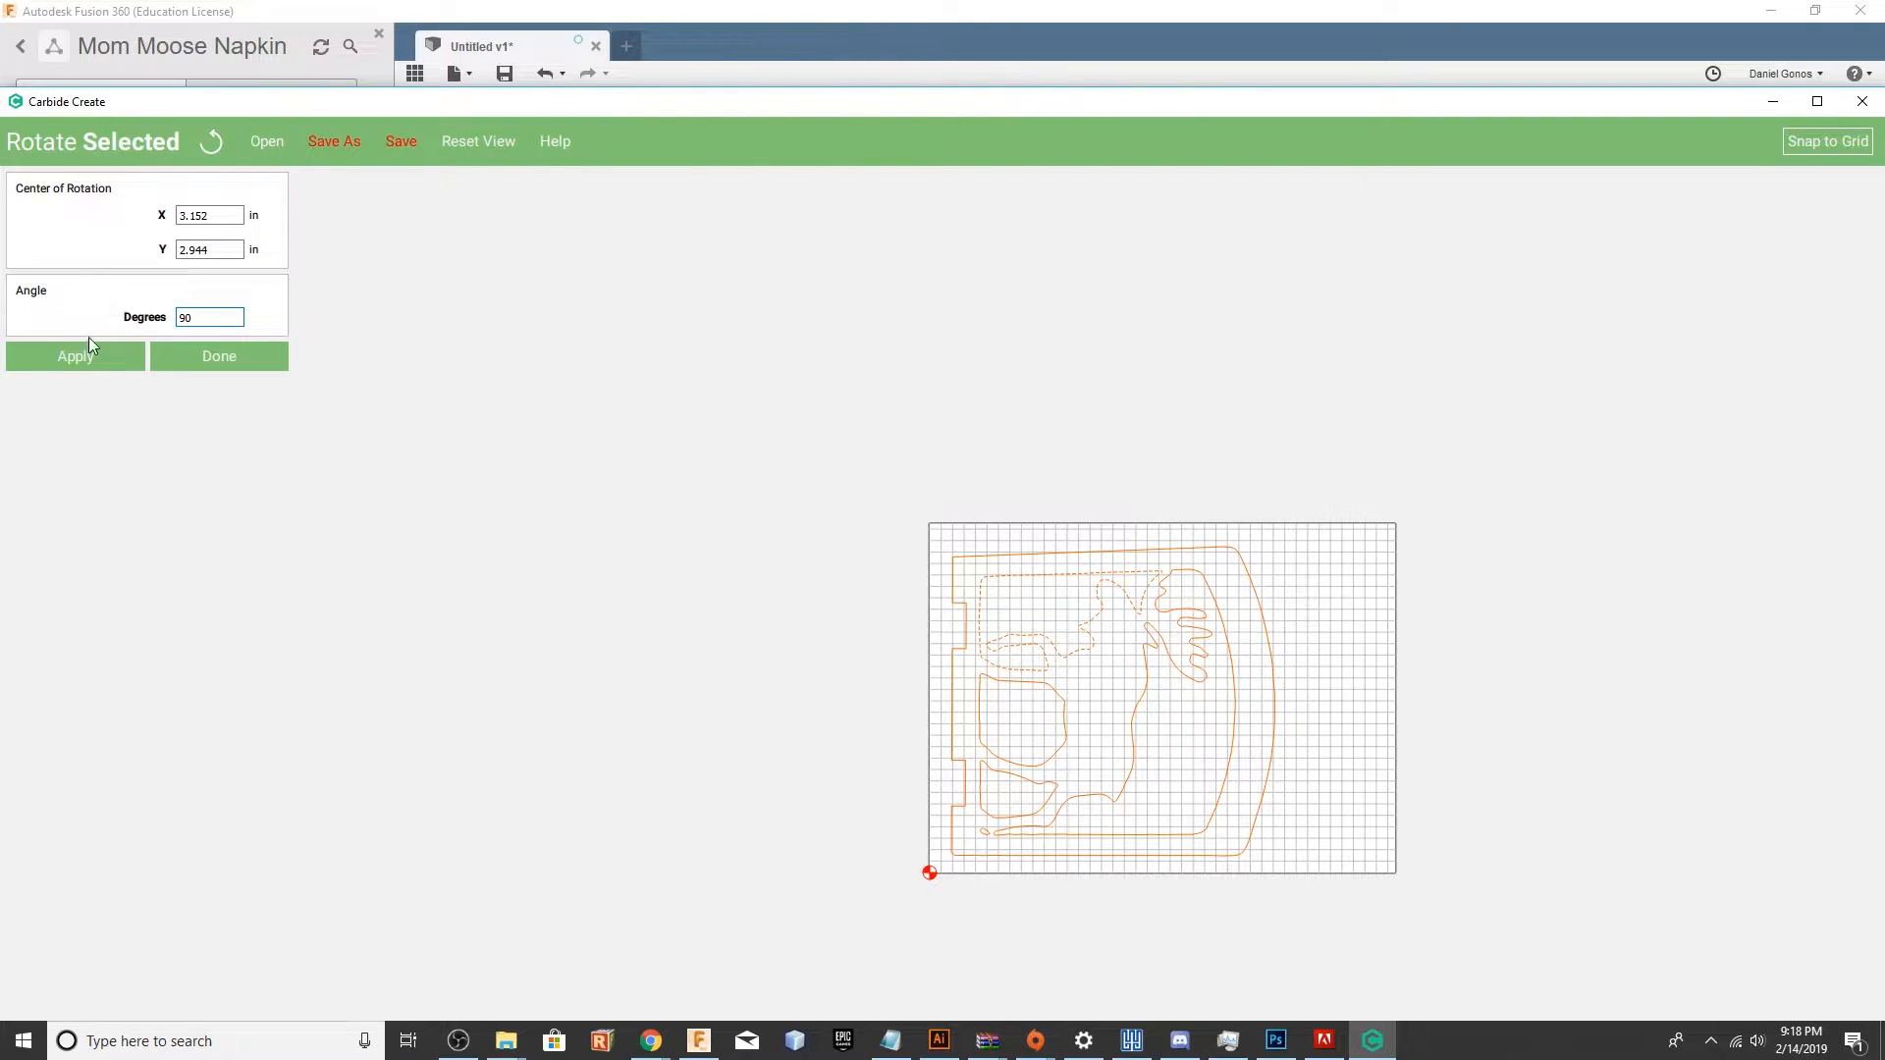
click(220, 355)
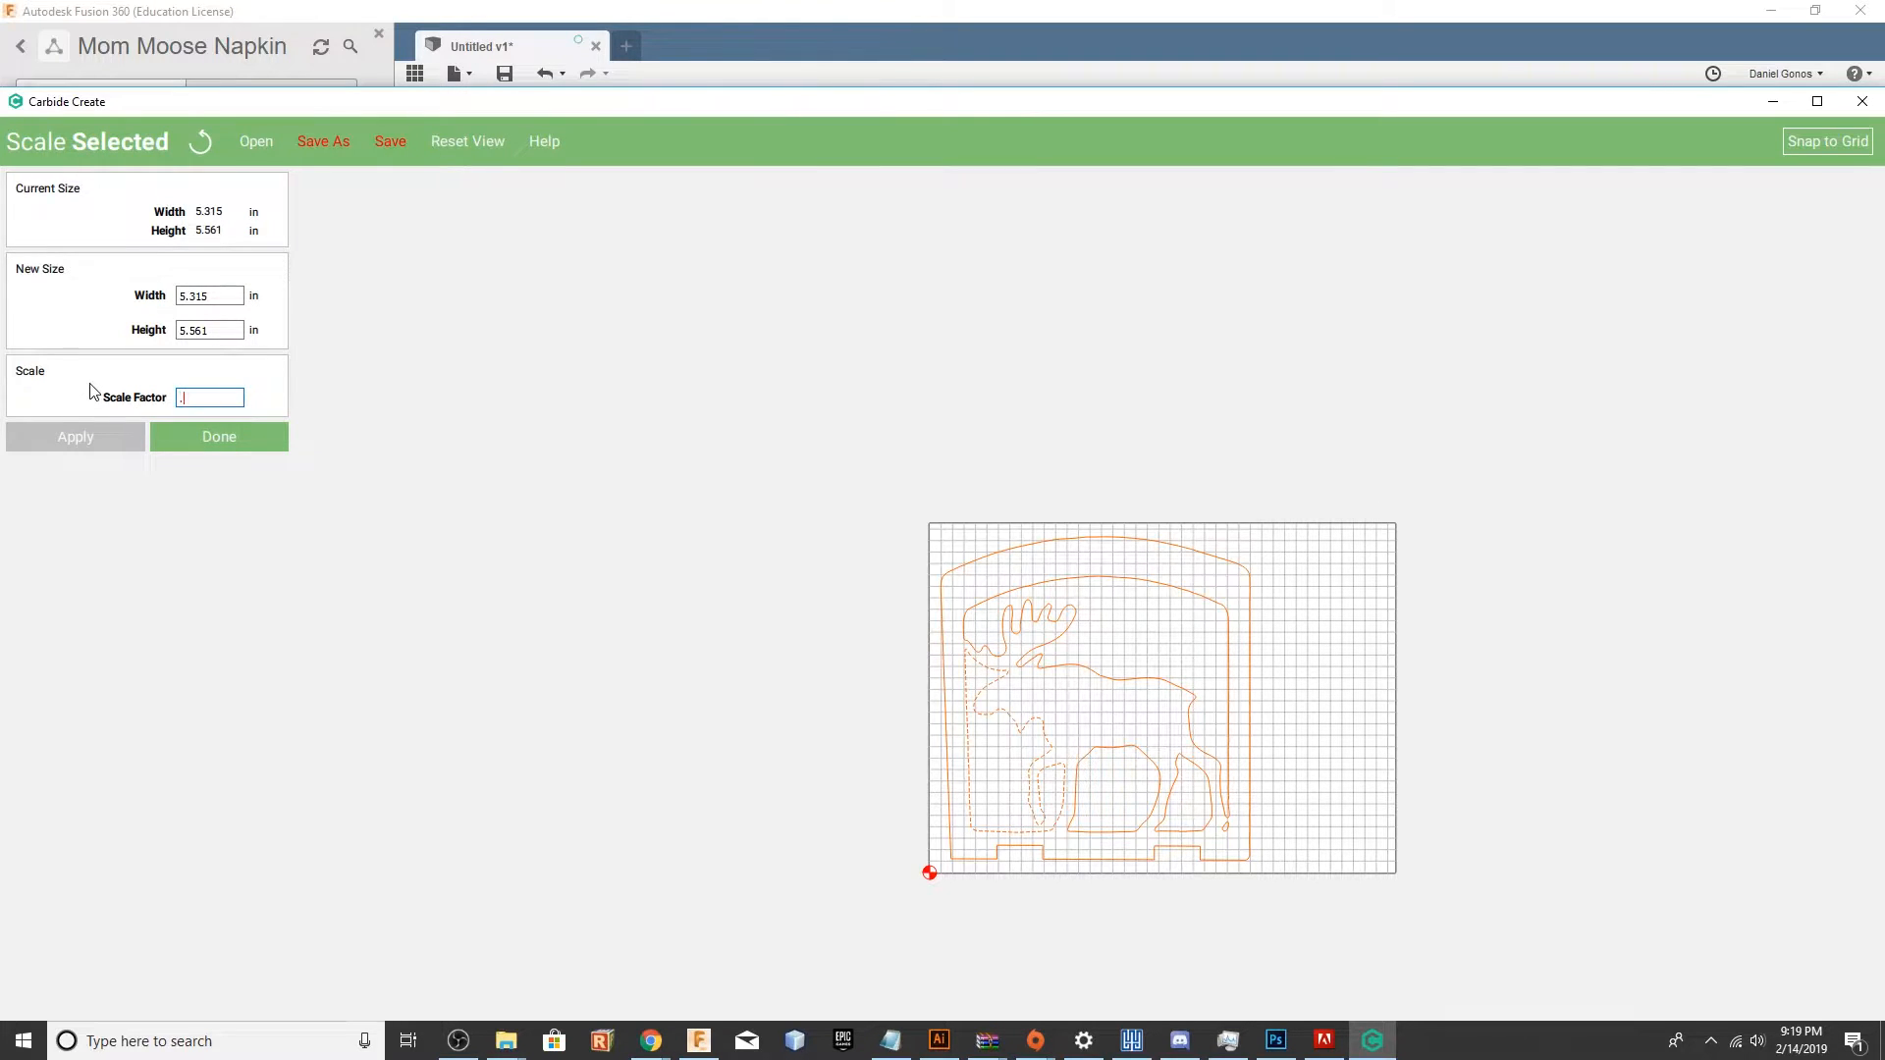
click(220, 435)
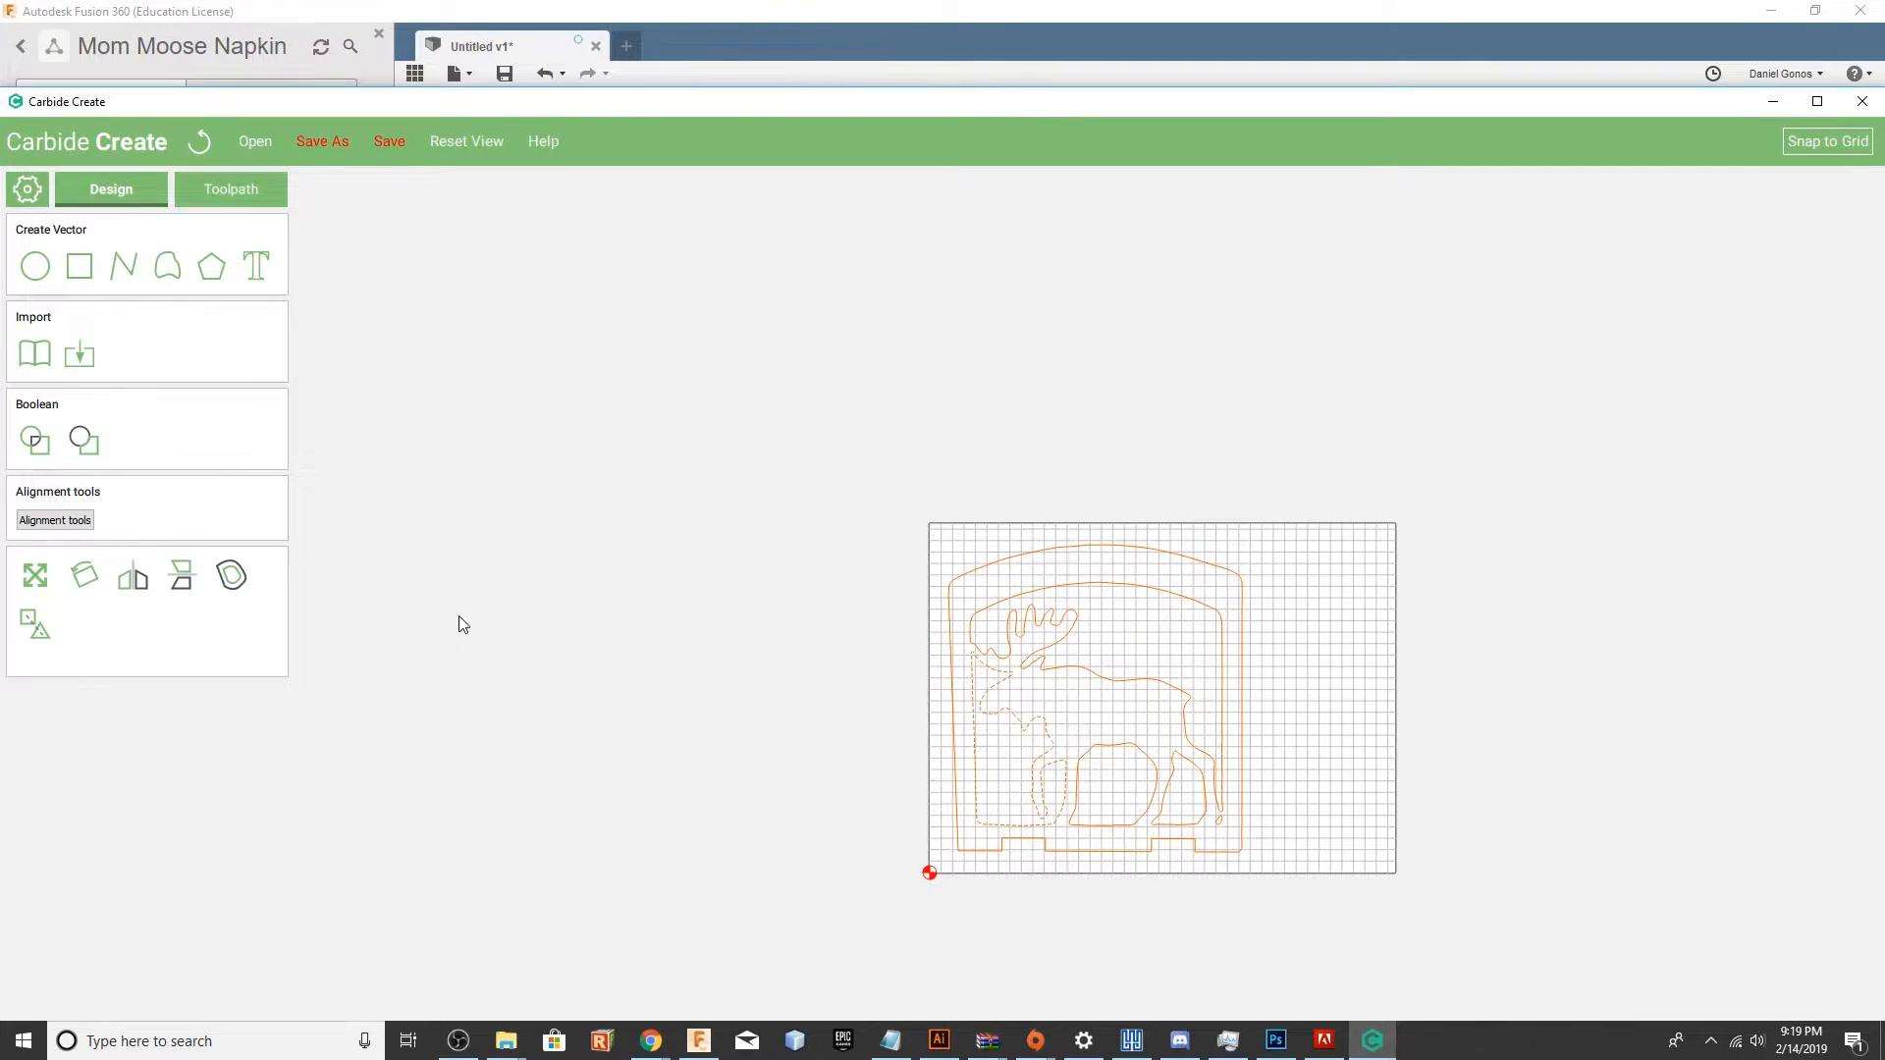
mouse_move(377, 478)
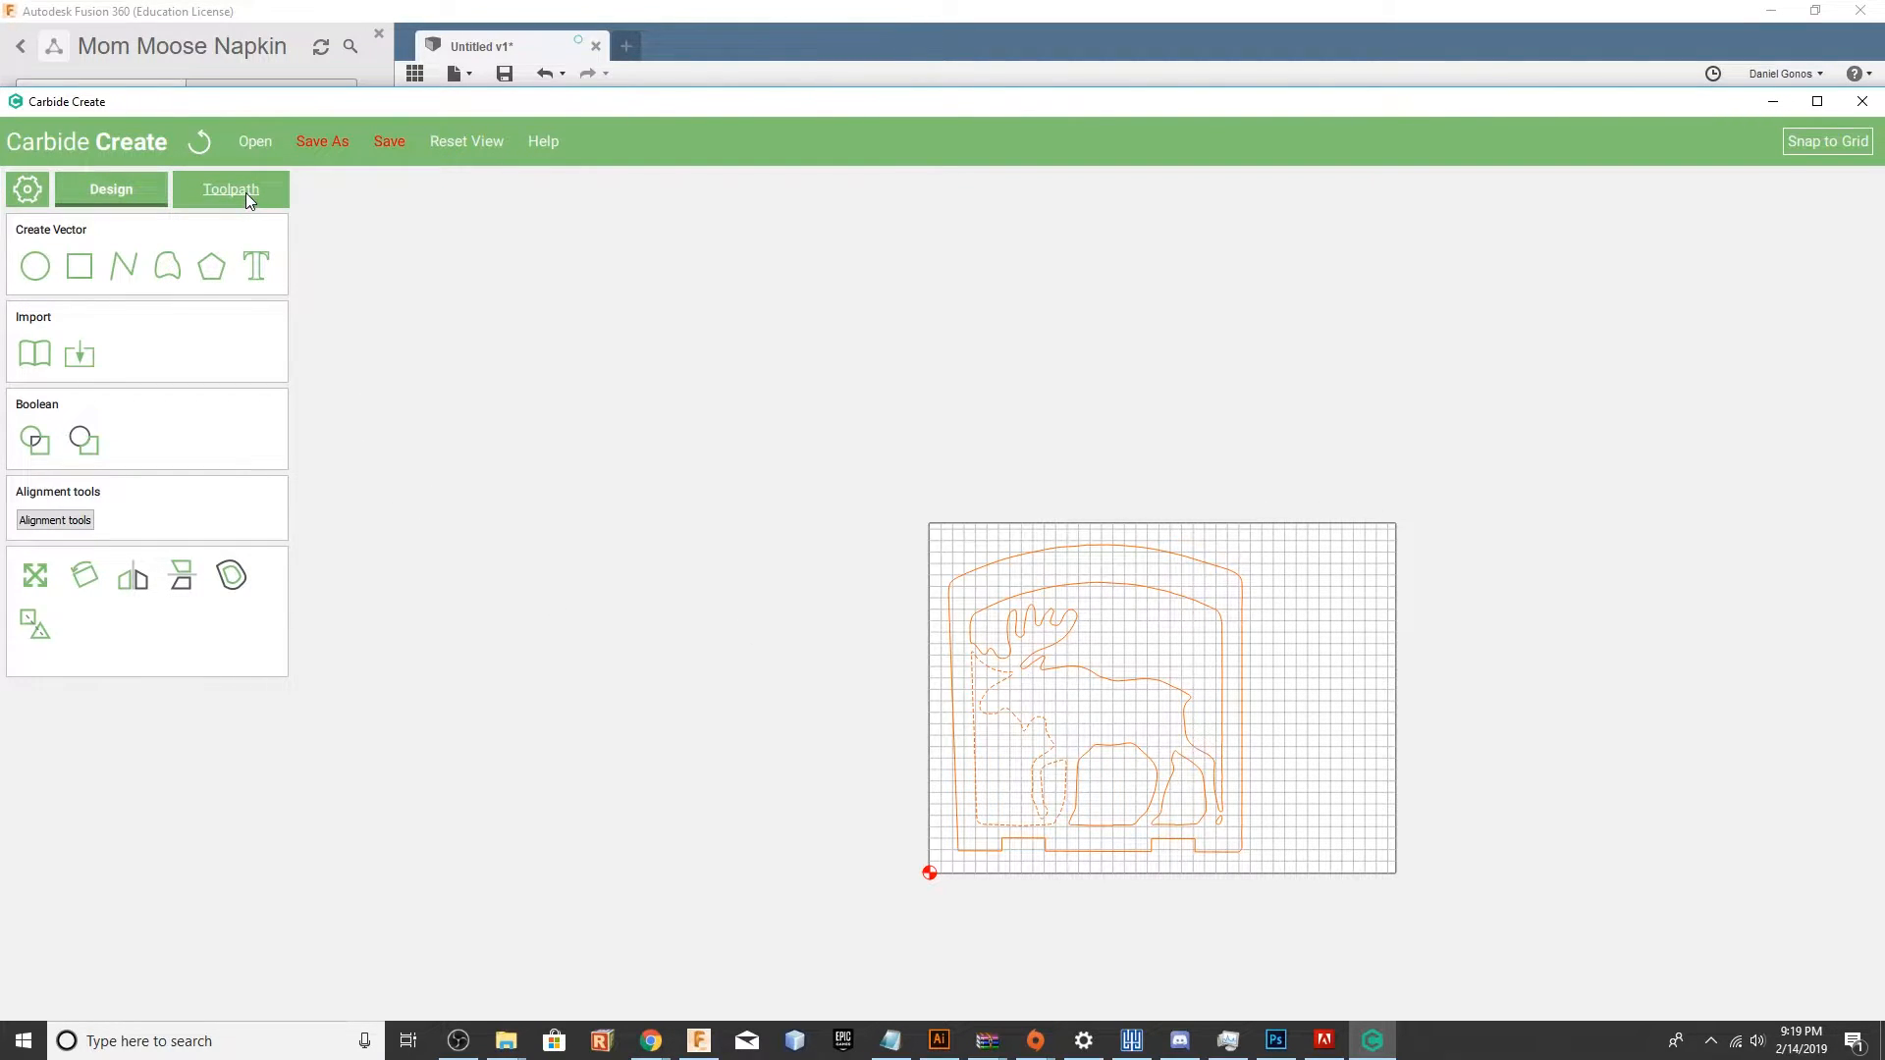
Start a contour toolpath on the outer outline with the #101 0.125 in Ball tool.
click(232, 189)
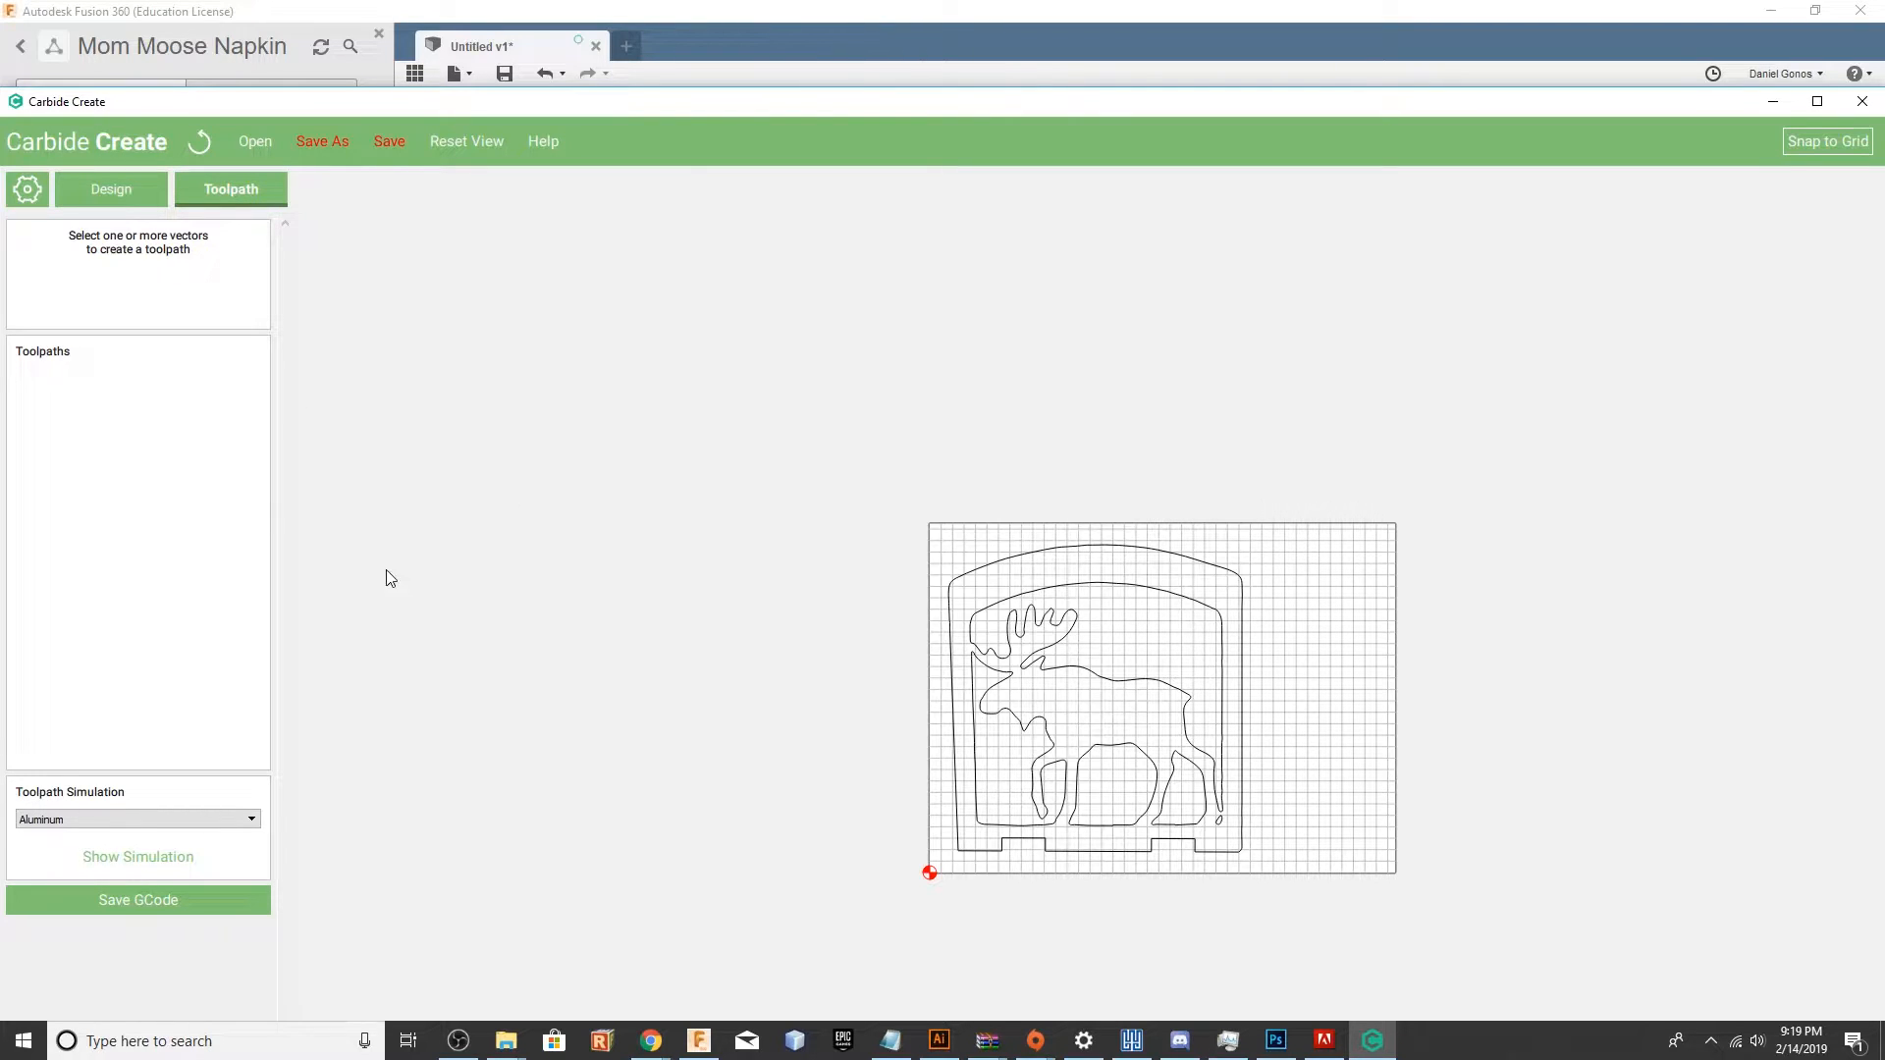
mouse_move(839, 528)
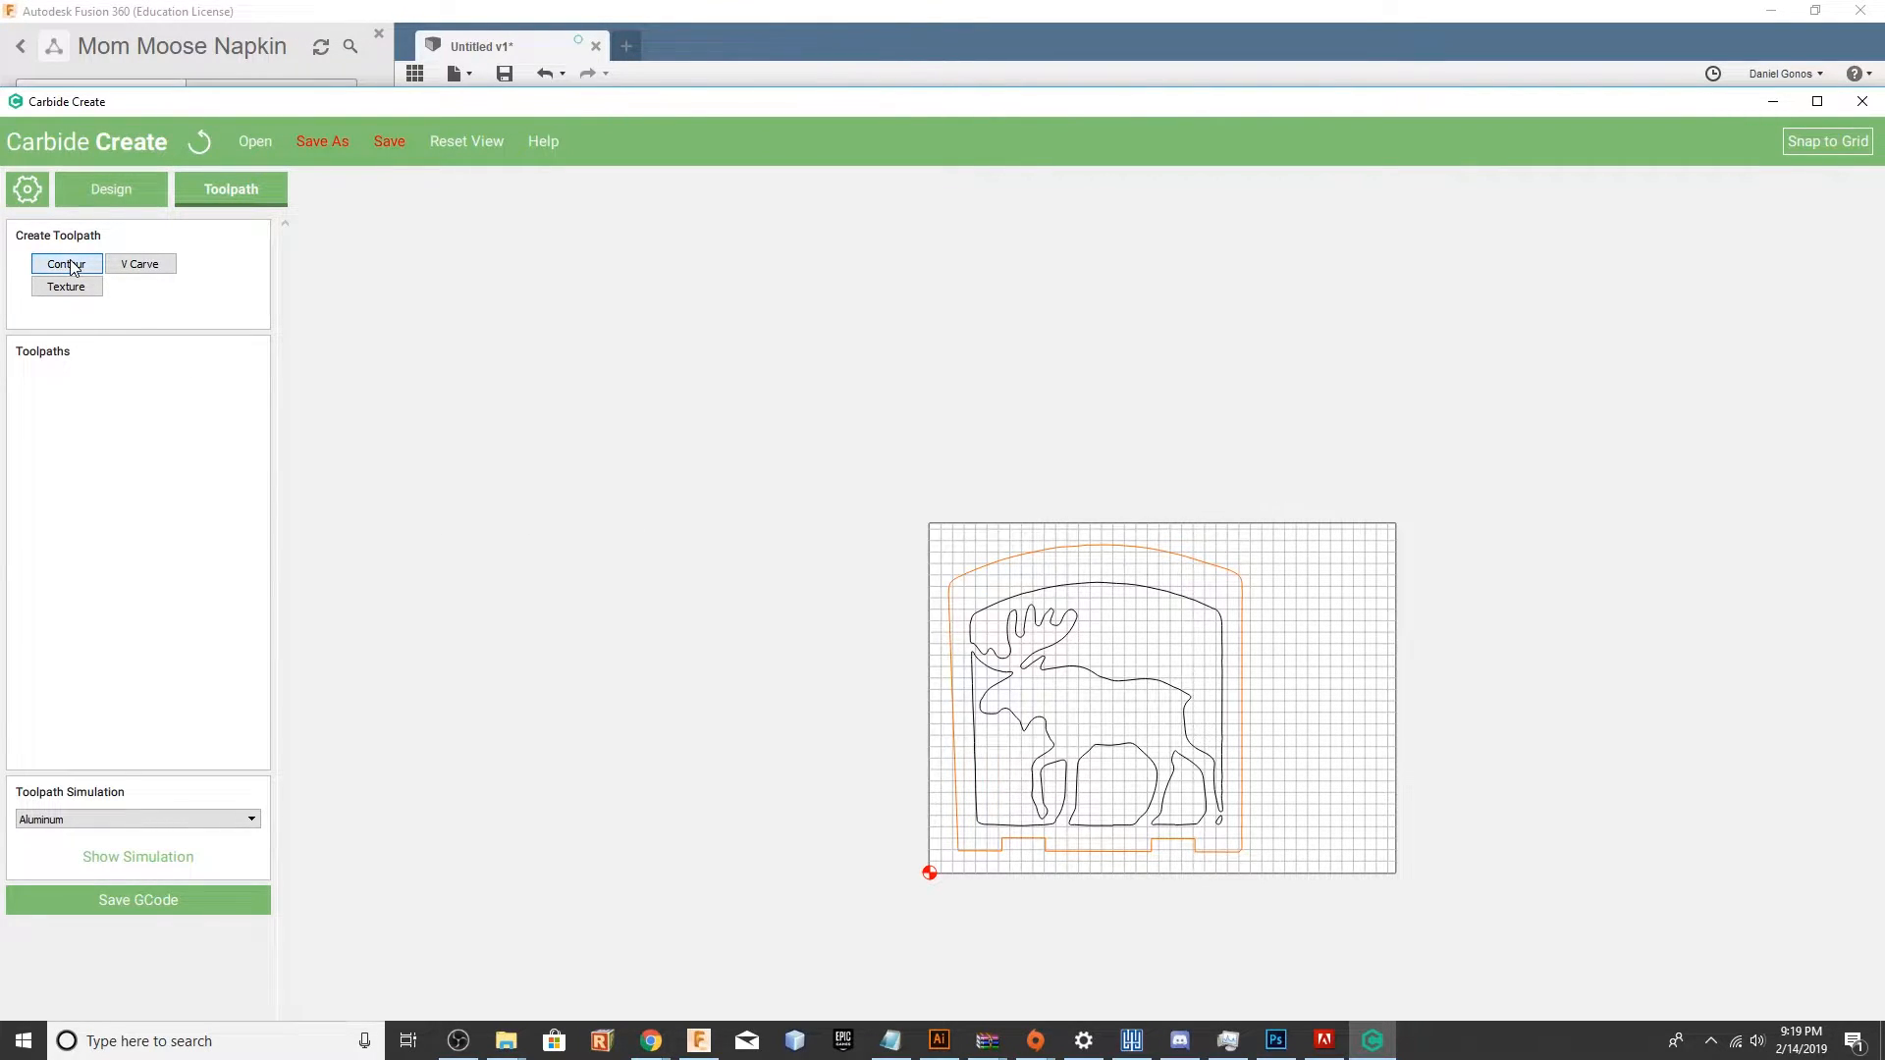
click(67, 263)
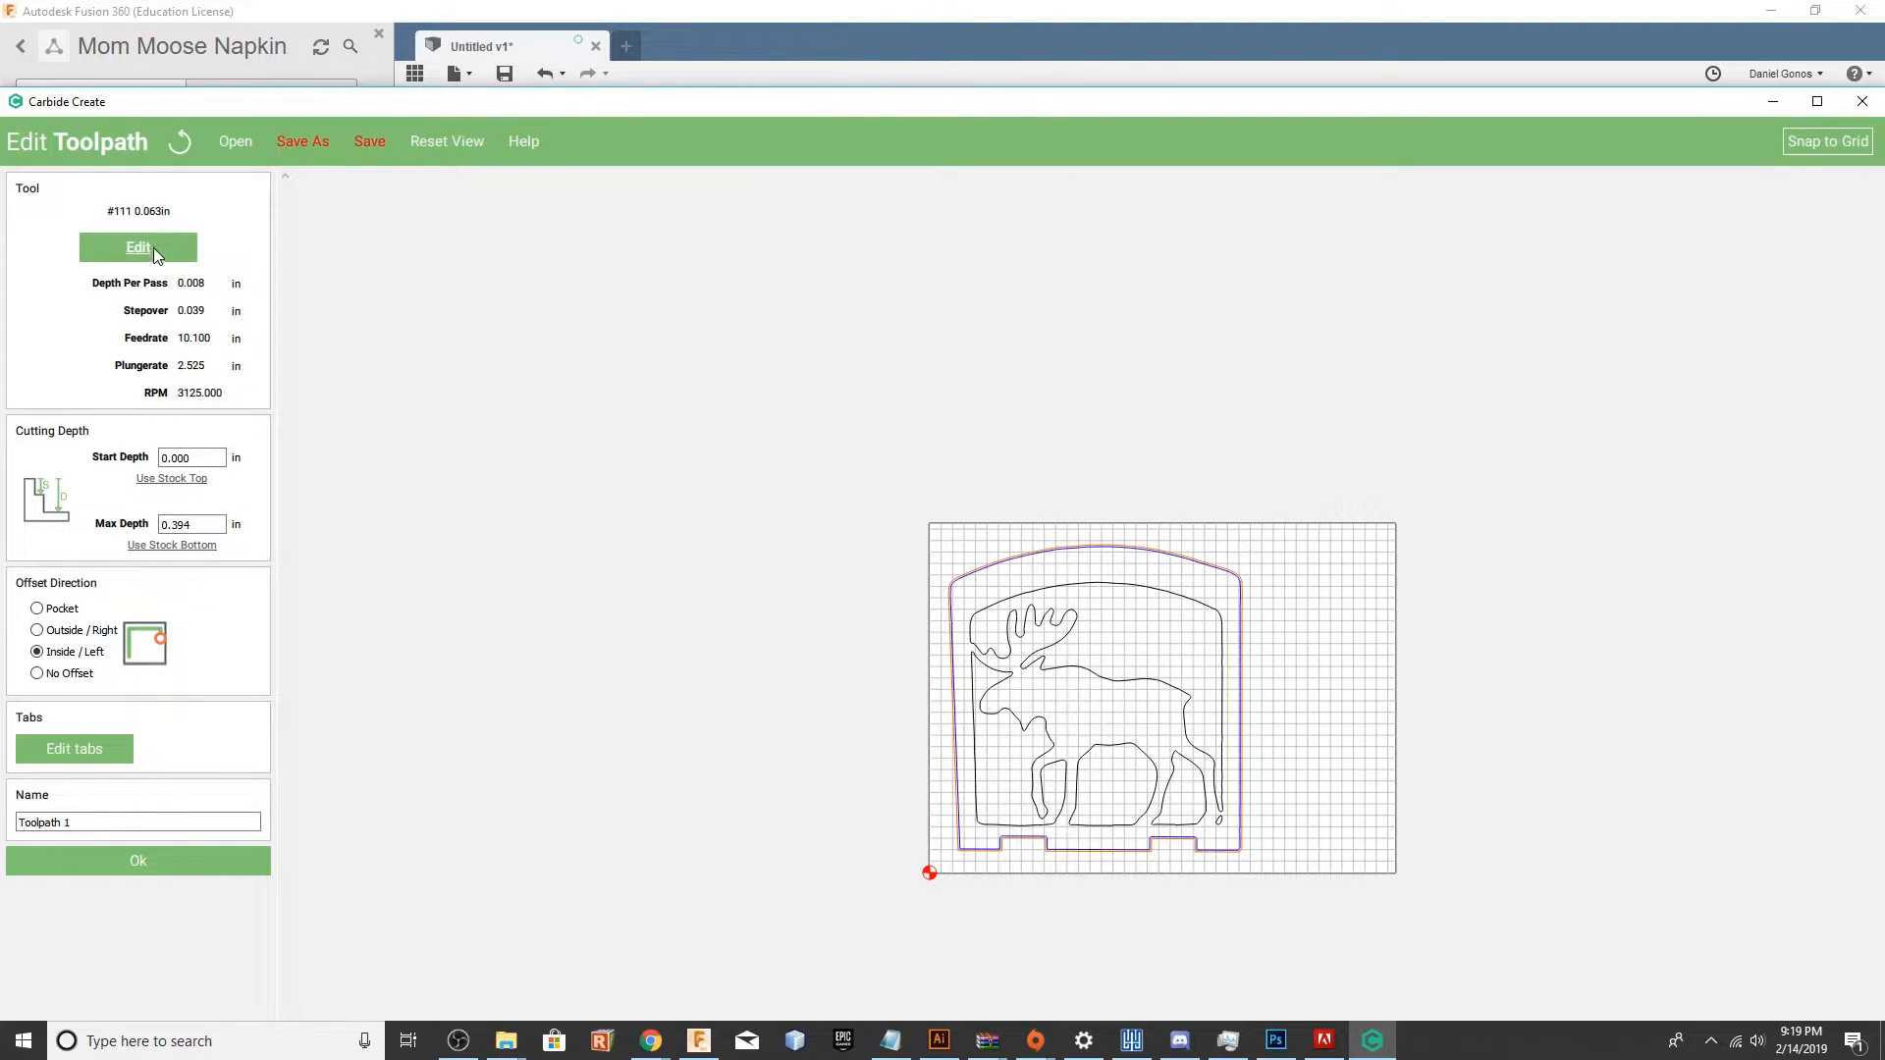
click(137, 248)
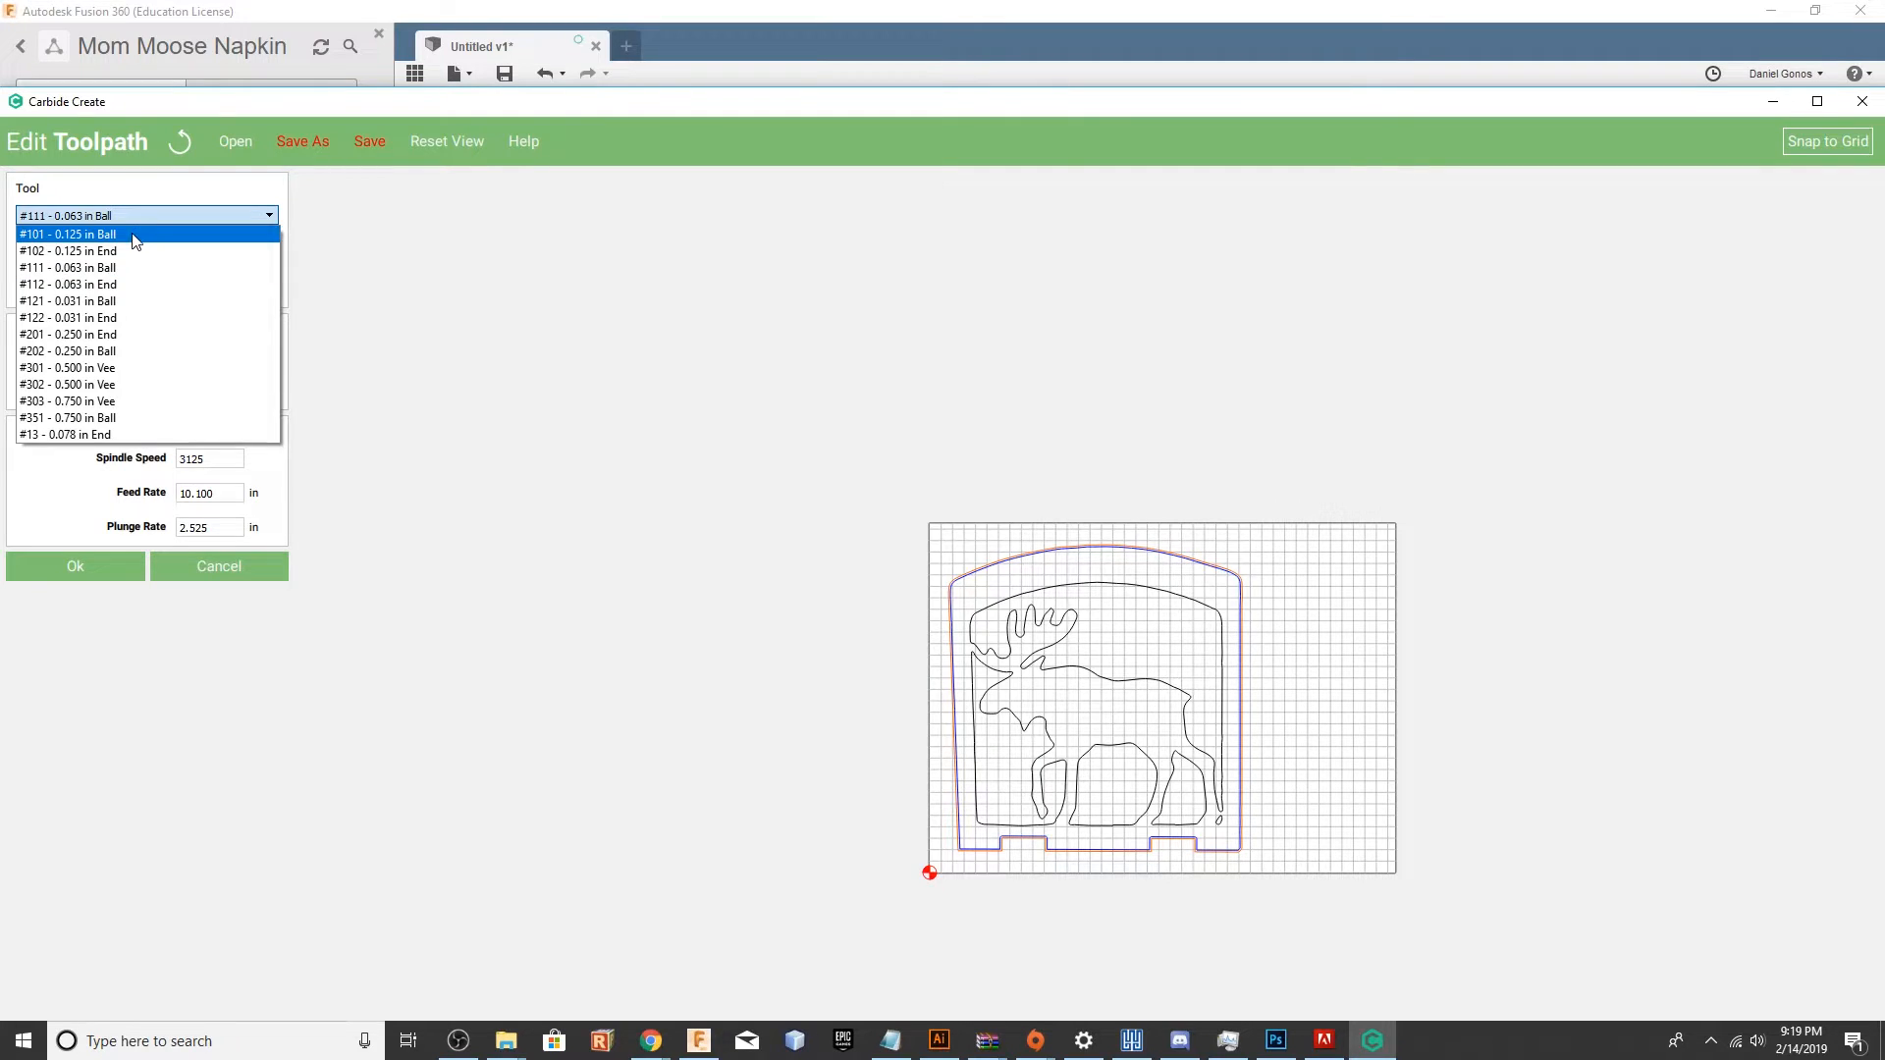
click(59, 234)
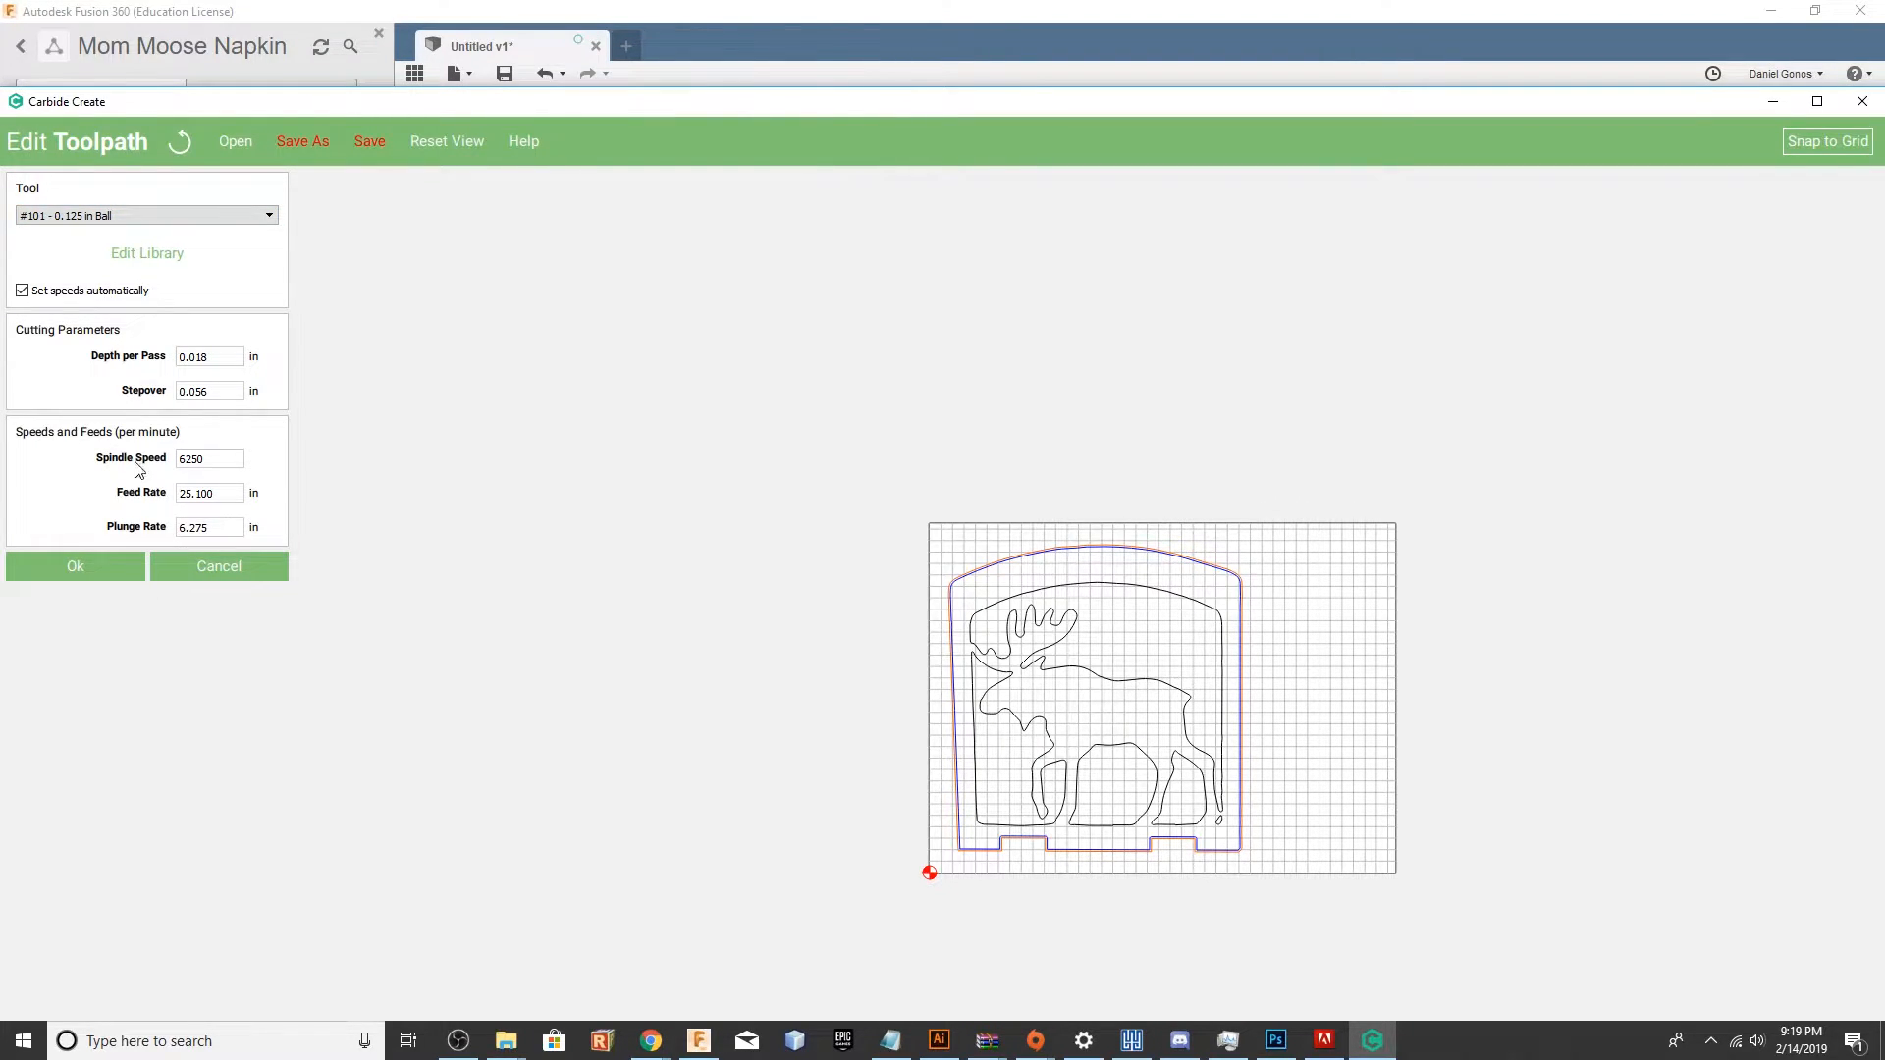
mouse_move(110, 582)
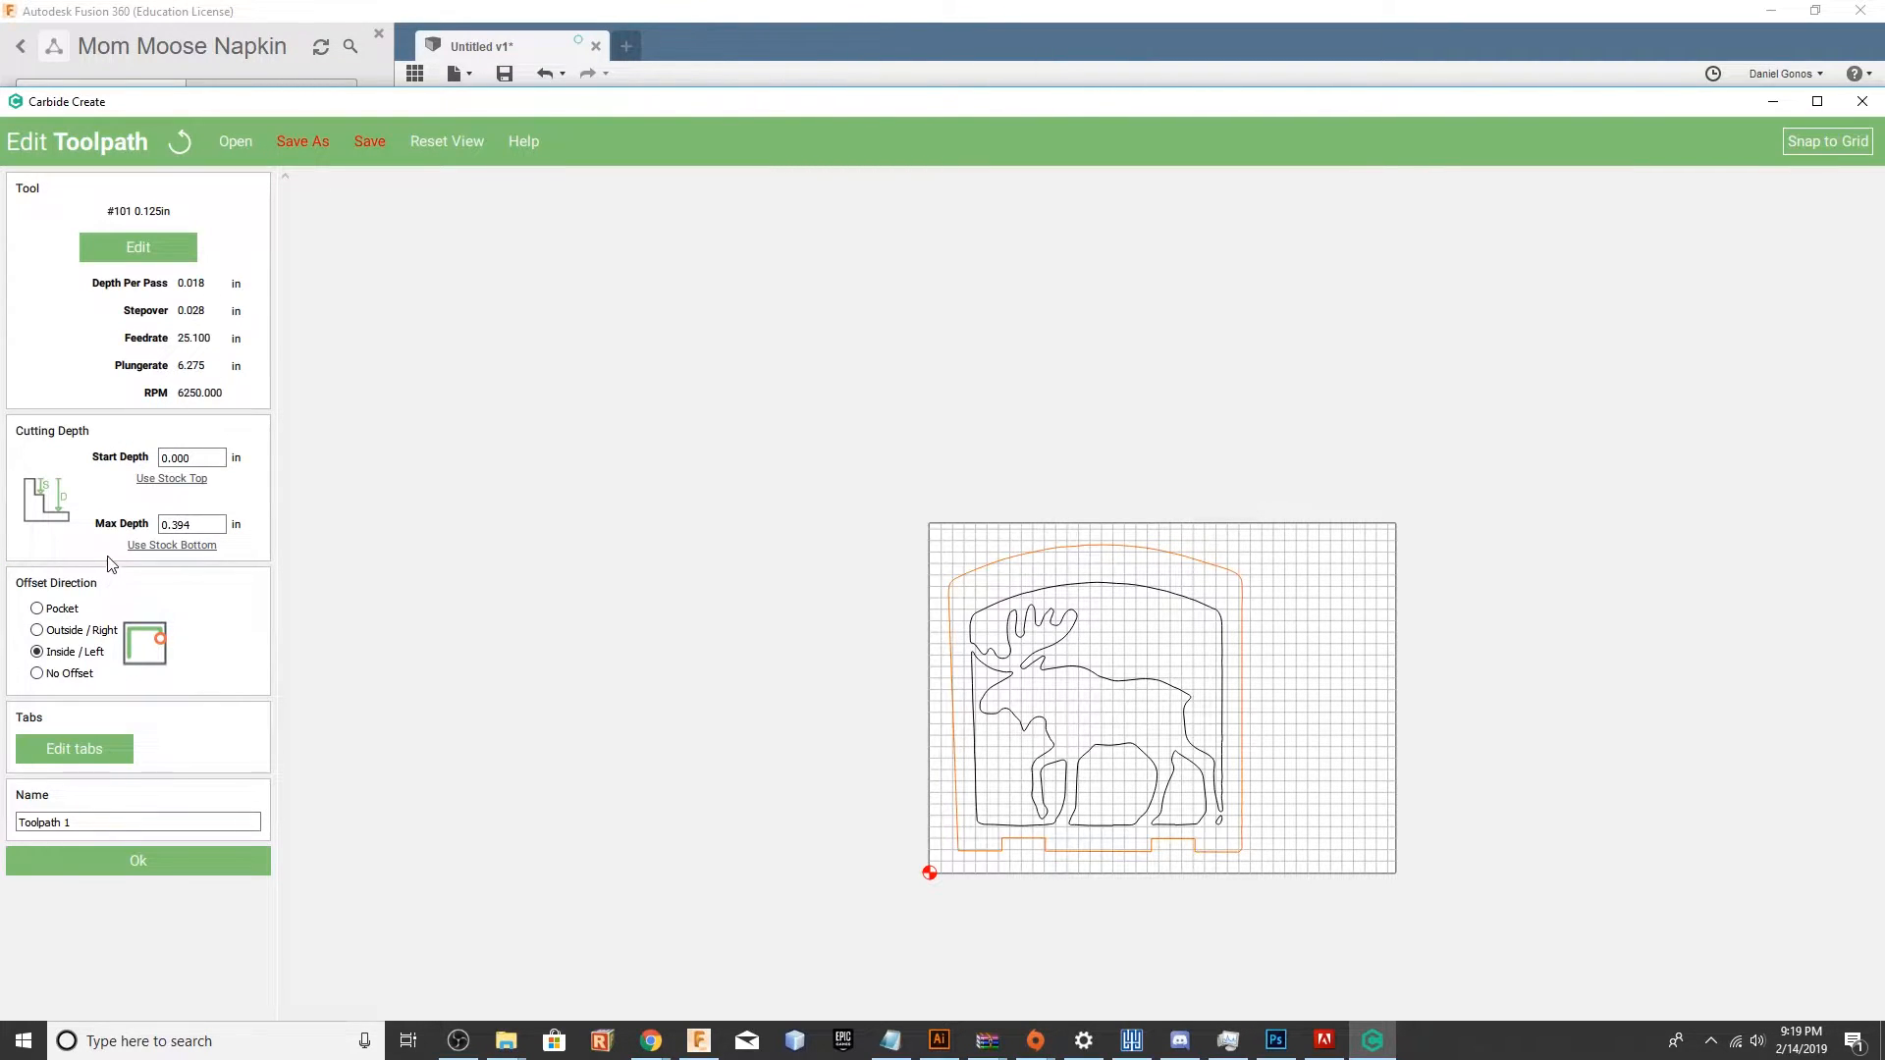
Set max depth 0.62 in, cut Outside/Right, and save Toolpath 1.
click(173, 546)
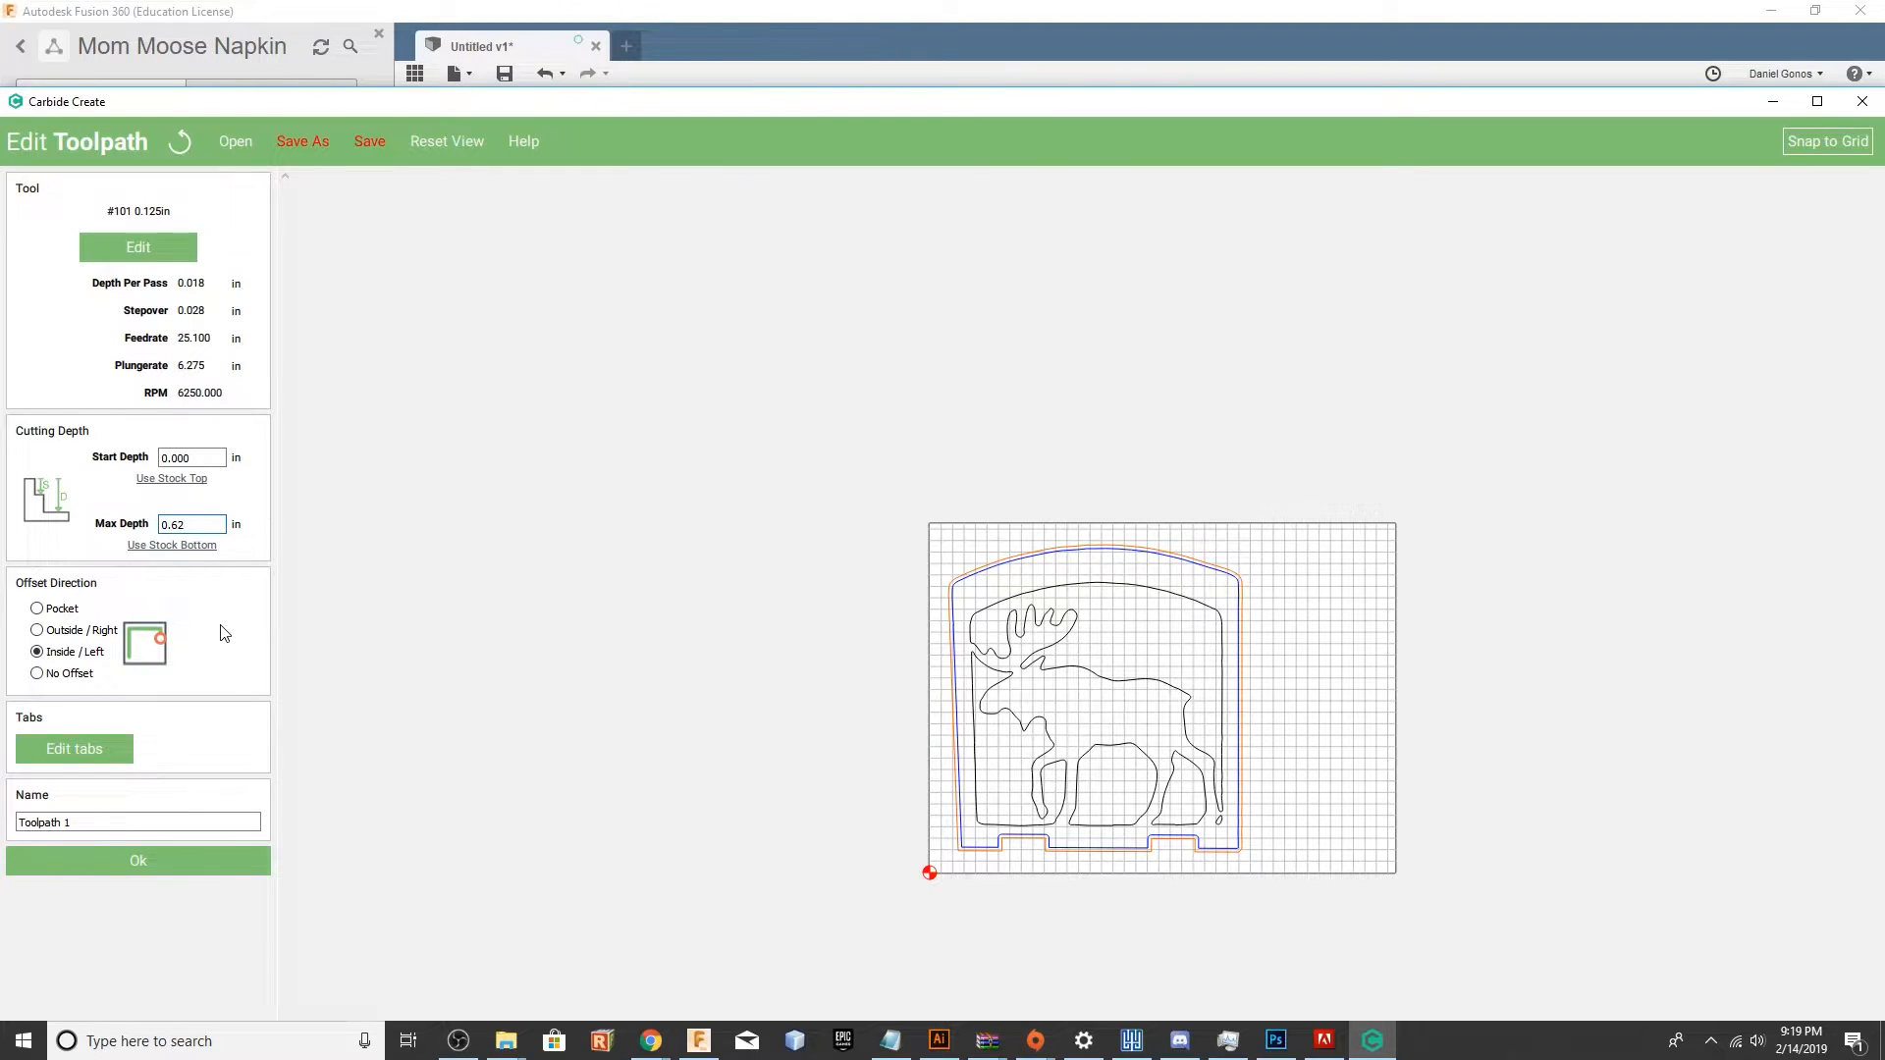
click(38, 630)
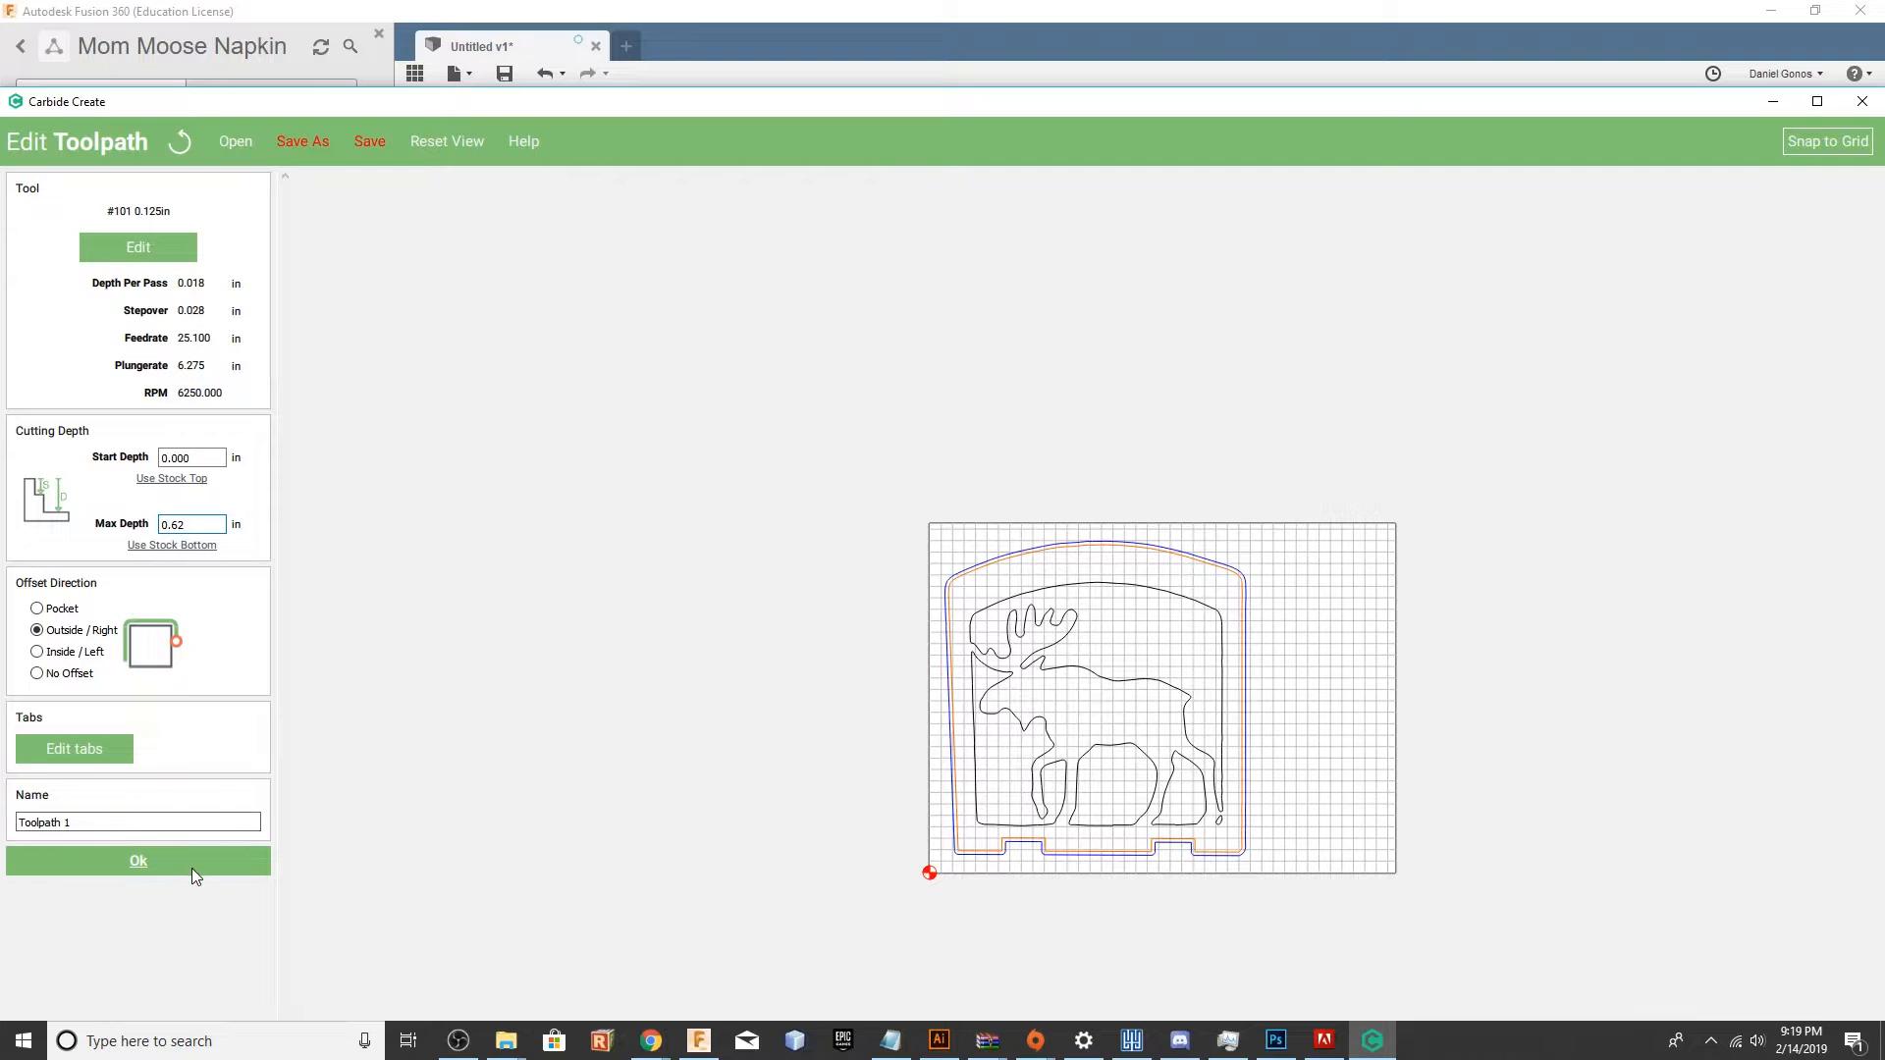
click(137, 860)
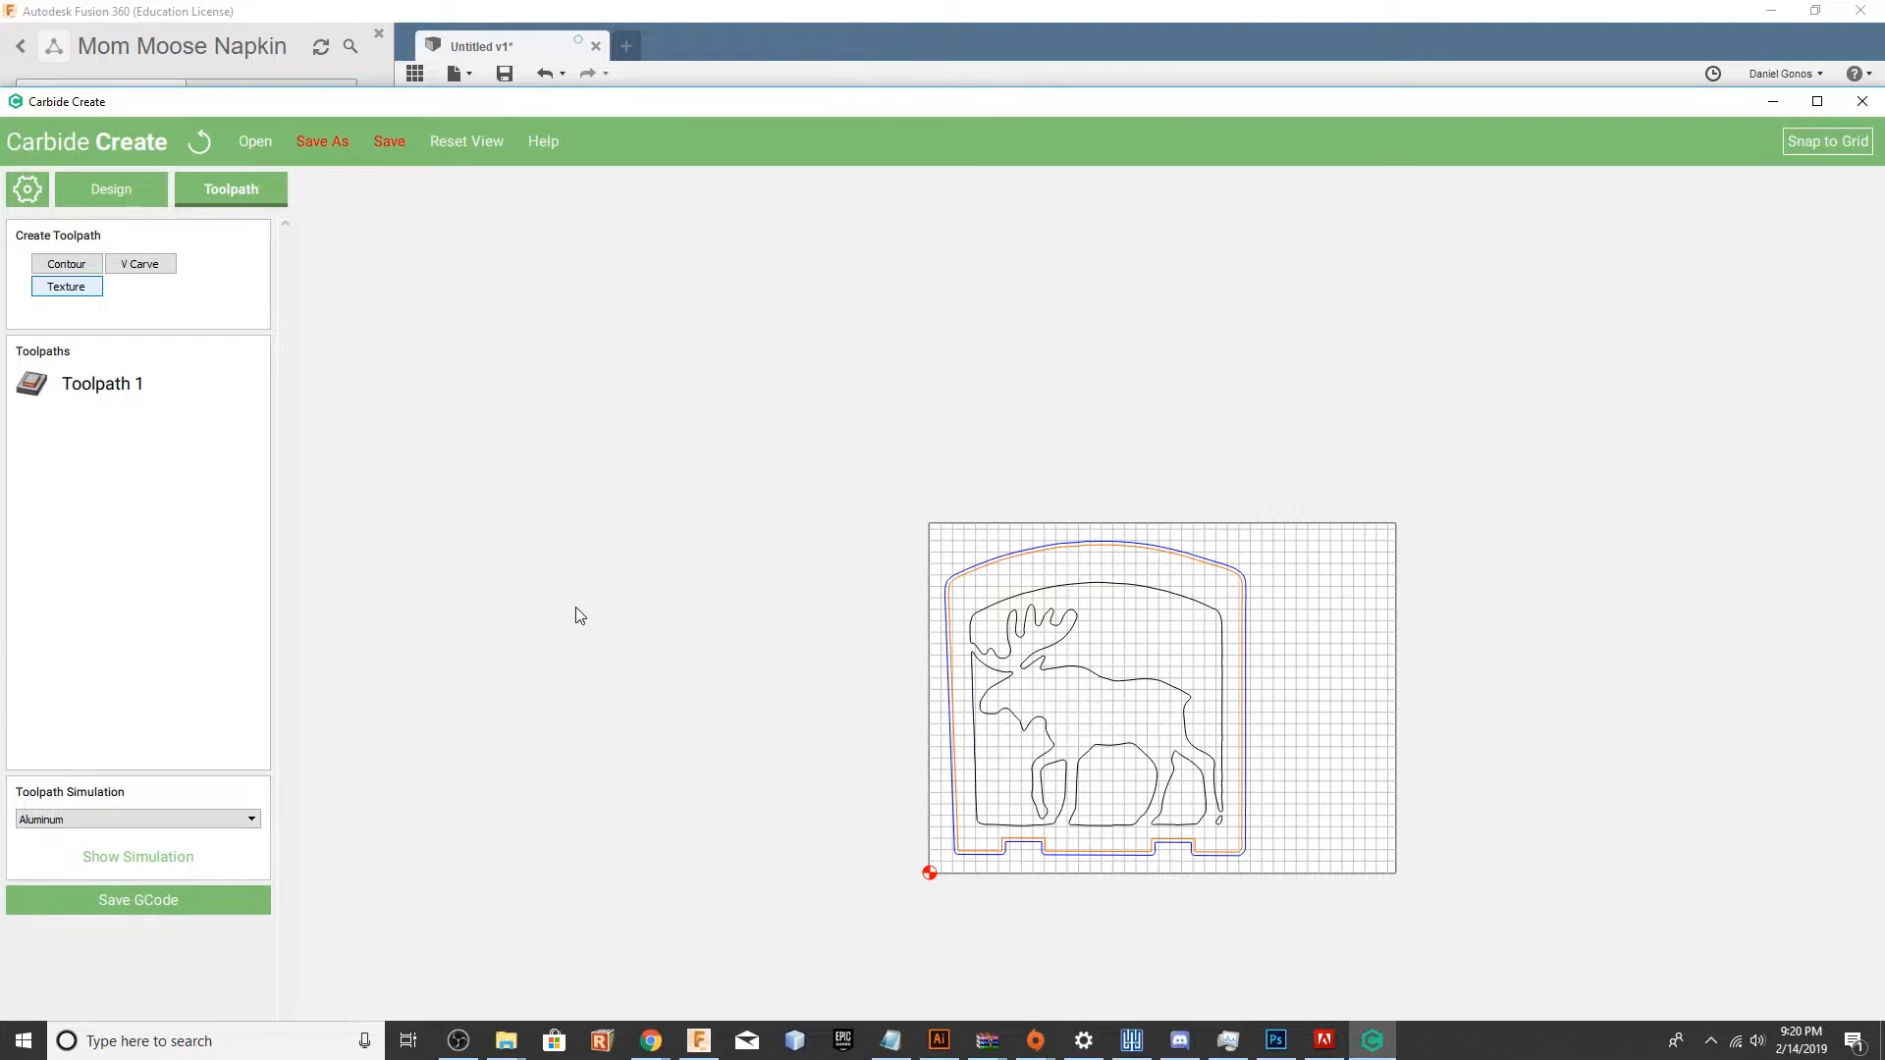
Give the moose contour toolpaths the 0.063 in ball tool and 0.600 max depth.
click(103, 385)
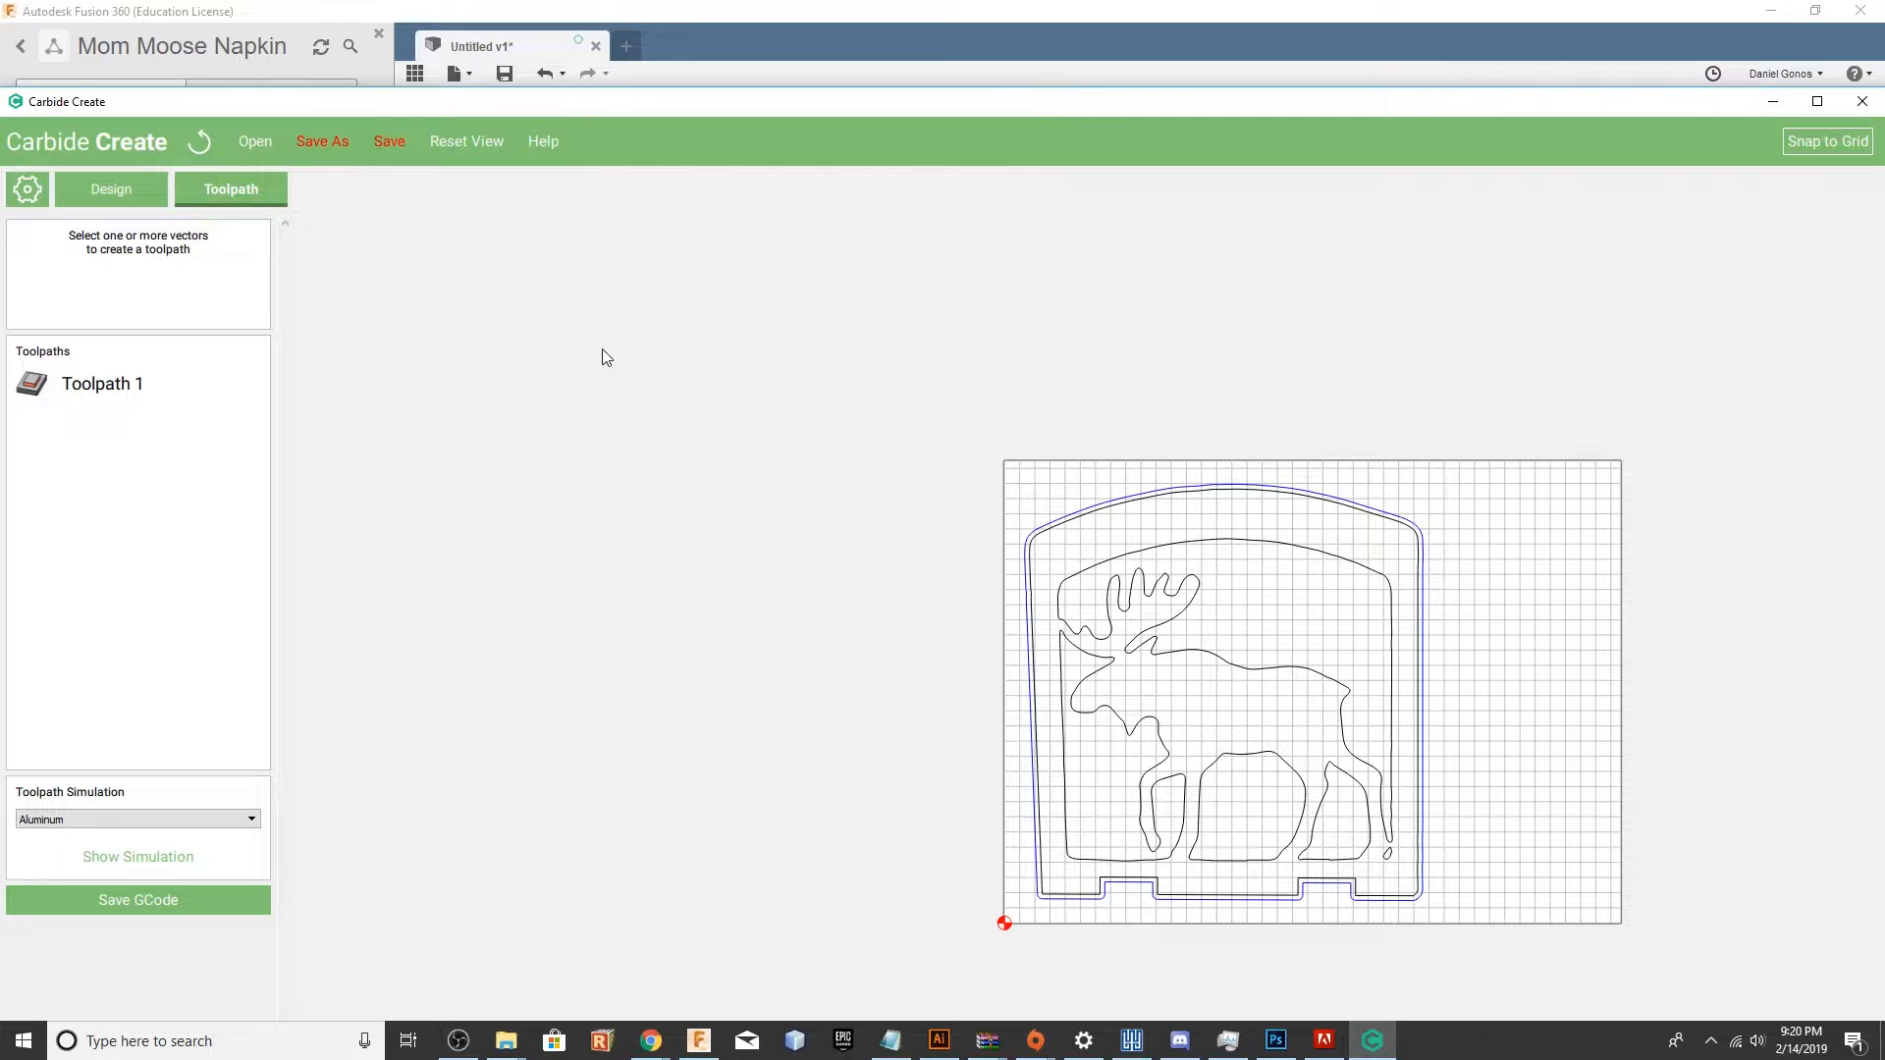
click(102, 385)
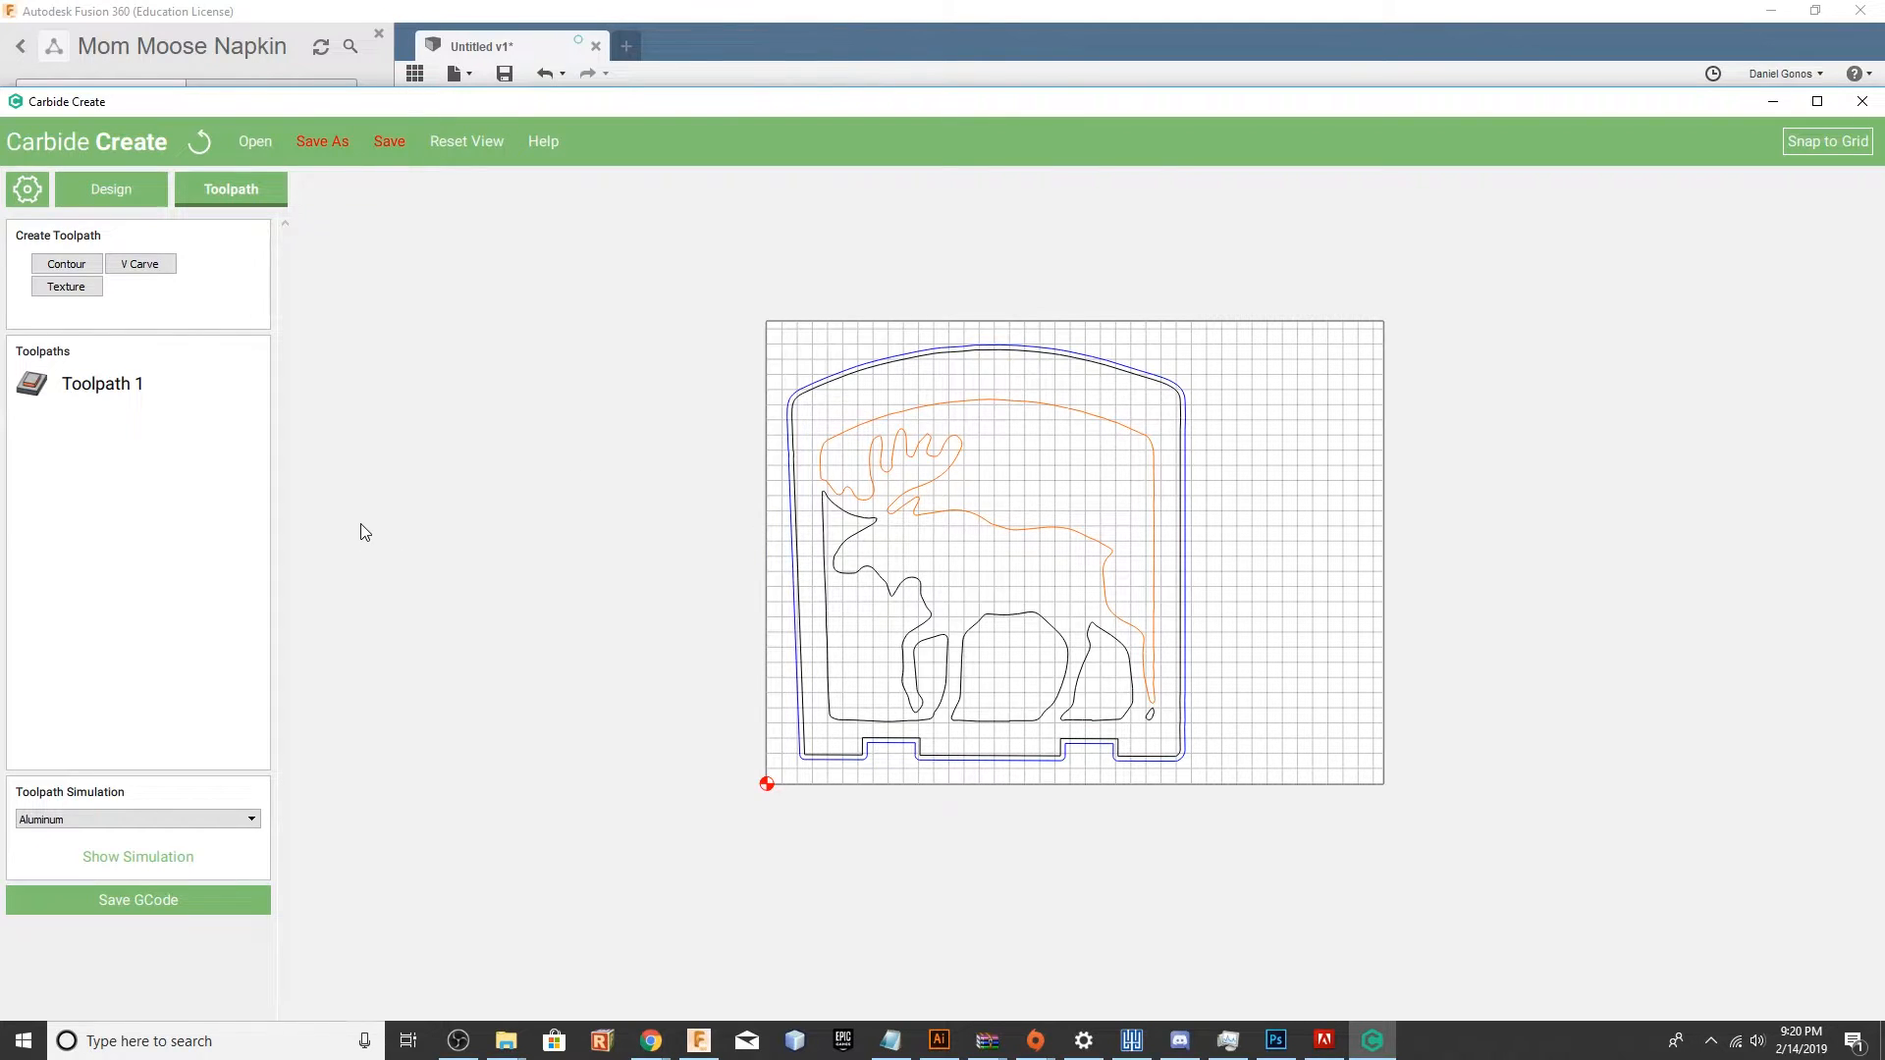
mouse_move(99, 719)
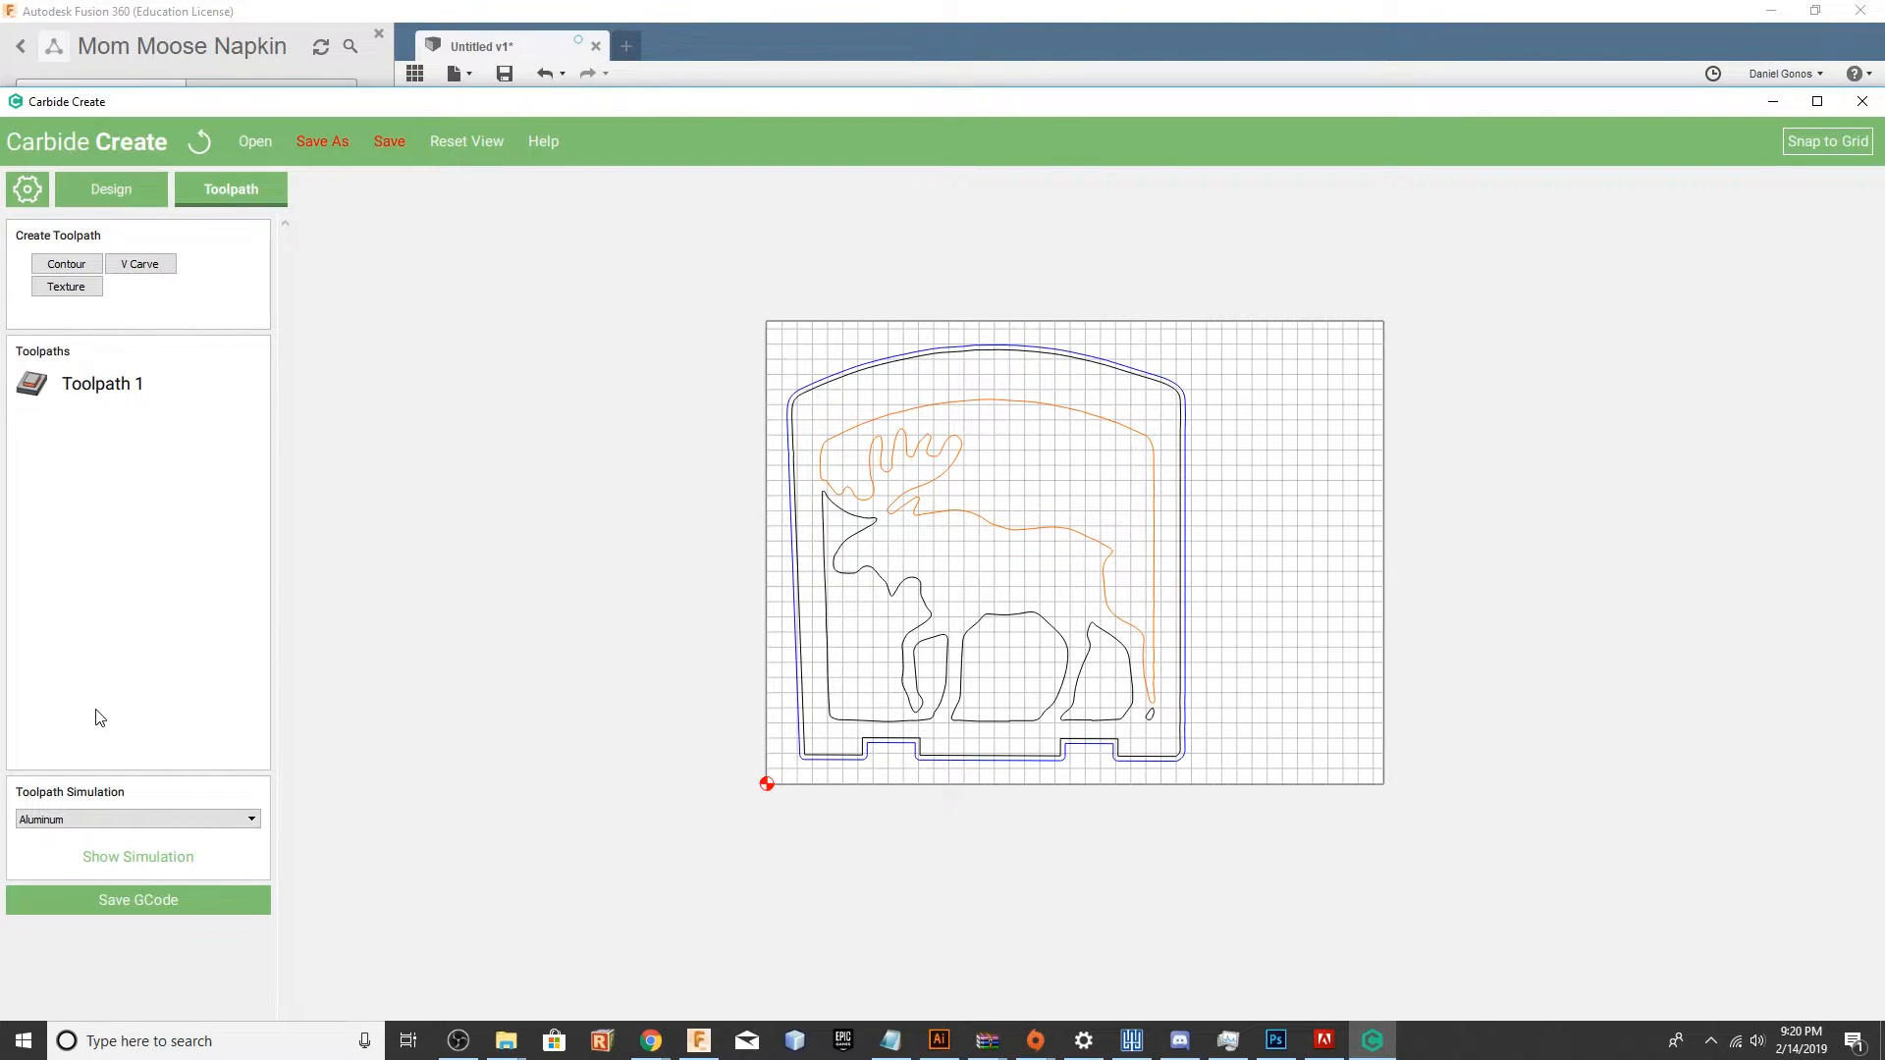
mouse_move(870, 605)
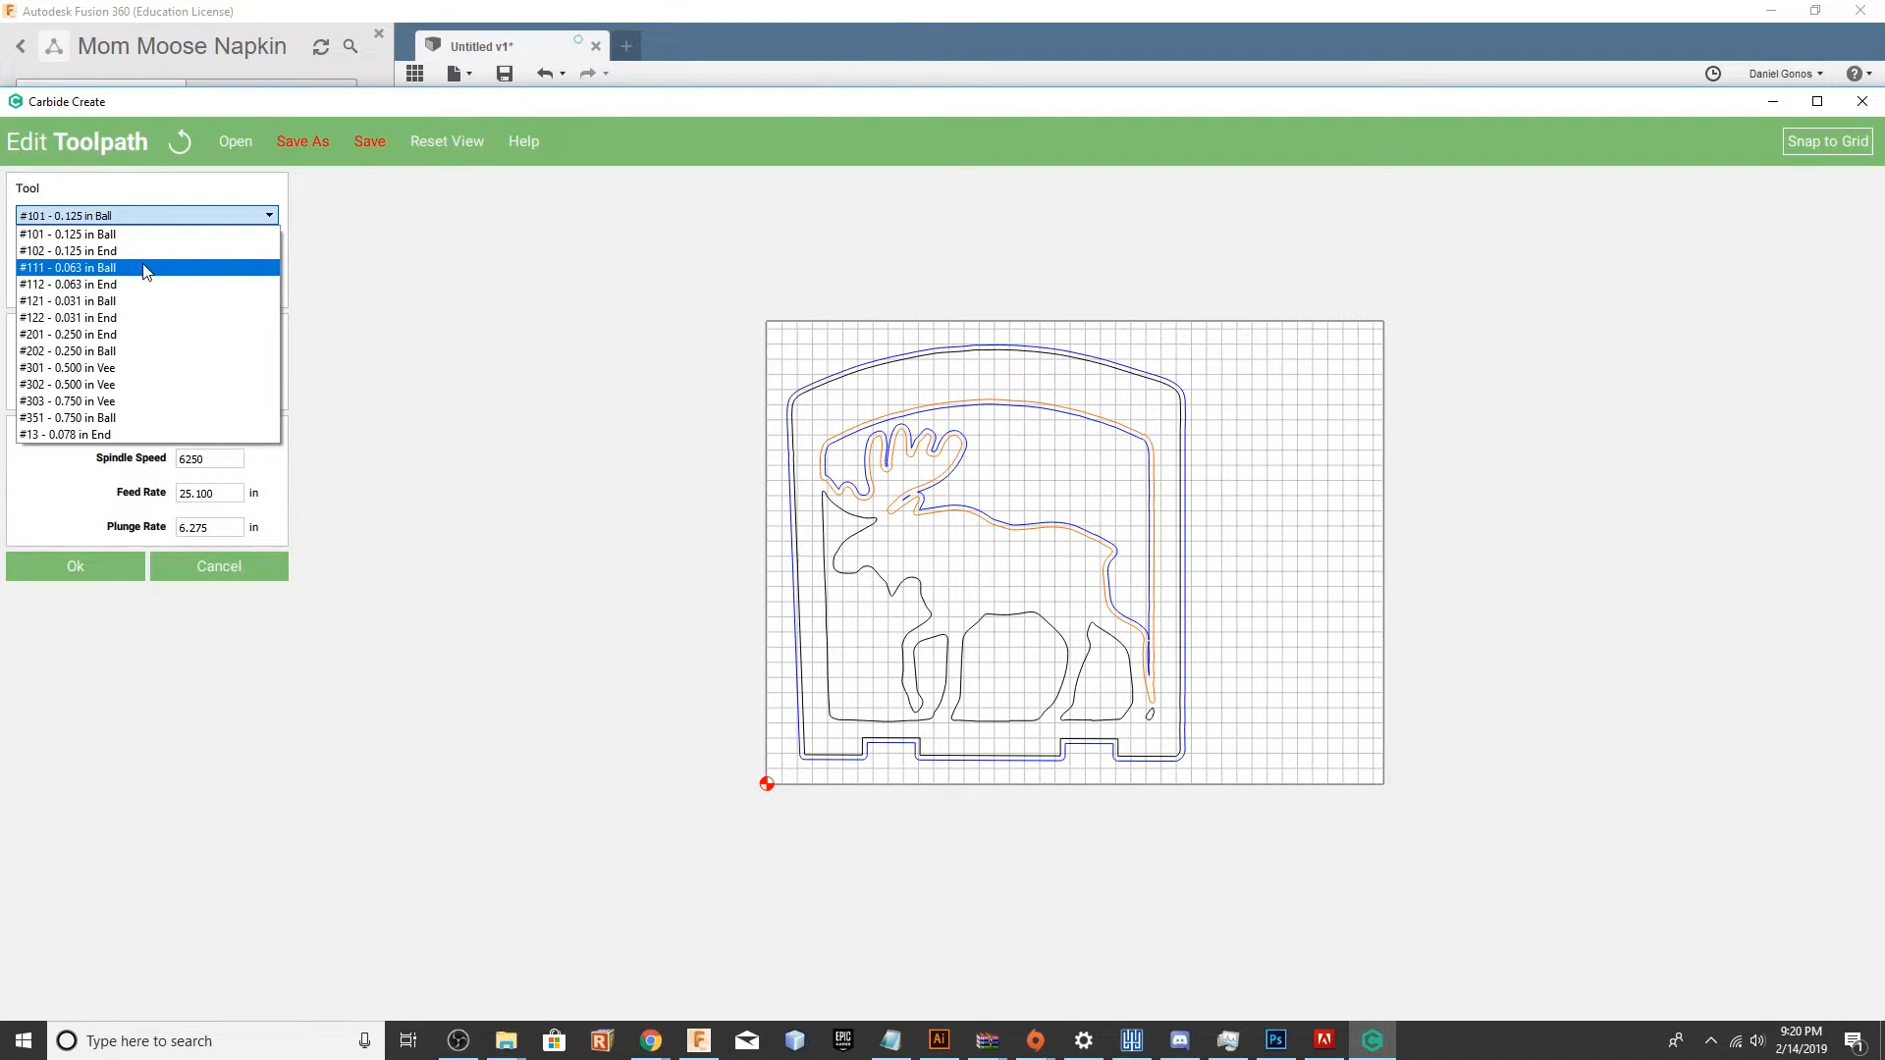
click(75, 267)
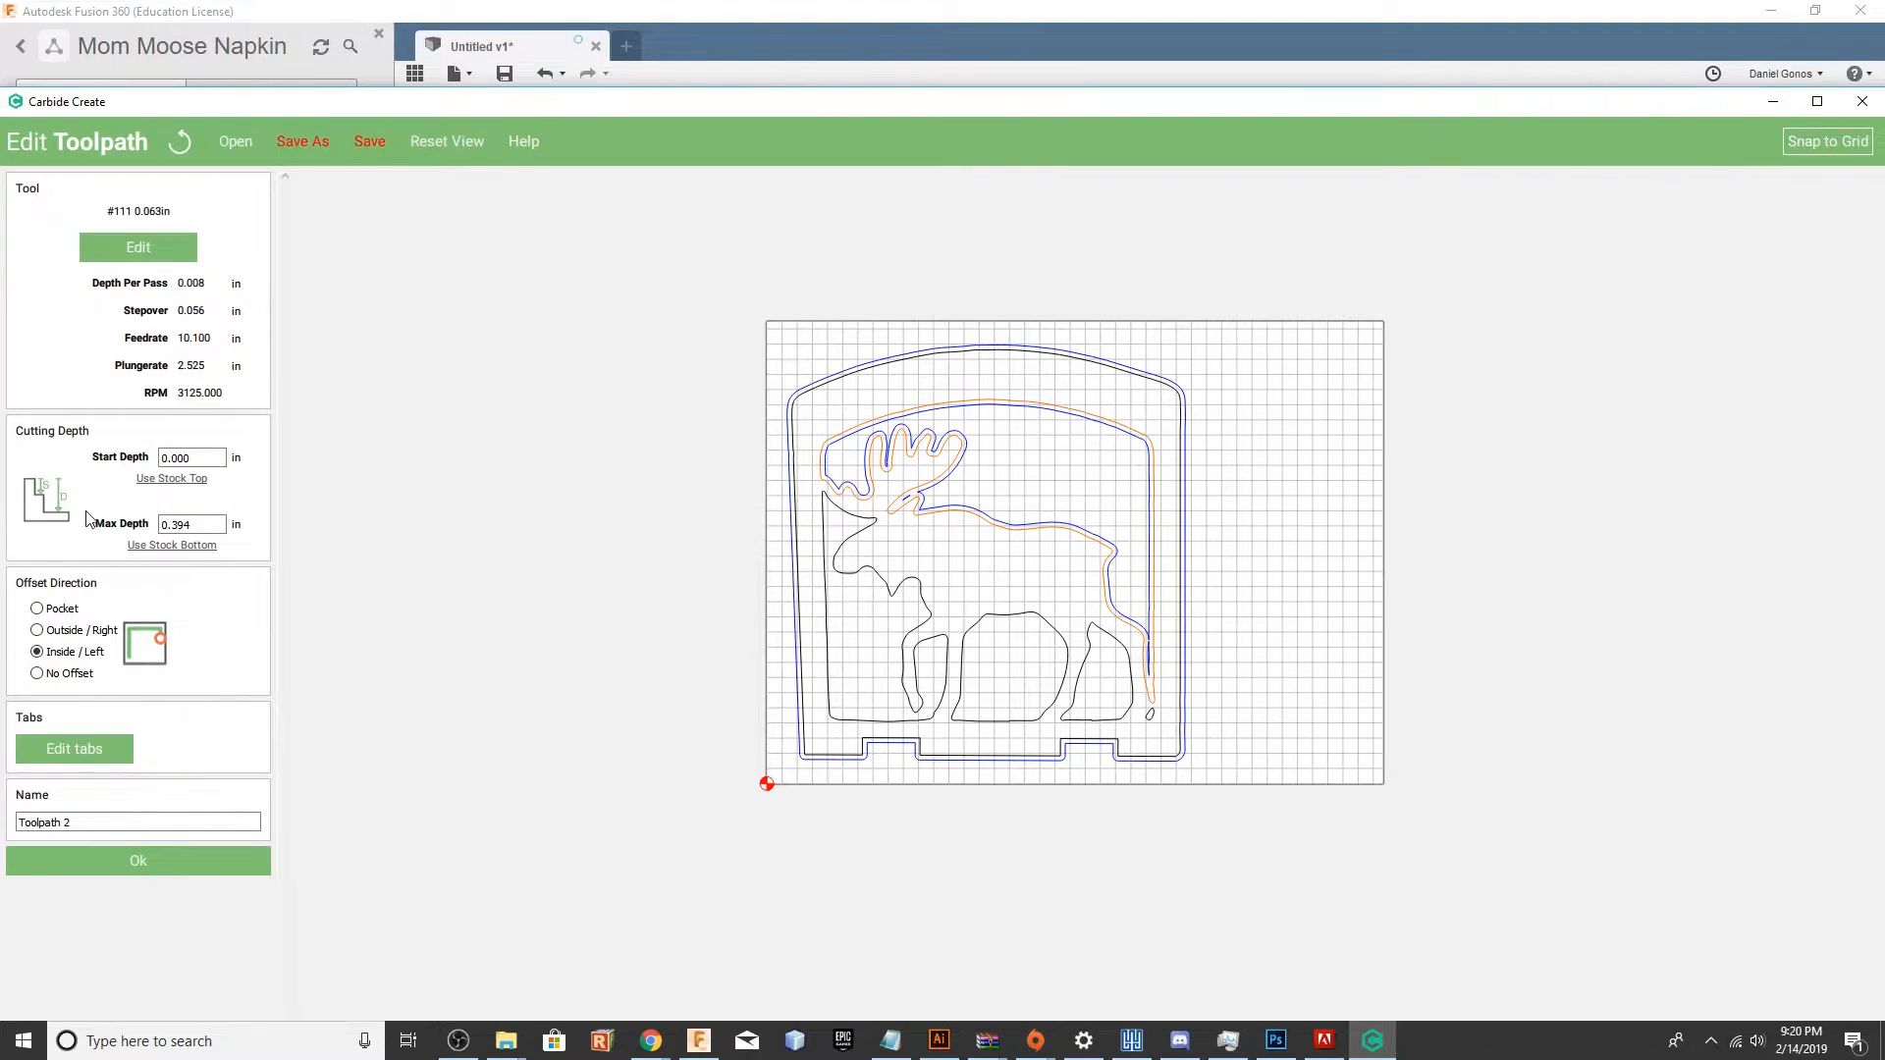
text(0.600)
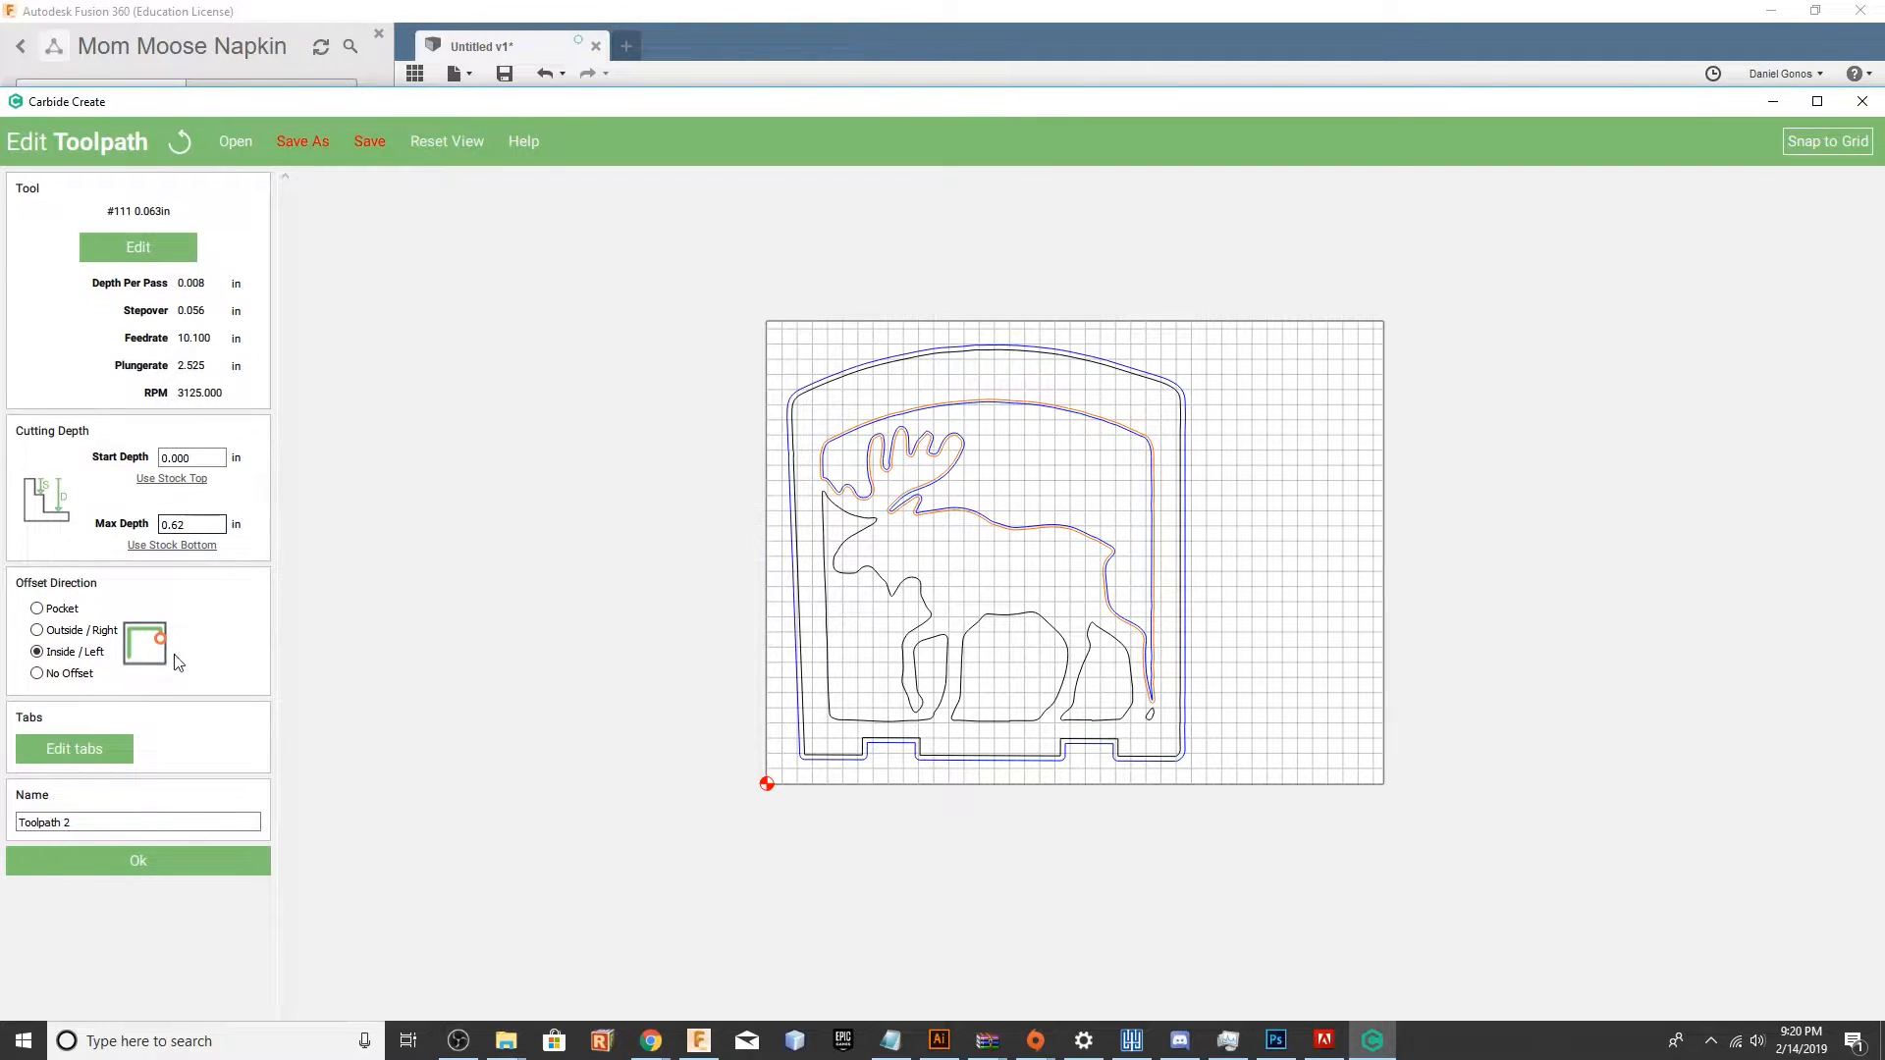
click(138, 860)
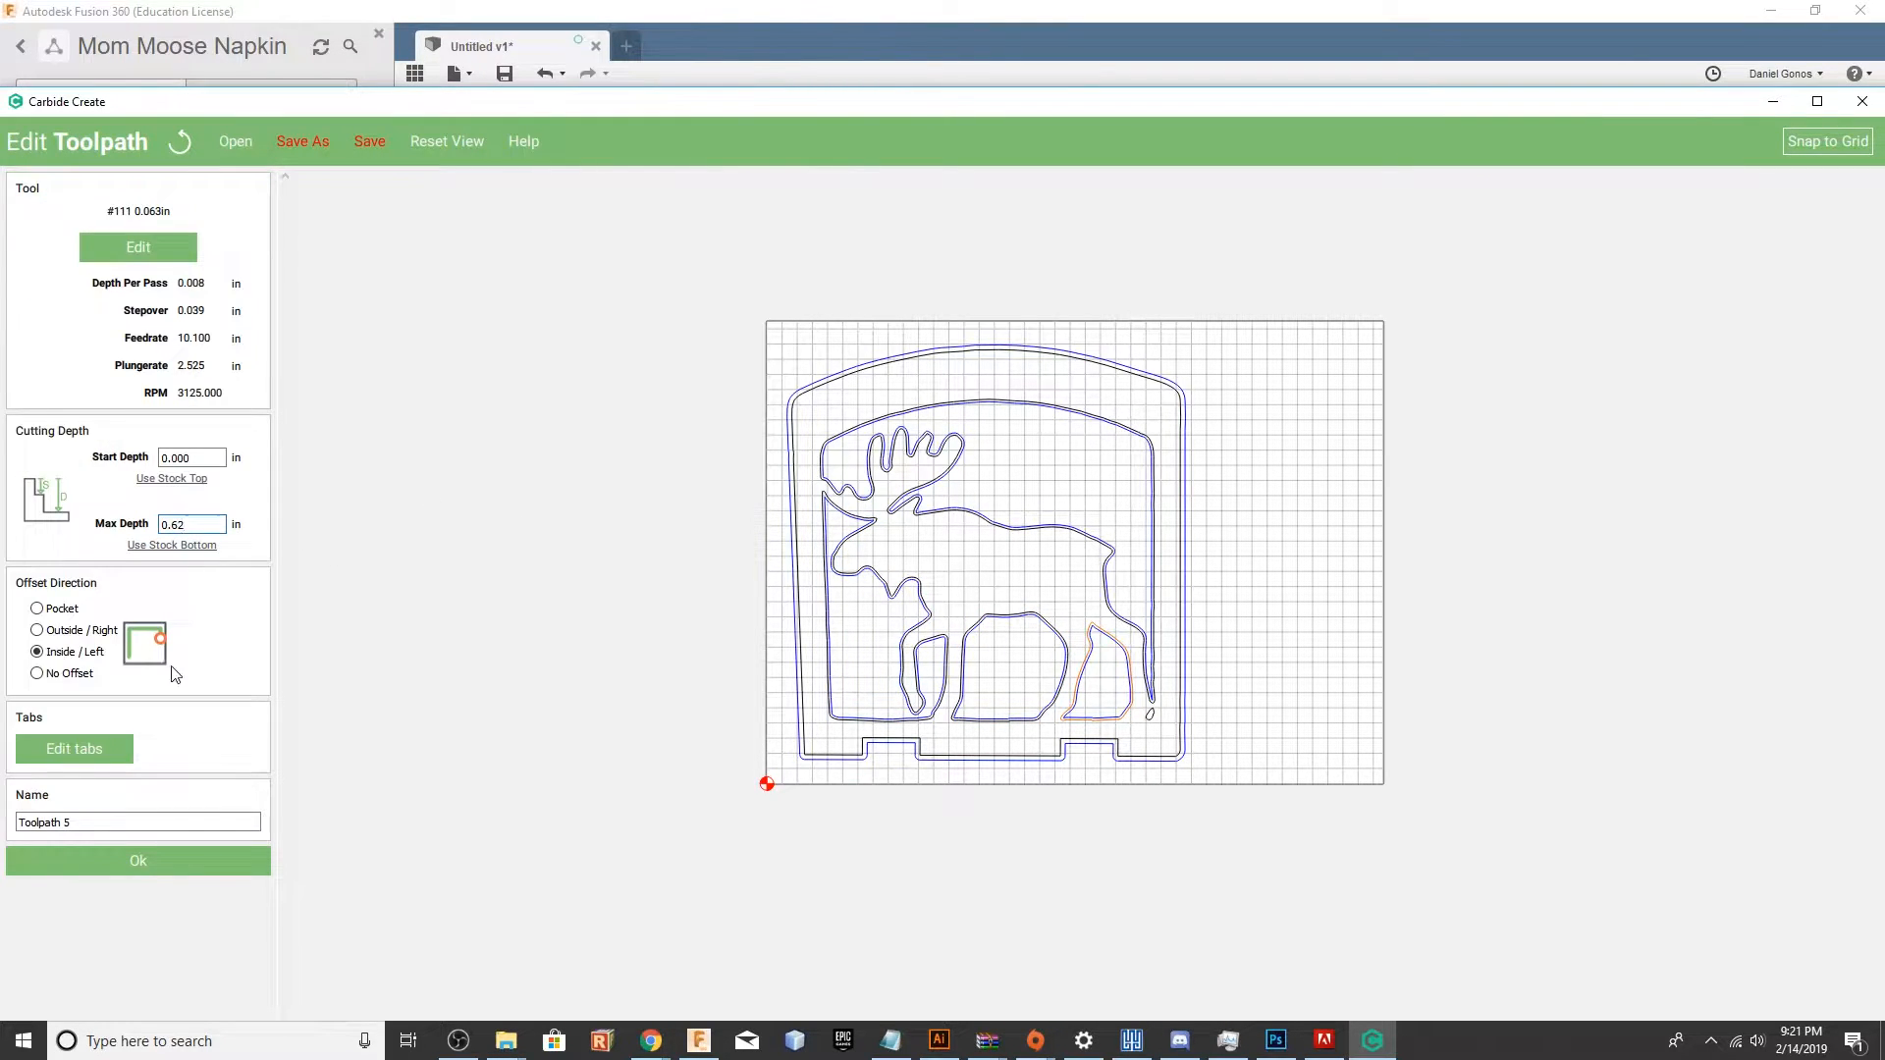
click(138, 862)
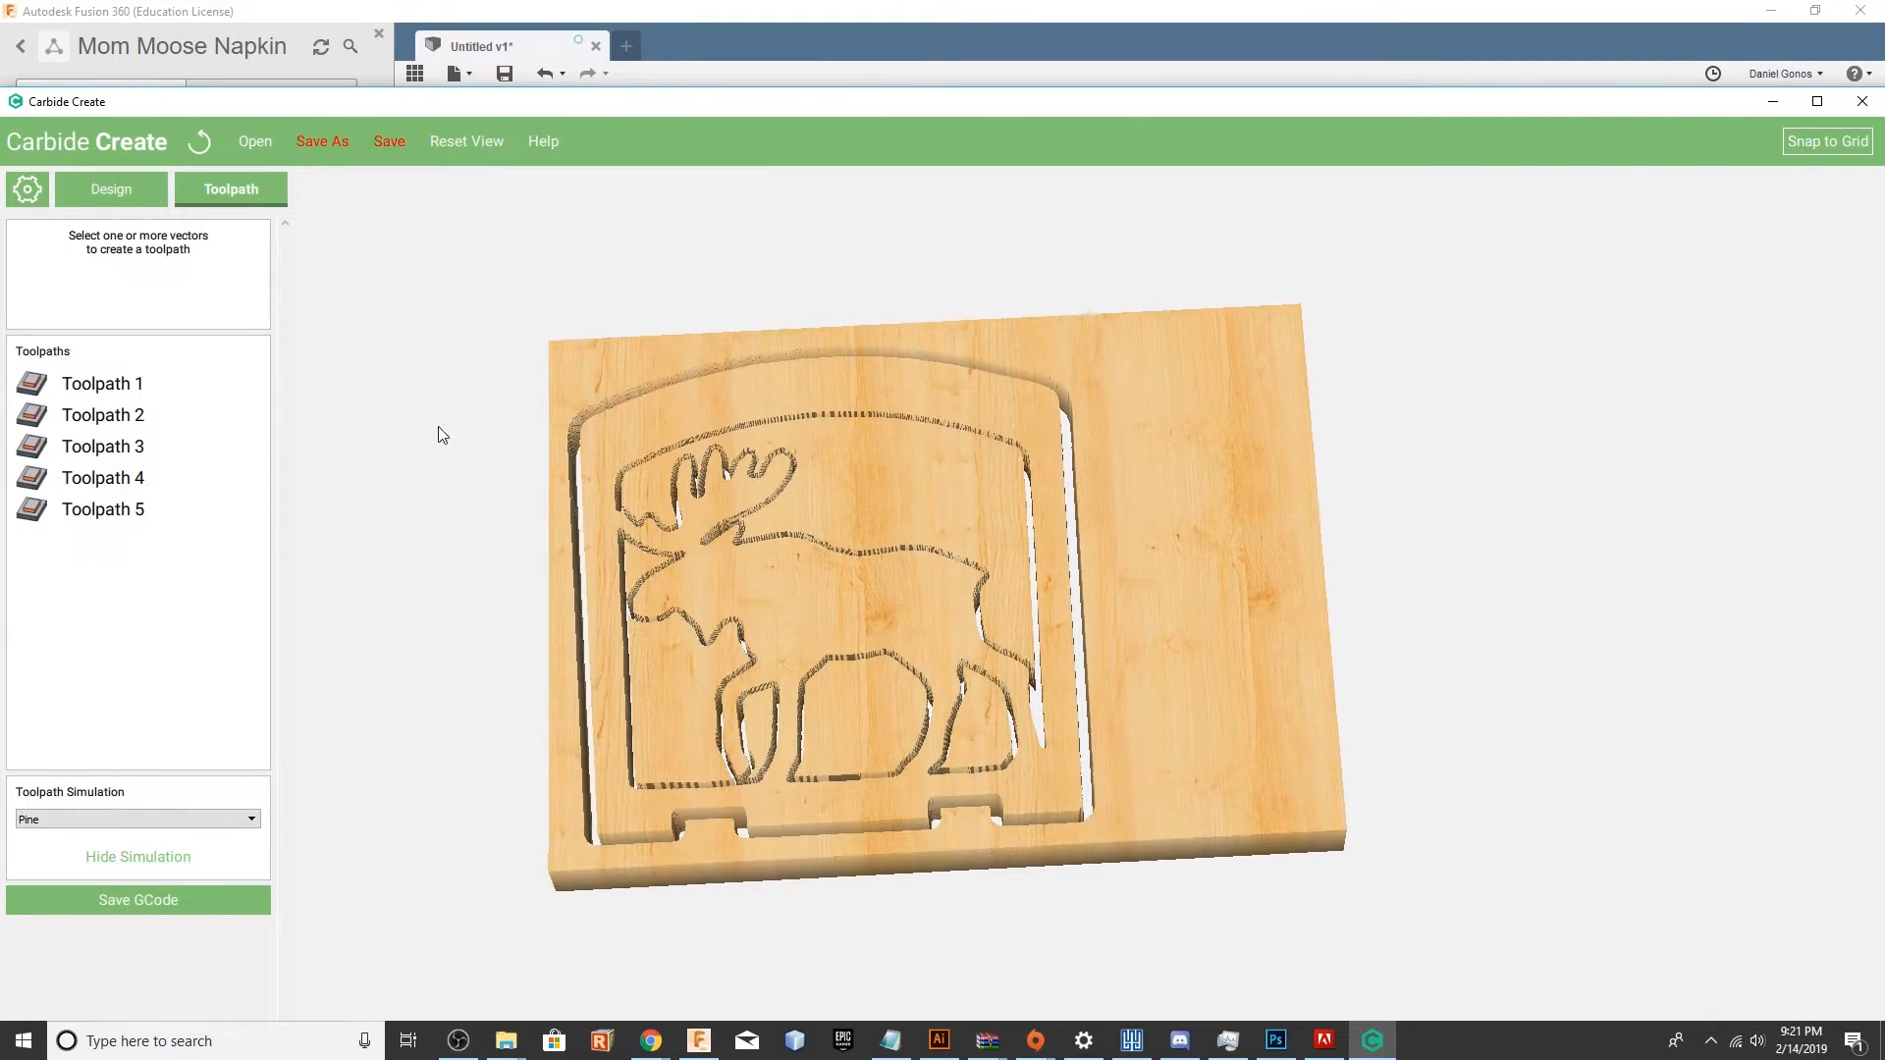
Start a fresh blank design after the pine simulation.
click(110, 189)
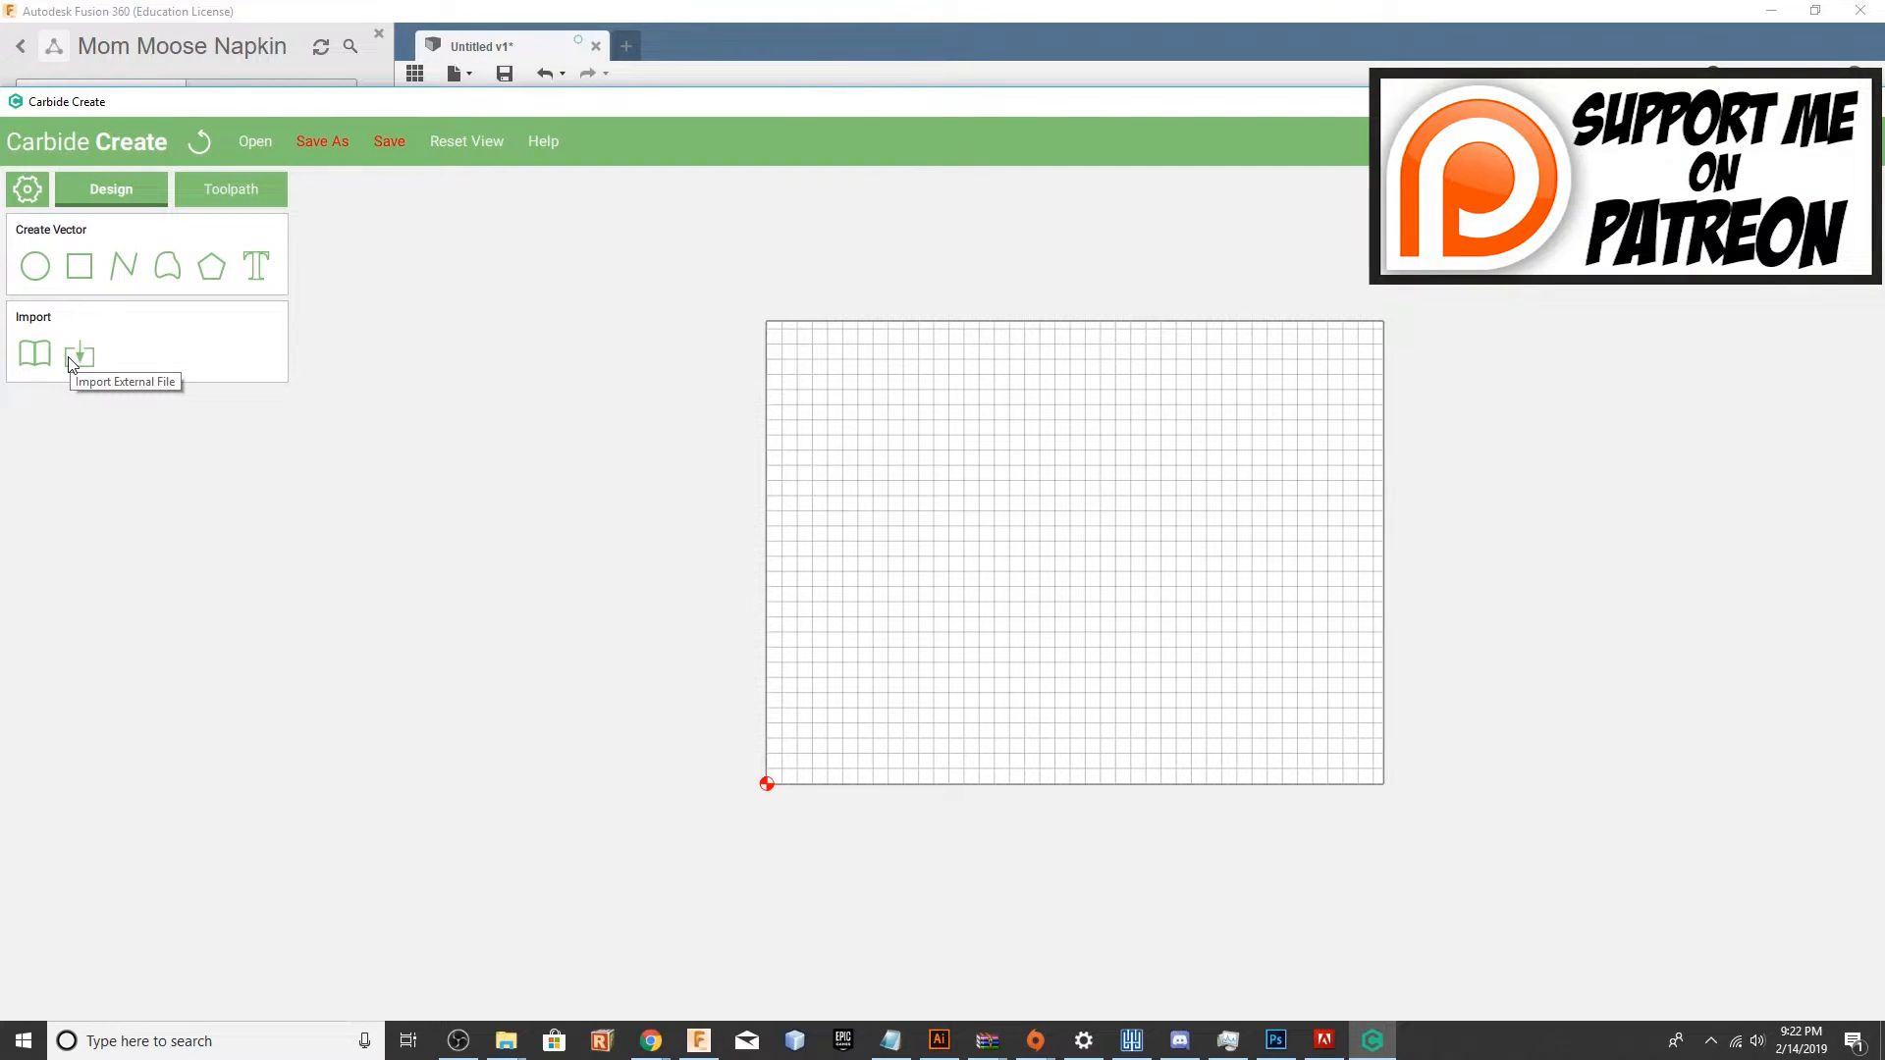
Import Bottom.svg from Desktop > Mom into the design.
click(79, 354)
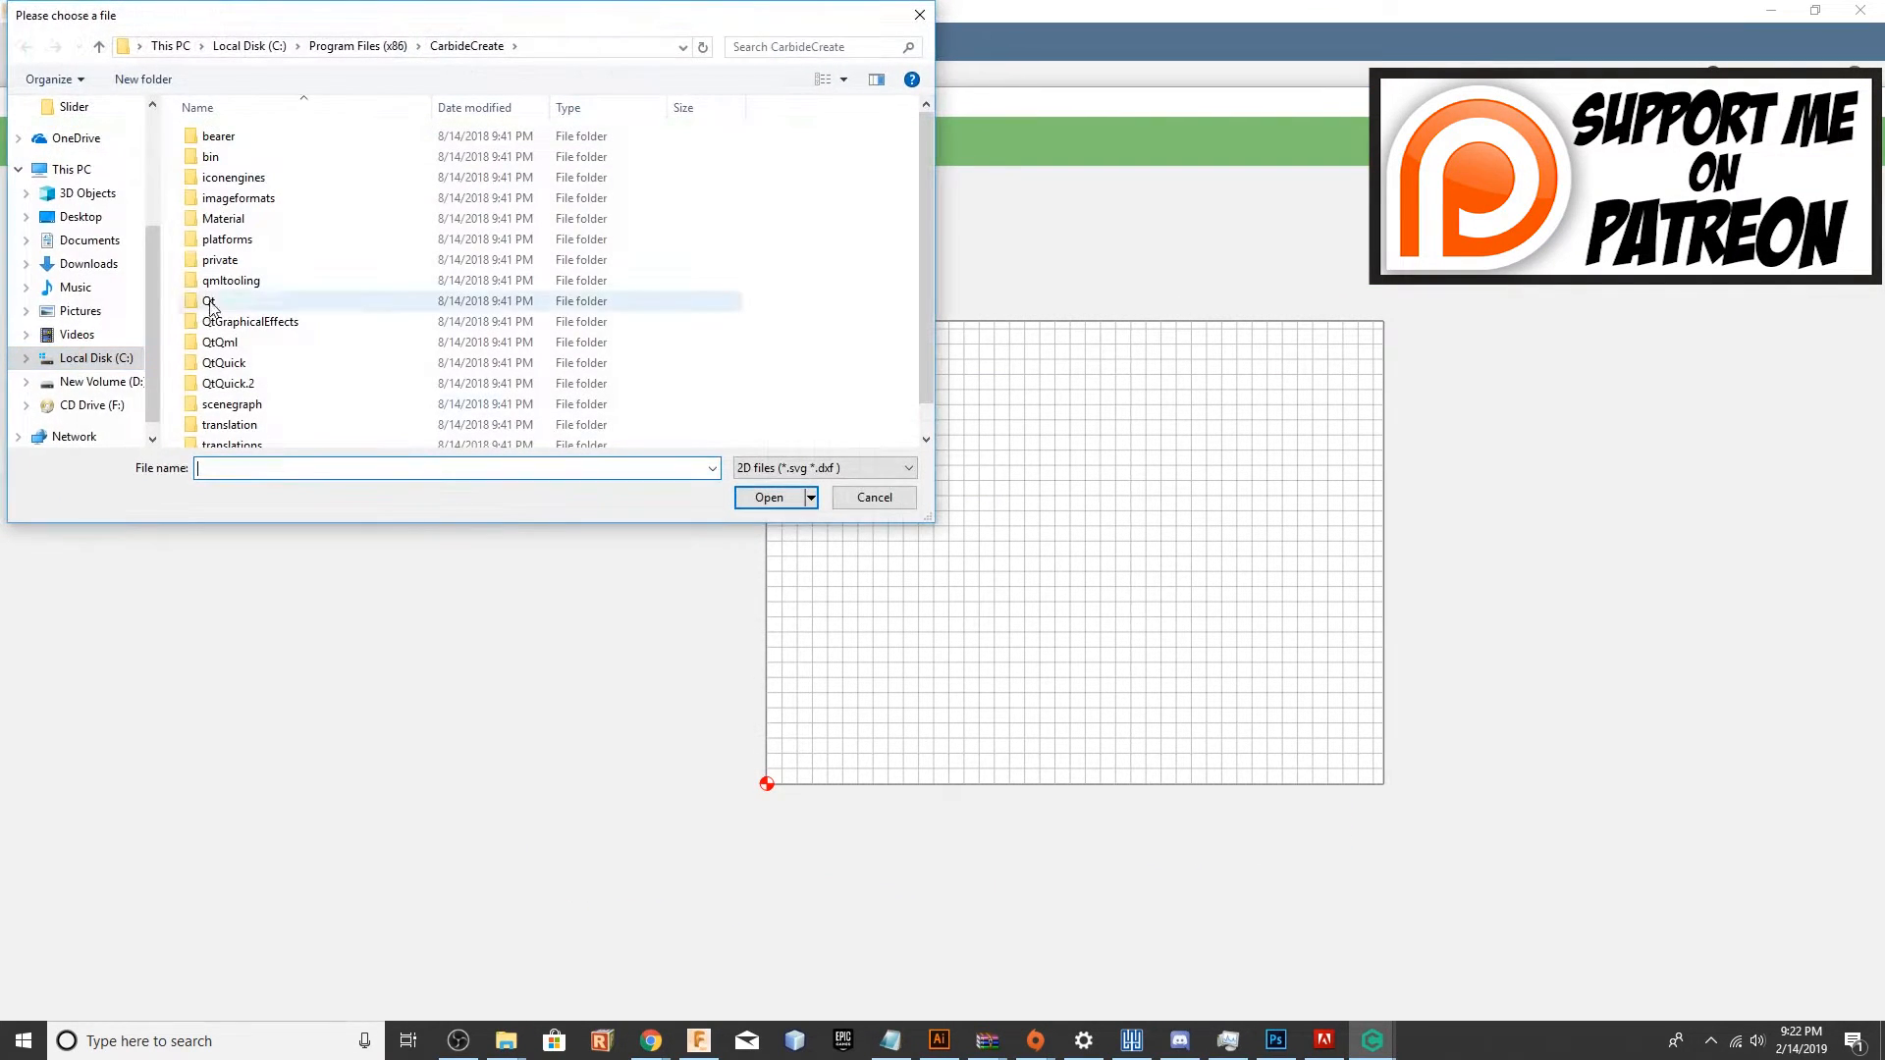
click(79, 146)
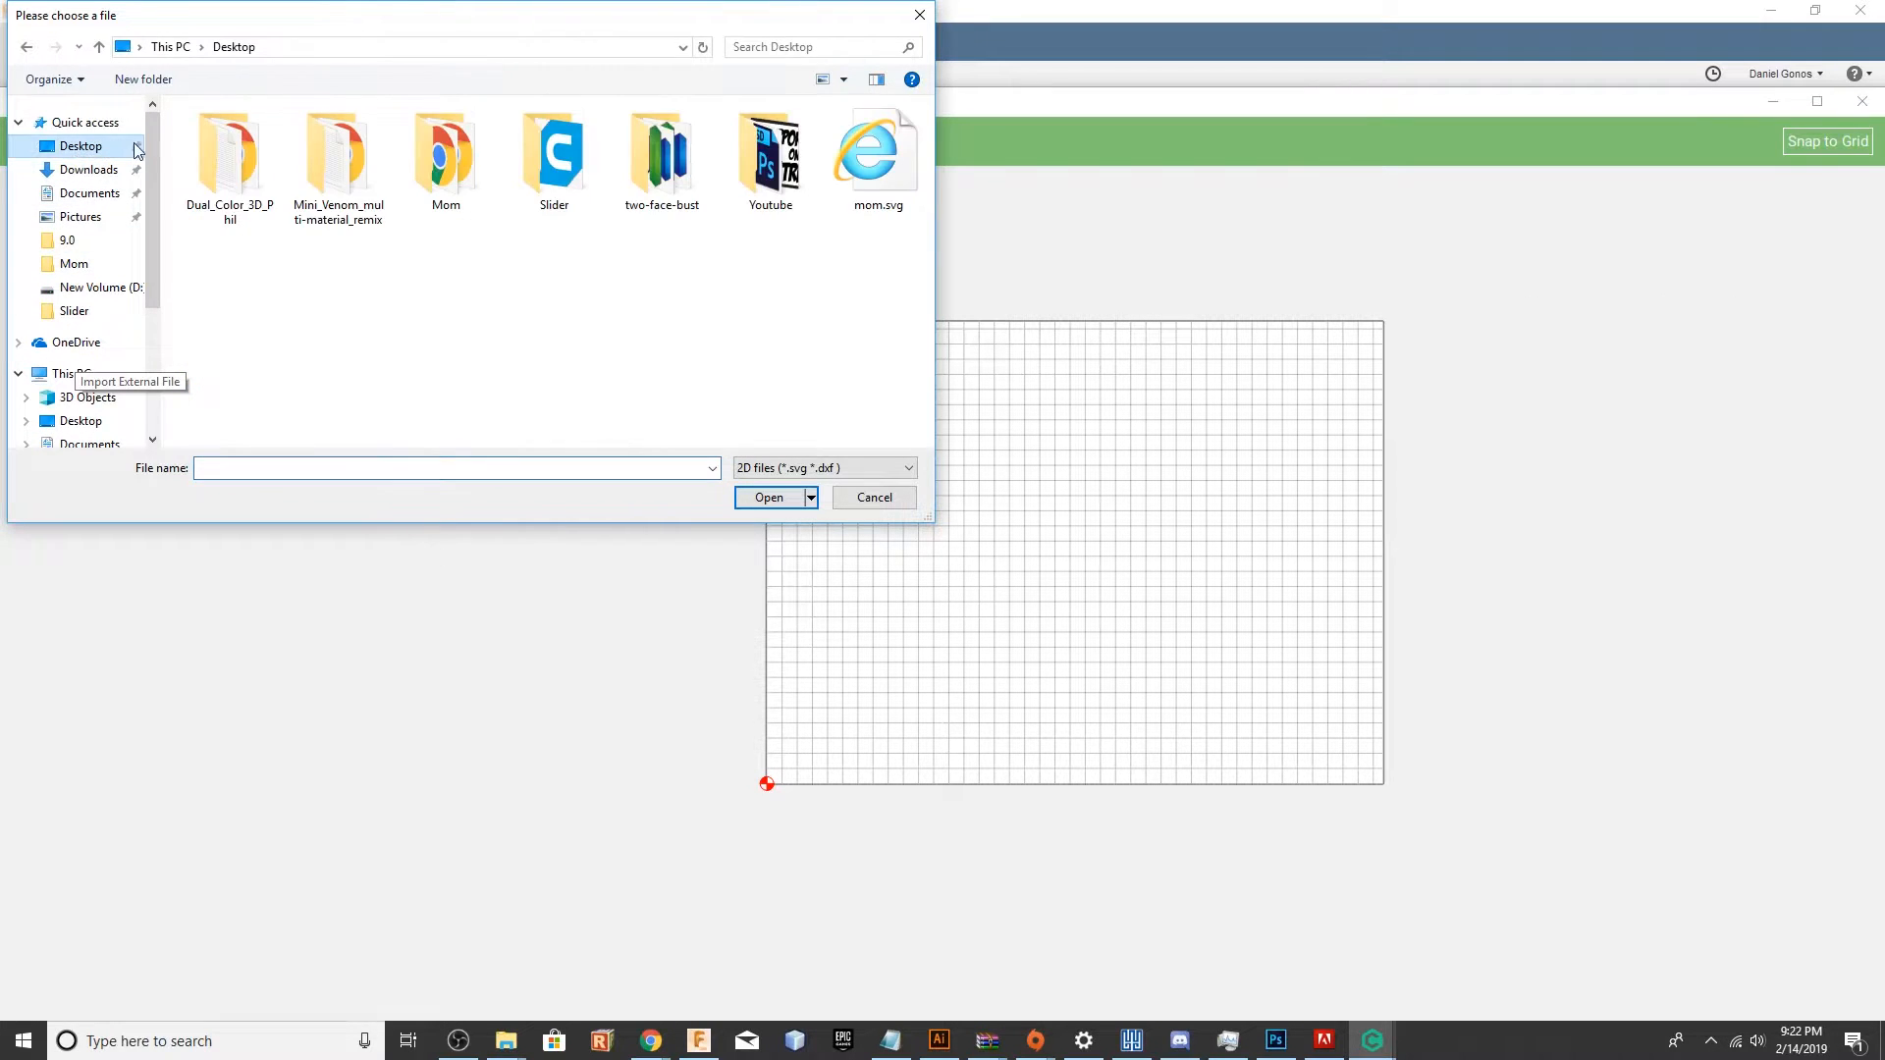
double_click(444, 147)
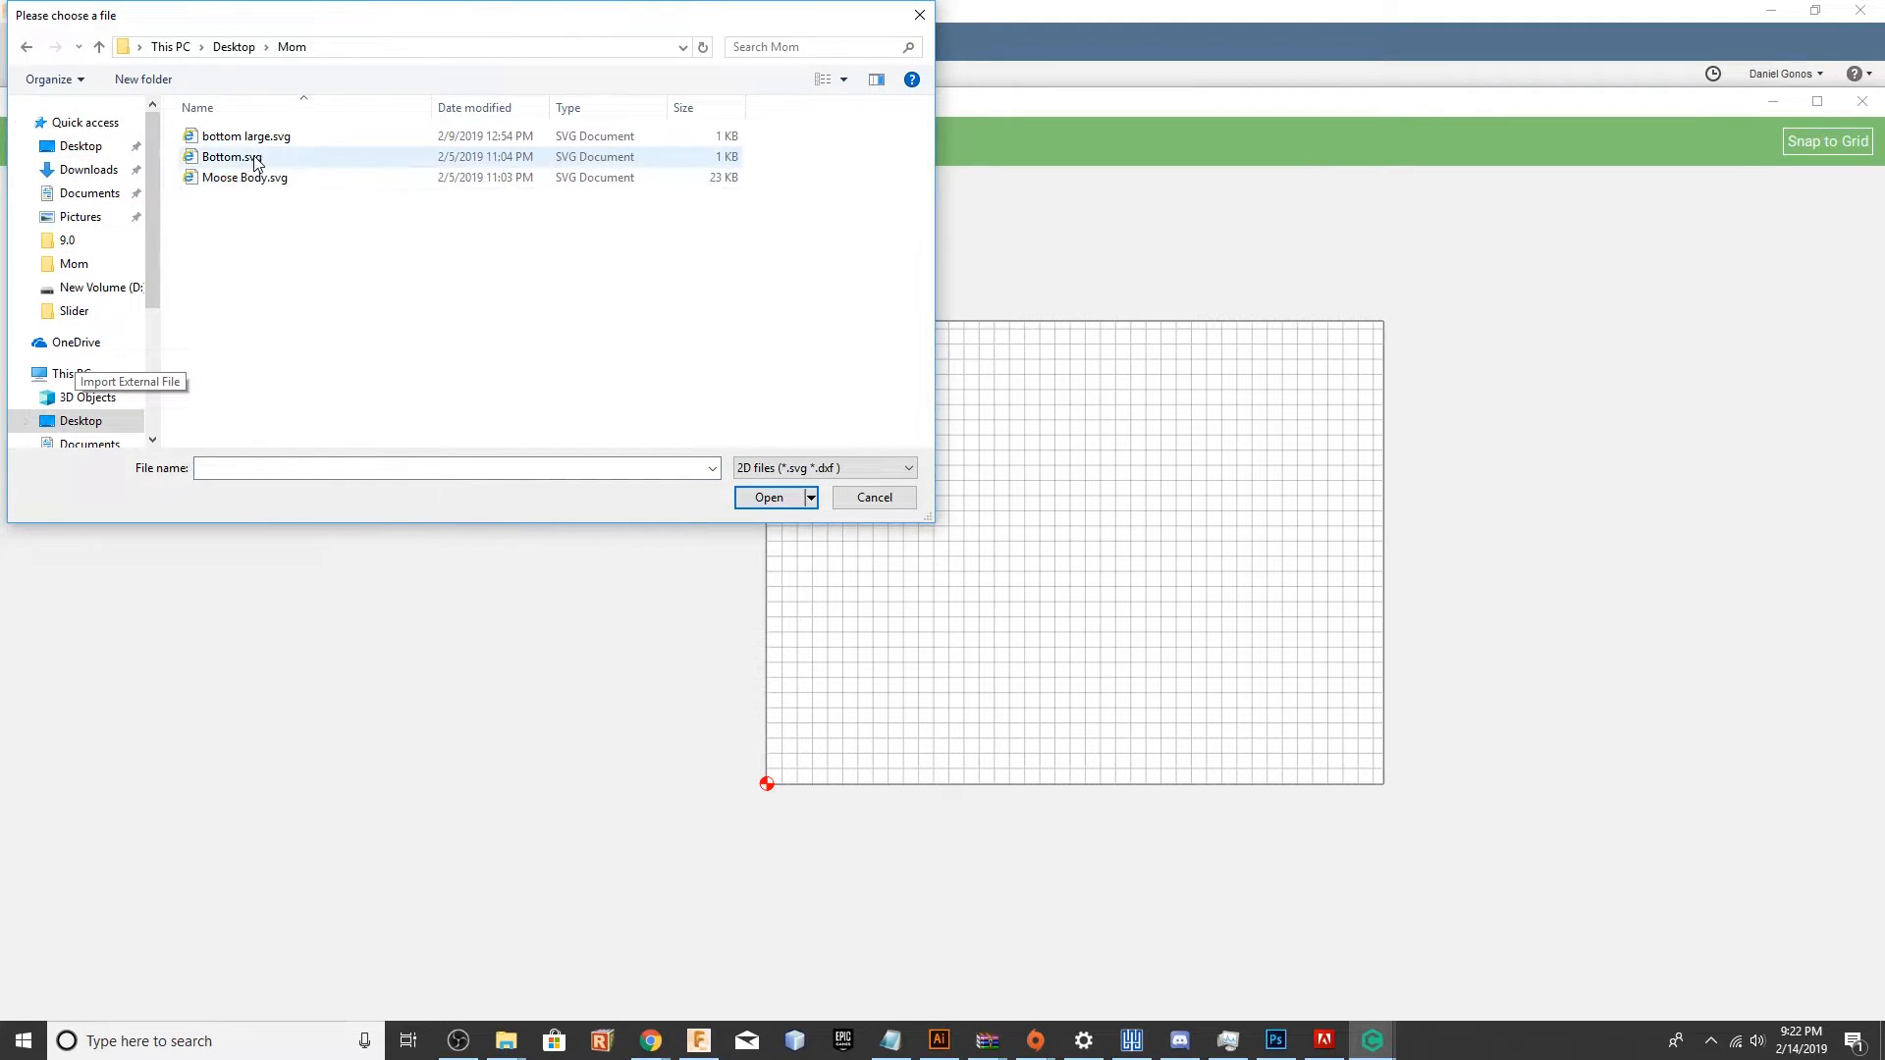
double_click(232, 157)
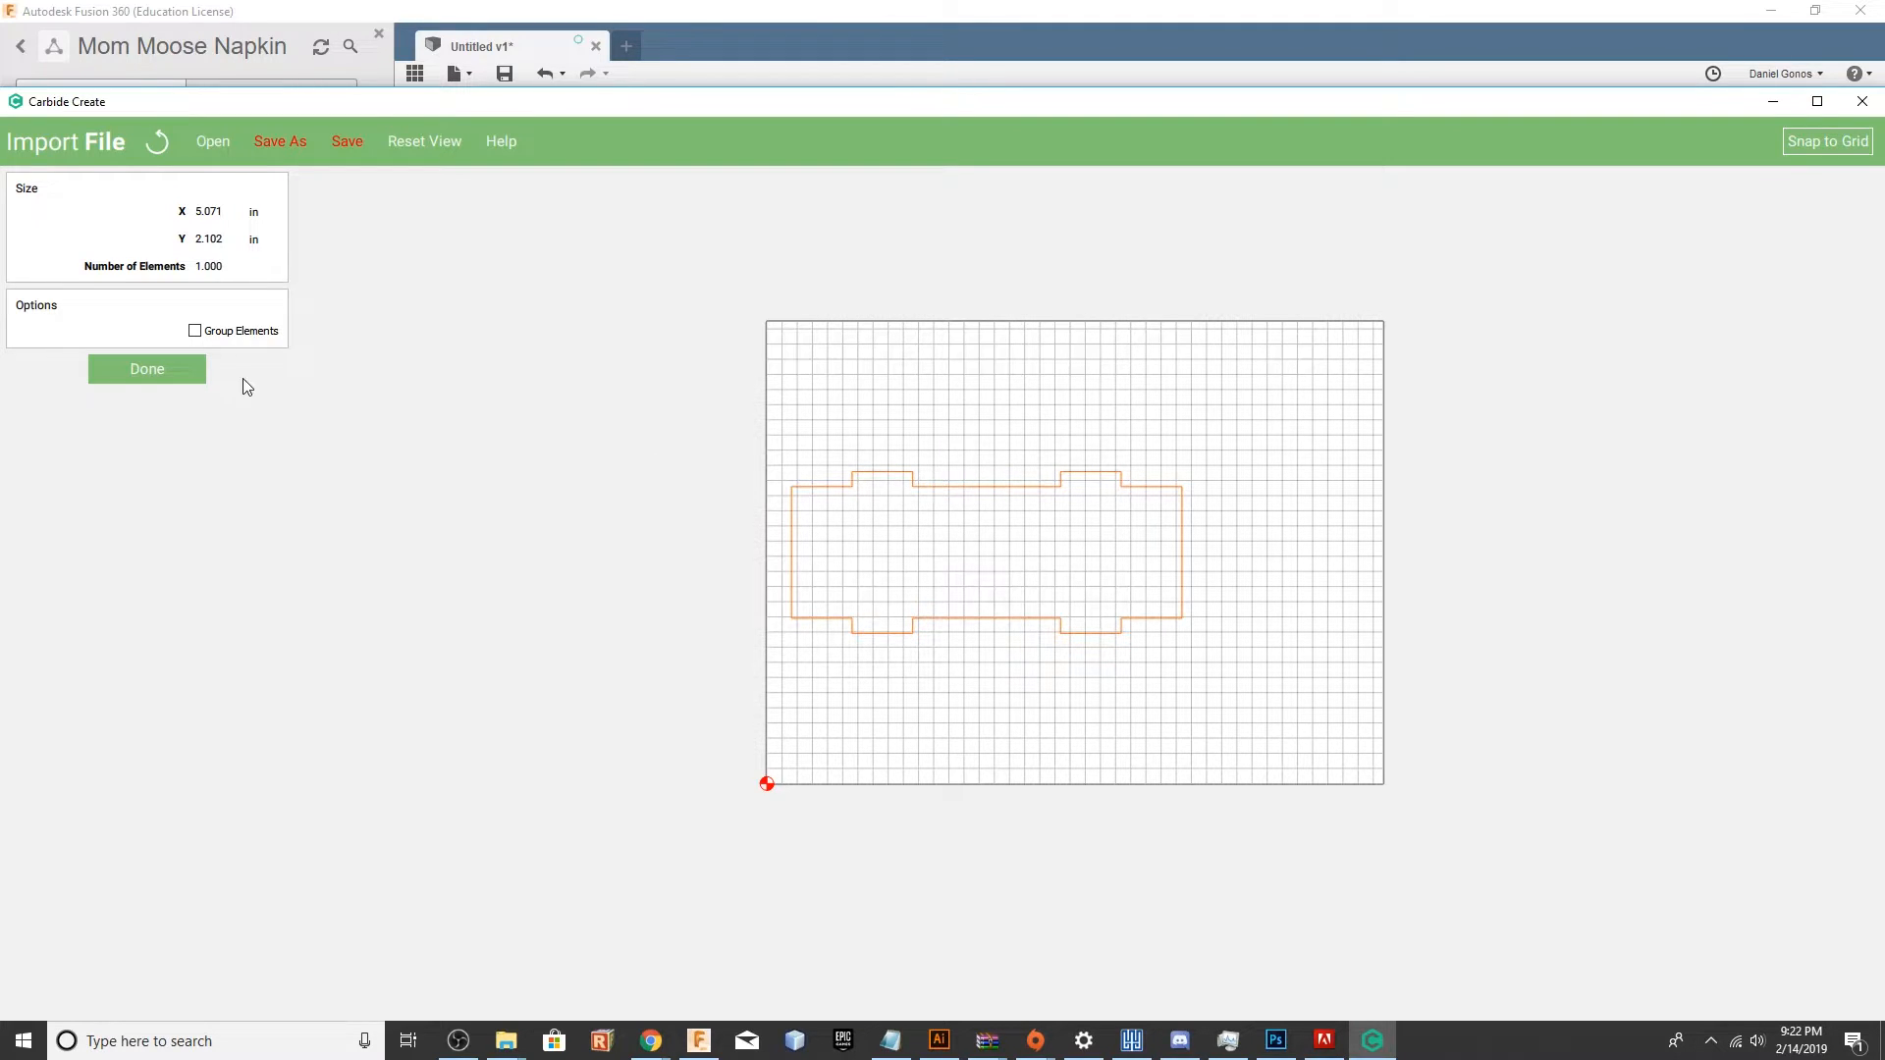
click(146, 369)
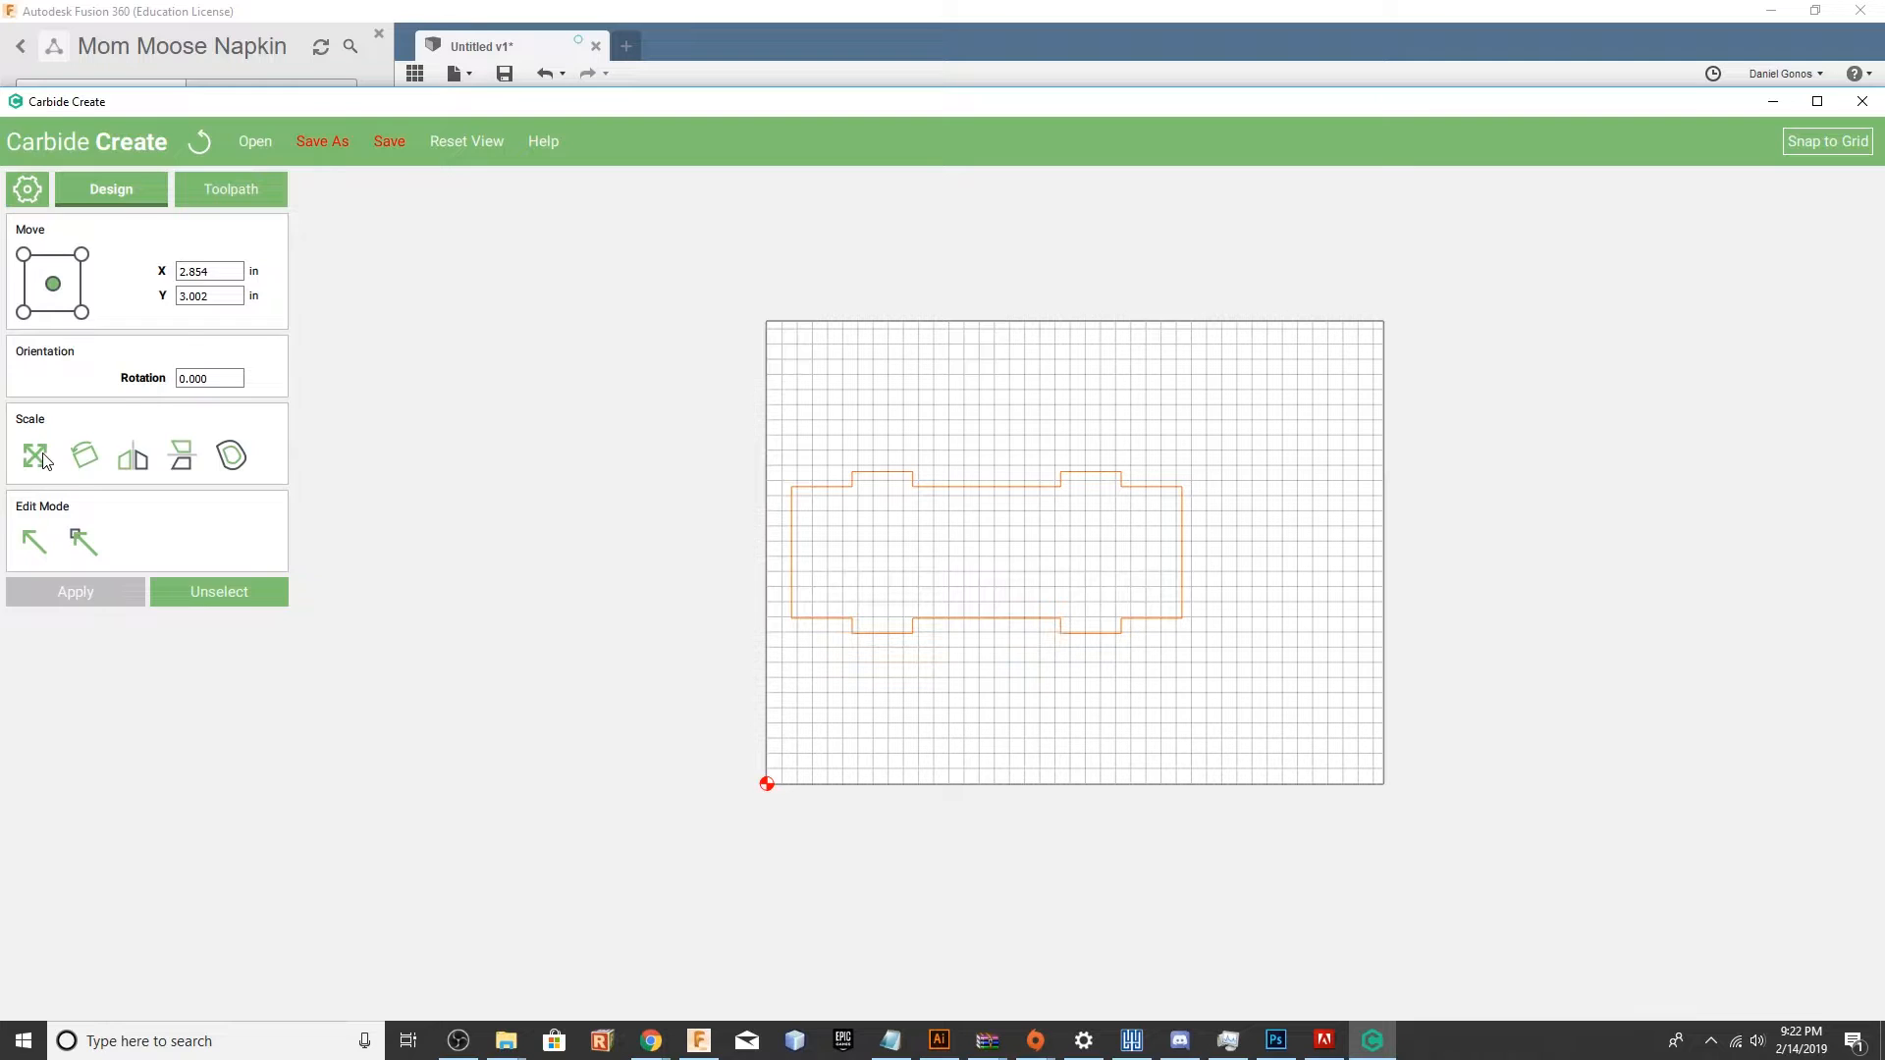
Scale the imported base shape slightly smaller and head to its toolpath.
click(35, 456)
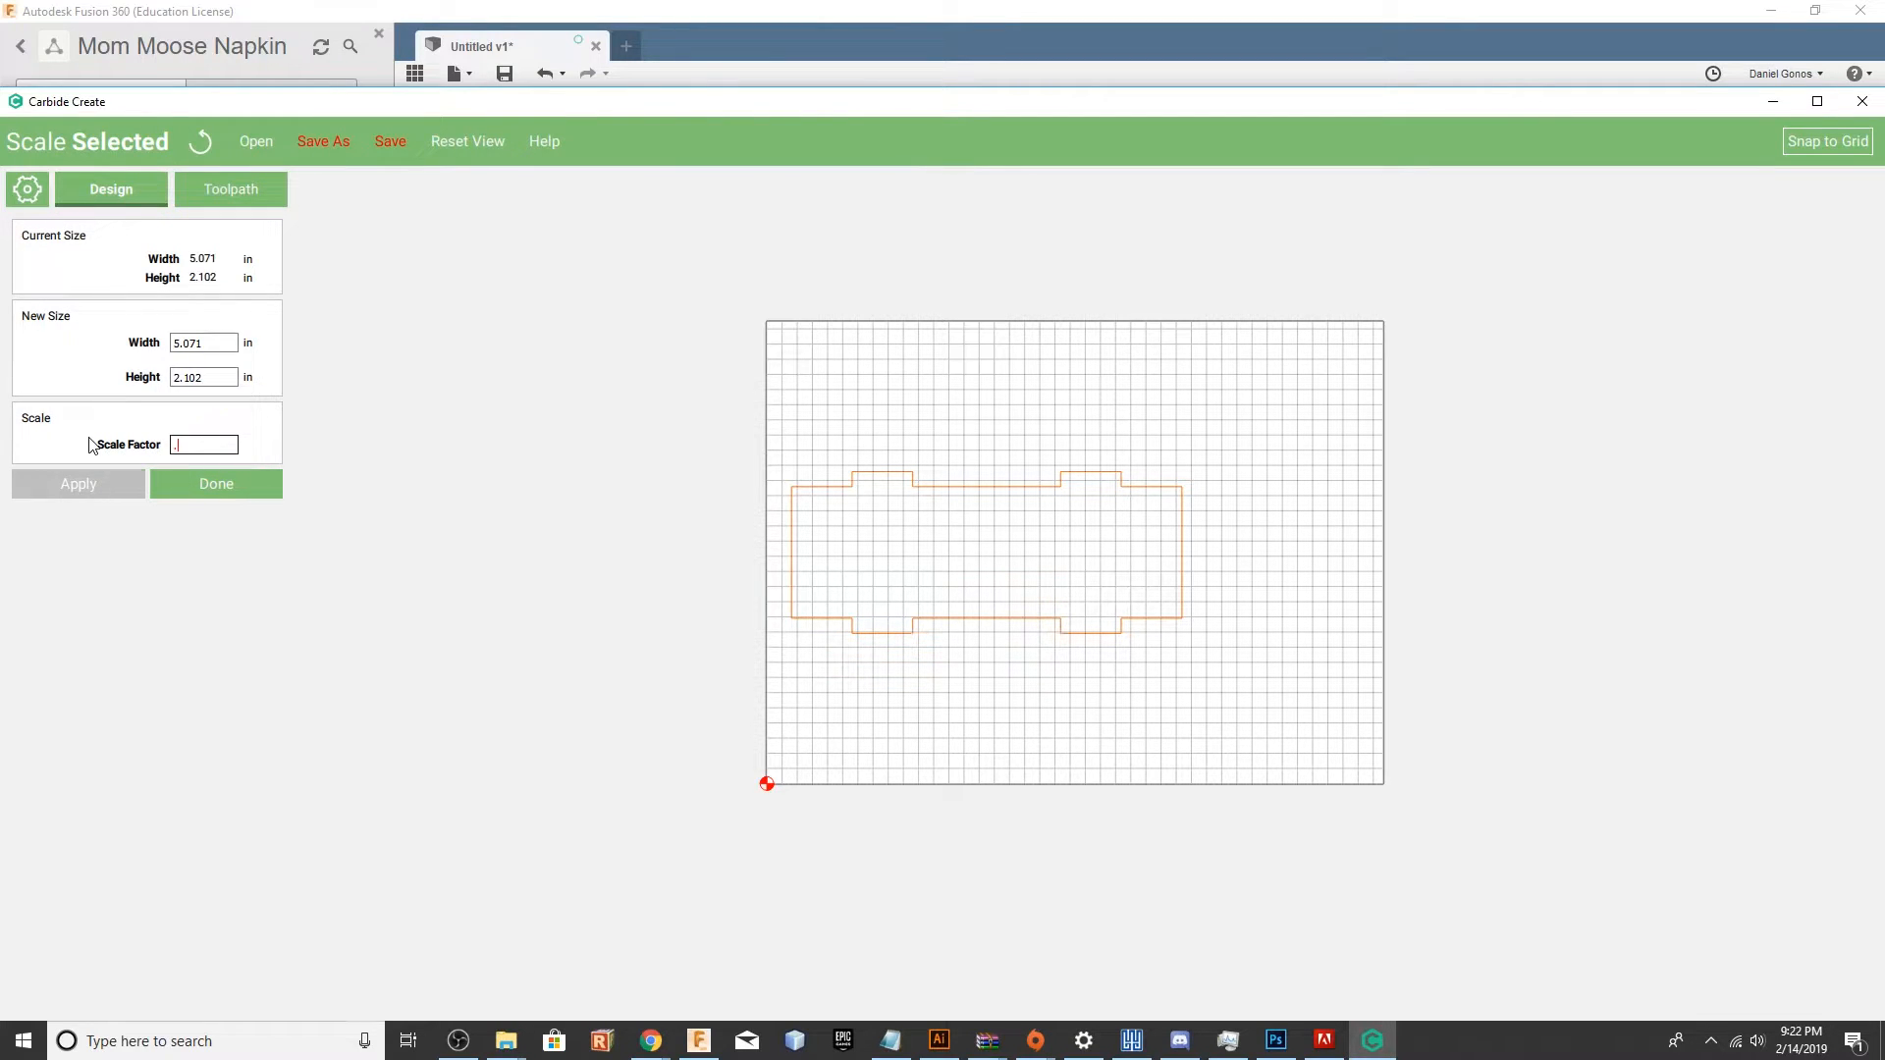
click(216, 483)
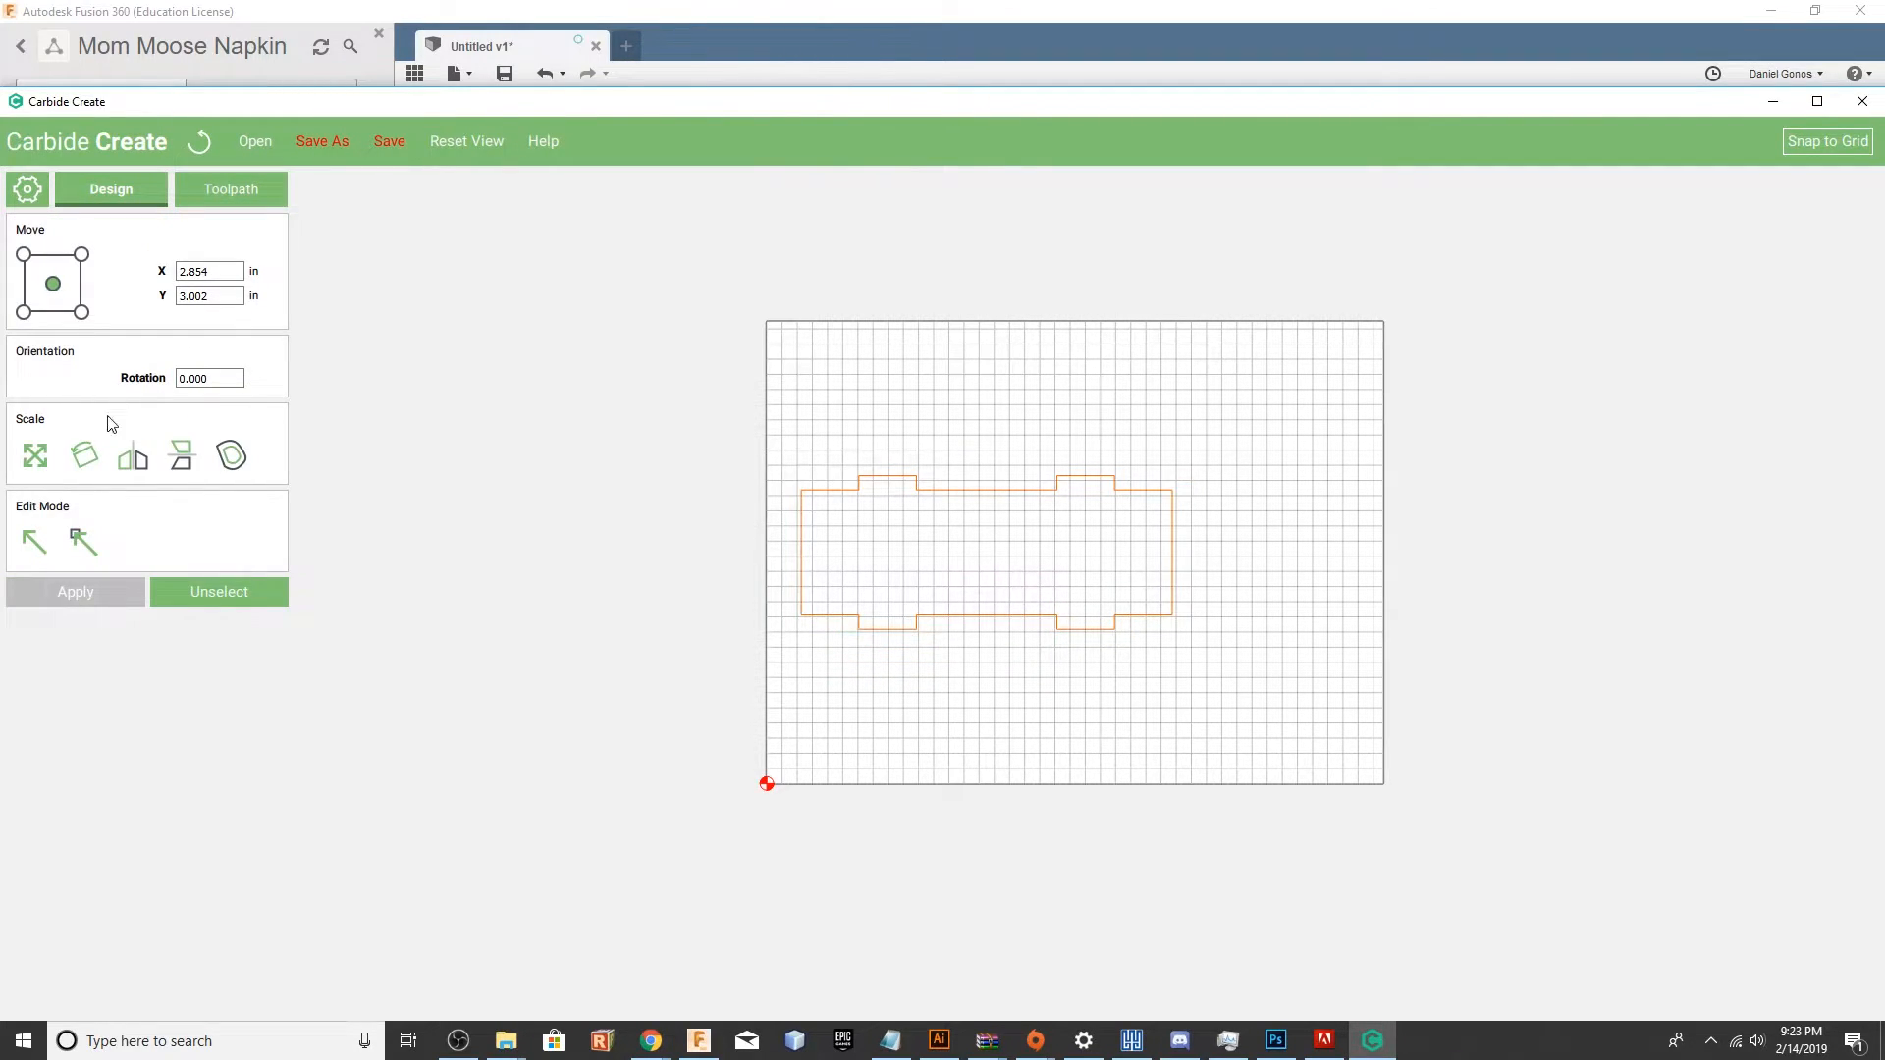
click(230, 189)
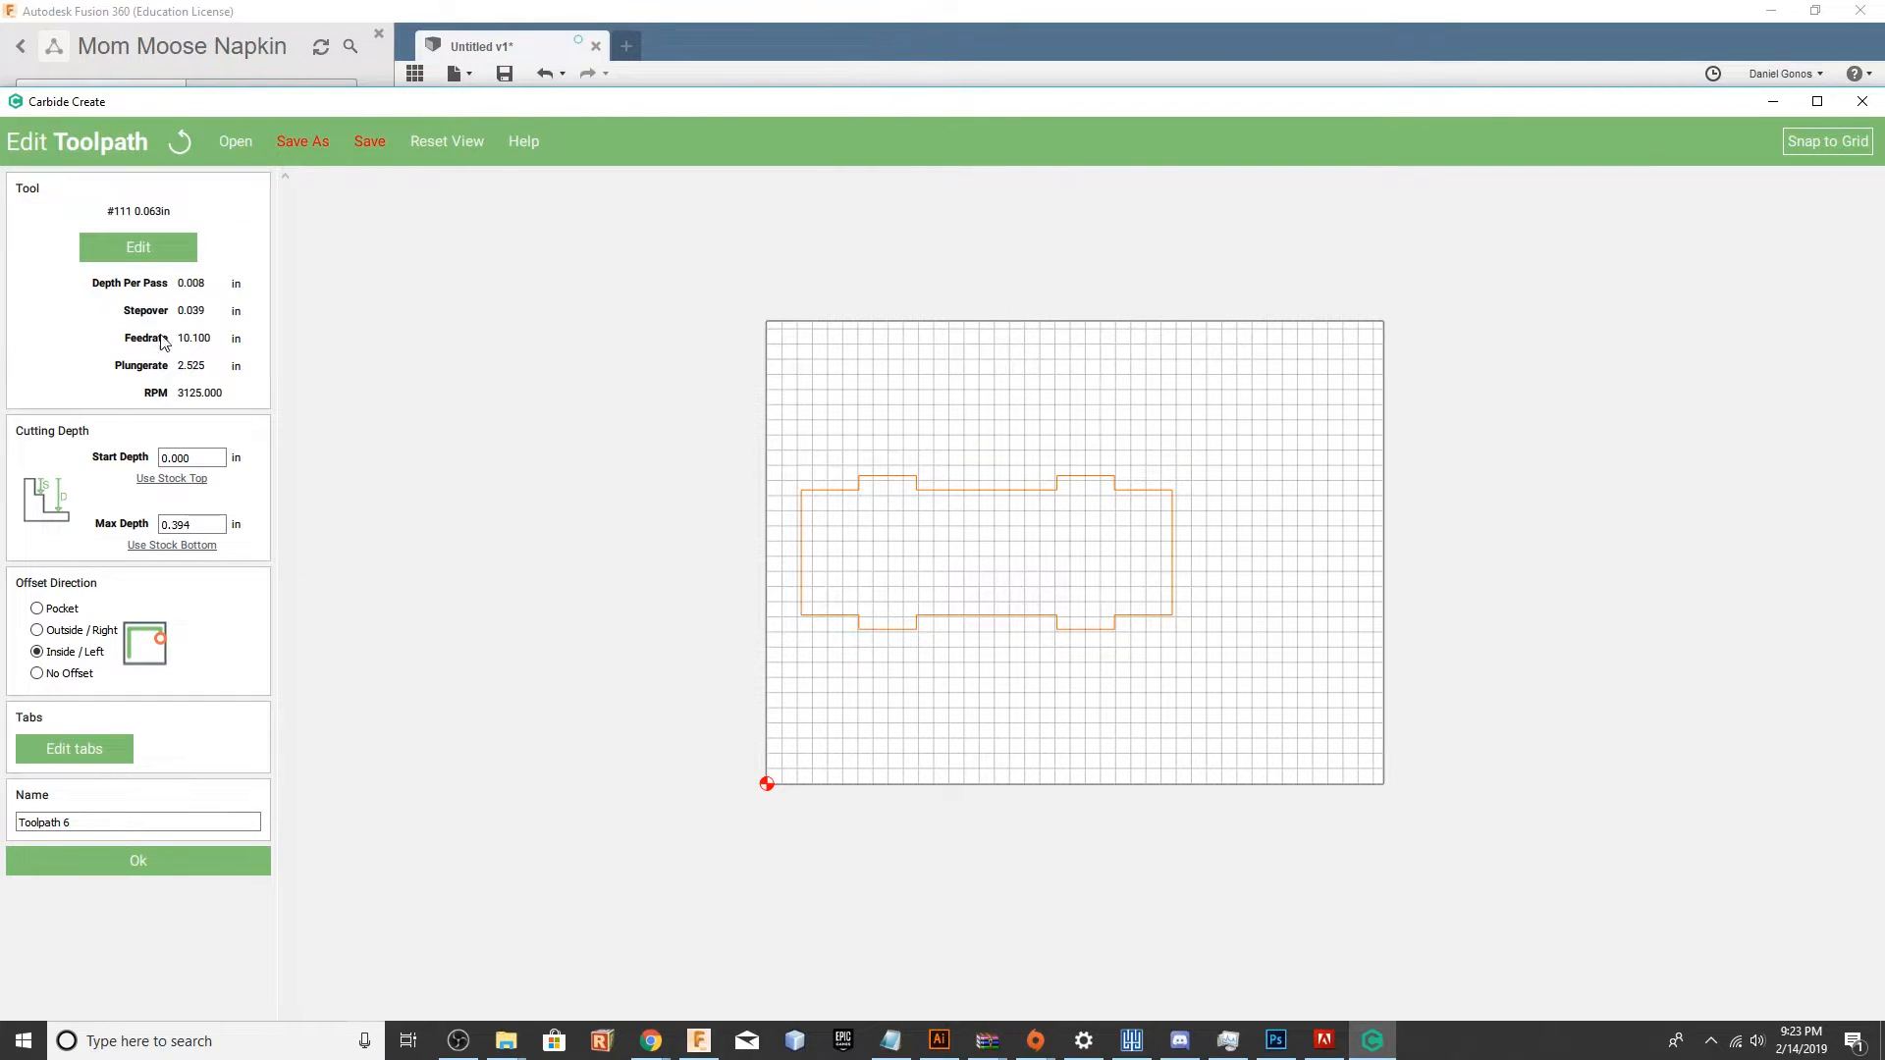
Give the bottom-piece toolpath a 0.62 in max depth and simulate it in pine.
click(193, 524)
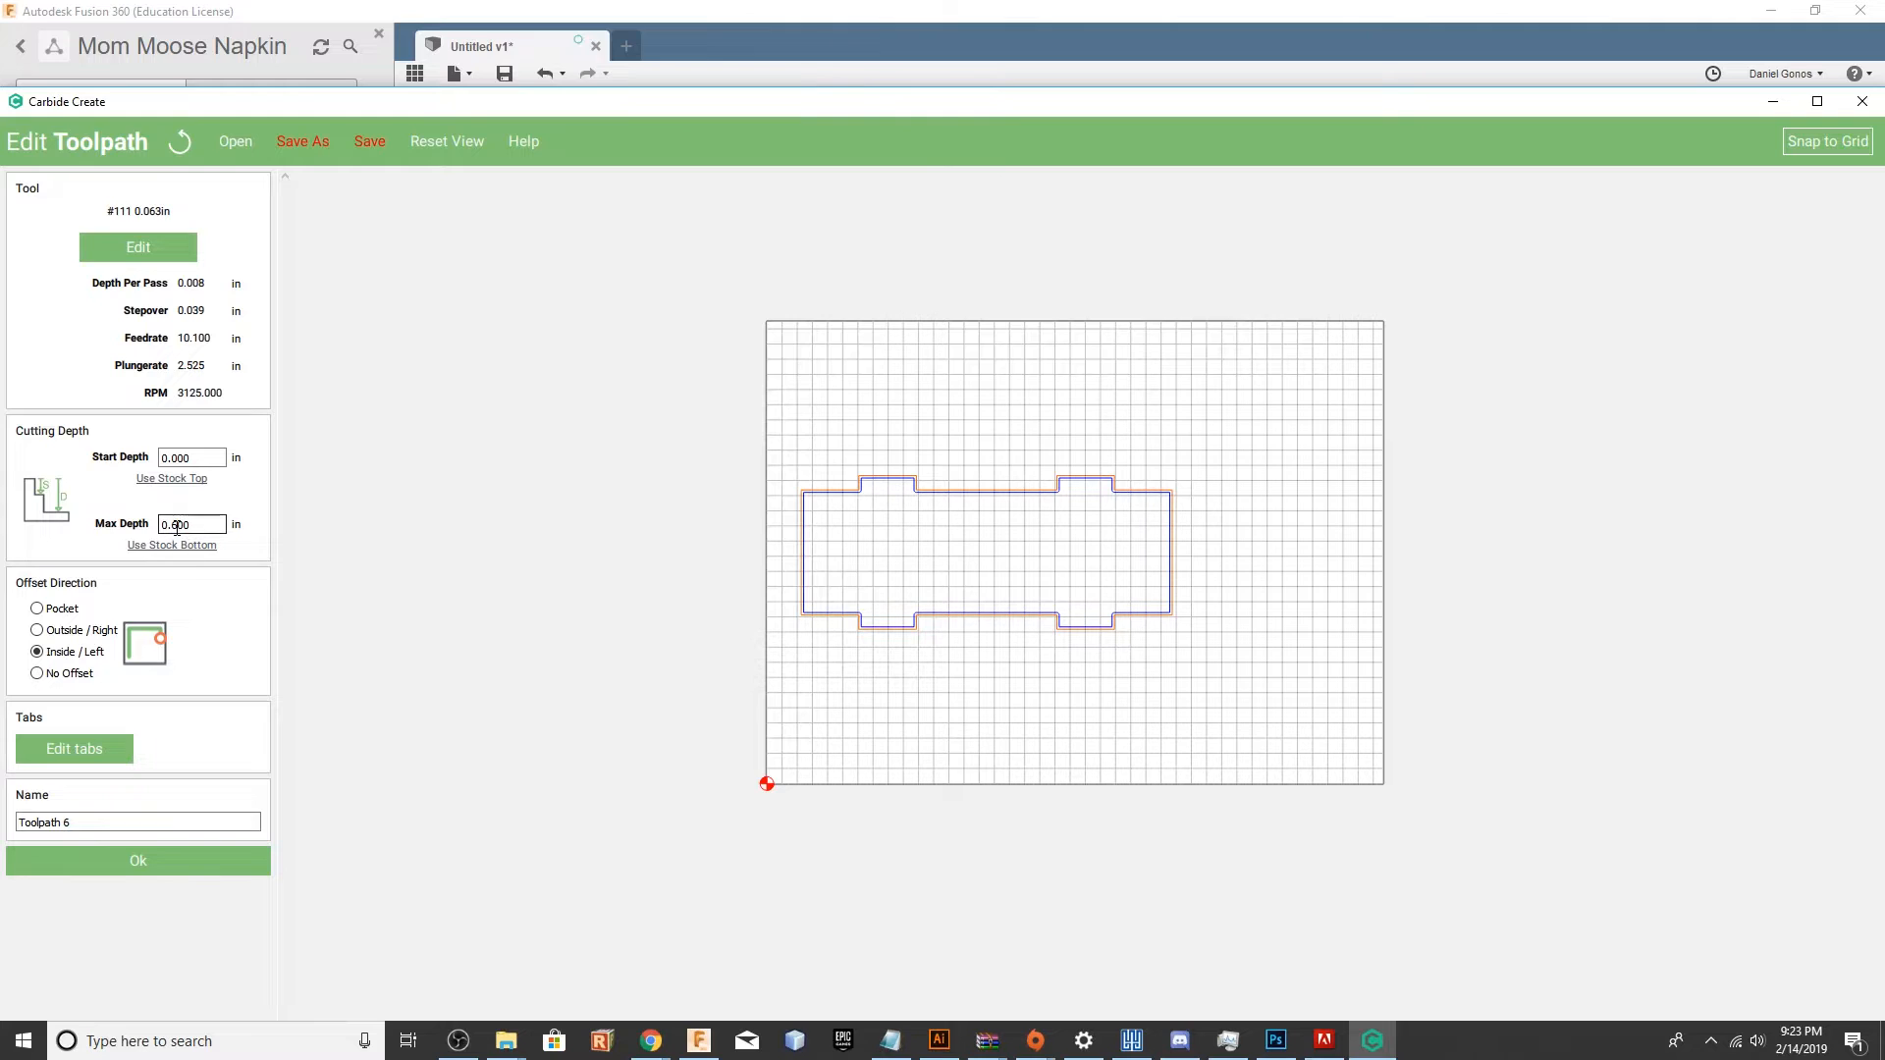
text(0.62)
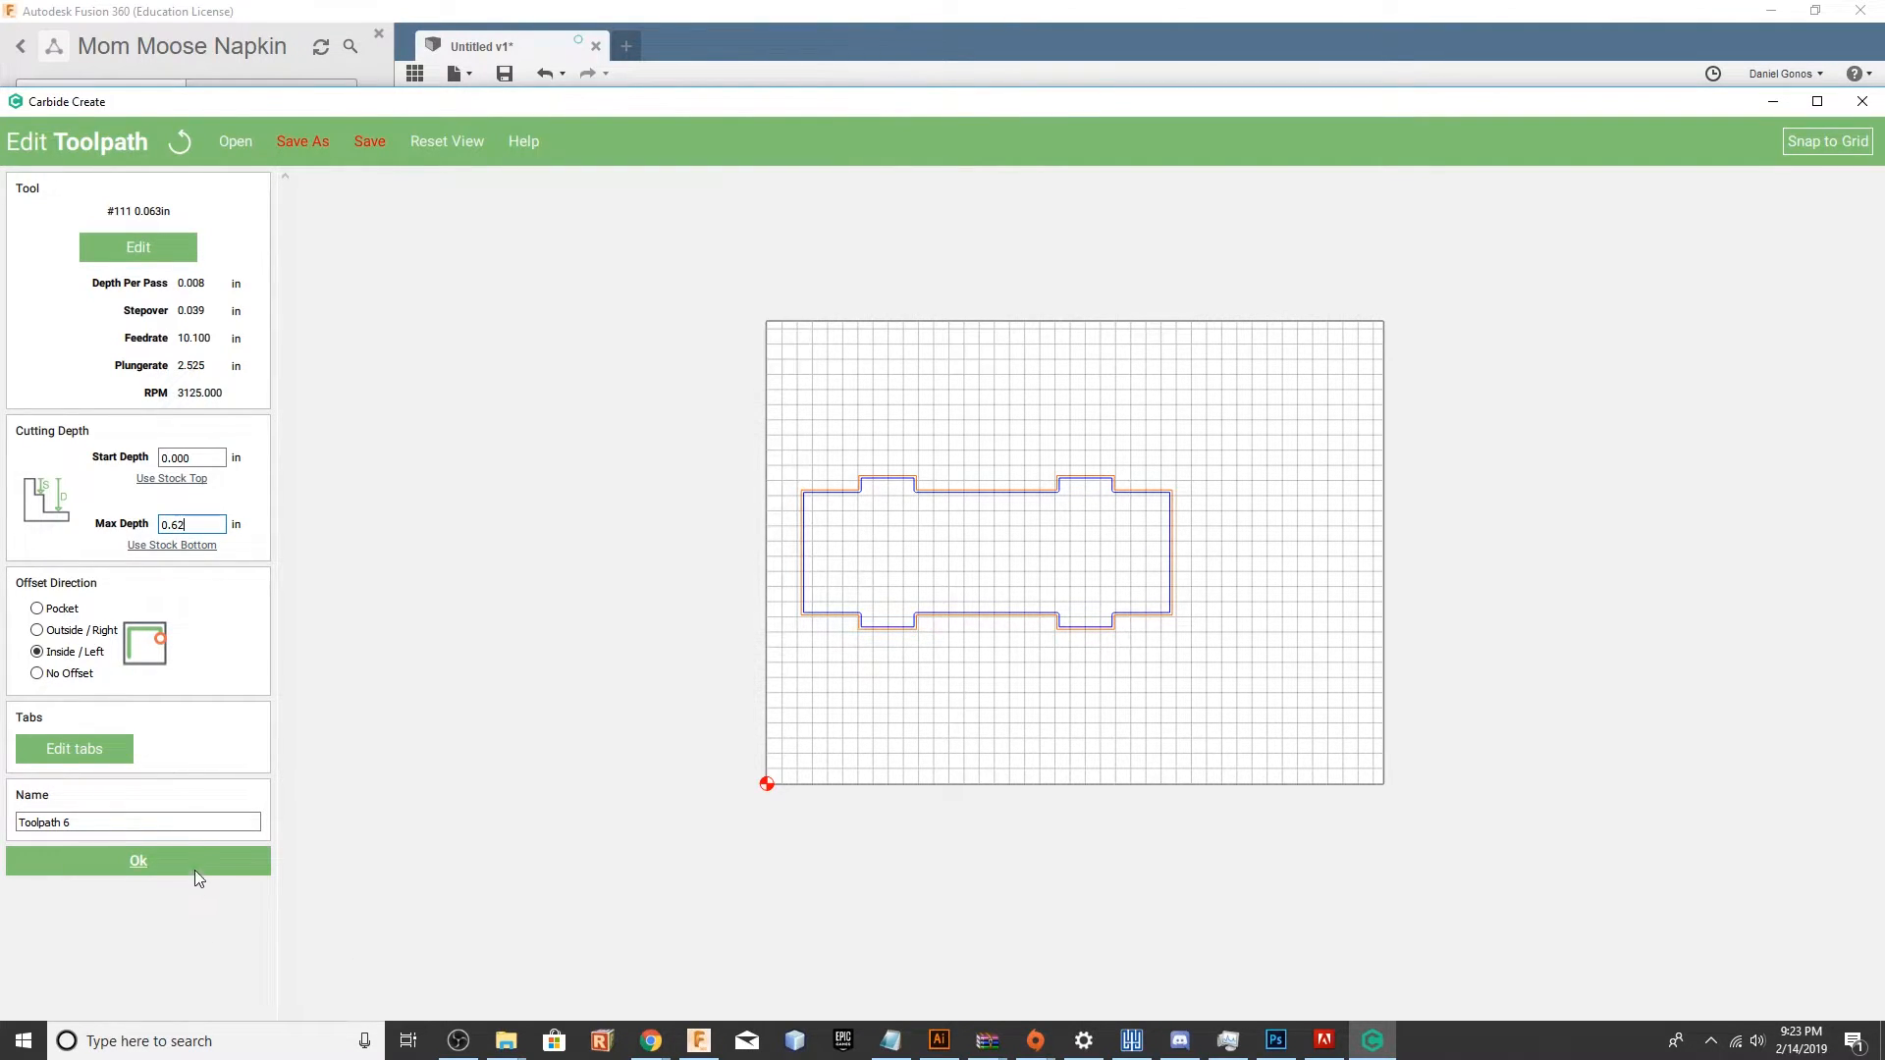
click(138, 862)
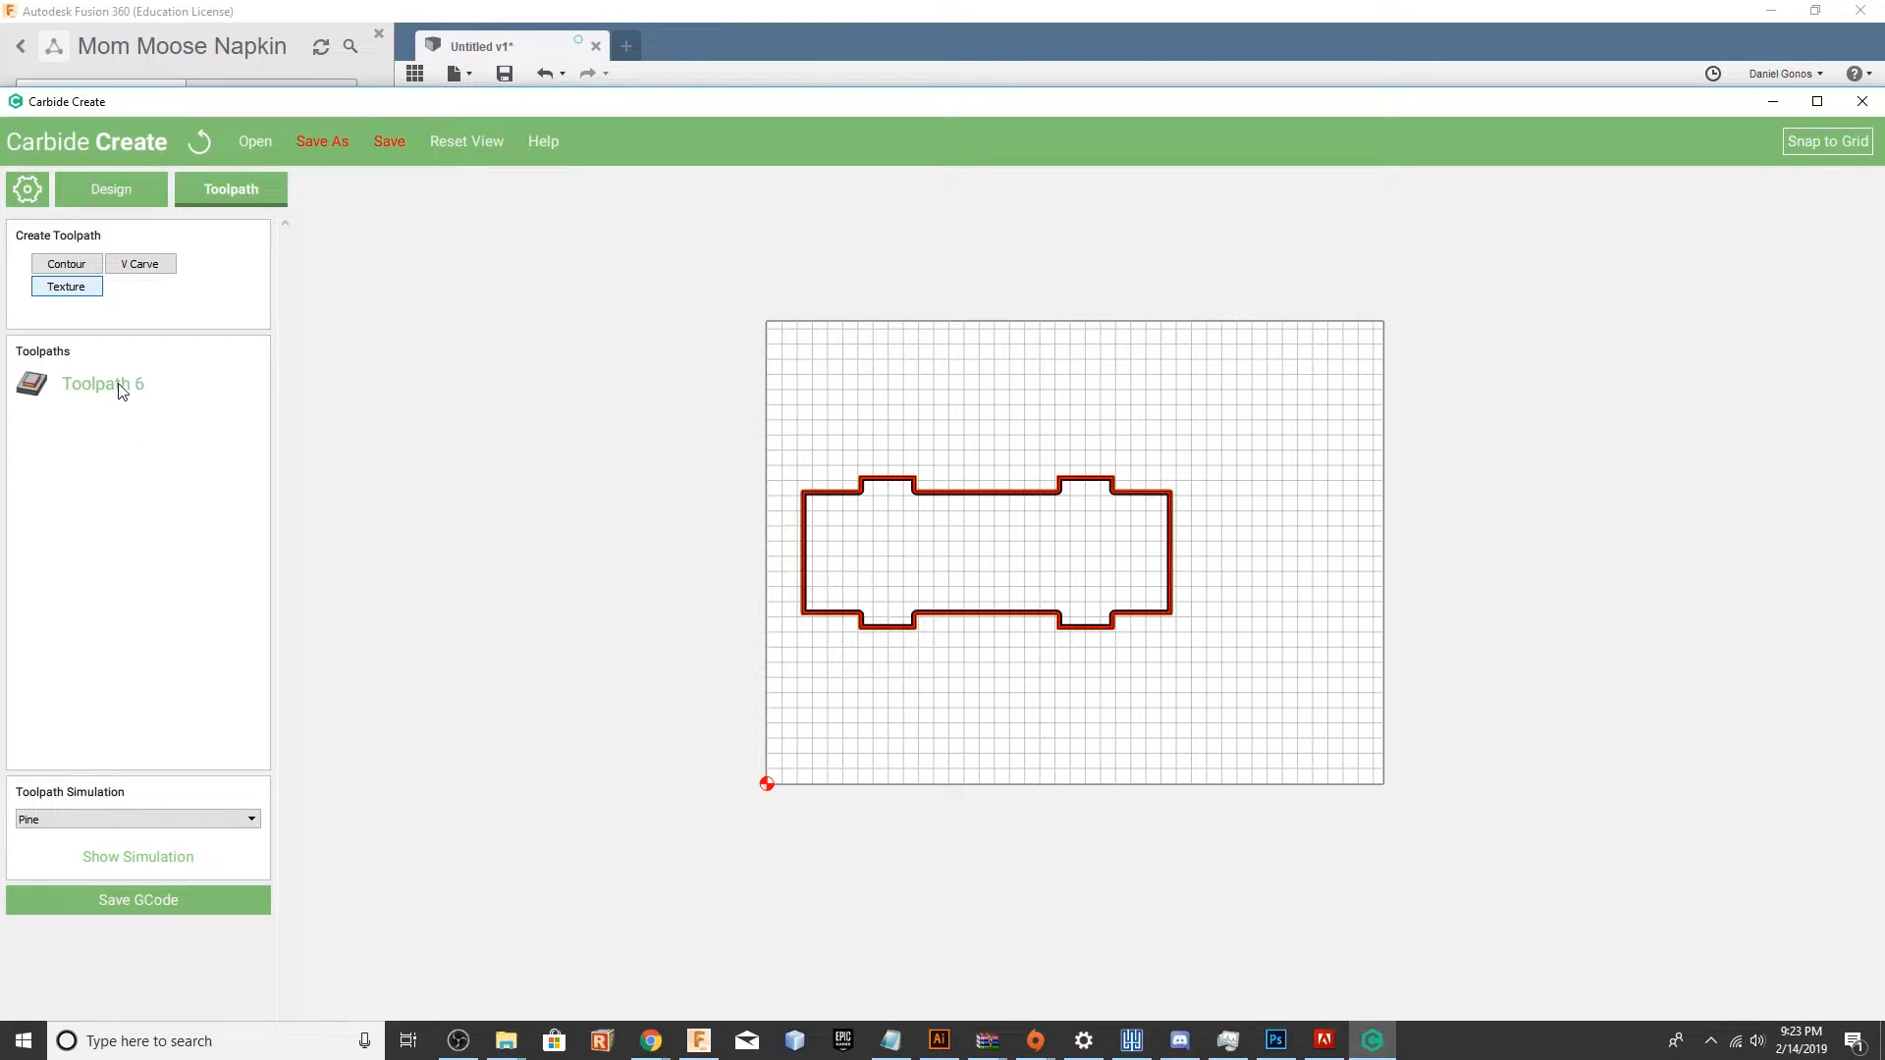
click(137, 856)
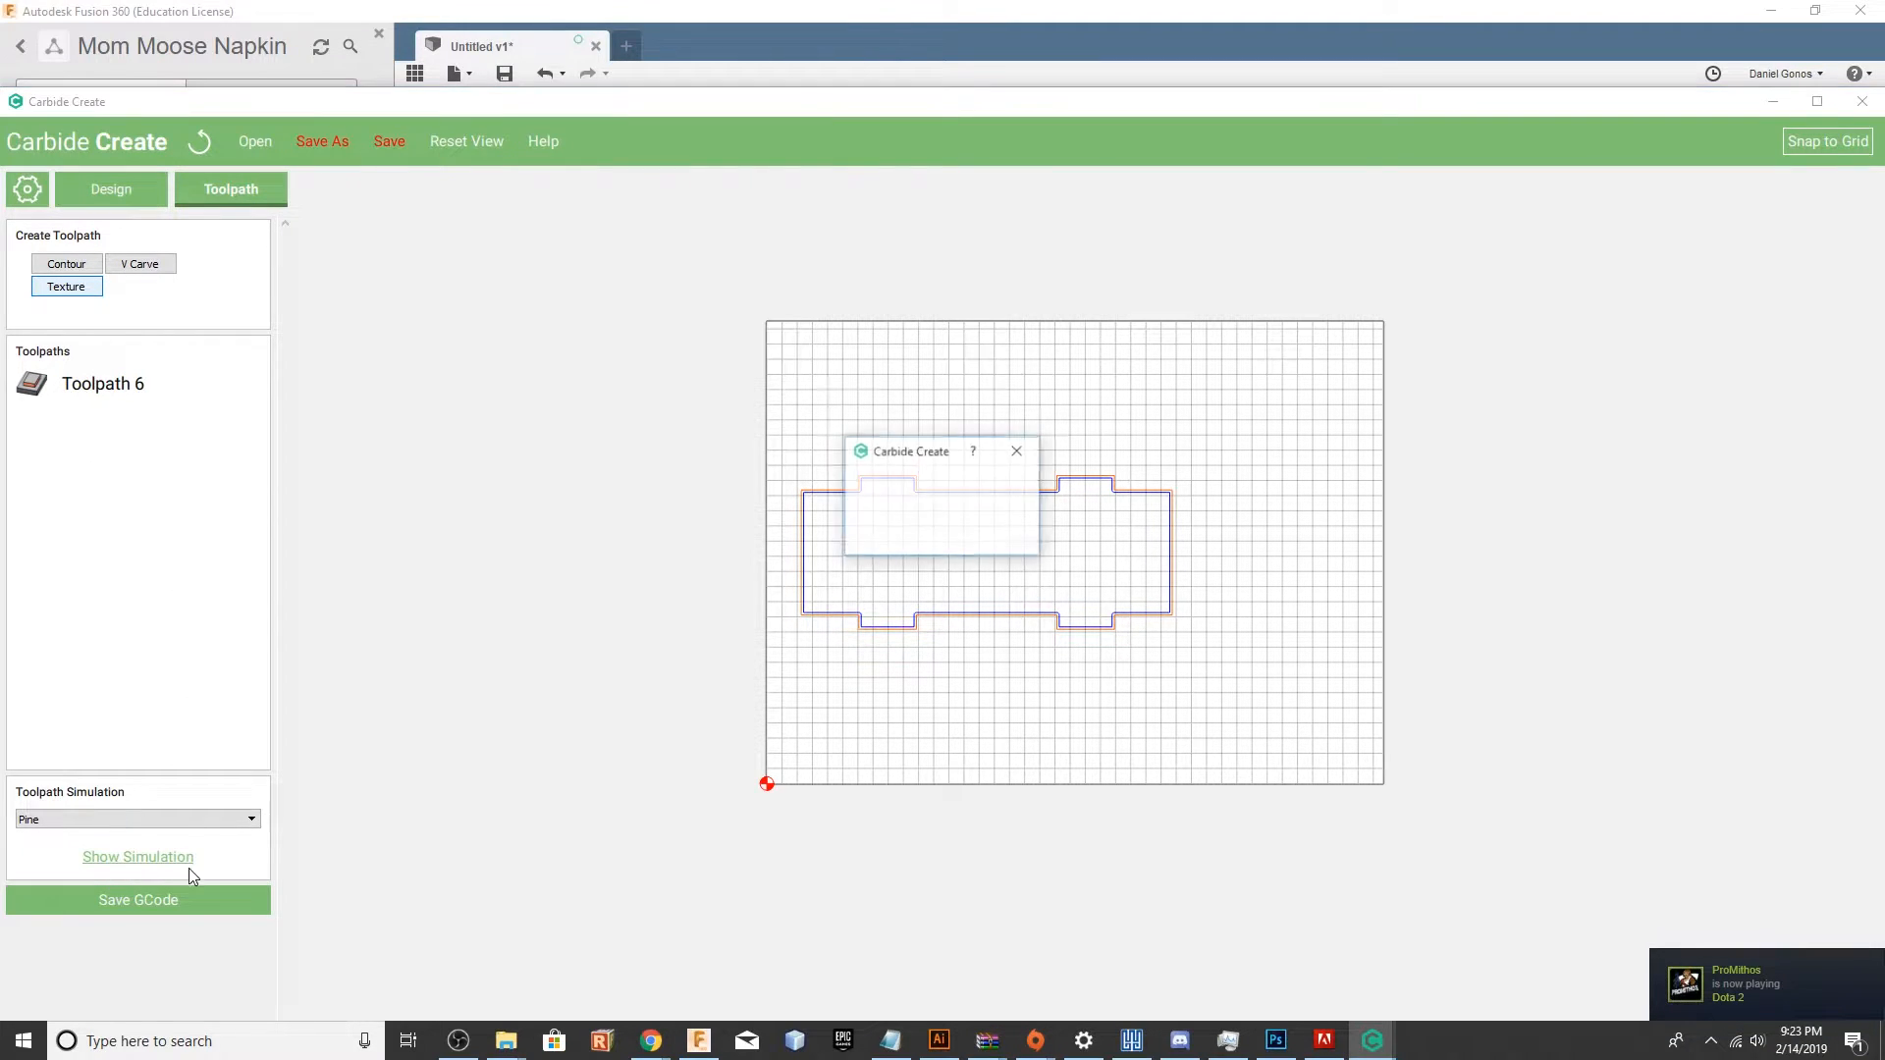
click(137, 856)
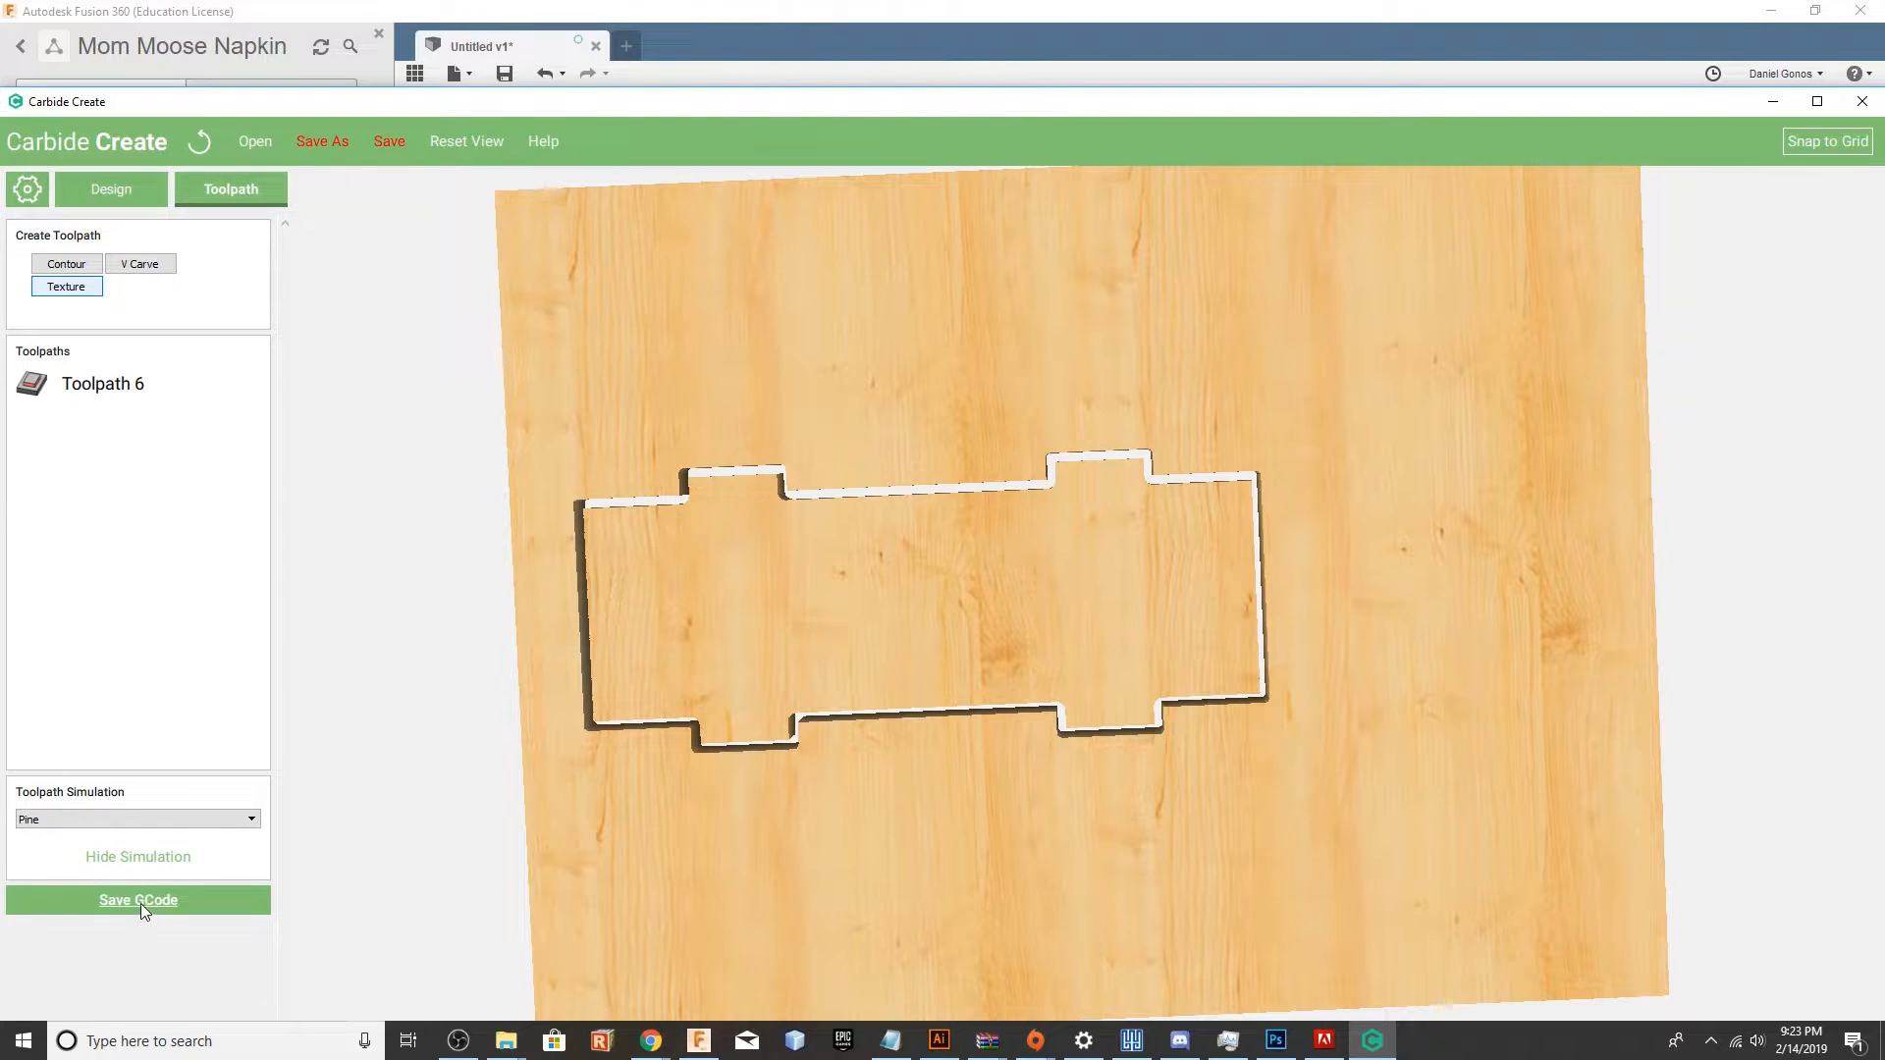
Save the G-code as 'Bottom', then bring up Carbide Motion maximized.
click(137, 899)
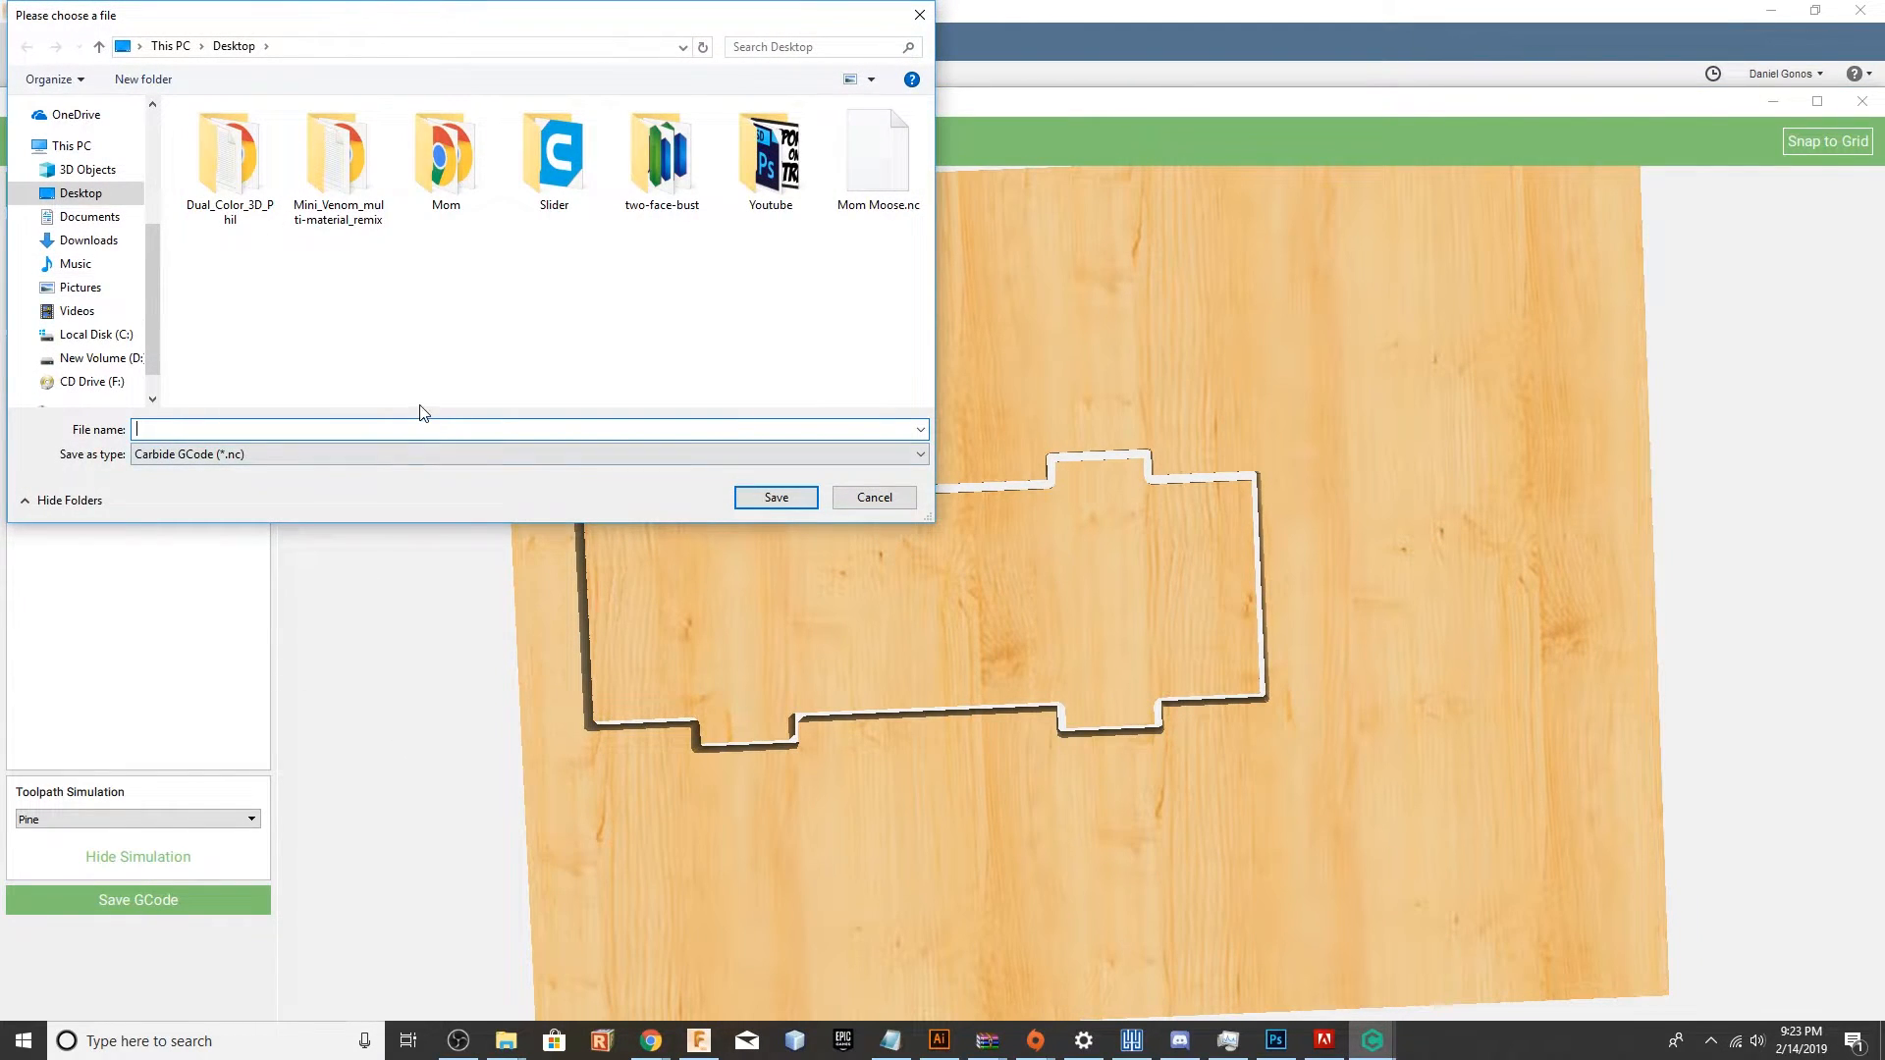
text(Bottom)
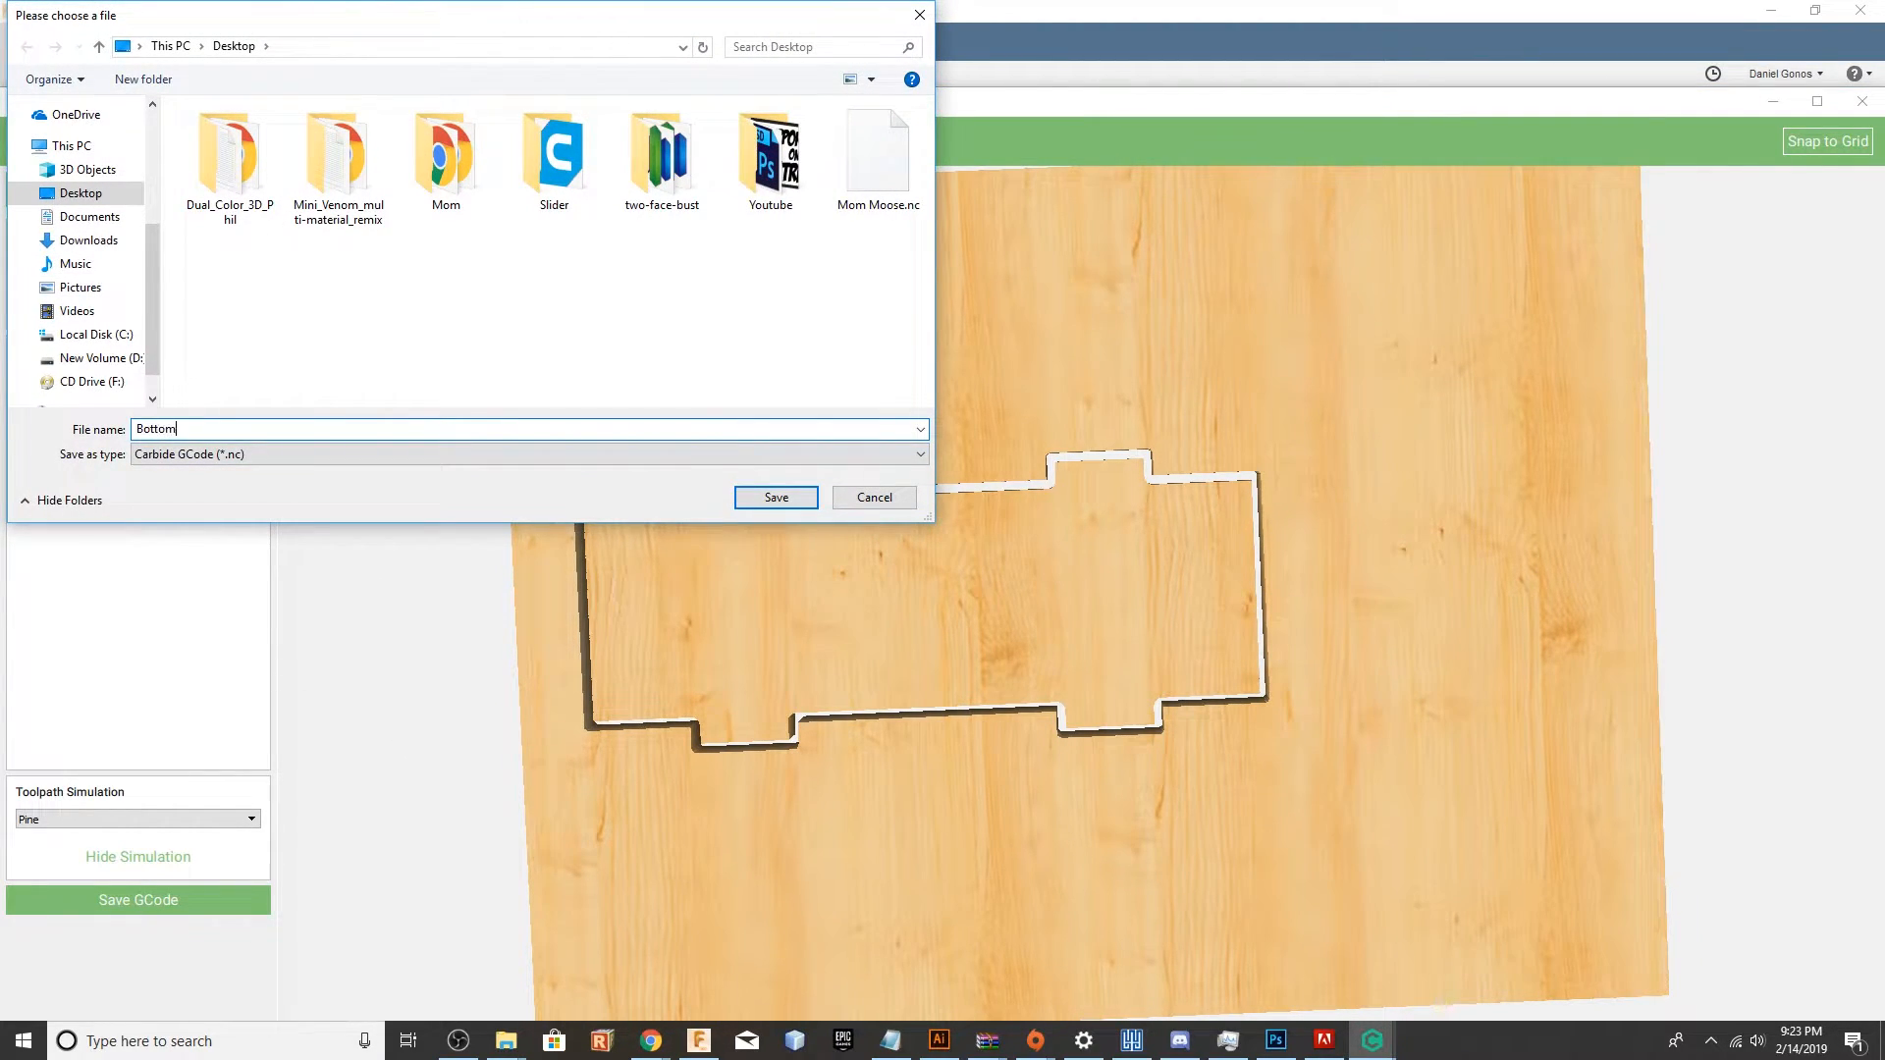
click(775, 497)
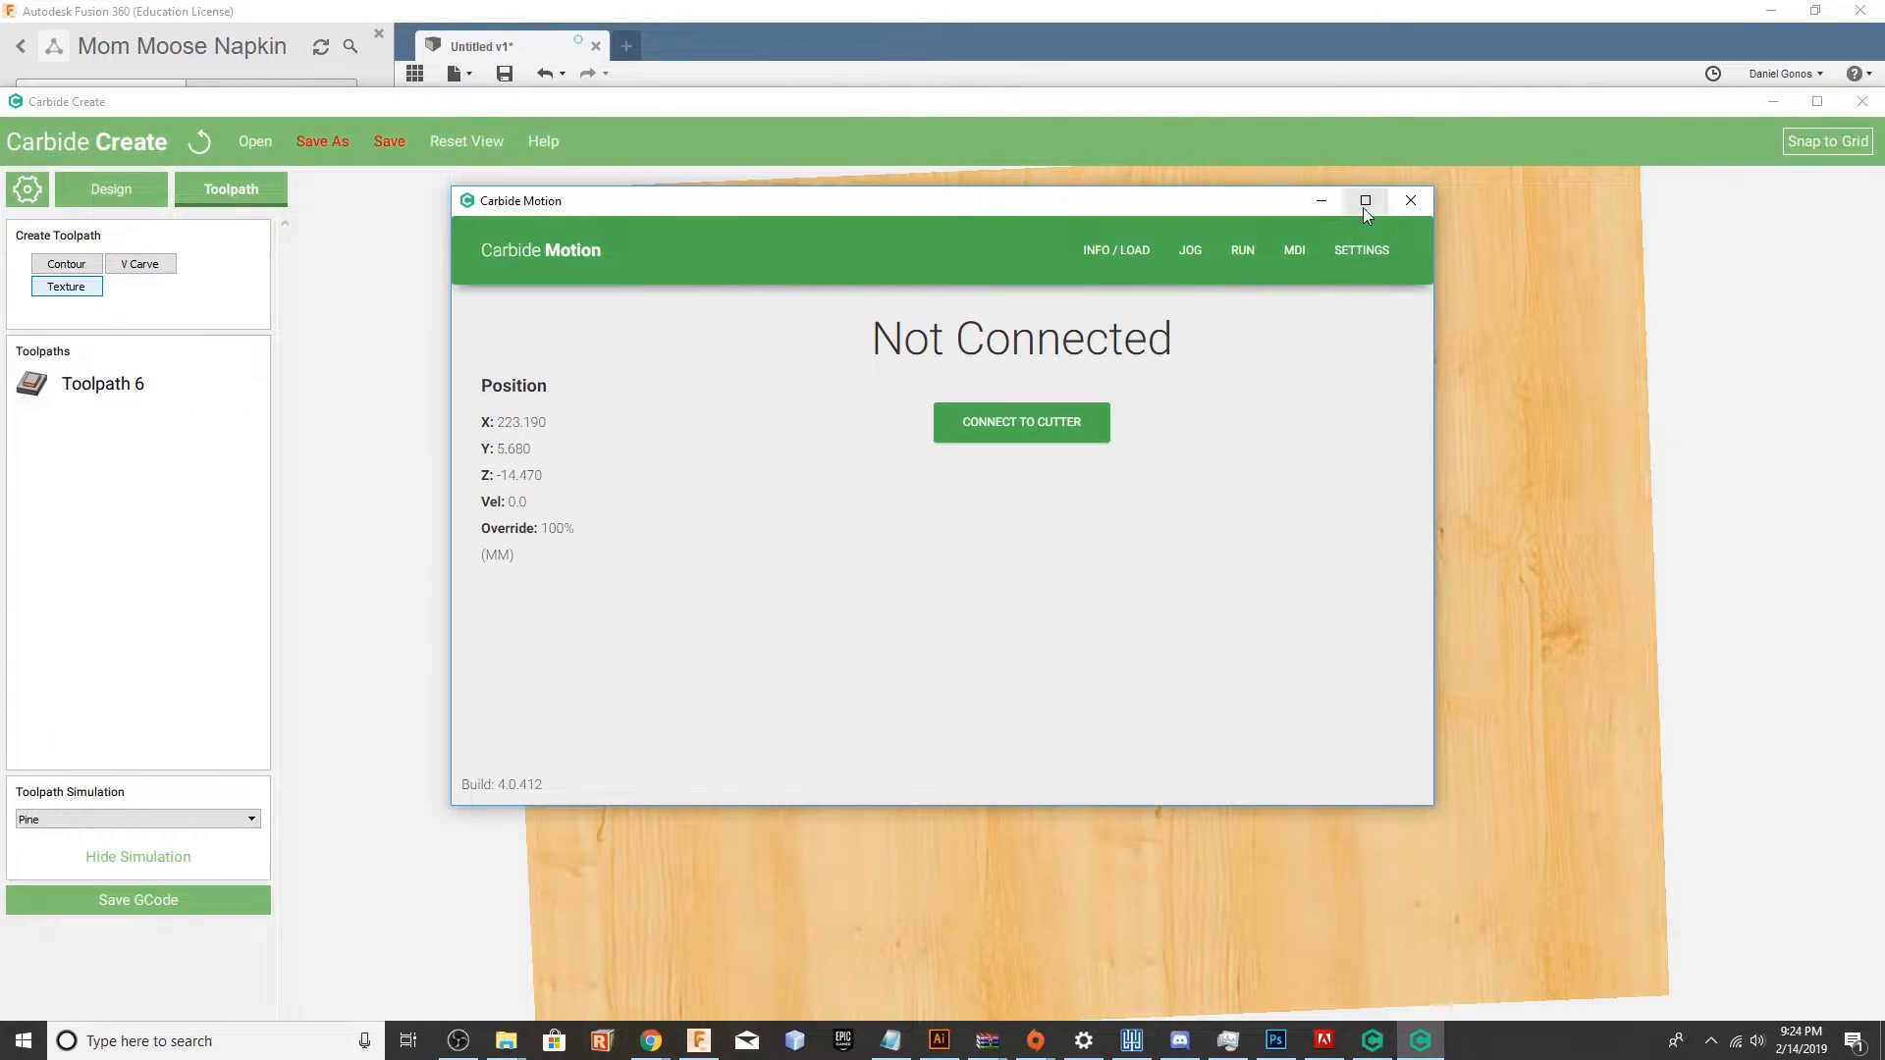
click(1365, 200)
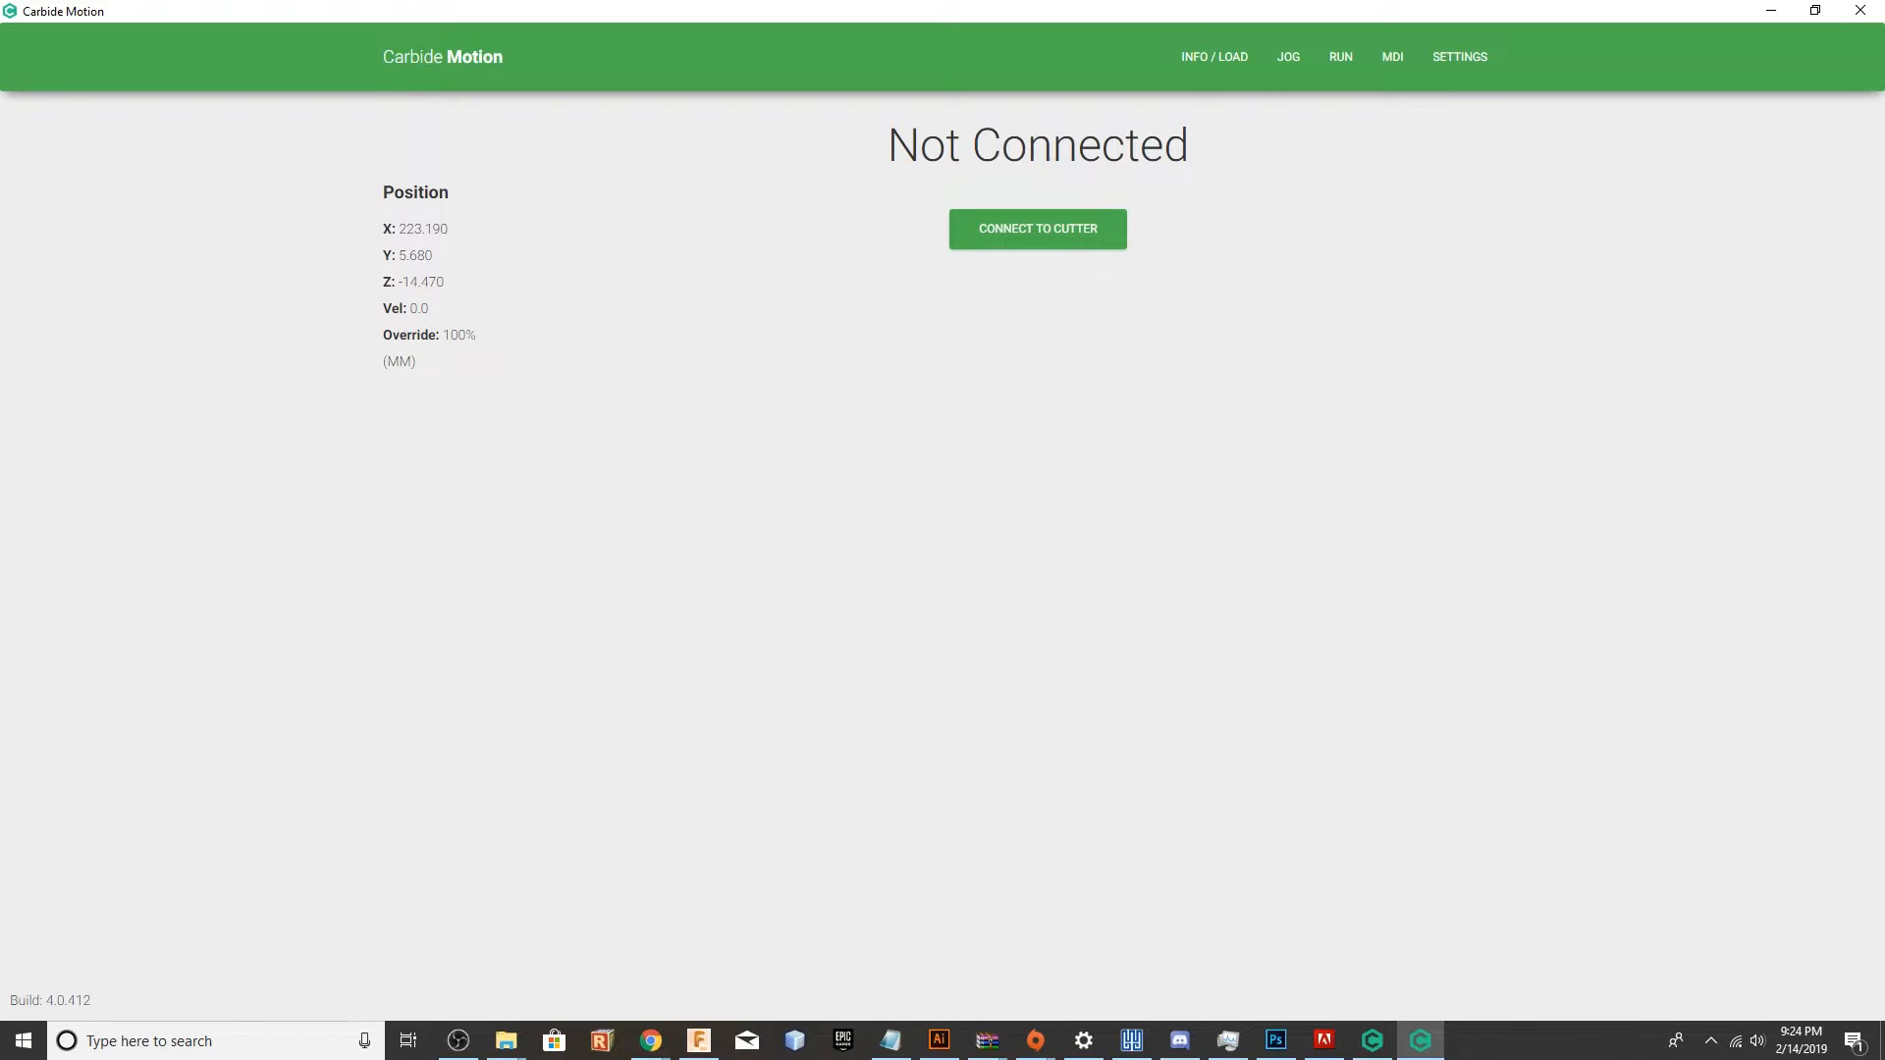